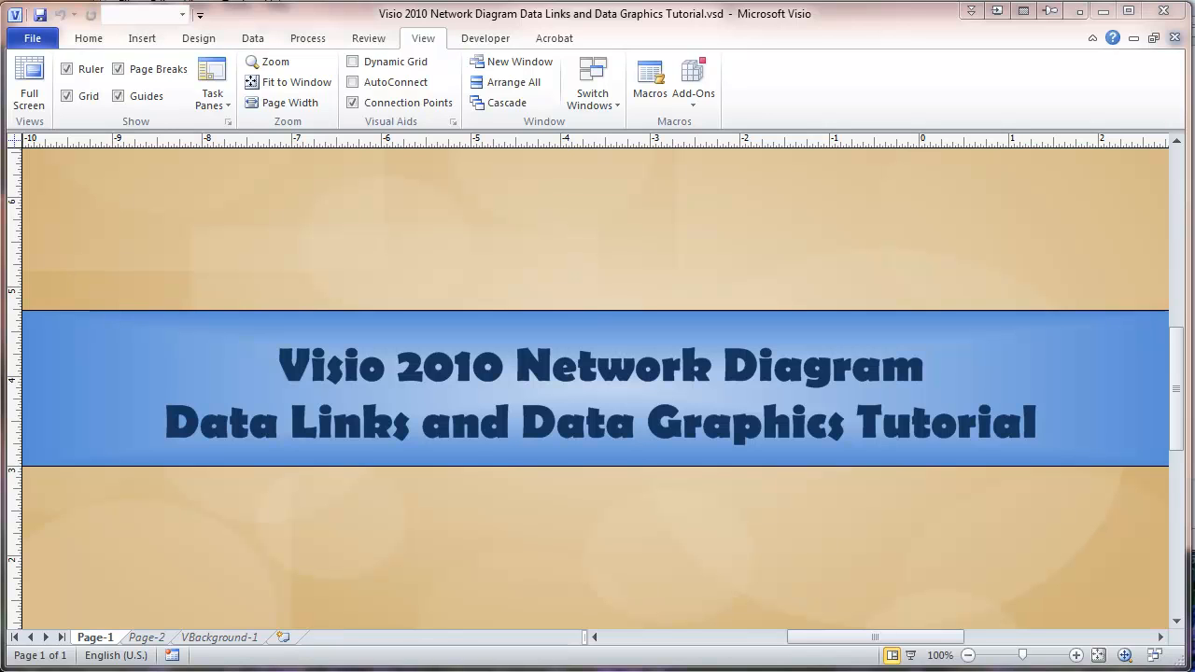
mouse_move(712, 435)
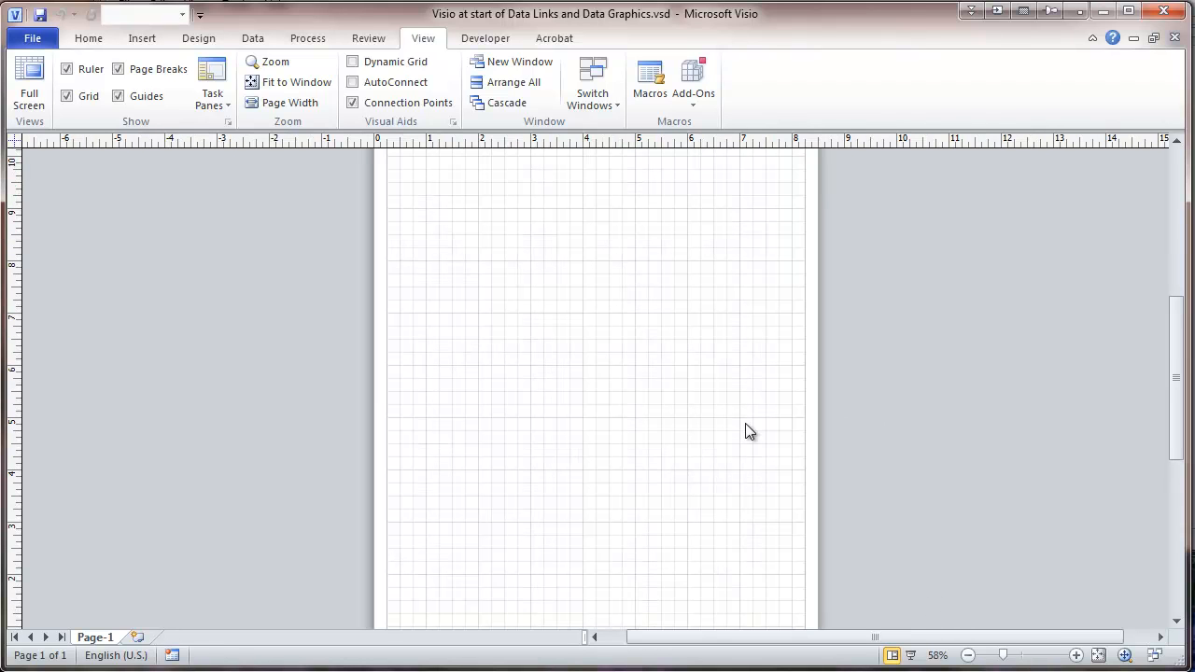
mouse_move(728, 418)
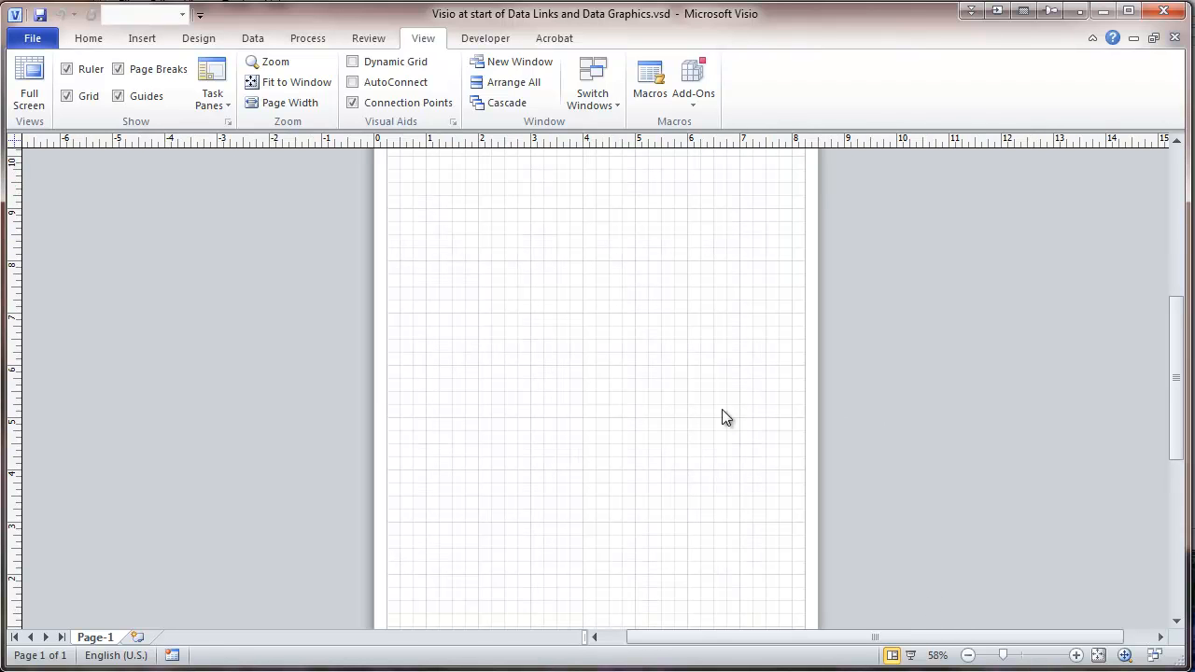
mouse_move(654, 362)
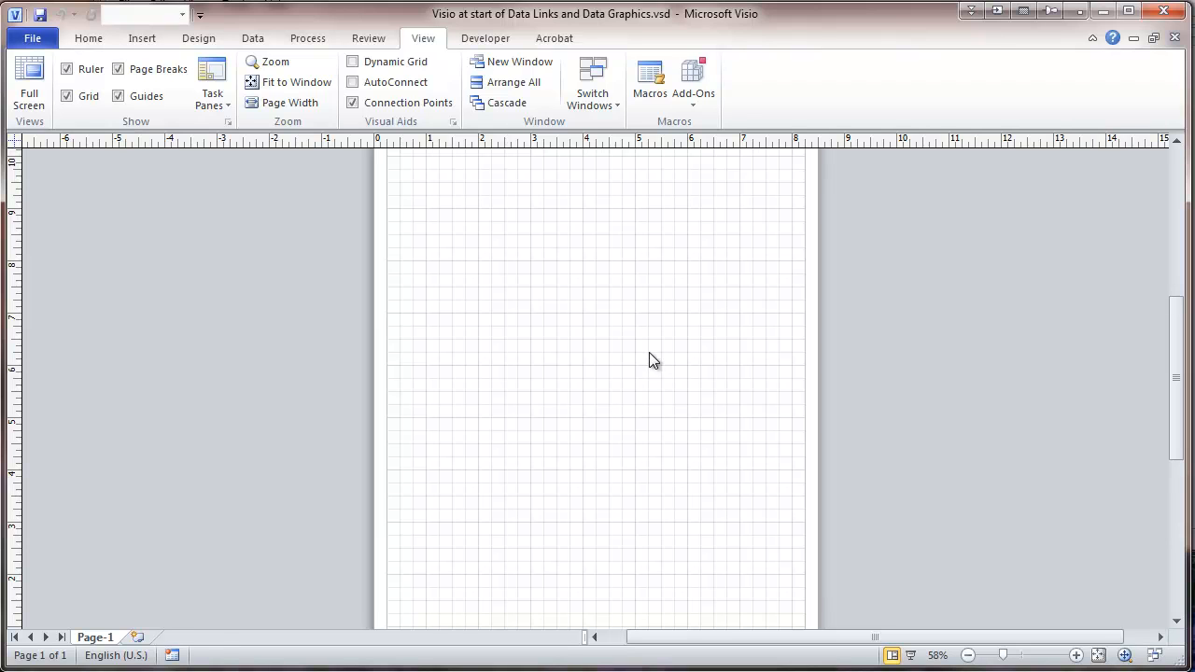
mouse_move(496, 313)
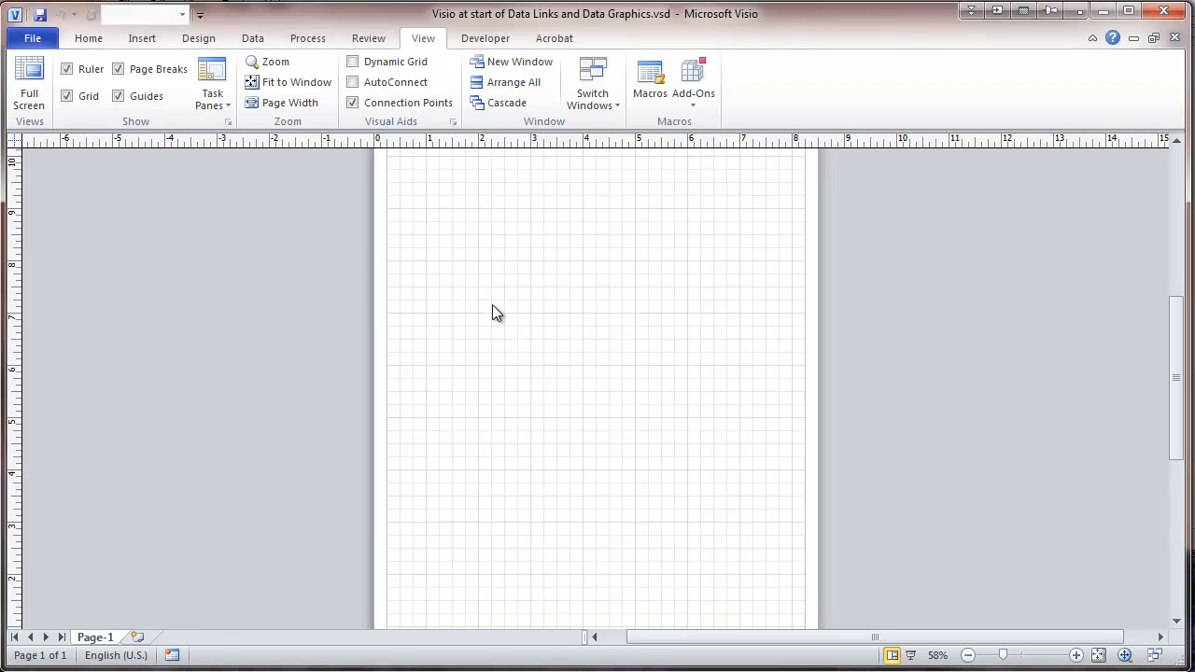
mouse_move(274, 243)
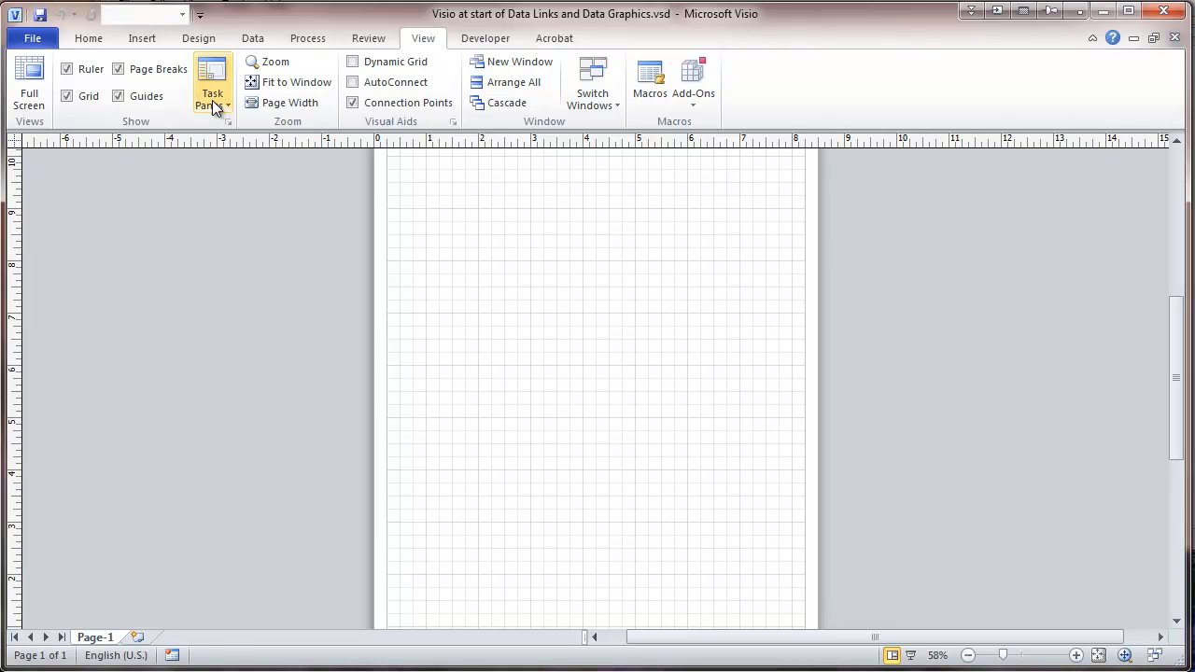
- Load the Computers and Monitors (US units) stencil and drag a computer shape to the page's top-left
click(212, 84)
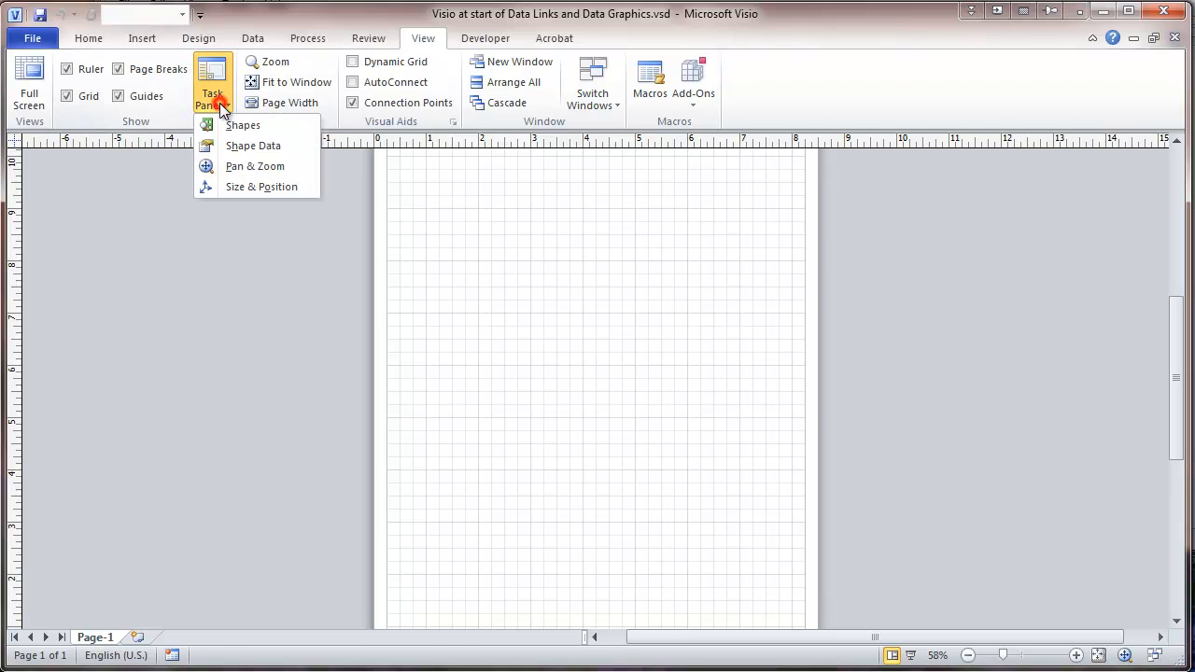
mouse_move(242, 125)
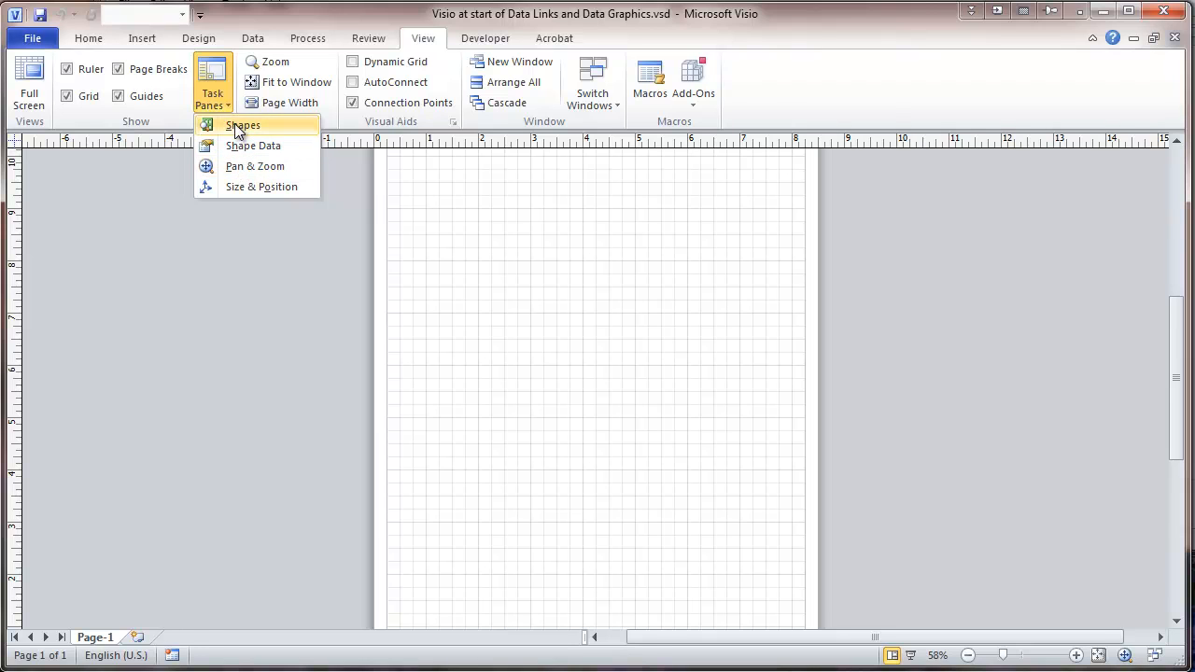
click(242, 125)
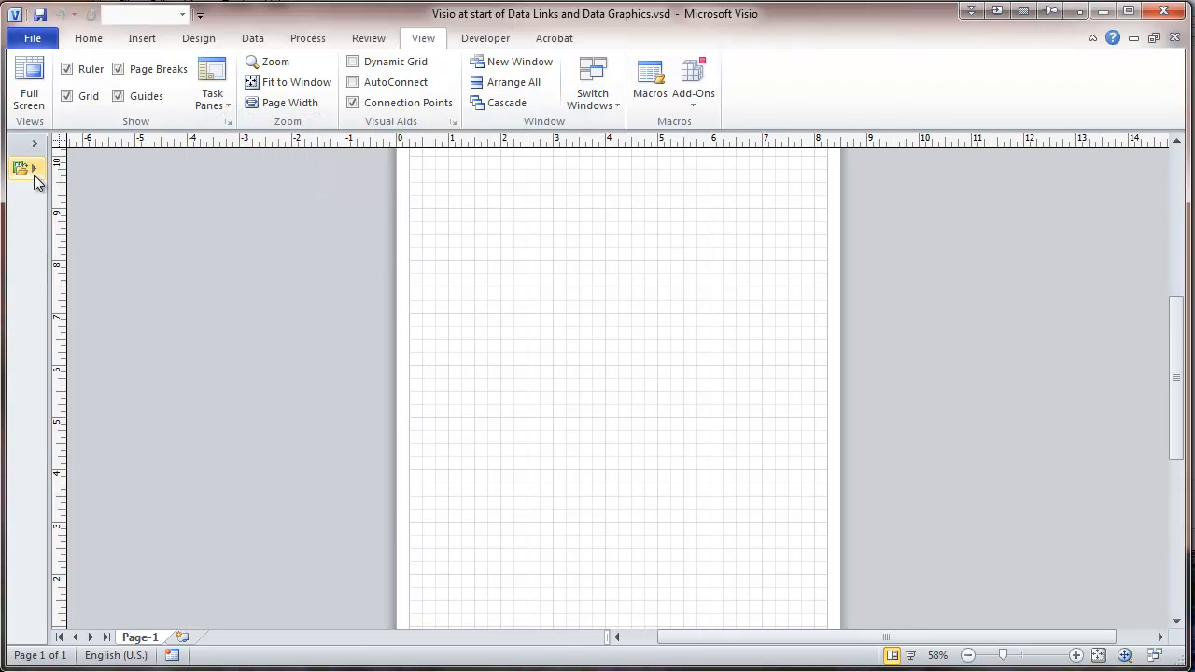
click(32, 169)
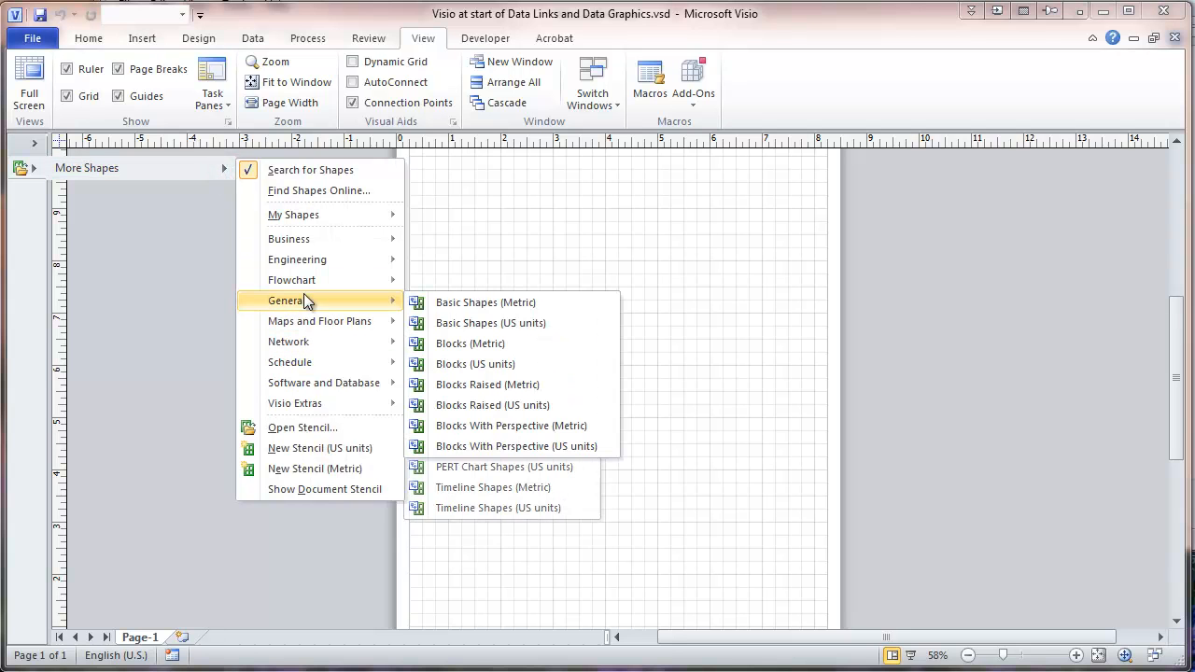
mouse_move(288, 341)
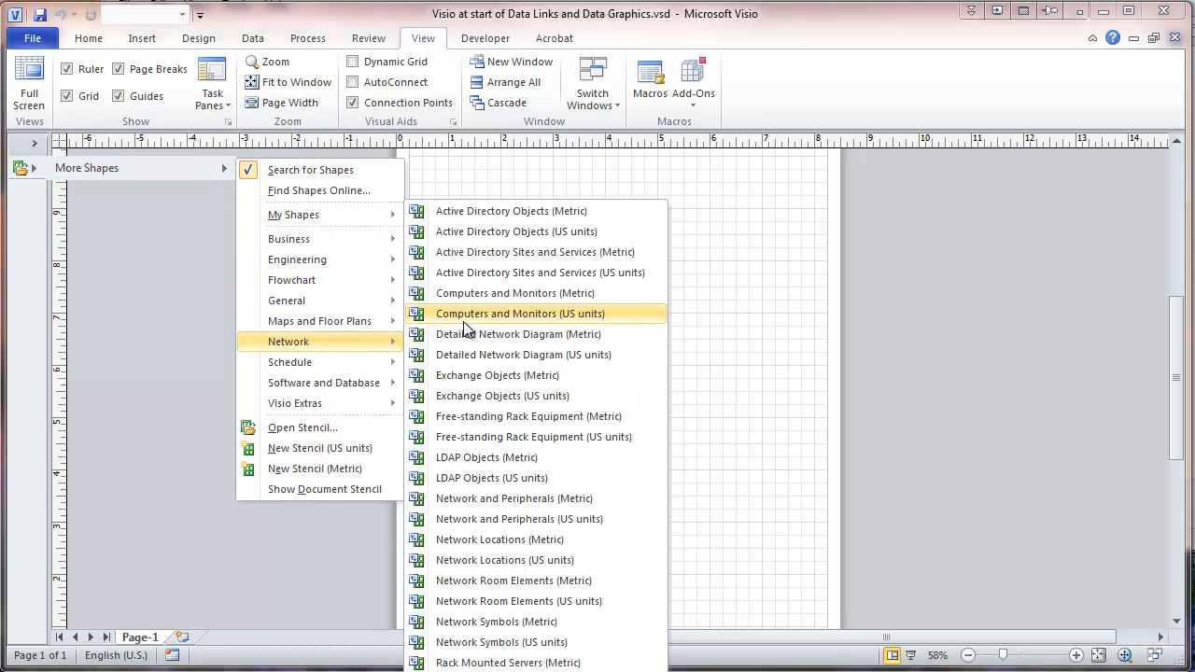
click(521, 313)
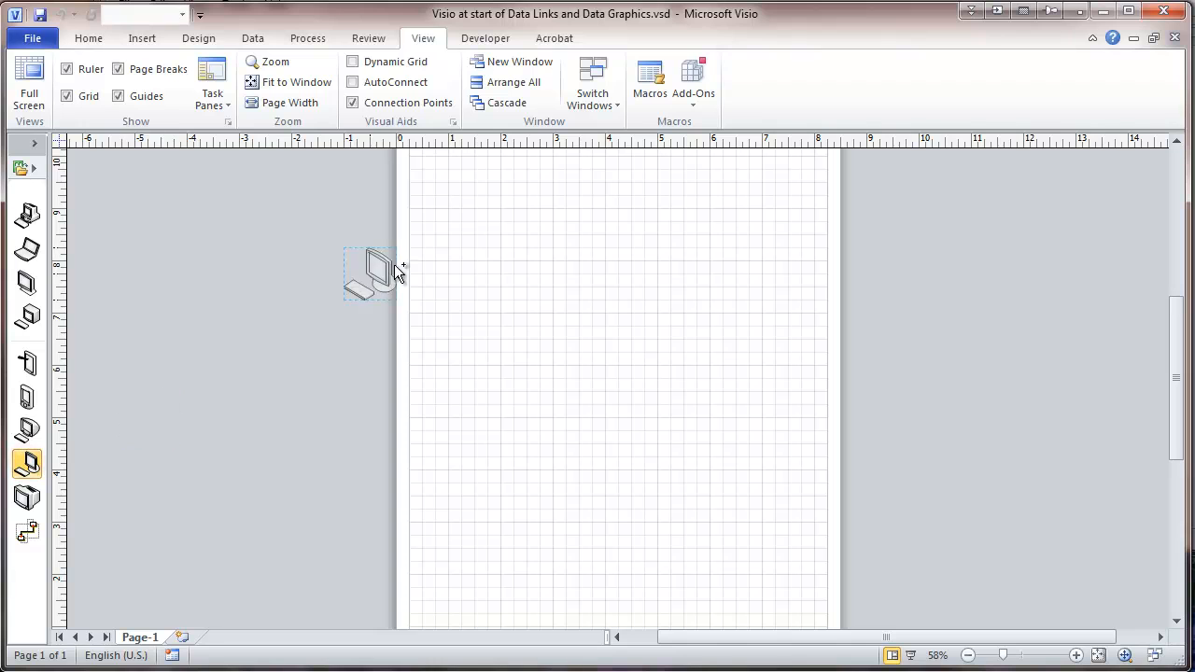
drag(372, 275, 474, 285)
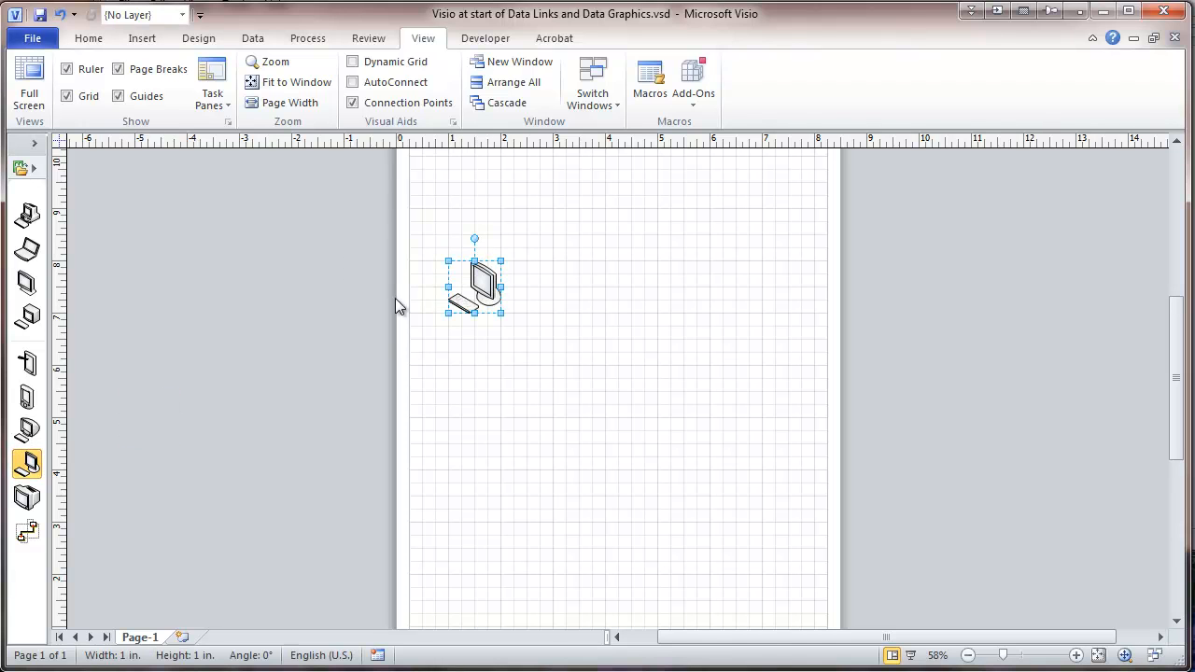
mouse_move(35, 157)
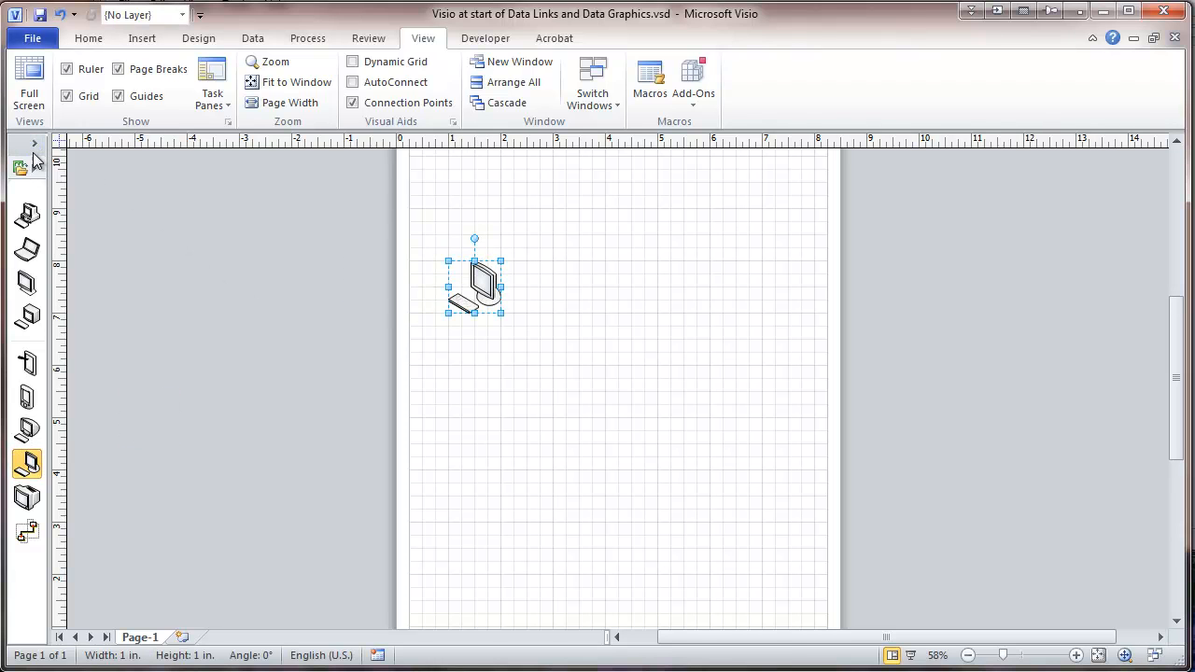
- Hide the Shapes pane and show the Shape Data pane
click(211, 83)
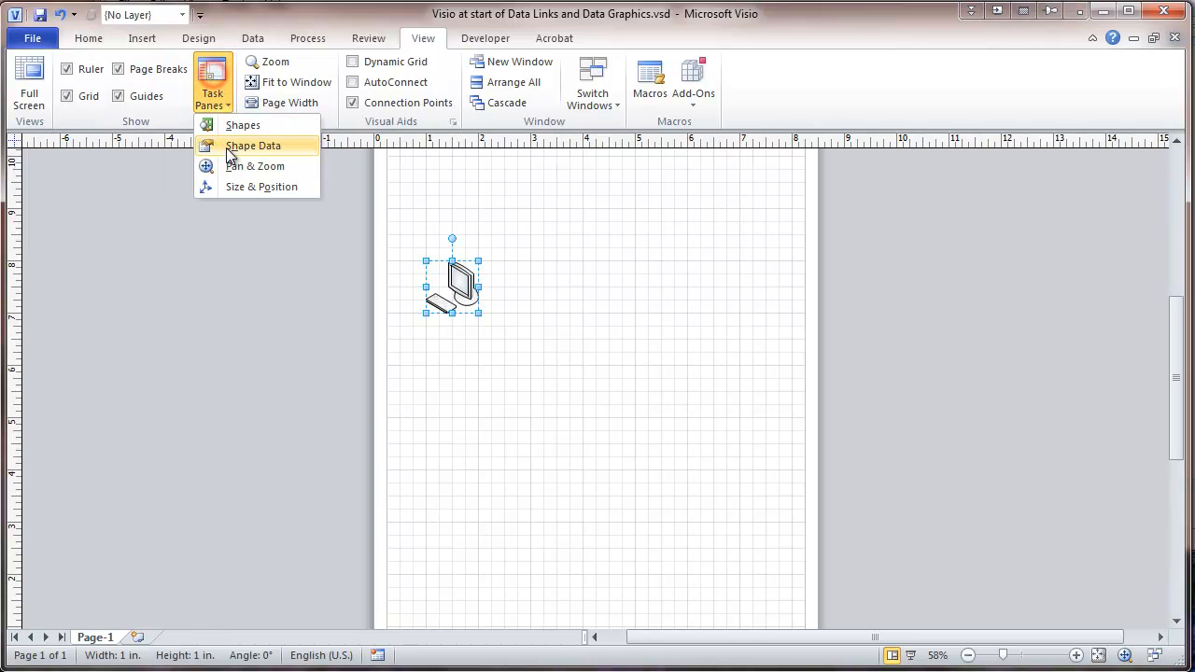
click(253, 146)
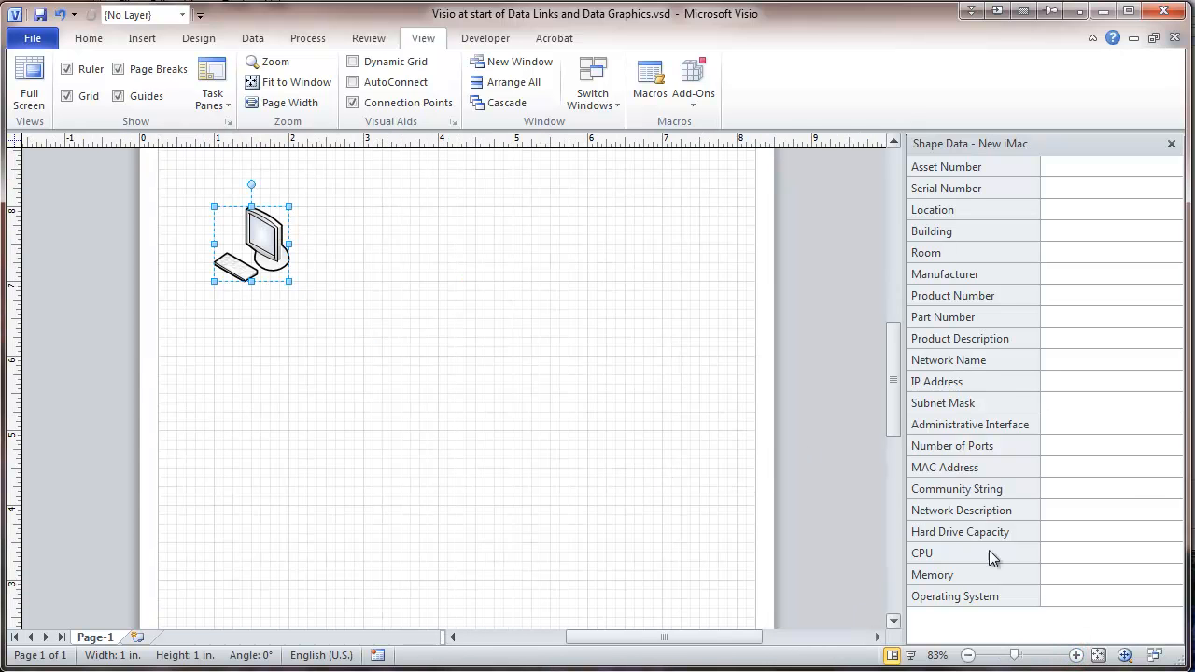
click(1074, 654)
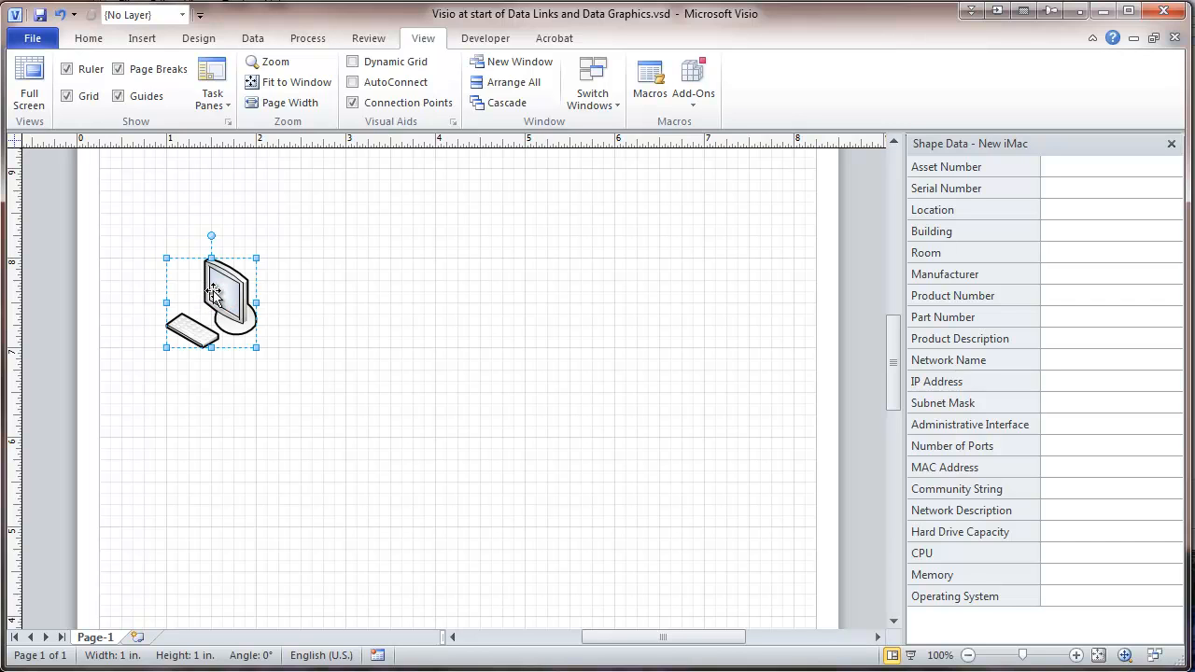
- Delete the computer shape's predefined fields in Define Shape Data
right_click(210, 295)
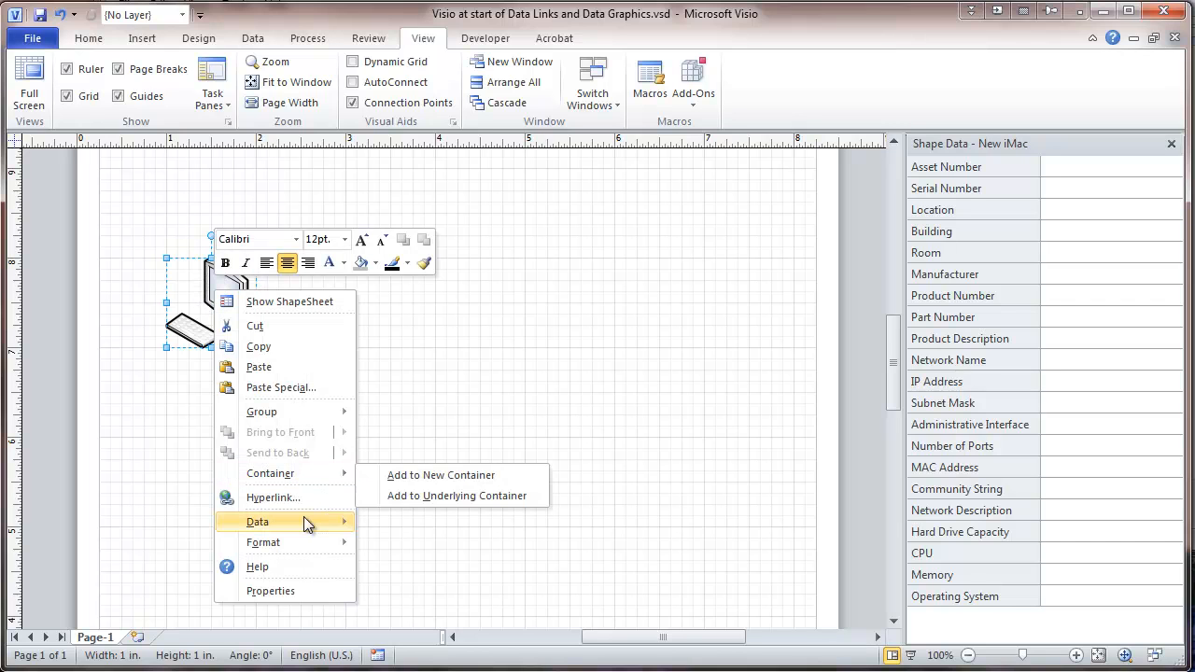
mouse_move(437, 545)
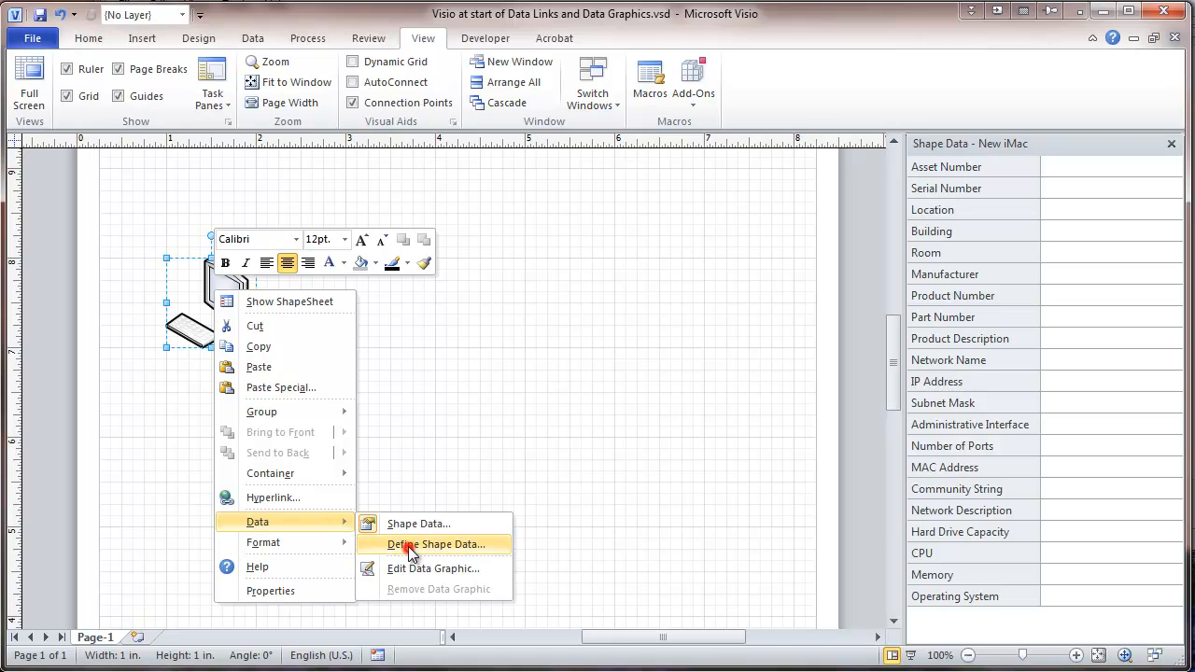
click(437, 544)
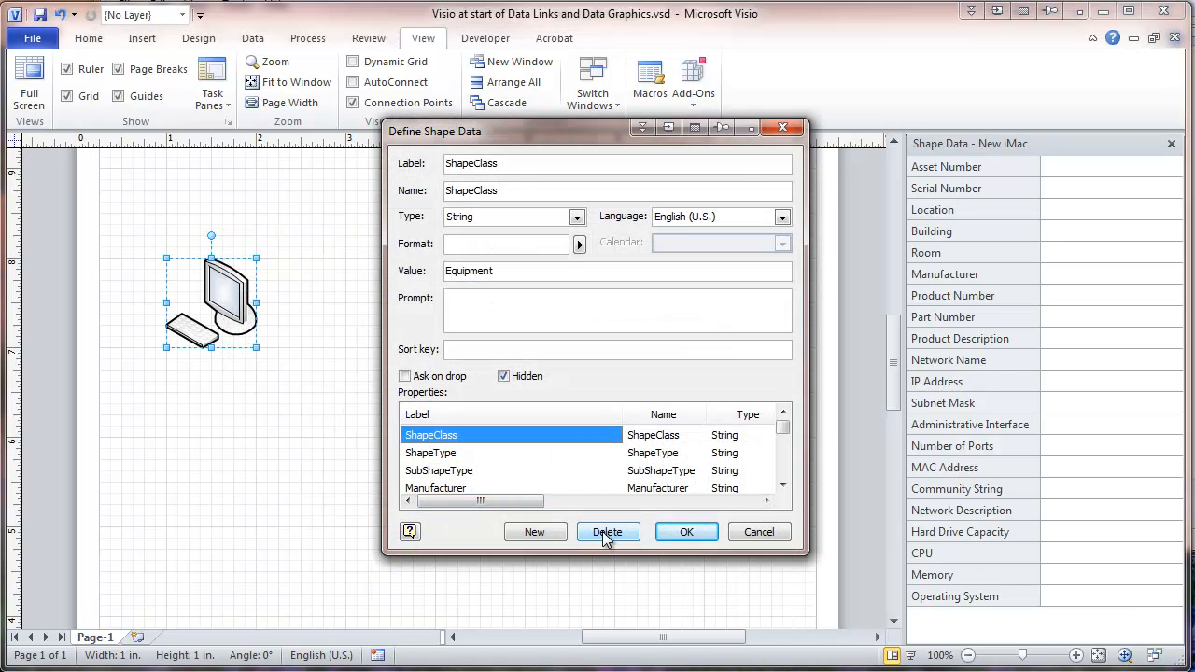
click(607, 532)
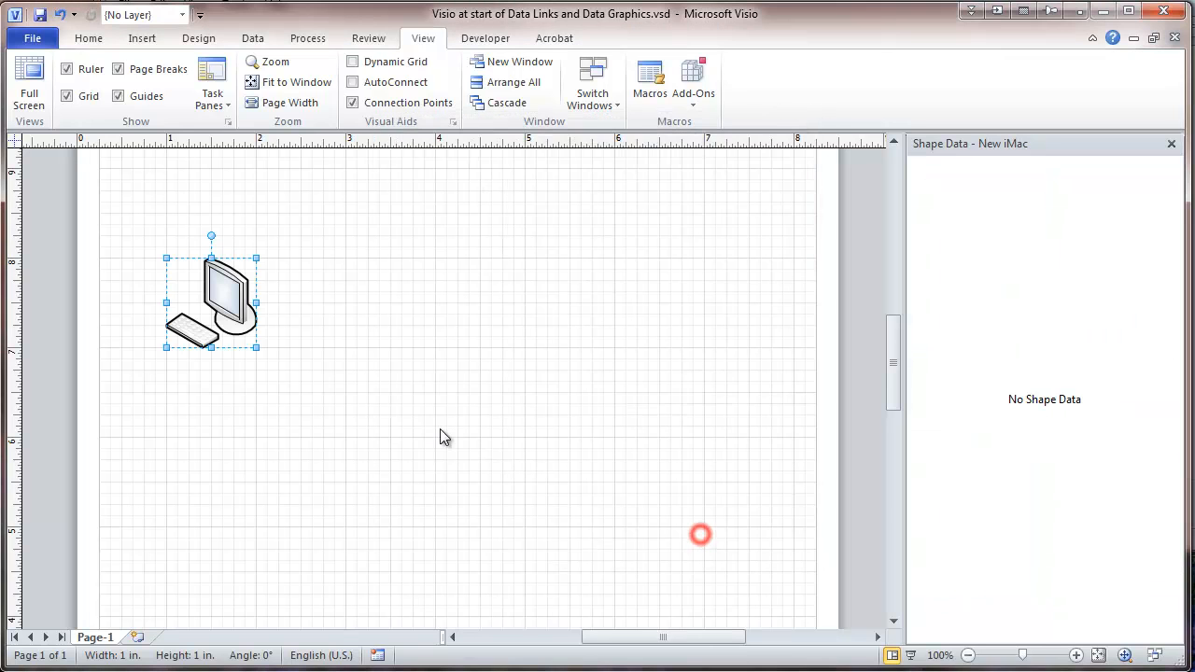
mouse_move(141, 181)
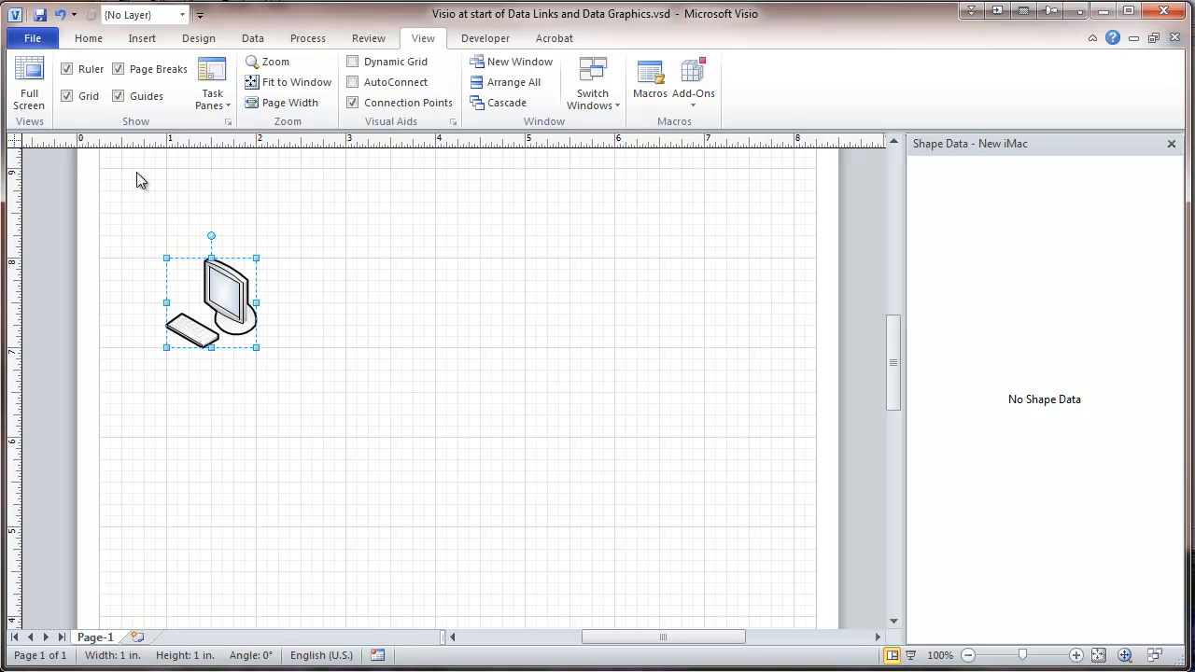
mouse_move(180, 204)
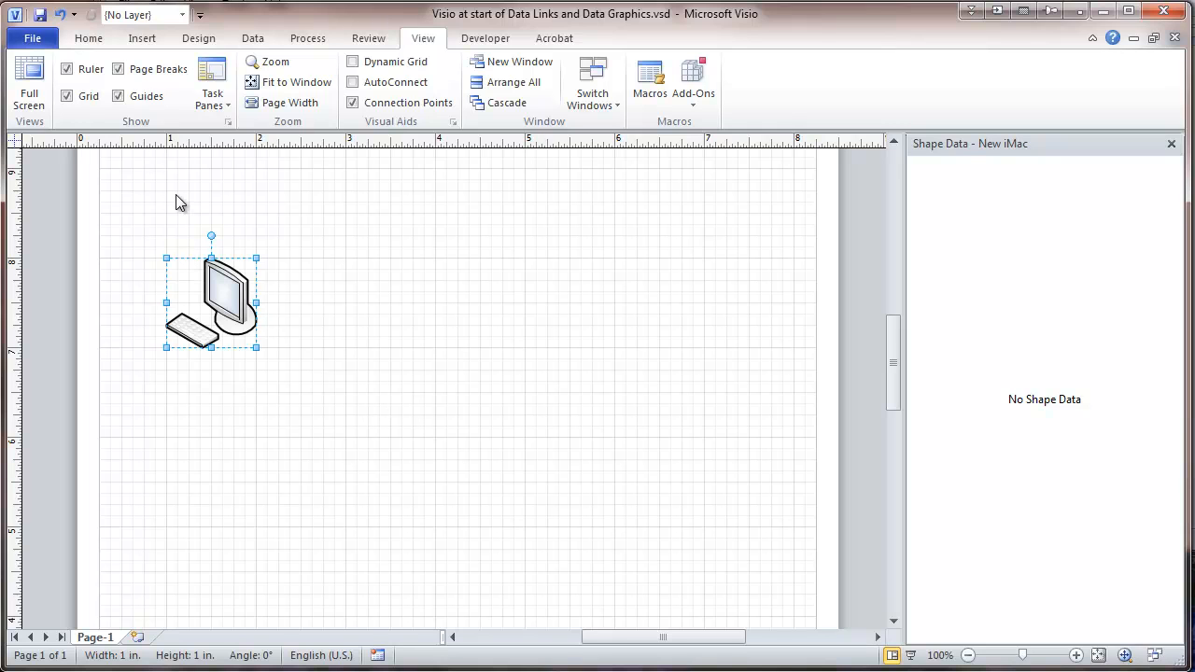
- Type placeholder label text under the computer shape and finish editing
text(fghf)
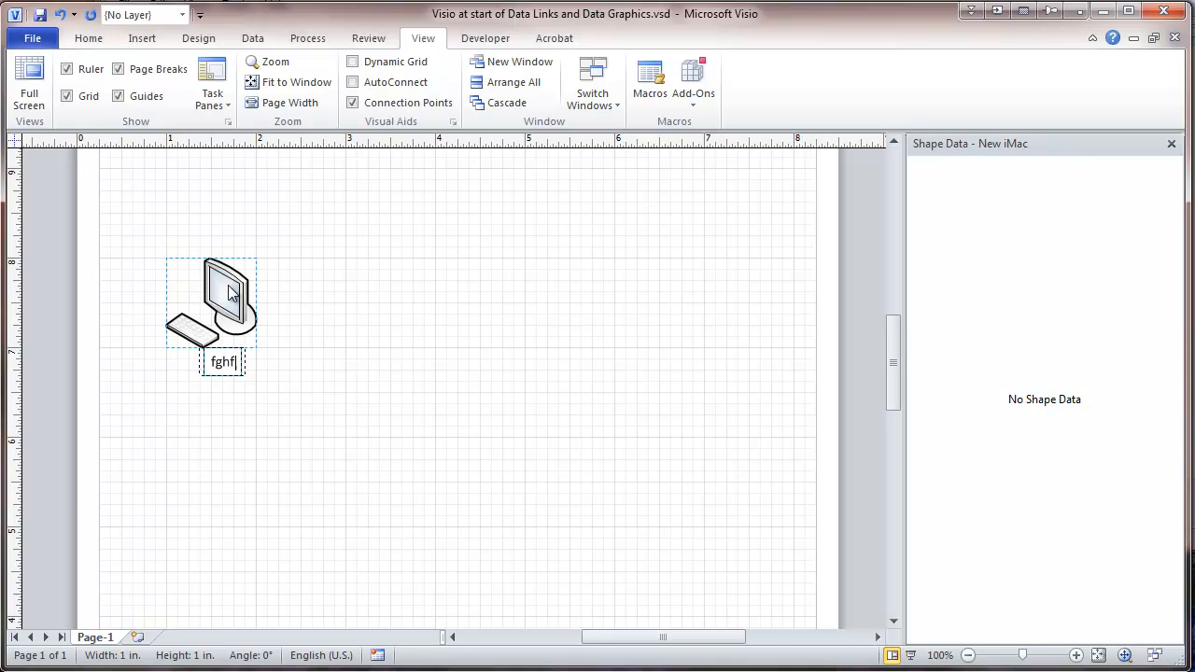
text(hg)
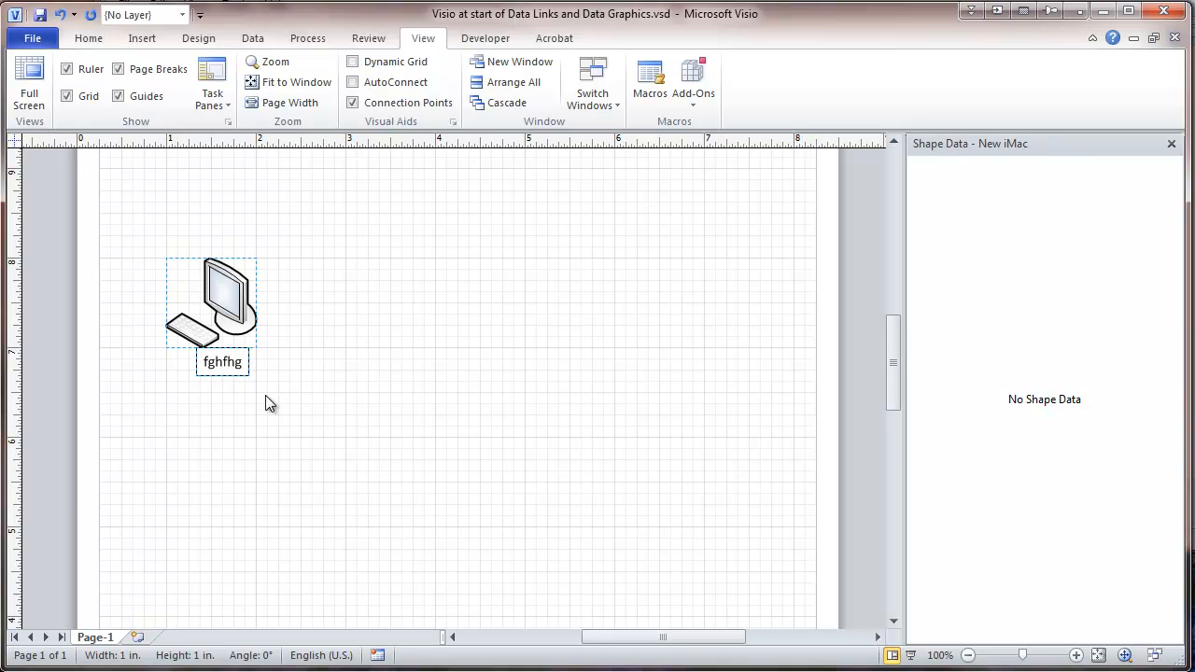
click(211, 298)
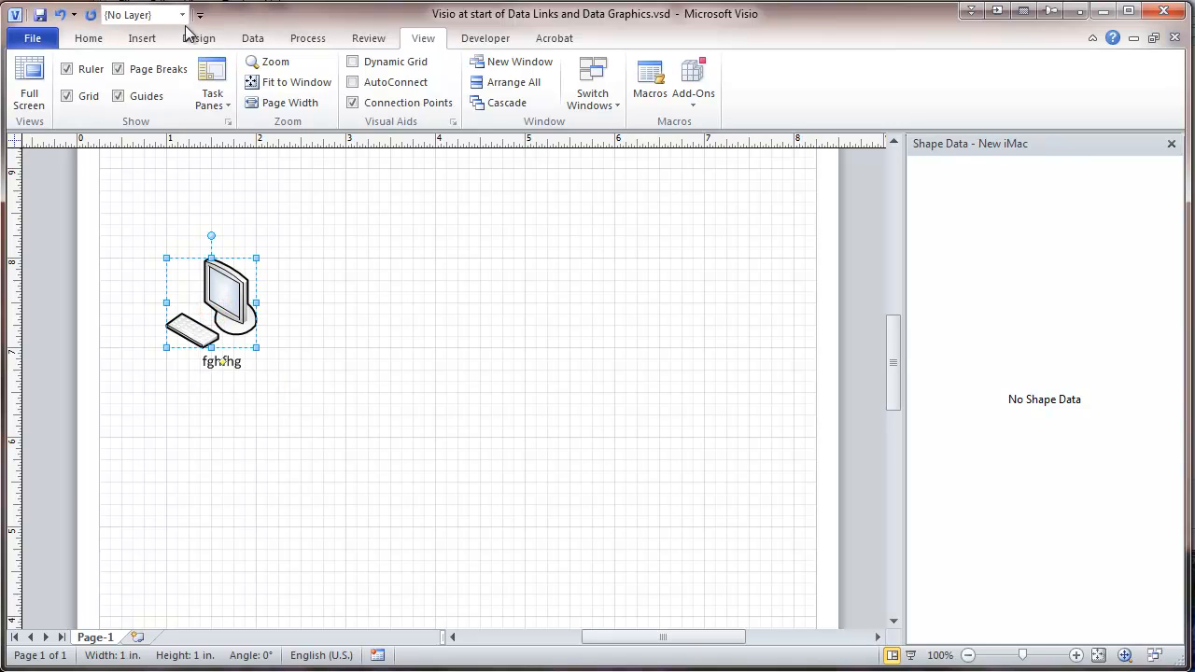
- Set the label text to 8 pt and widen its text block
click(88, 37)
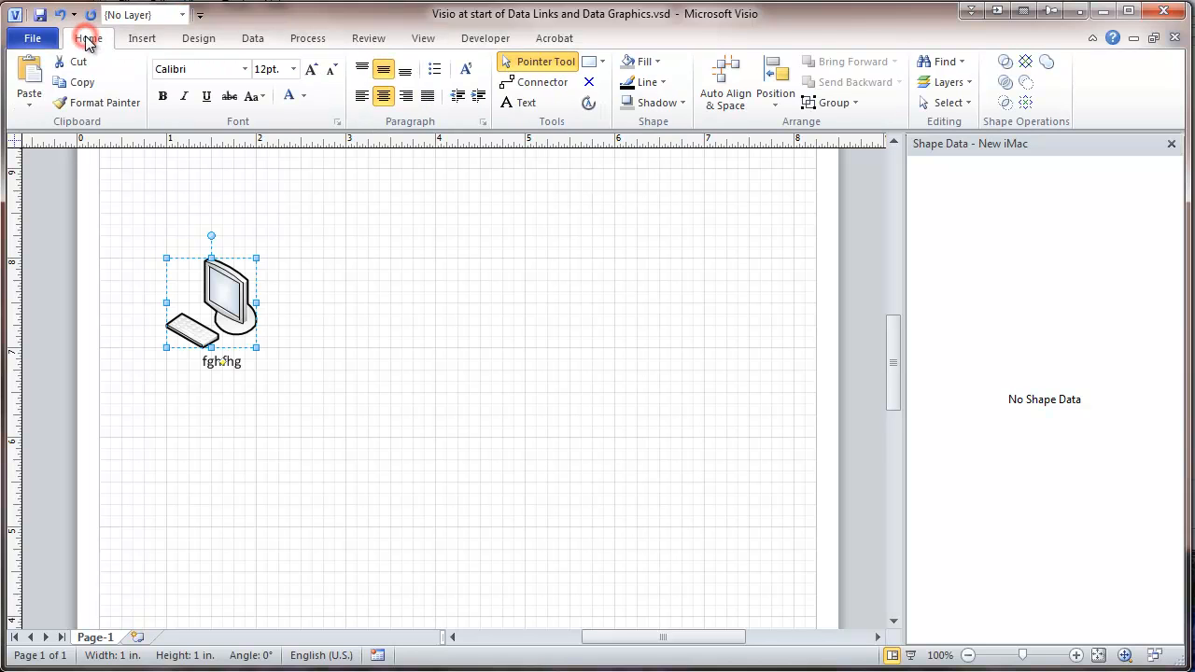
click(297, 70)
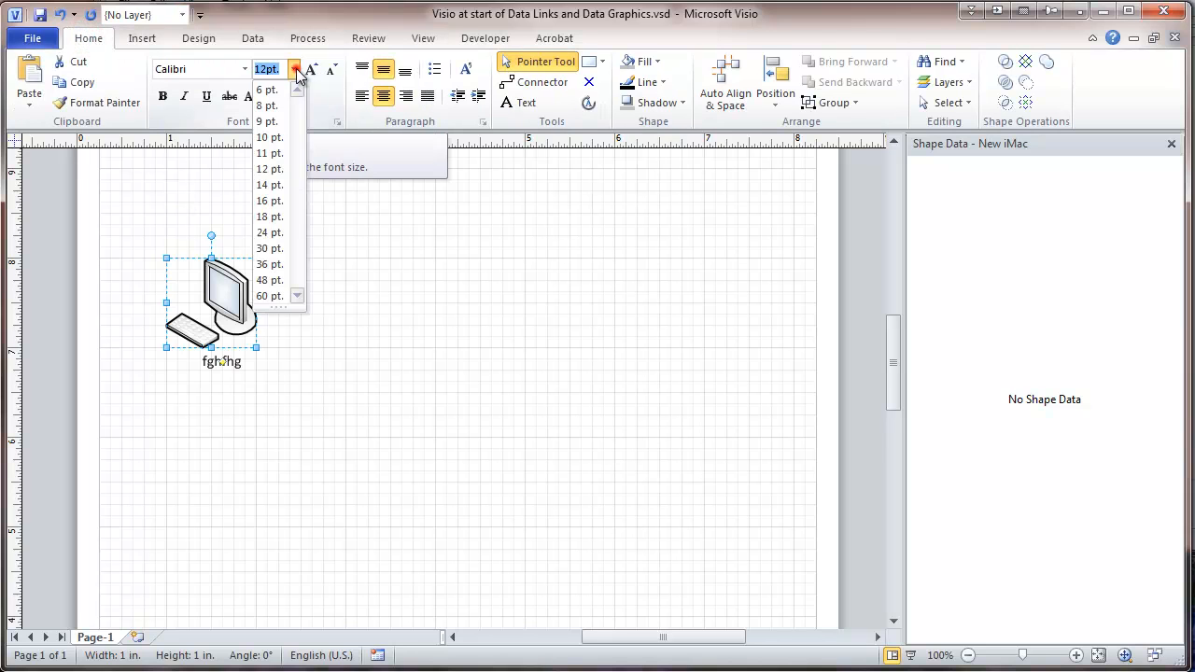
click(268, 105)
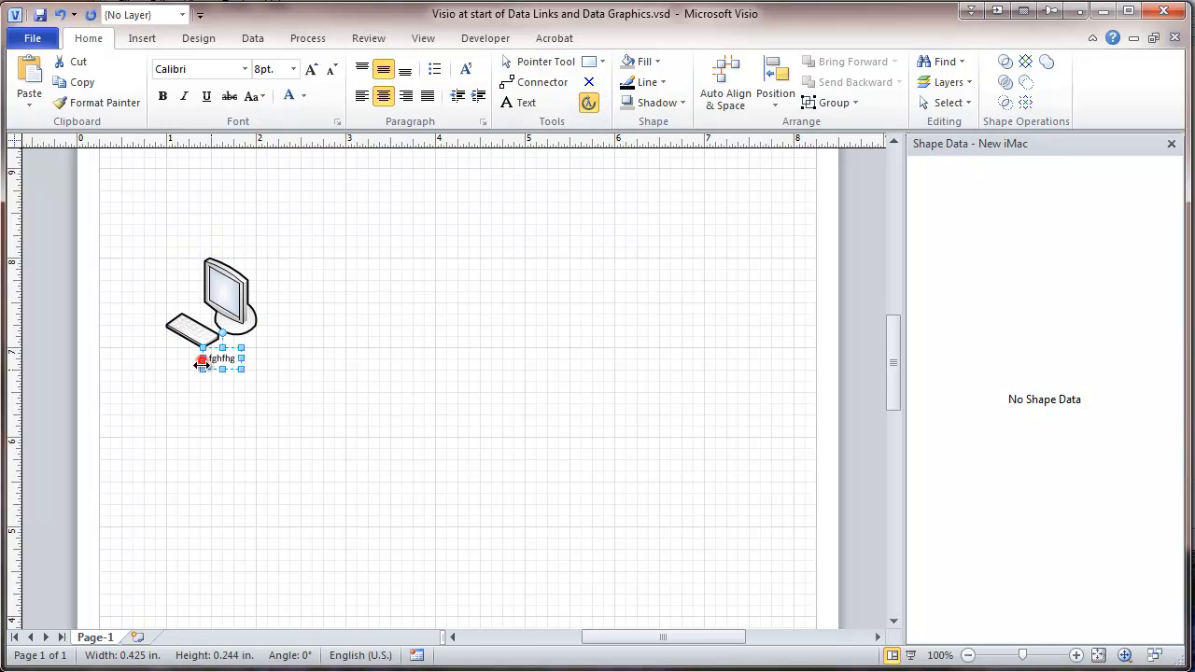
drag(204, 364, 155, 370)
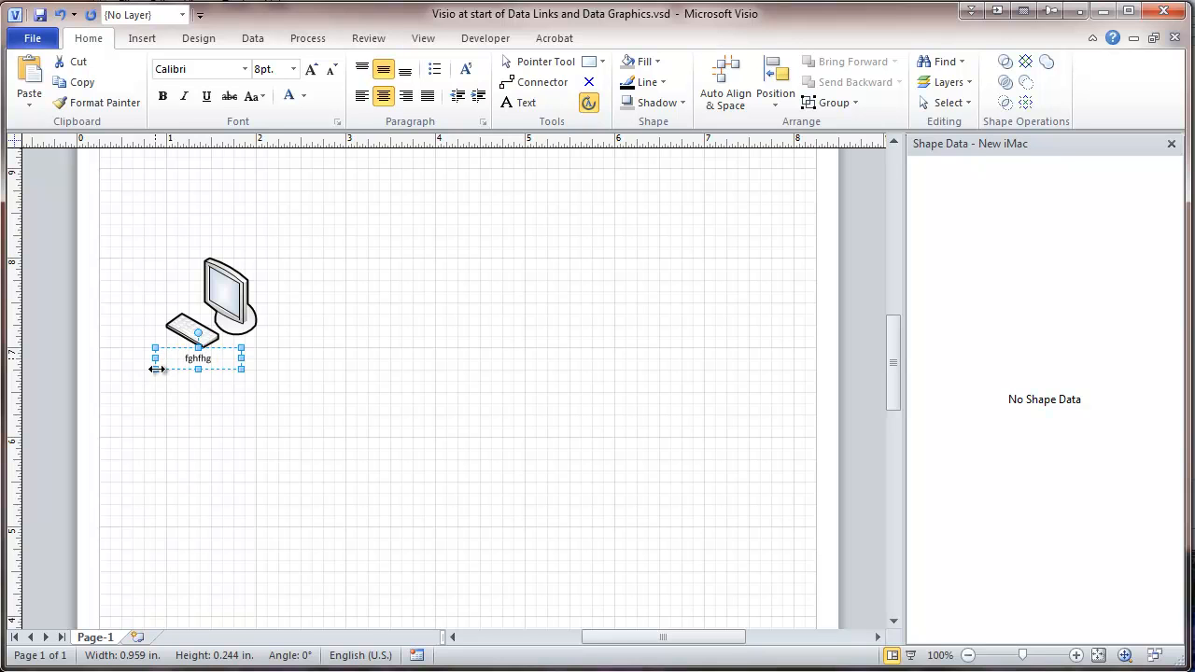
drag(241, 359, 267, 359)
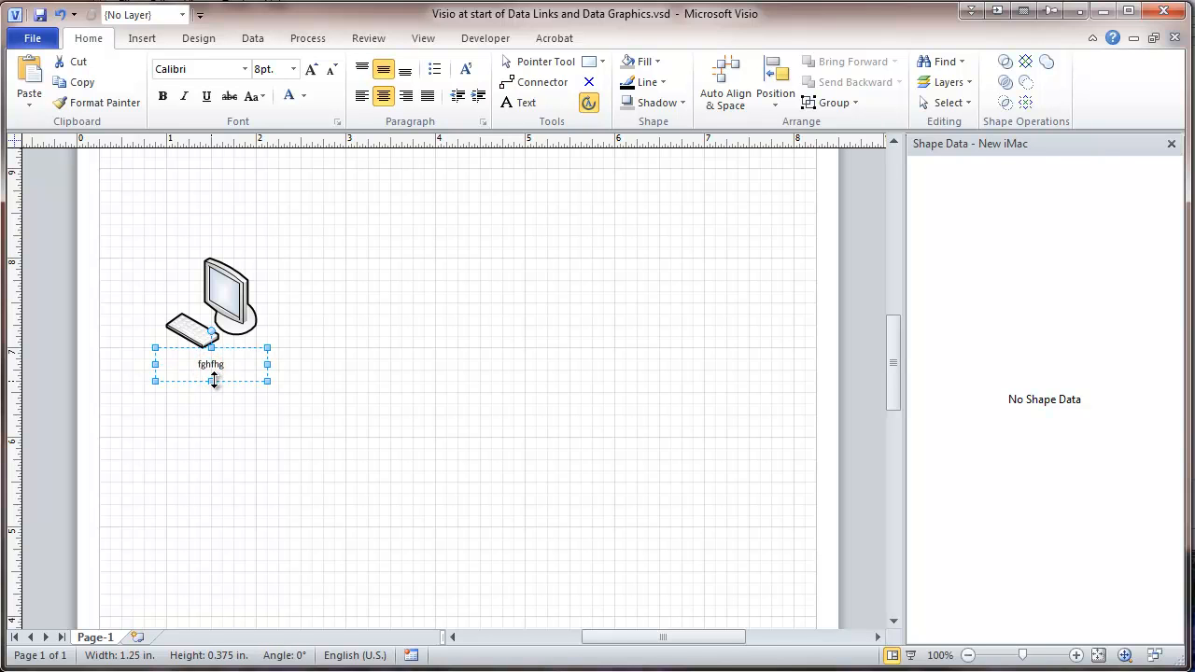
click(353, 263)
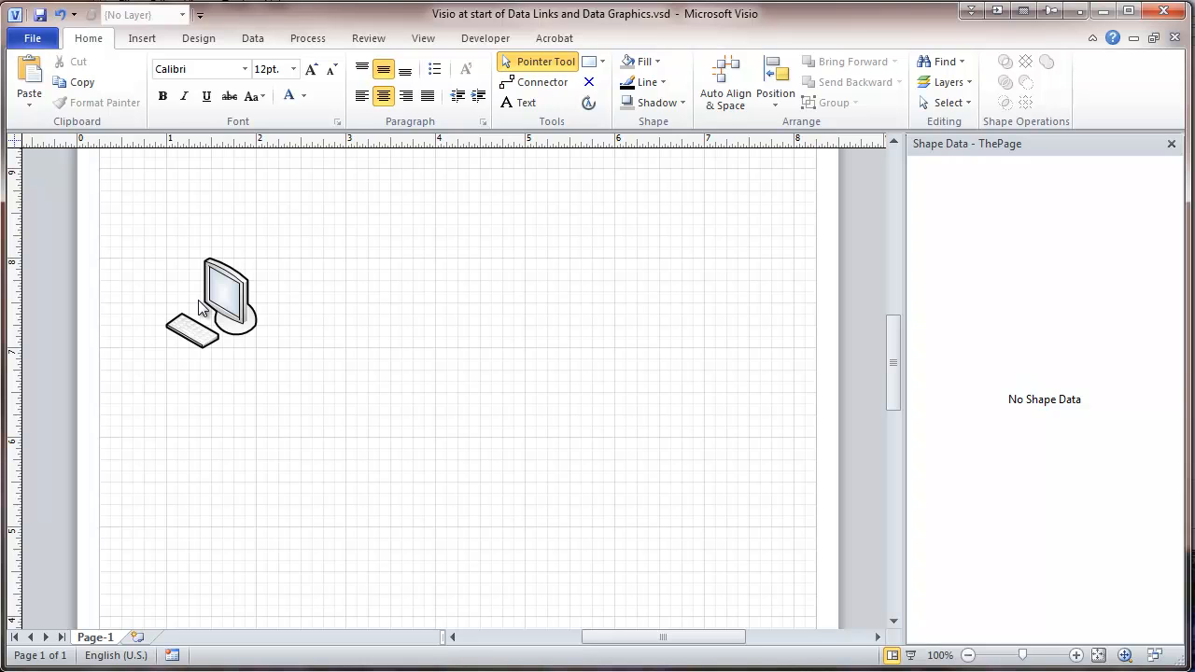
- Ctrl-drag copies of the computer shape rightward to form a row of five
click(215, 299)
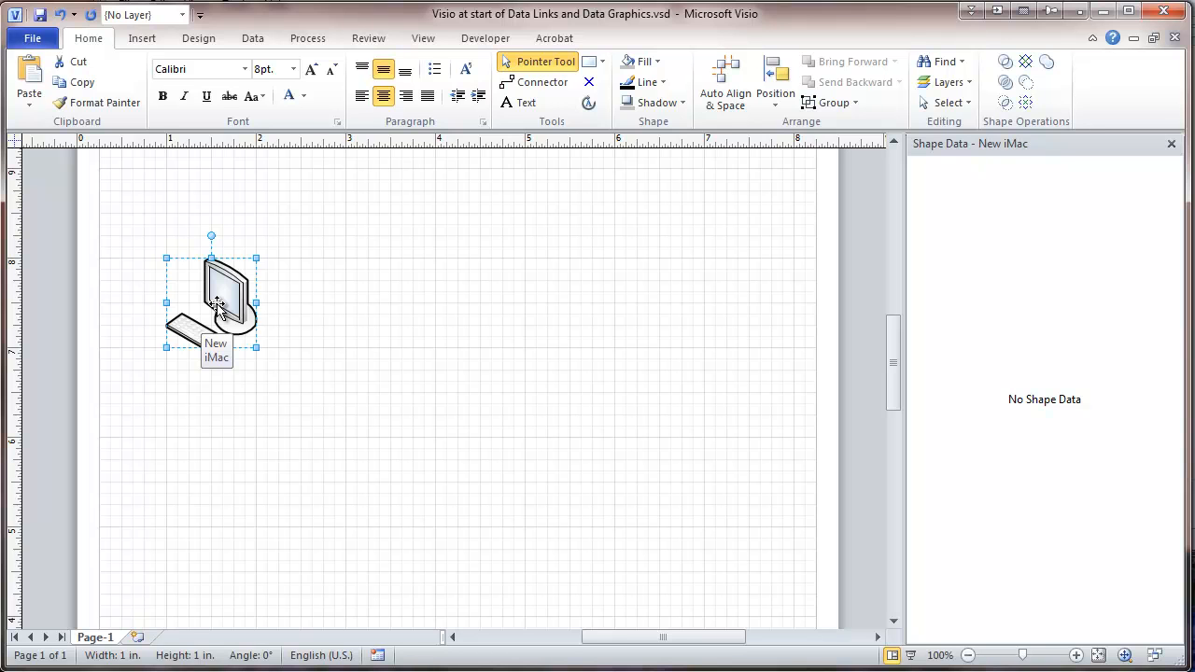
drag(214, 298, 350, 301)
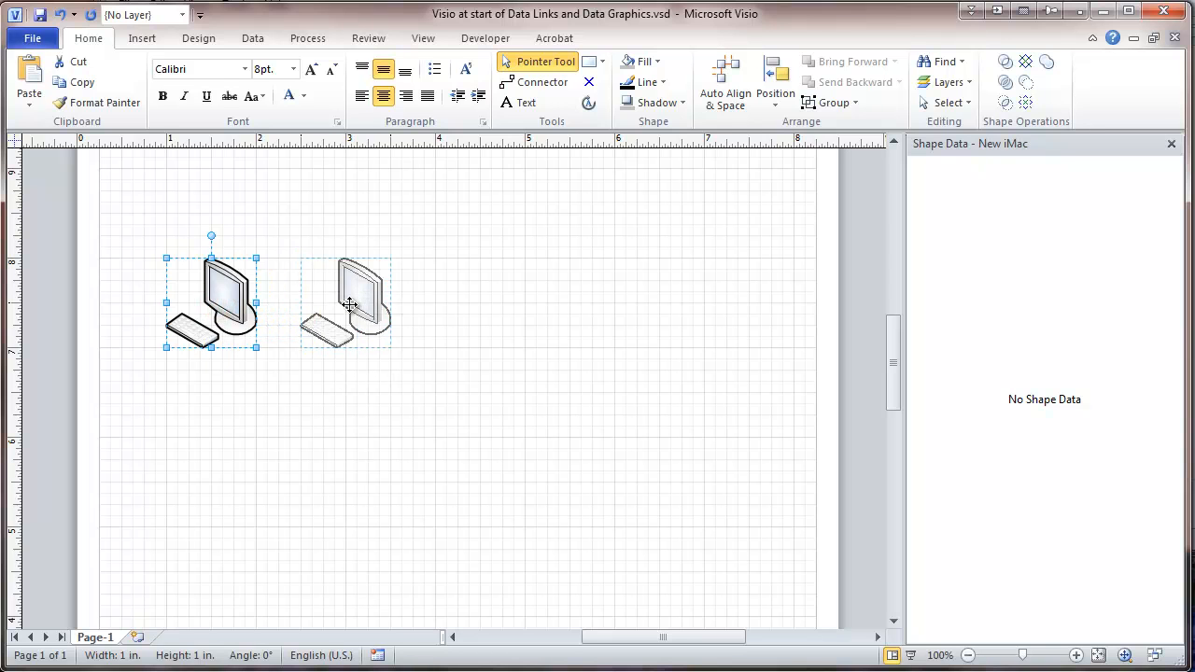
click(347, 299)
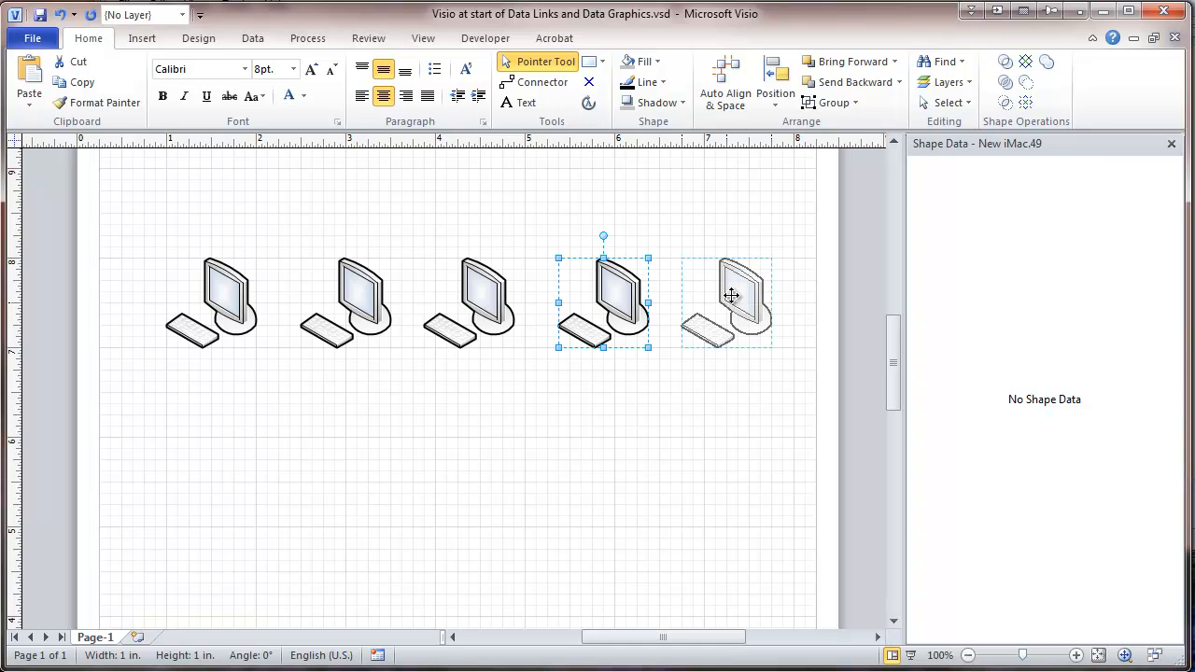
click(495, 431)
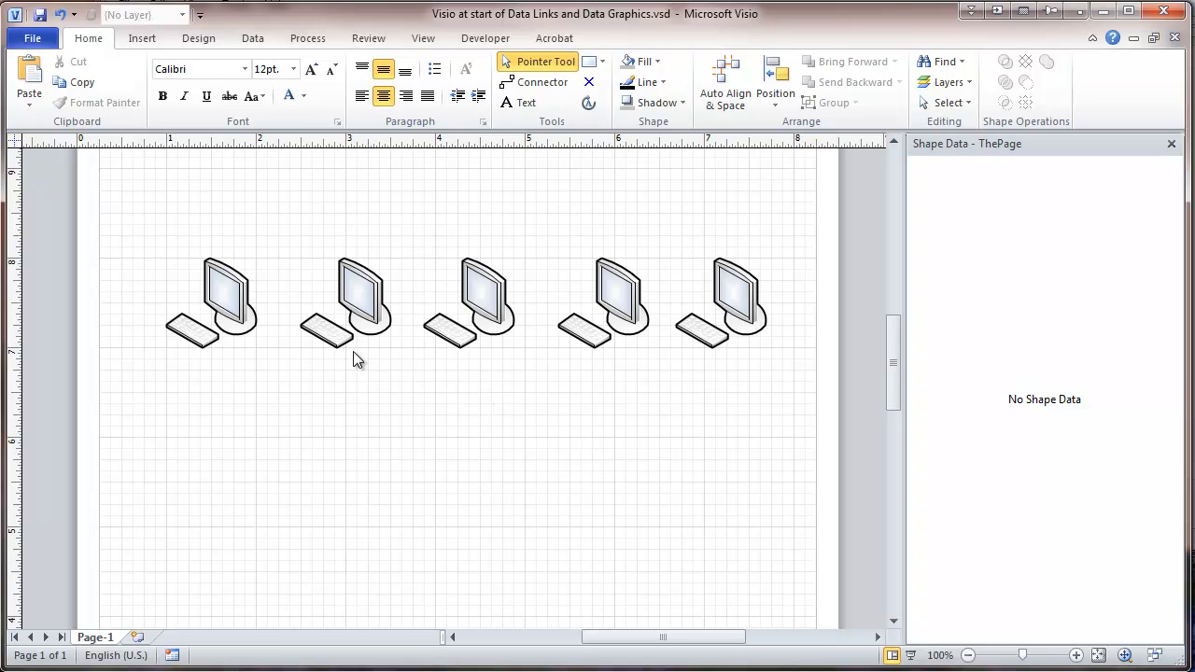
mouse_move(363, 343)
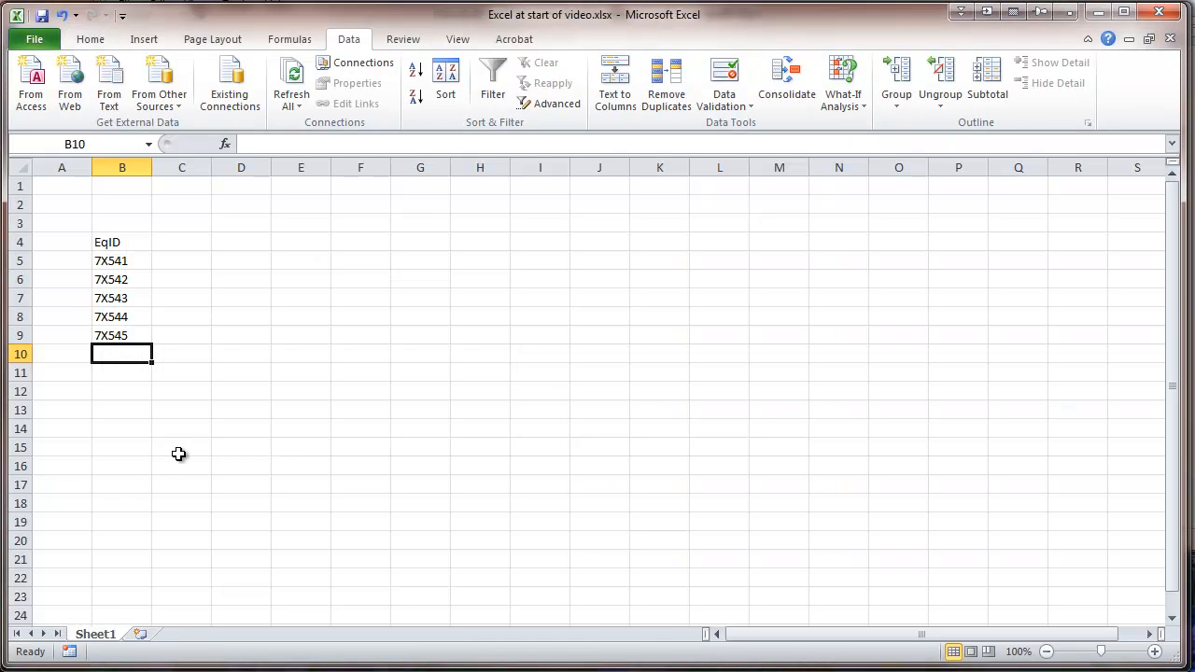
mouse_move(158, 338)
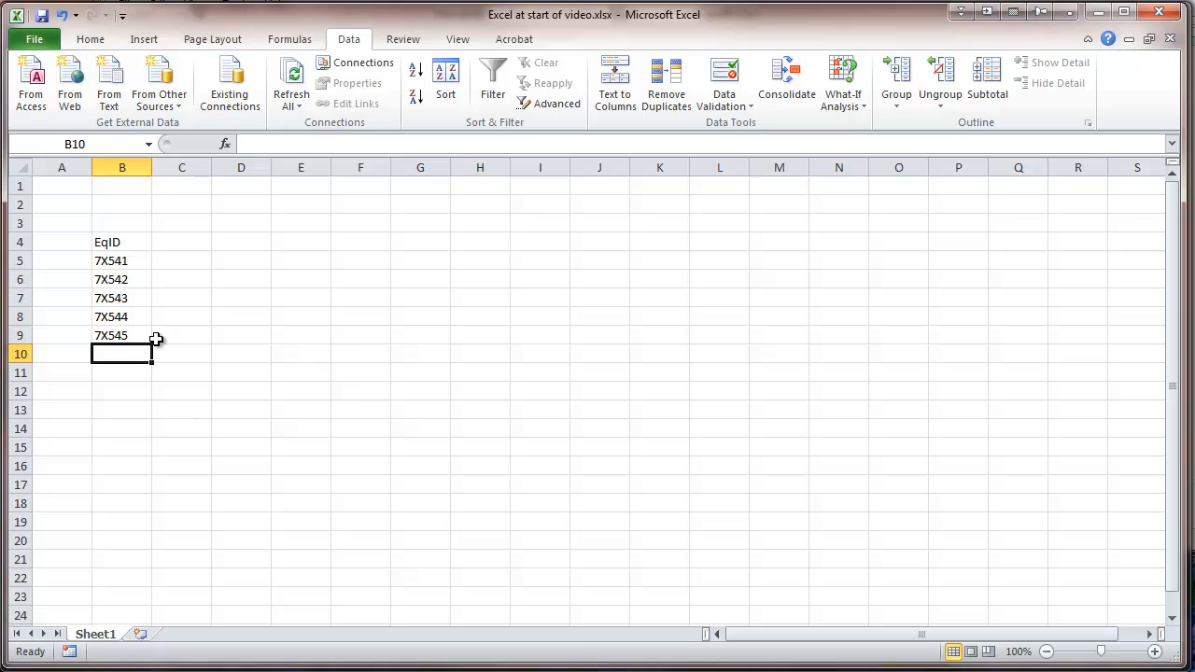
mouse_move(138, 242)
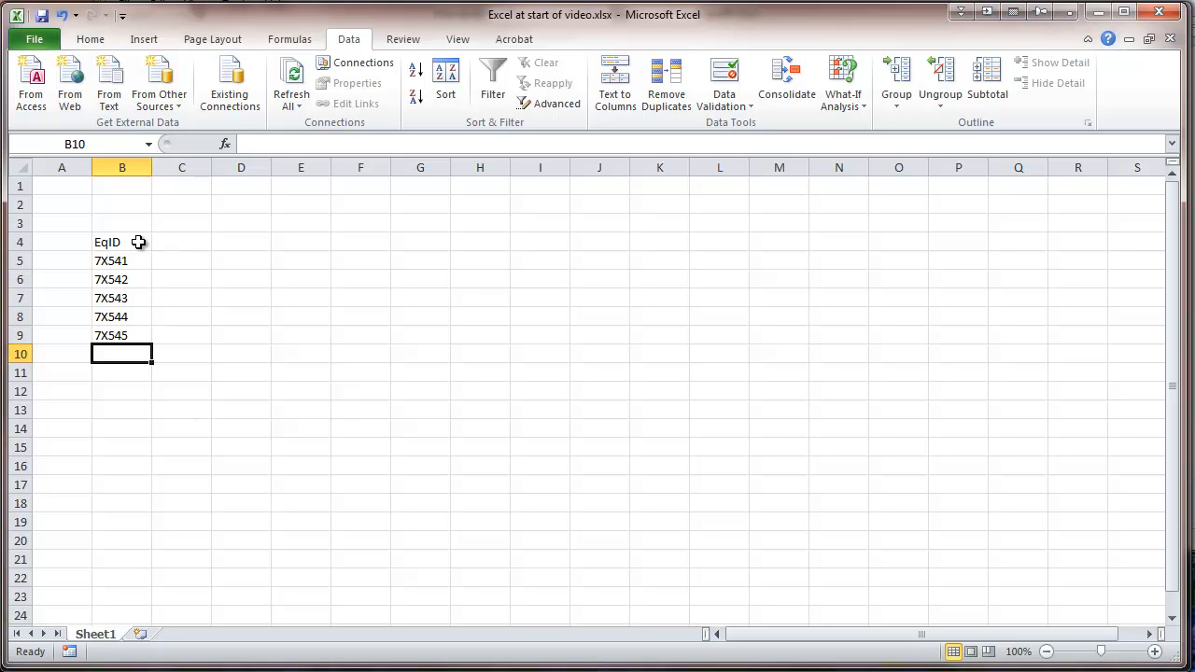
mouse_move(111, 270)
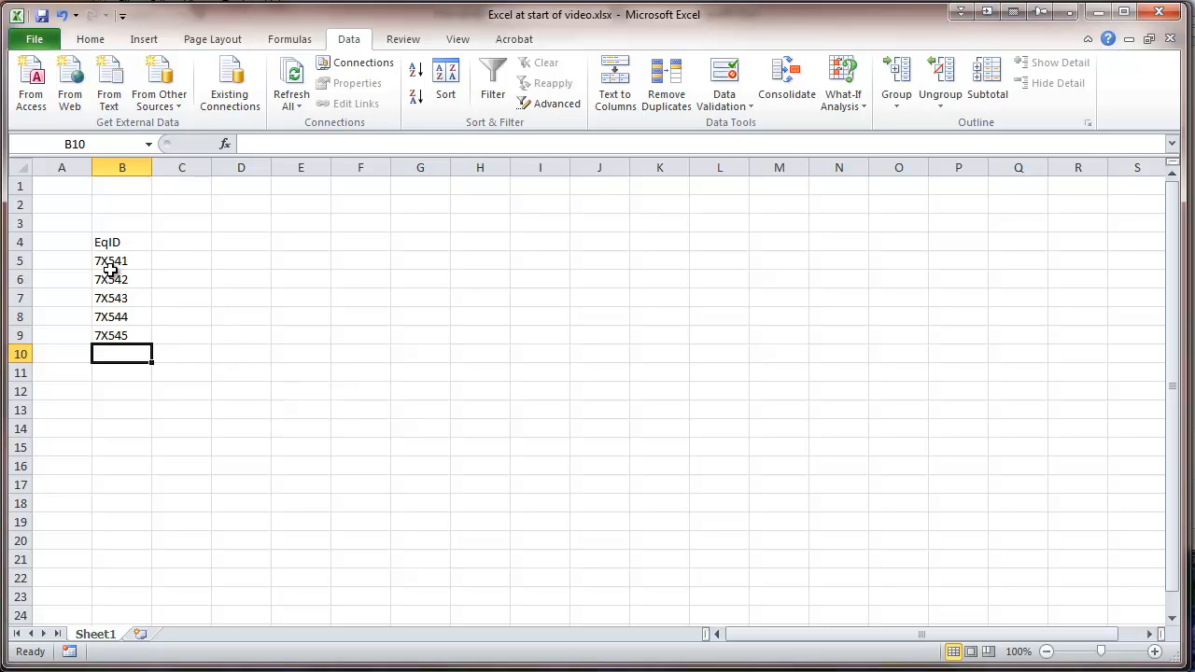
mouse_move(124, 261)
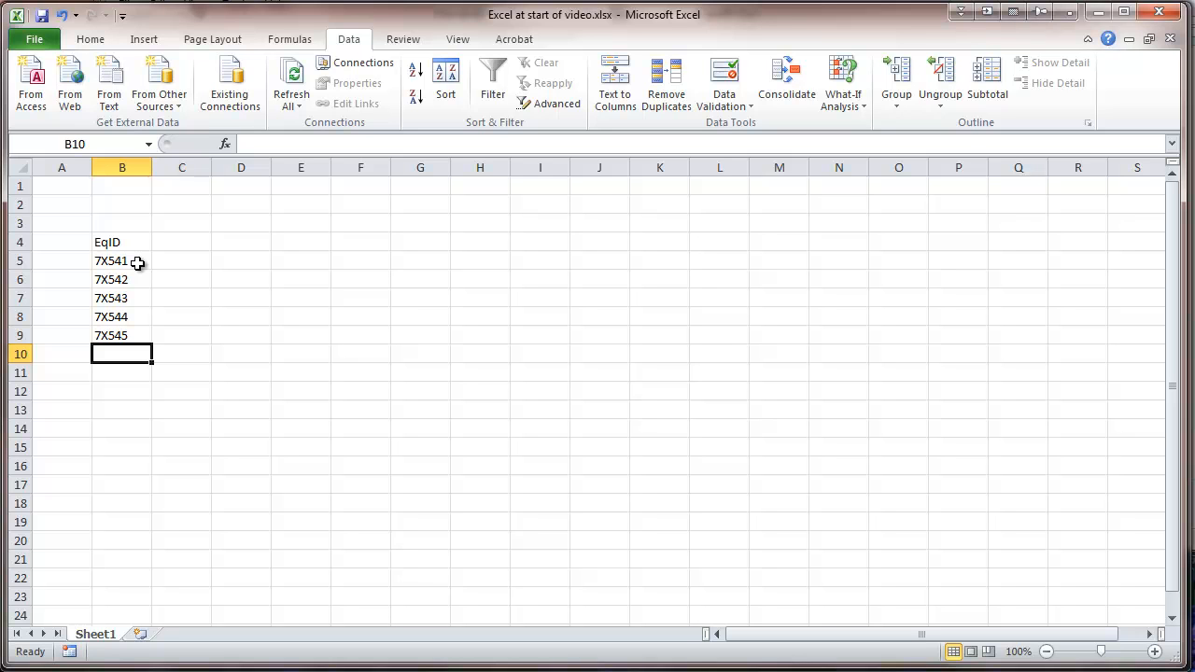
- Enter the heading OS in cell C4, then select D4
click(182, 242)
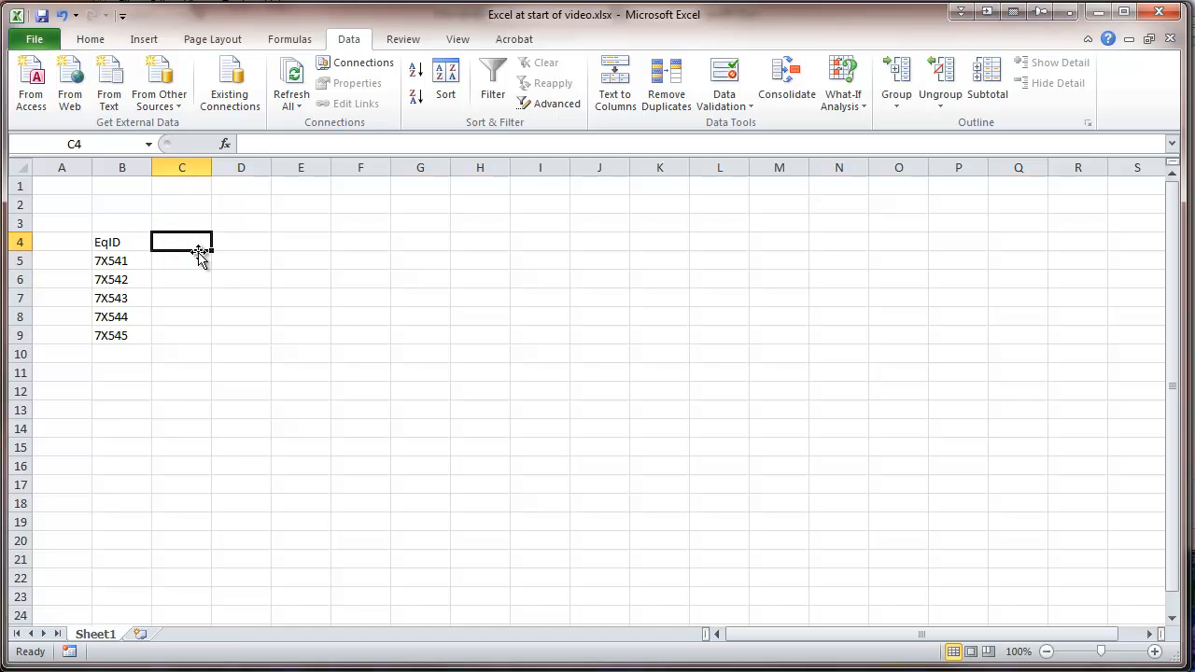
text(OS)
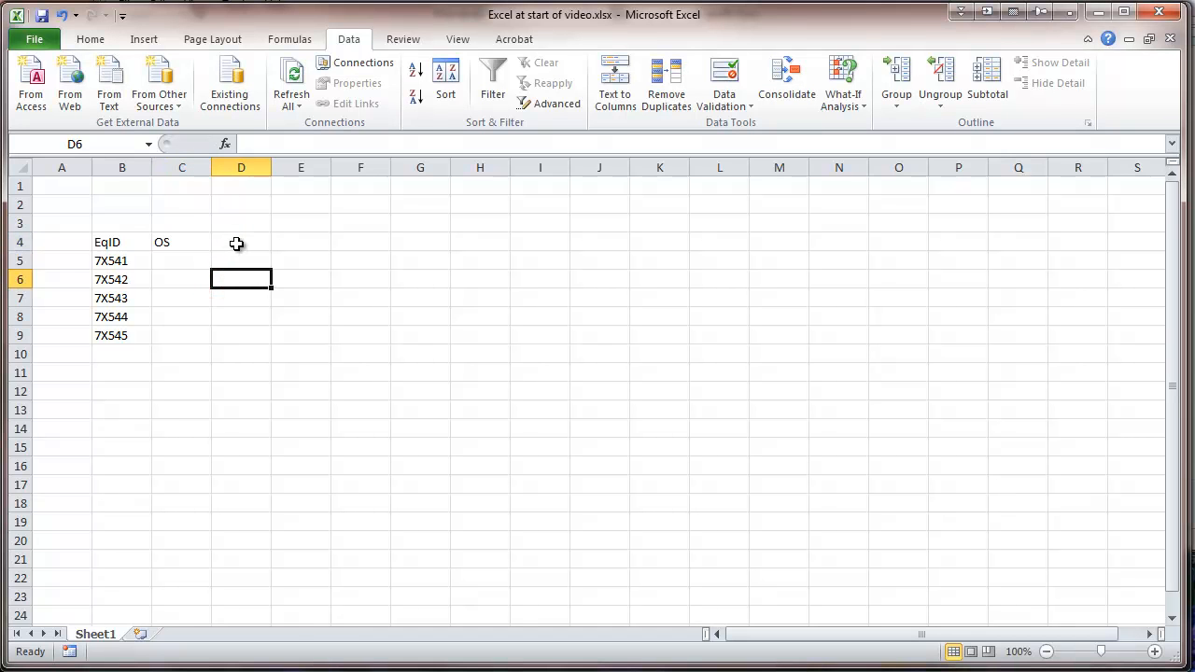
click(241, 242)
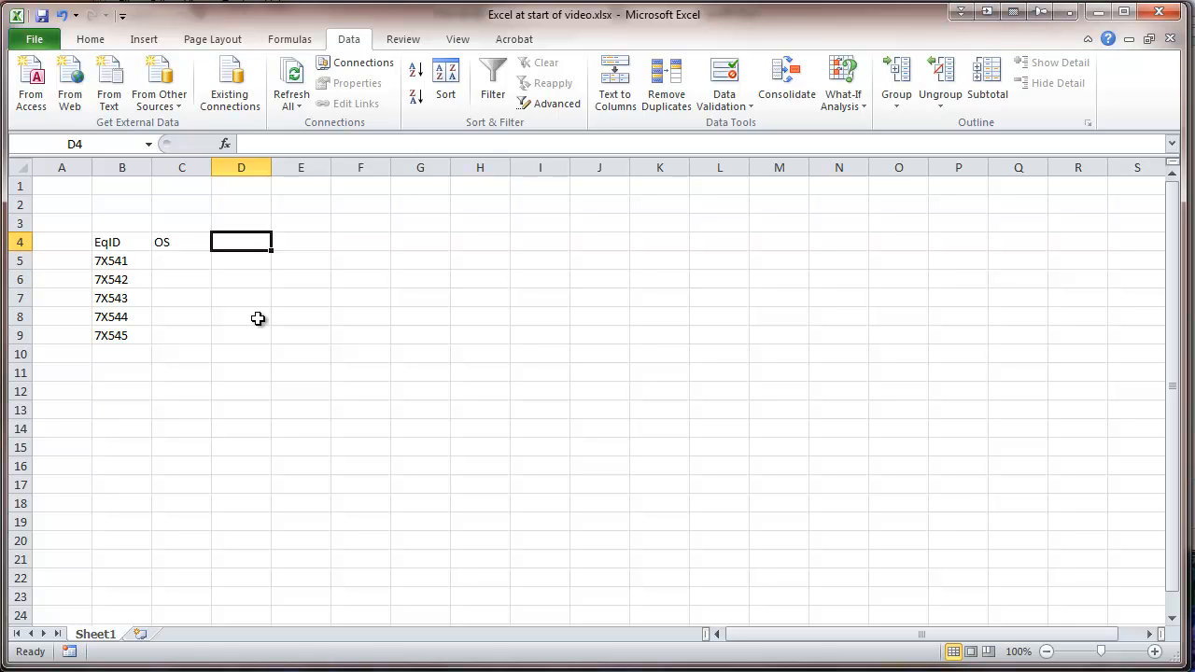
mouse_move(192, 366)
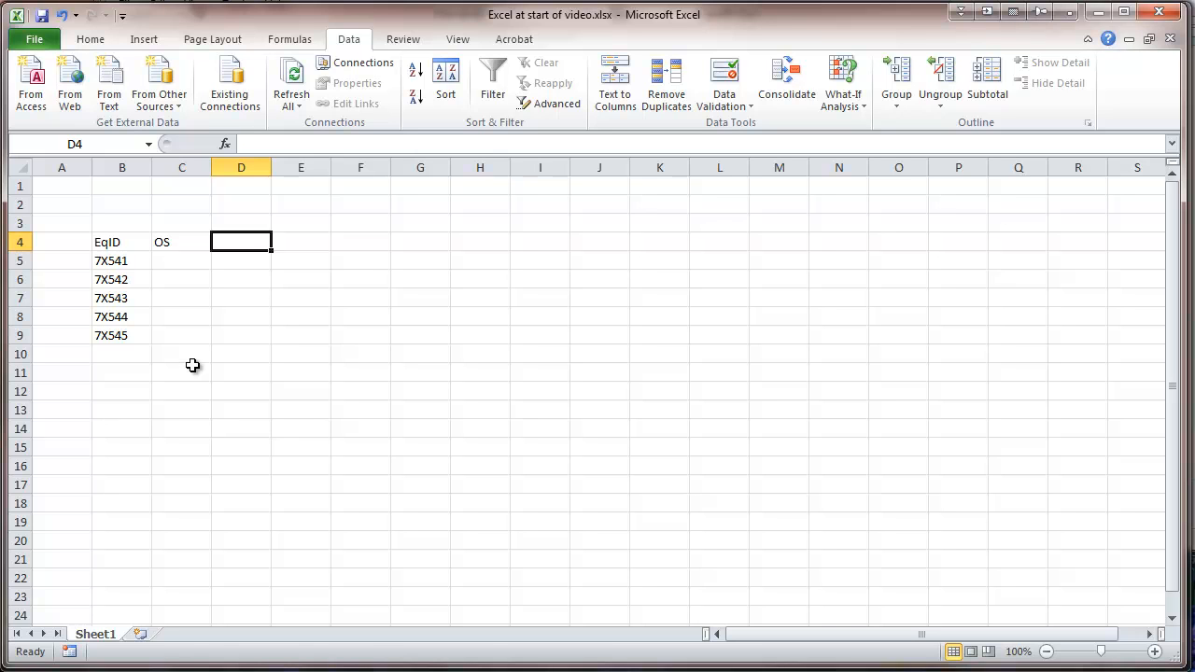
mouse_move(178, 403)
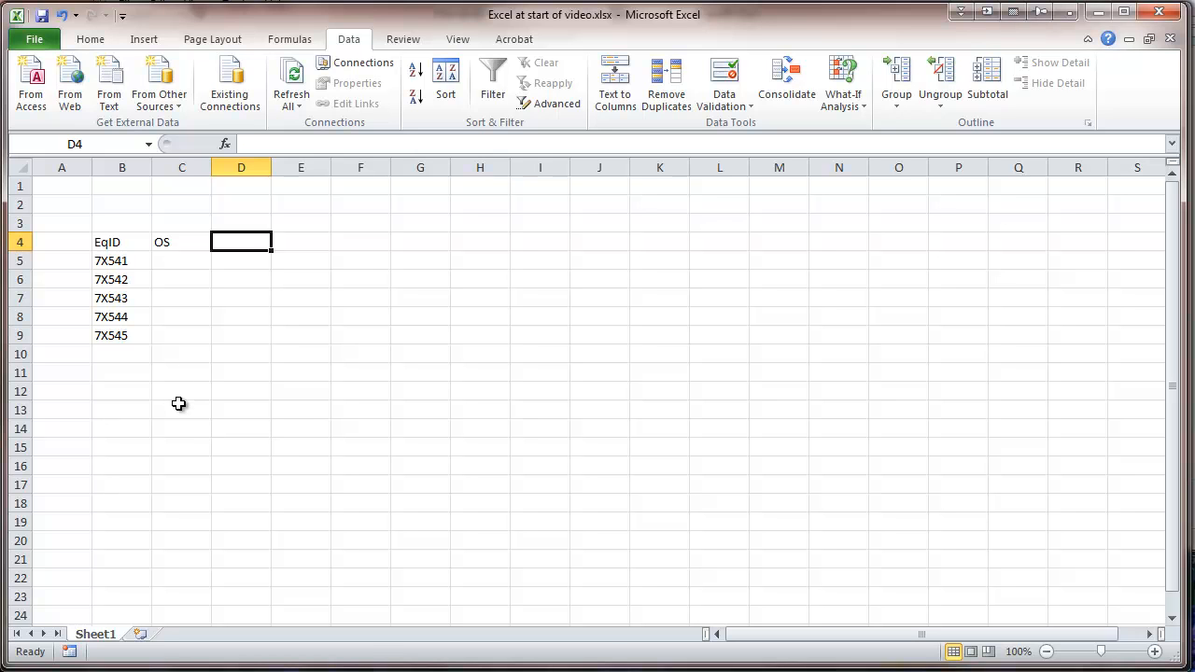
mouse_move(150, 474)
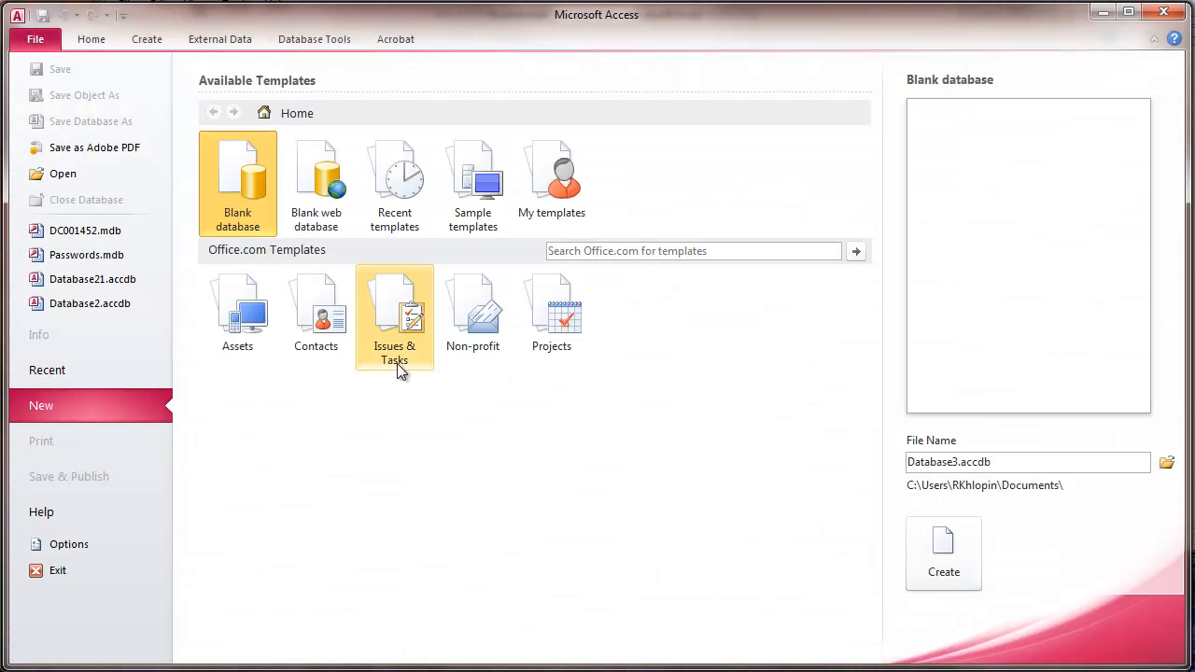
mouse_move(258, 397)
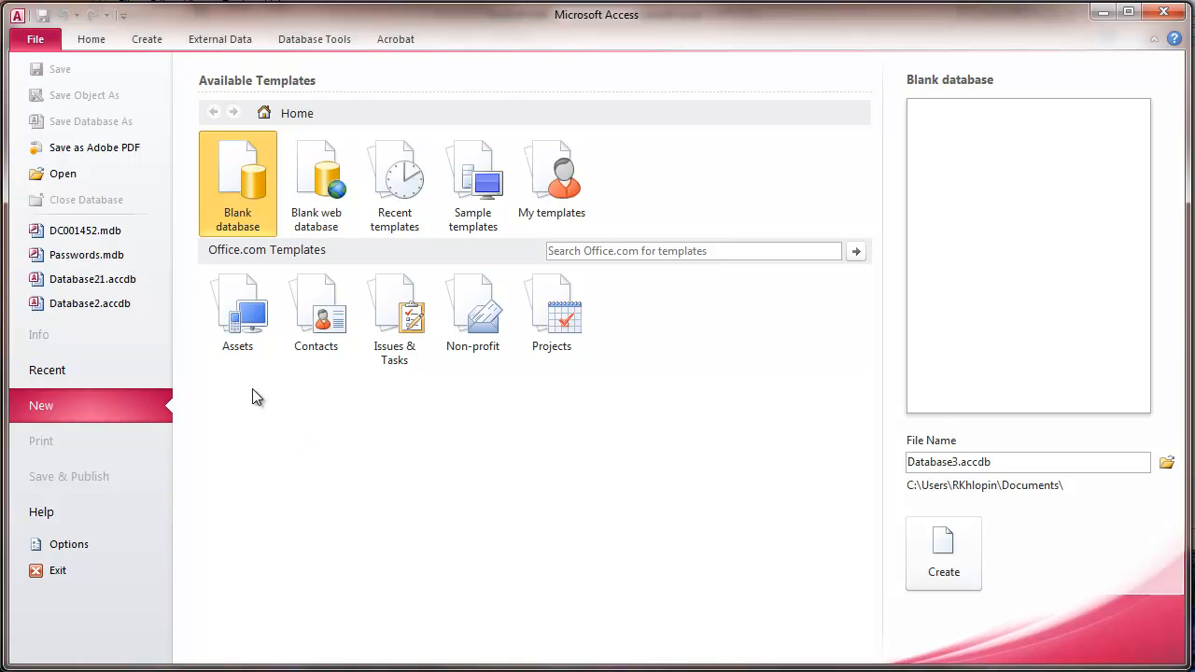
- Open Database21 from recent files and display its Personnel table
click(92, 279)
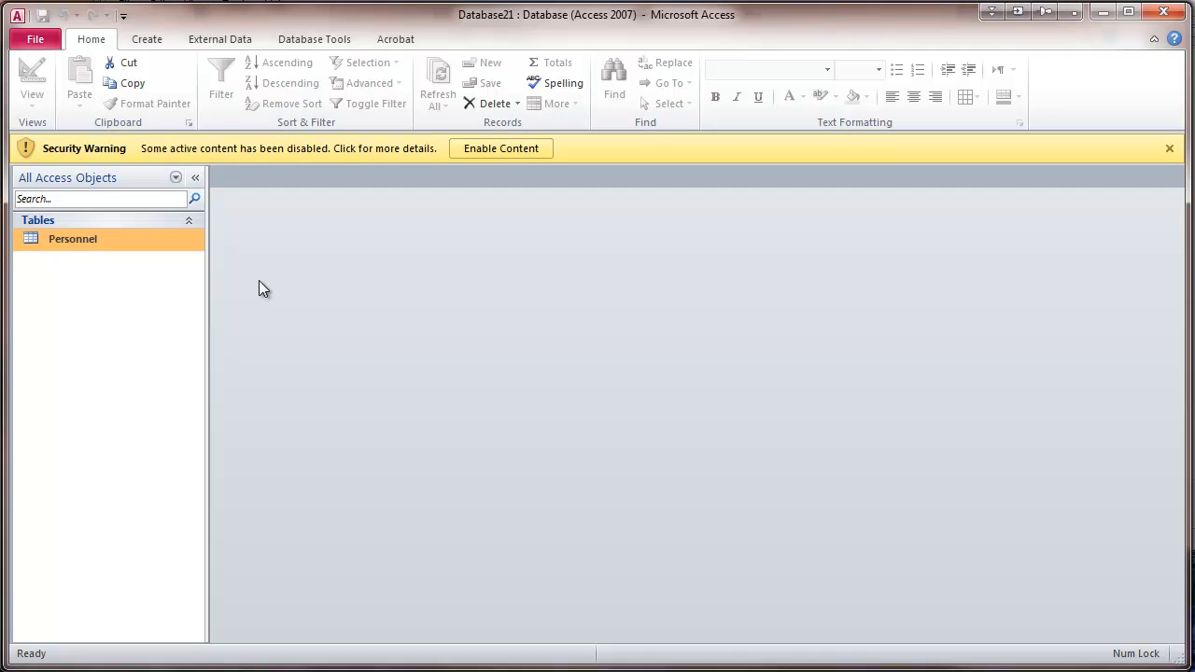
click(73, 239)
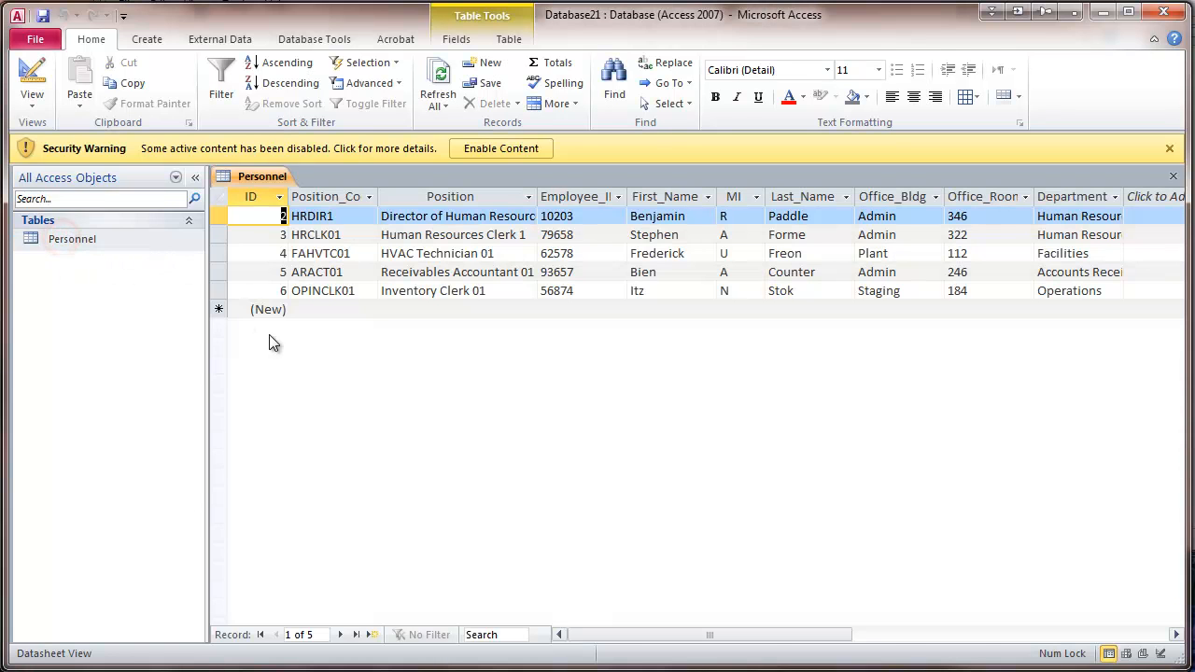
mouse_move(308, 386)
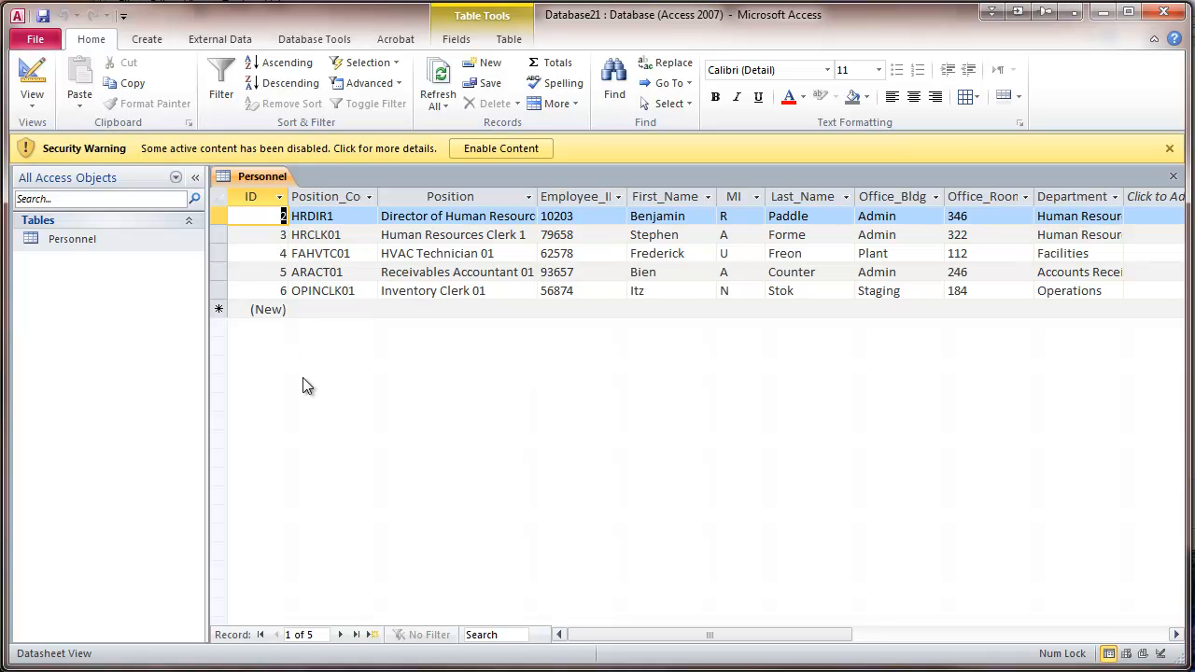
mouse_move(316, 343)
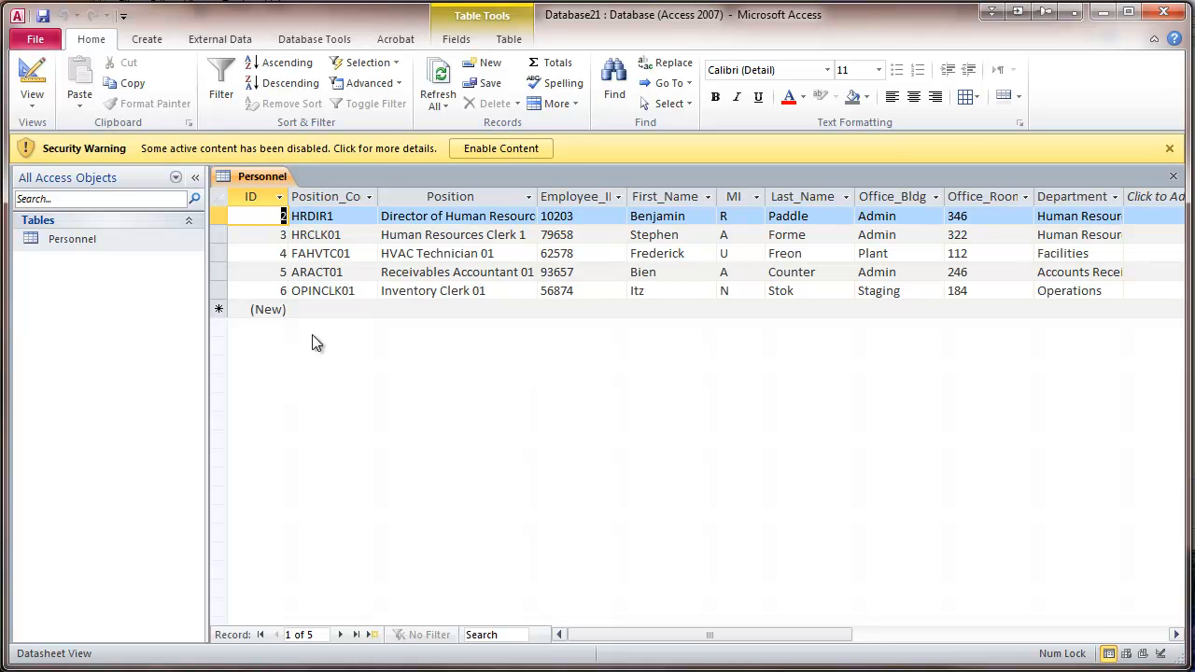
mouse_move(377, 361)
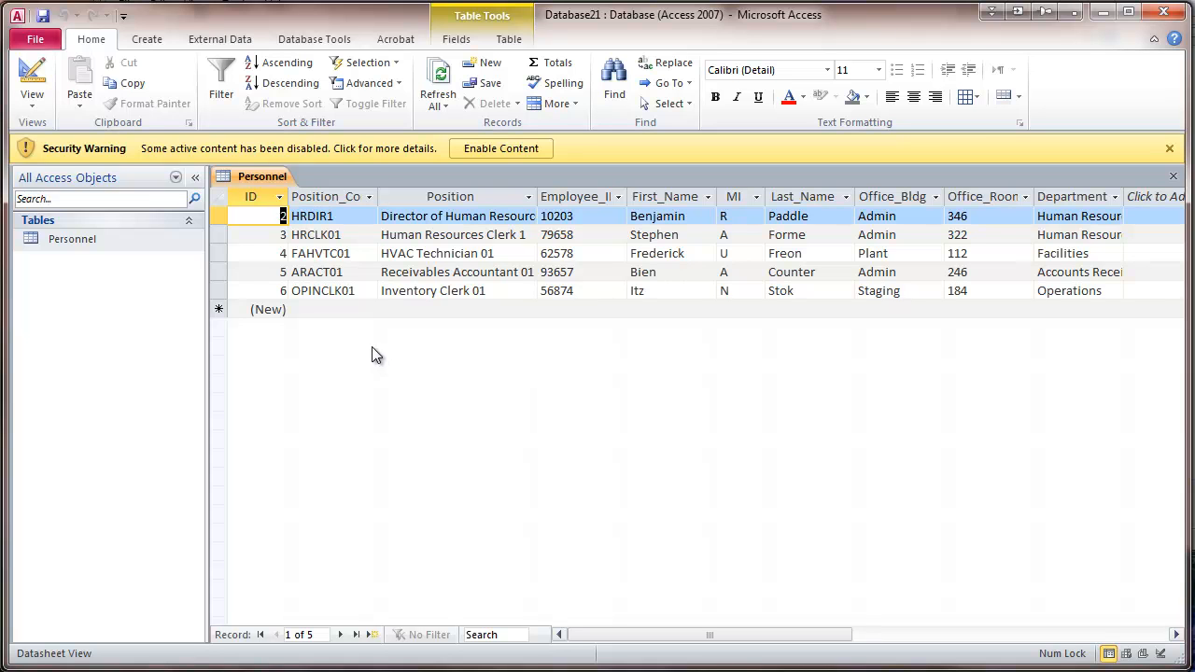
mouse_move(1083, 190)
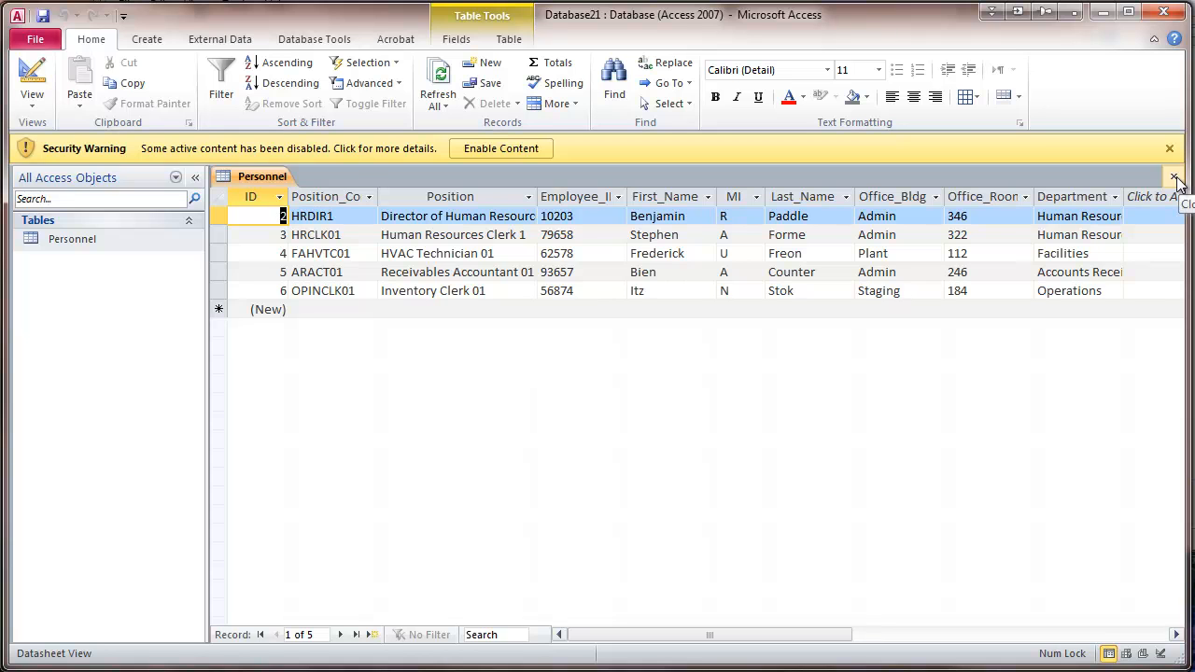
- Close the Personnel table and start importing Database21.accdb into Excel From Access
click(1174, 177)
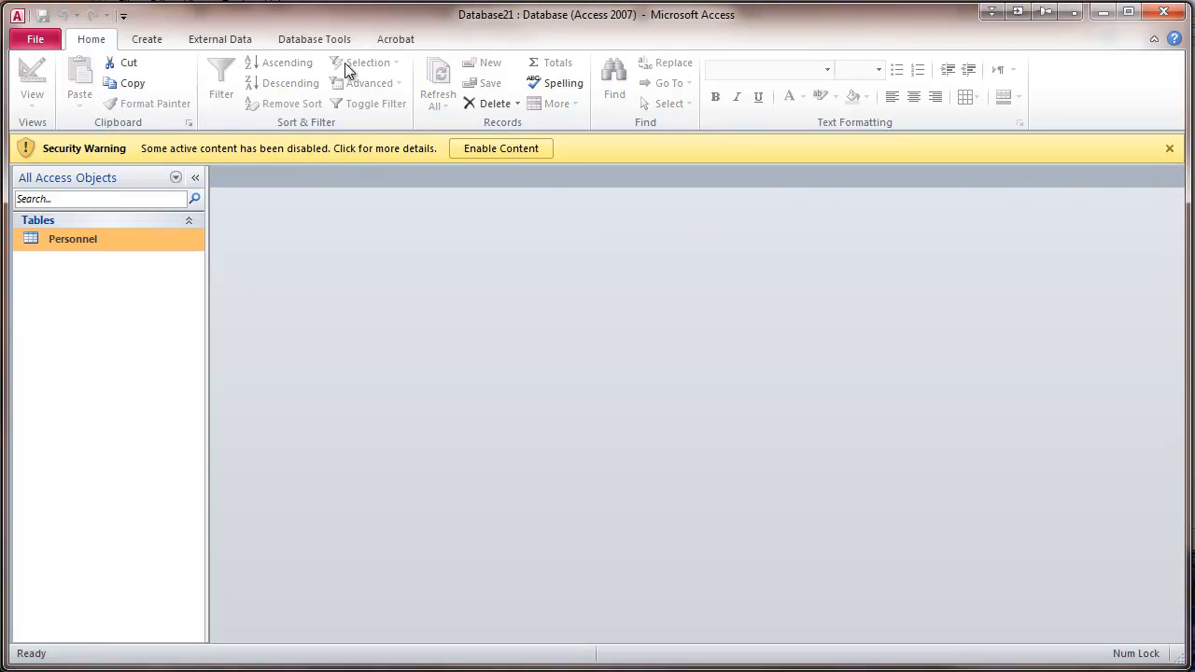
mouse_move(32, 75)
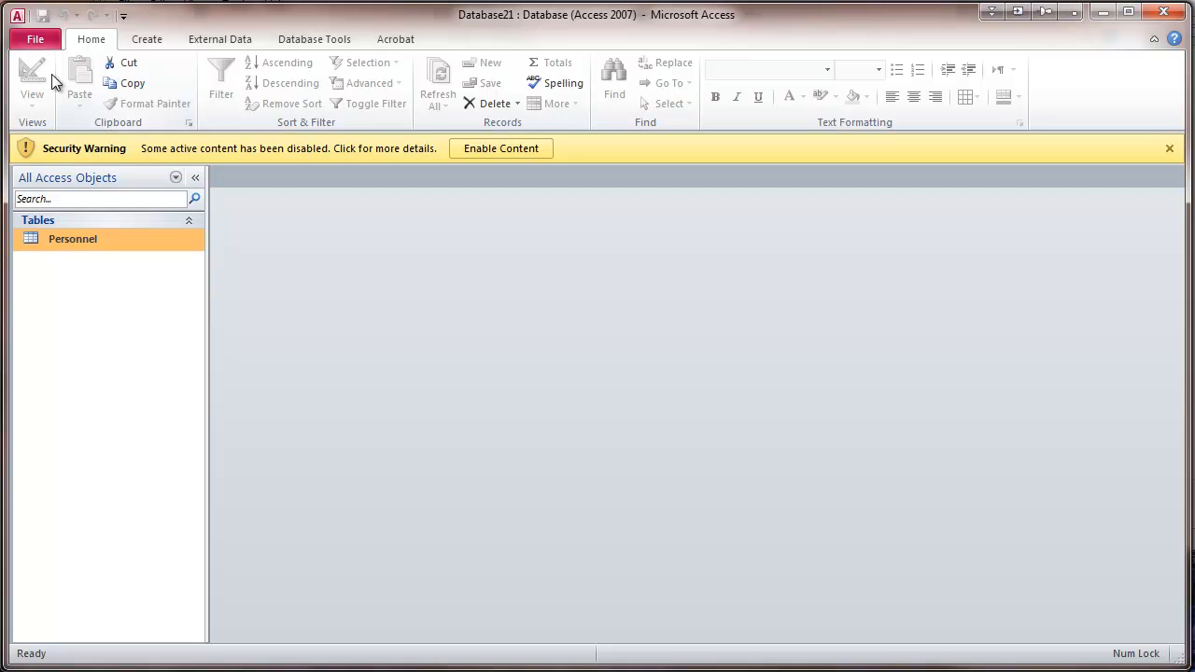
click(34, 38)
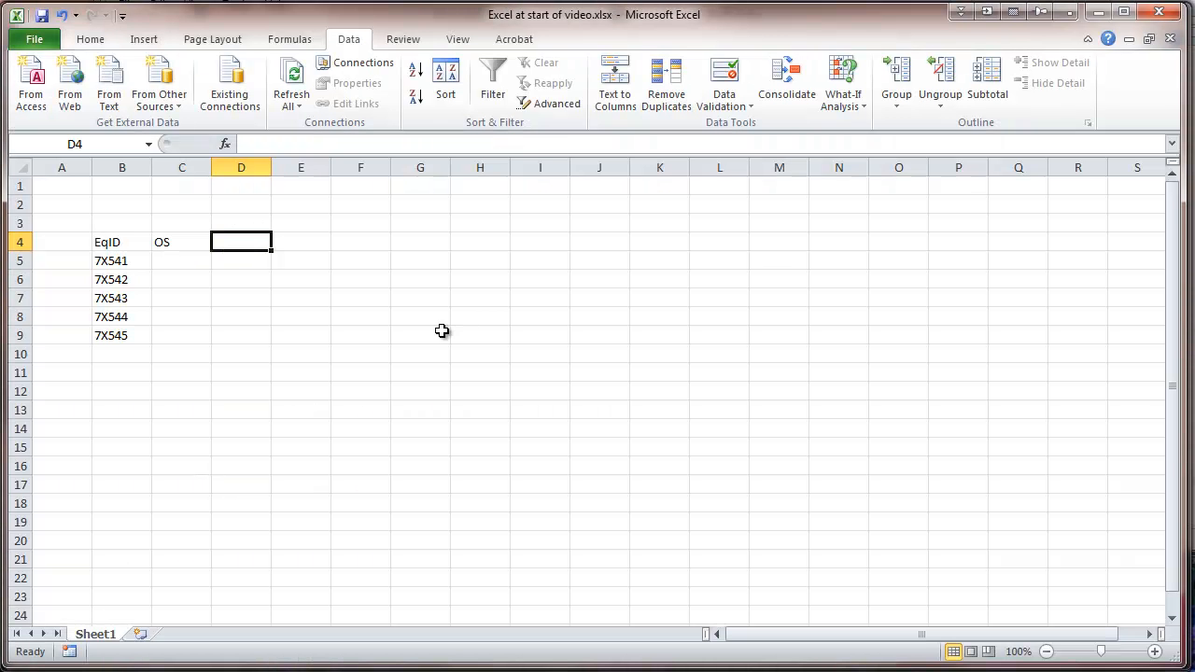
mouse_move(304, 345)
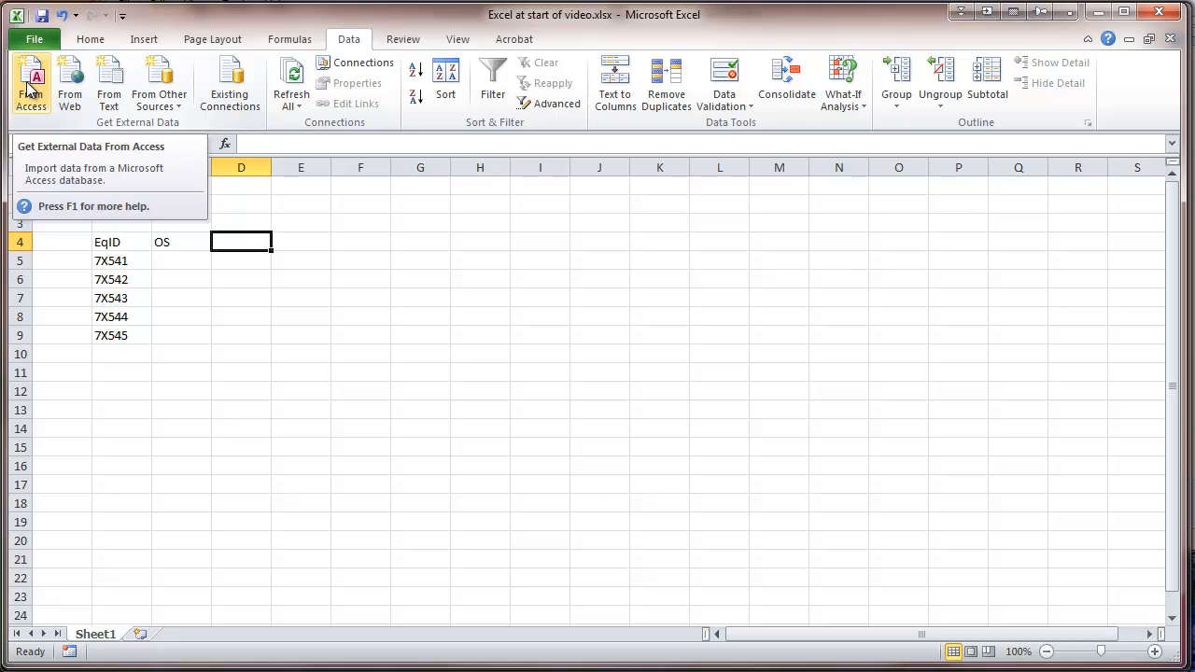
click(31, 82)
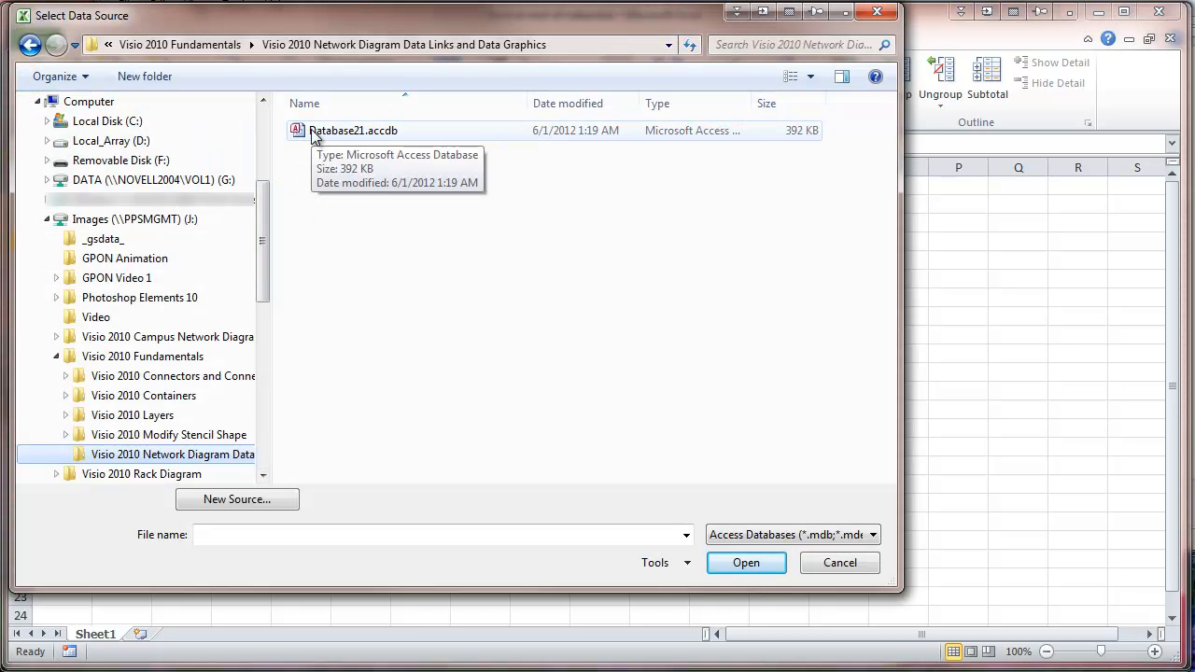
click(354, 130)
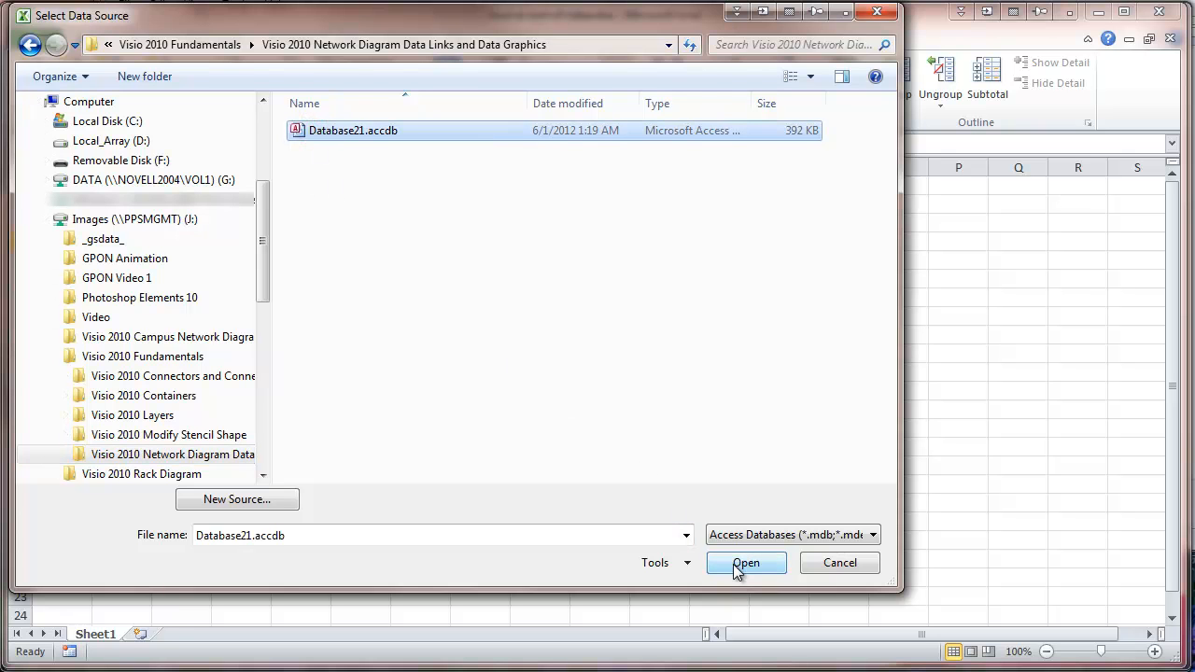
click(746, 563)
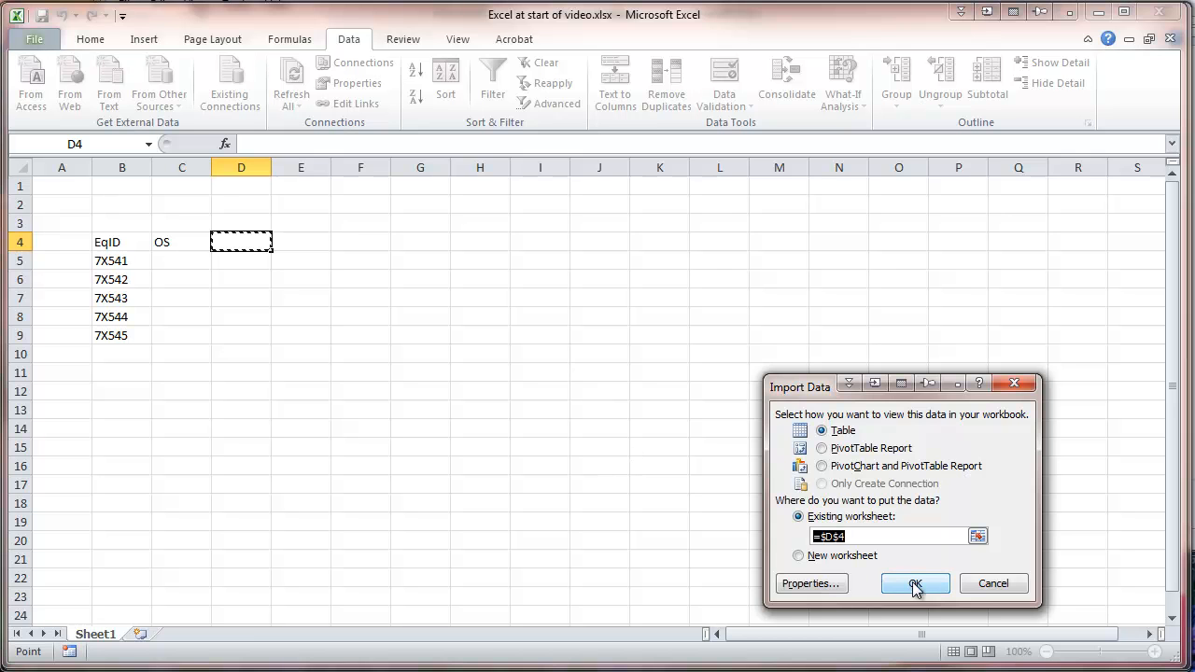
click(915, 584)
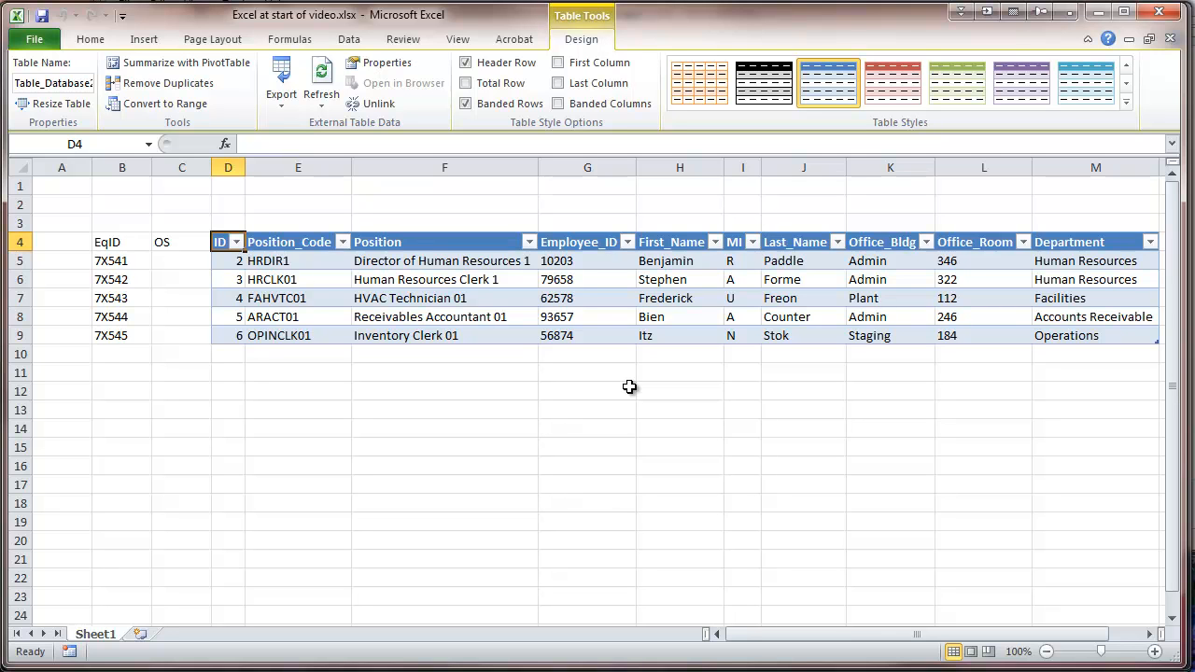
mouse_move(571, 465)
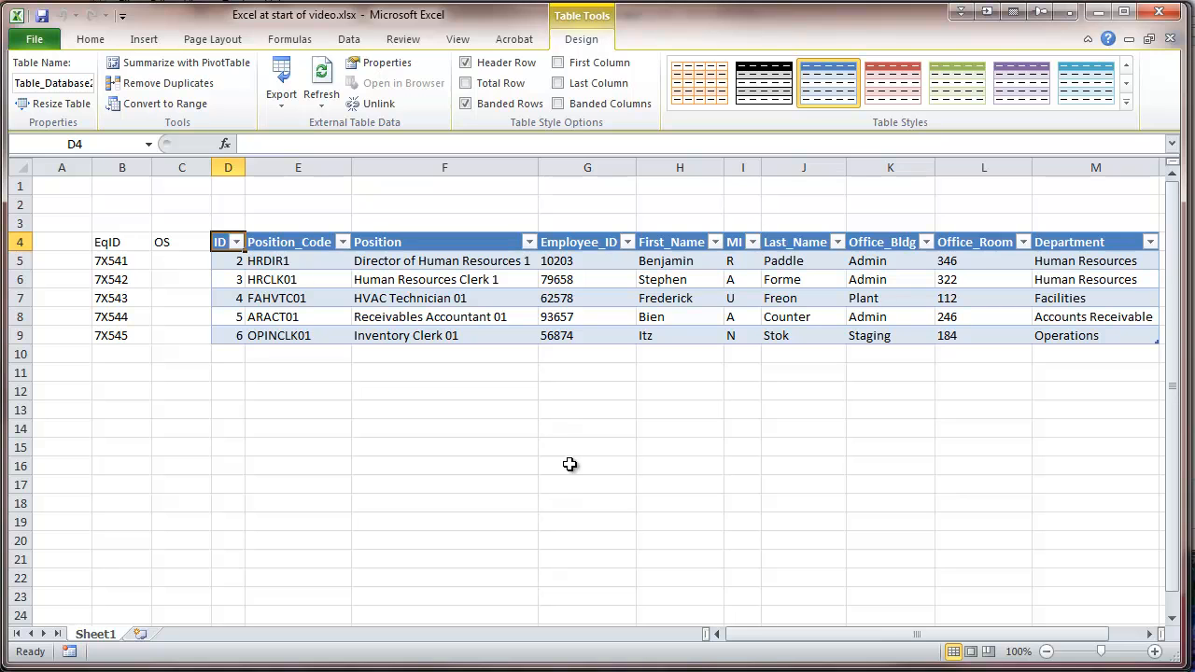
mouse_move(550, 447)
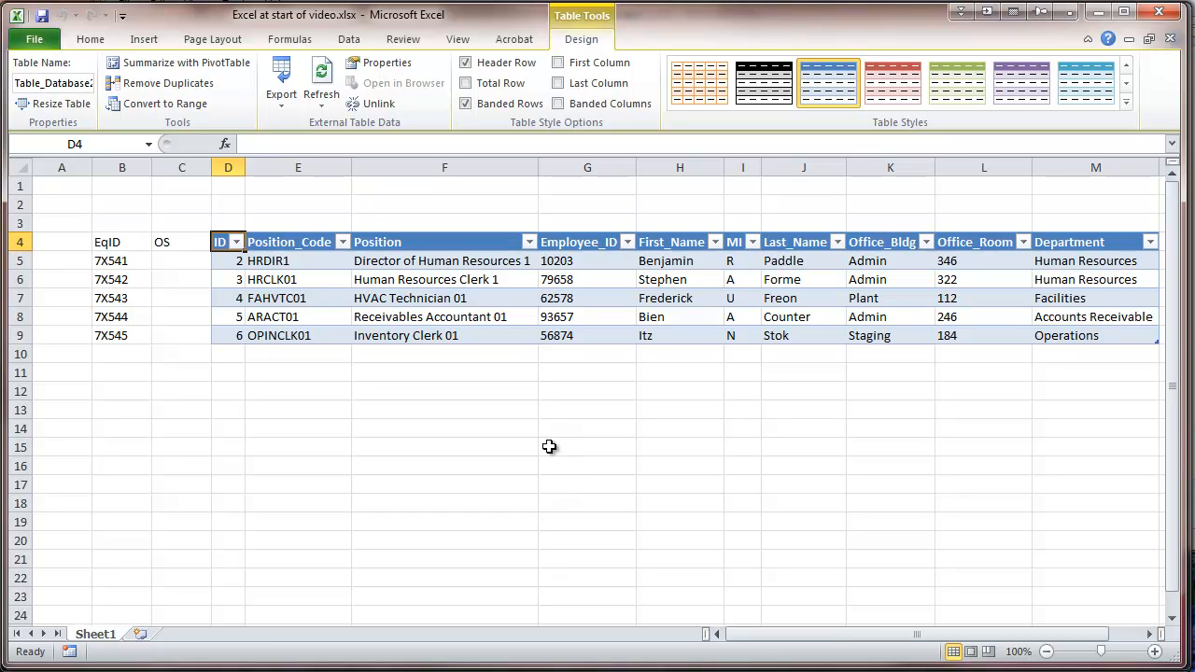
mouse_move(210, 452)
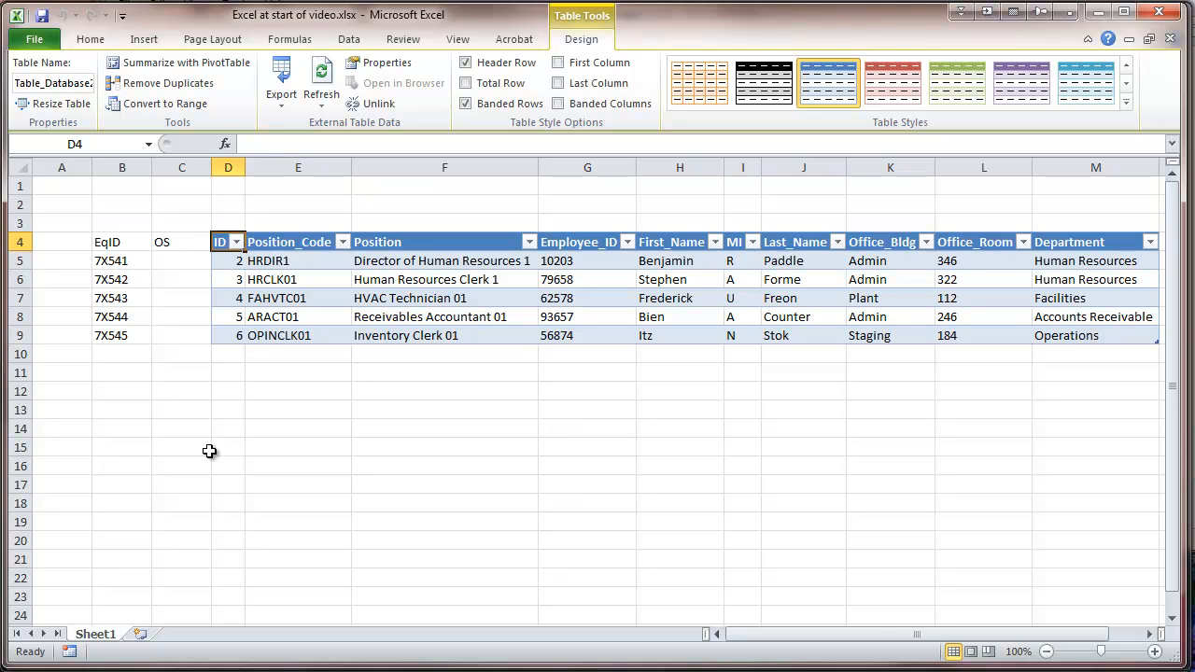
mouse_move(165, 269)
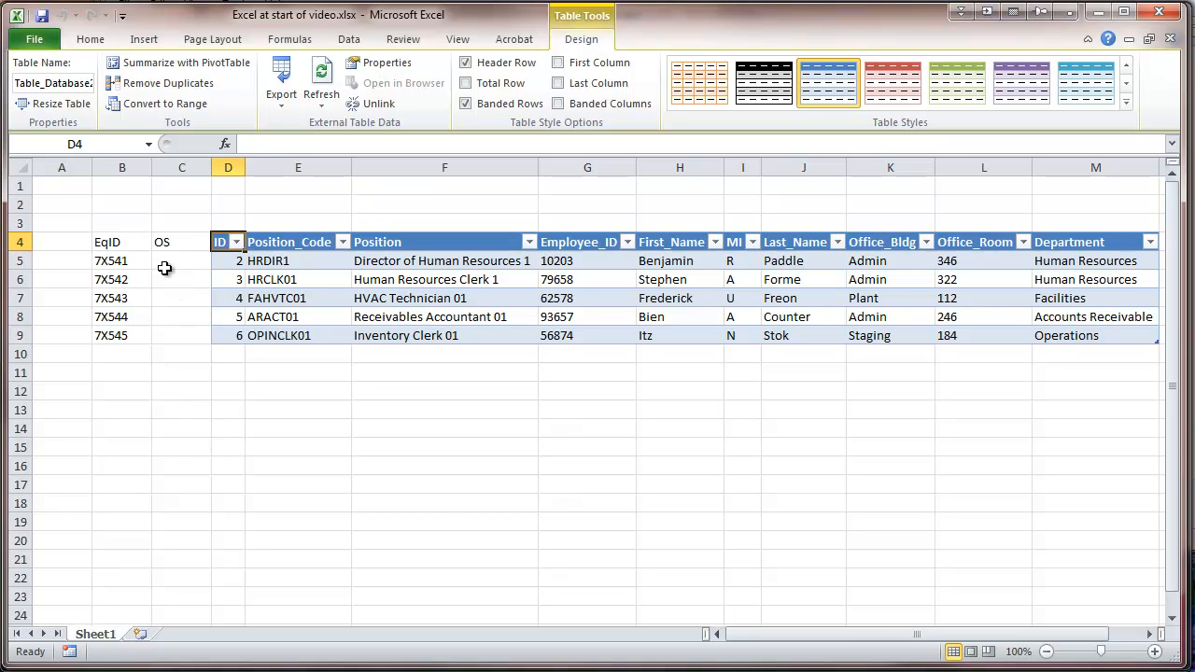
mouse_move(171, 261)
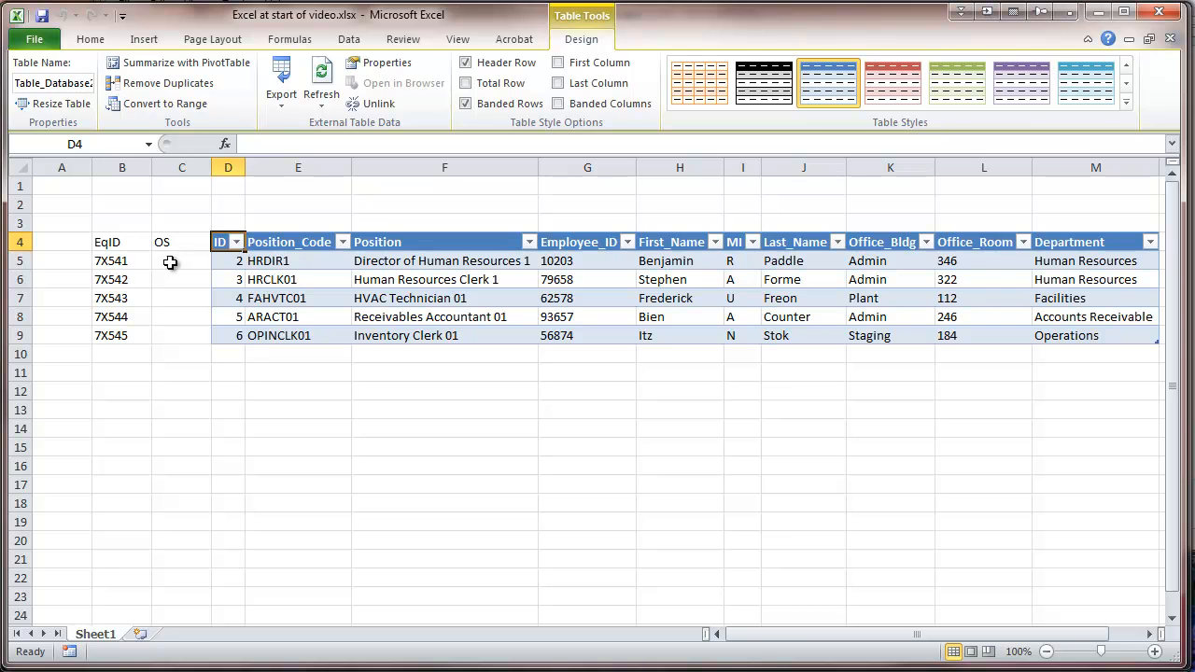
click(182, 260)
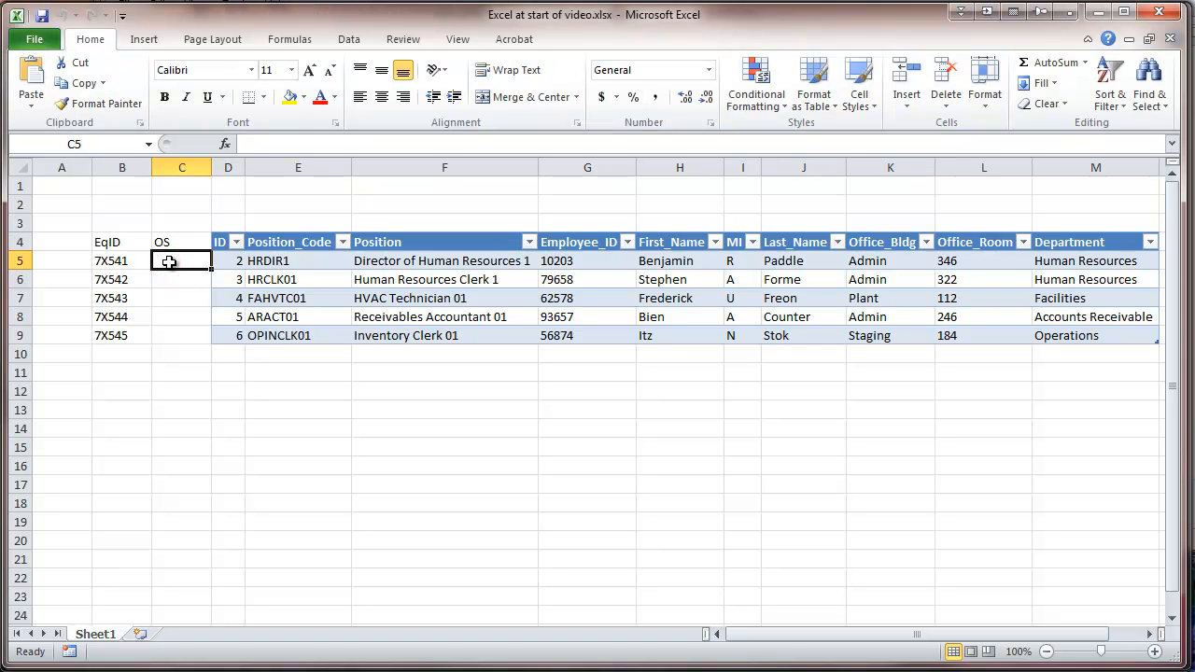
mouse_move(178, 276)
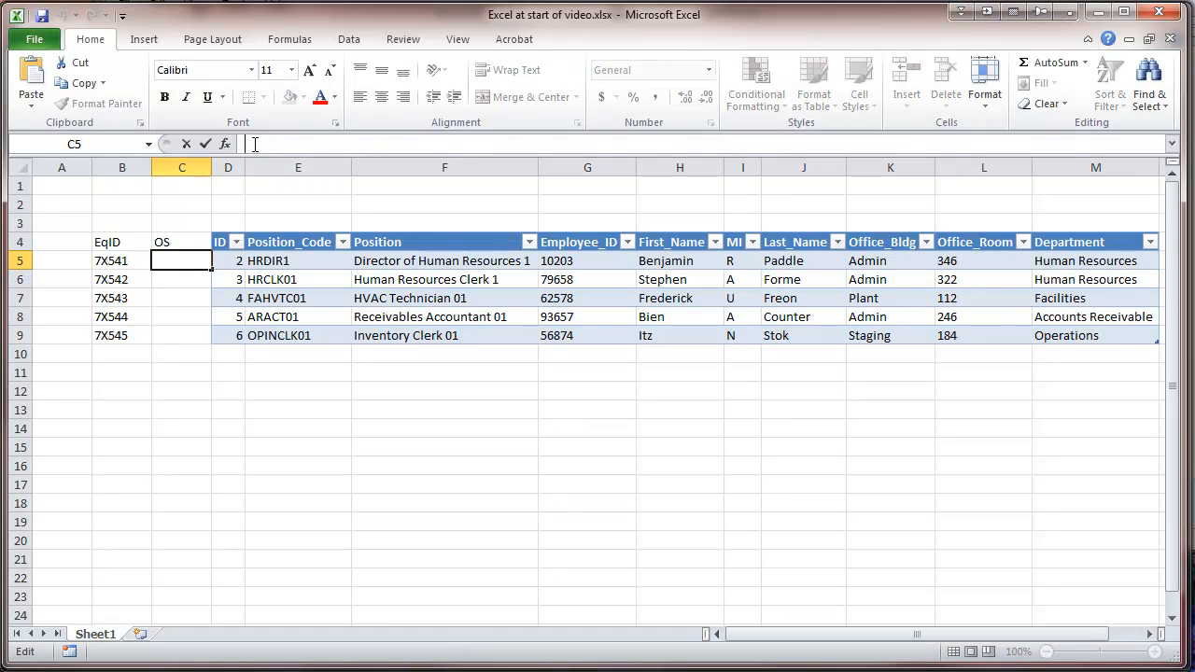
text(=I)
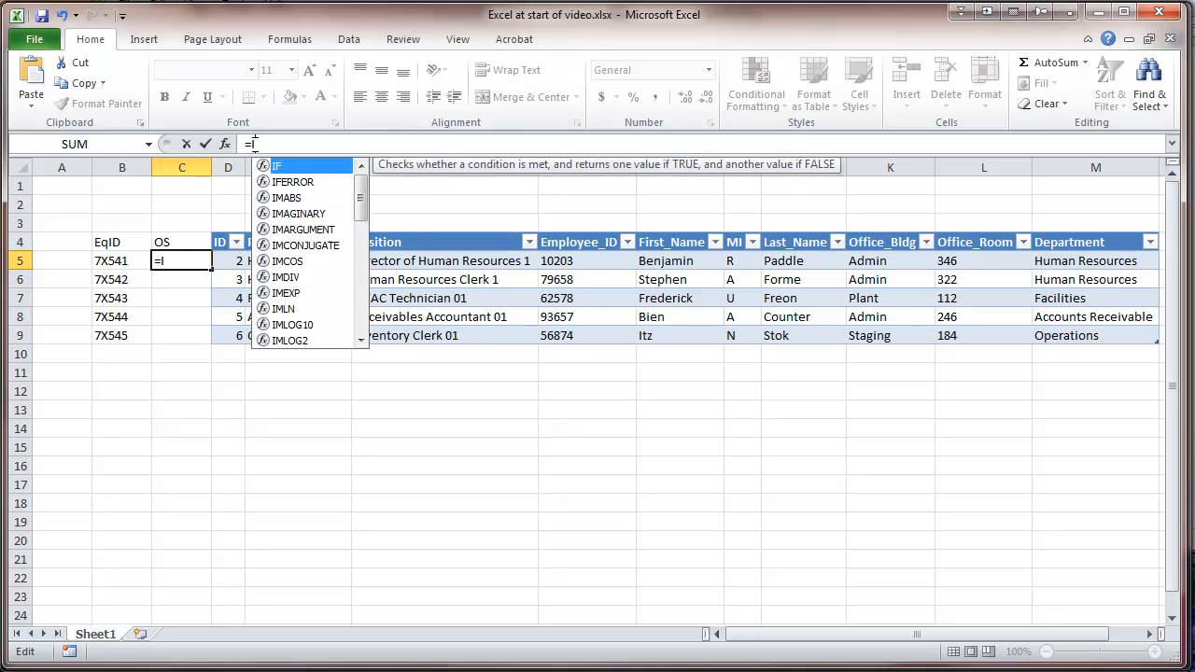
text(F)
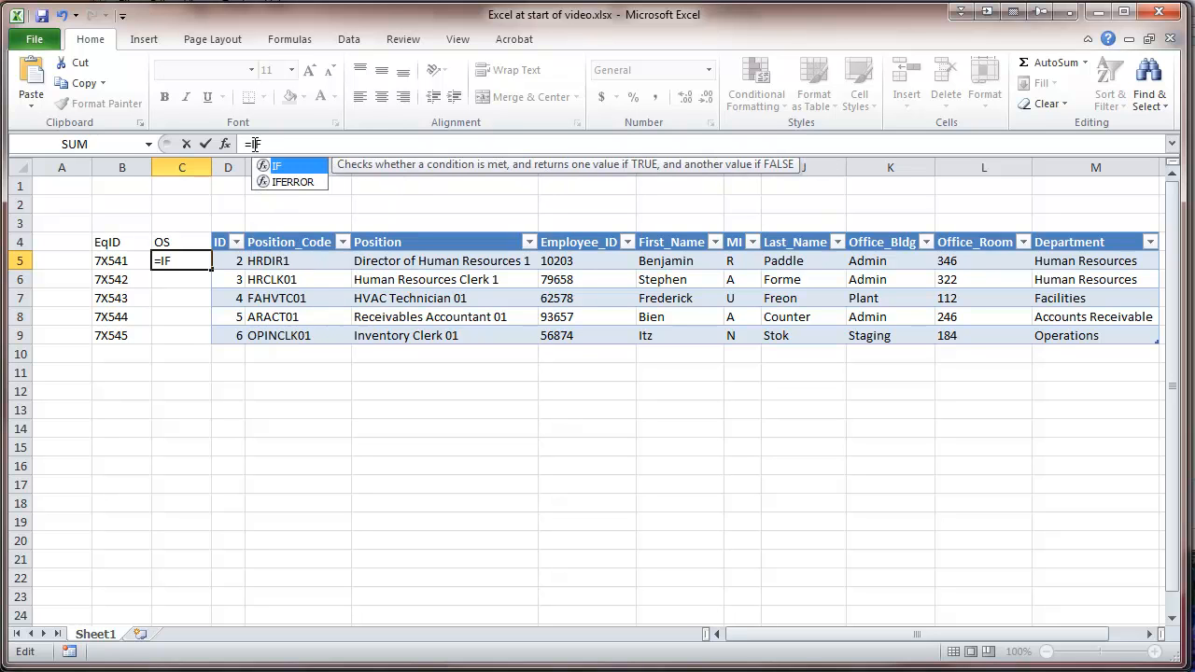
text(()
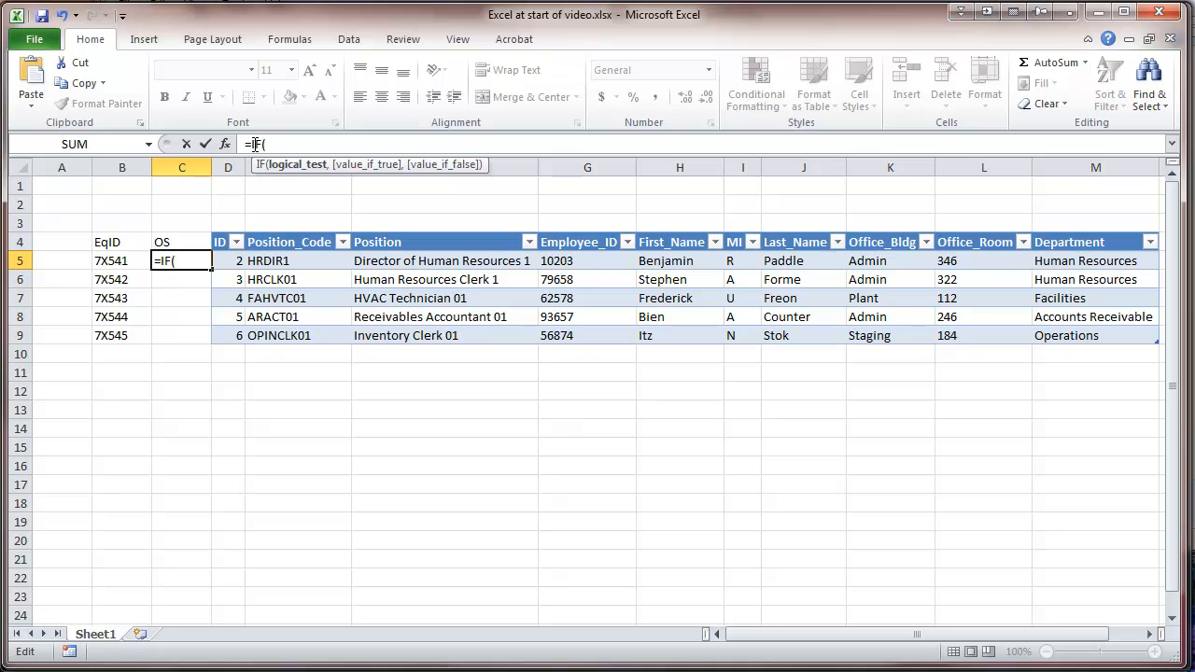
mouse_move(1059, 268)
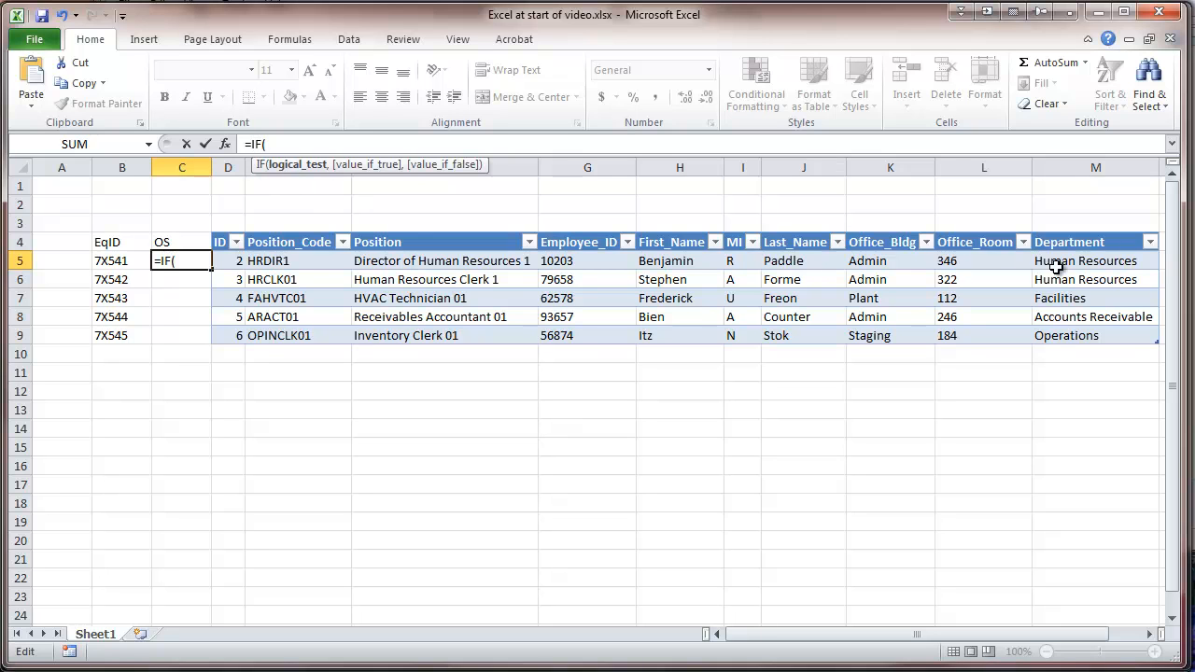
click(1095, 261)
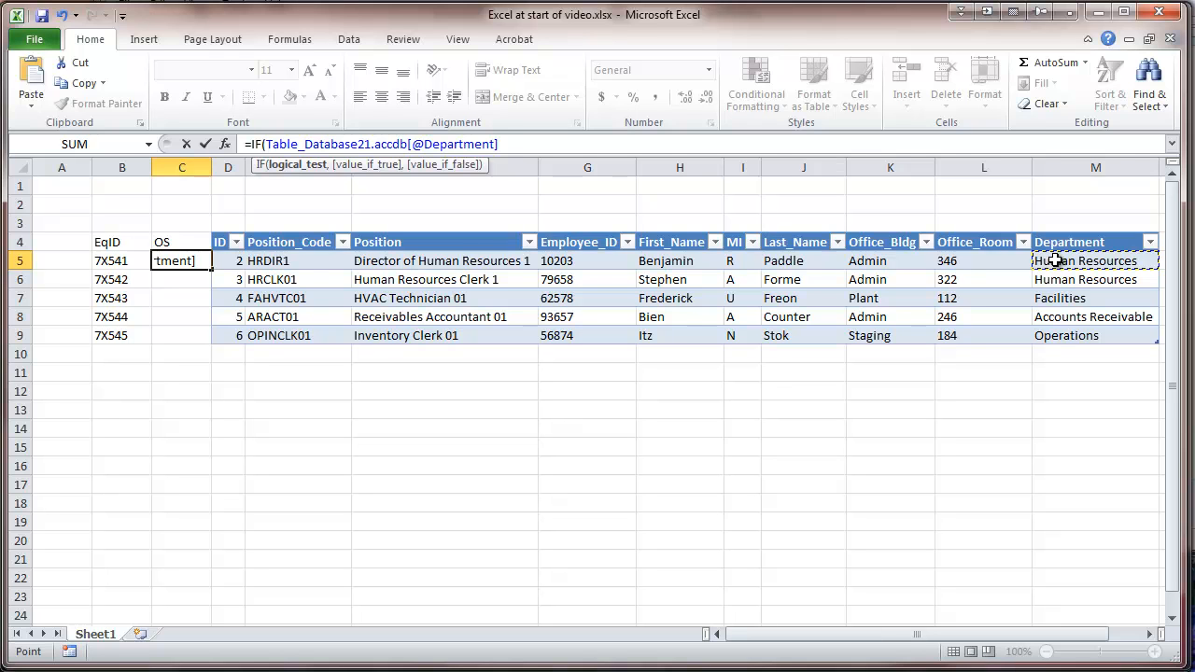
text(=)
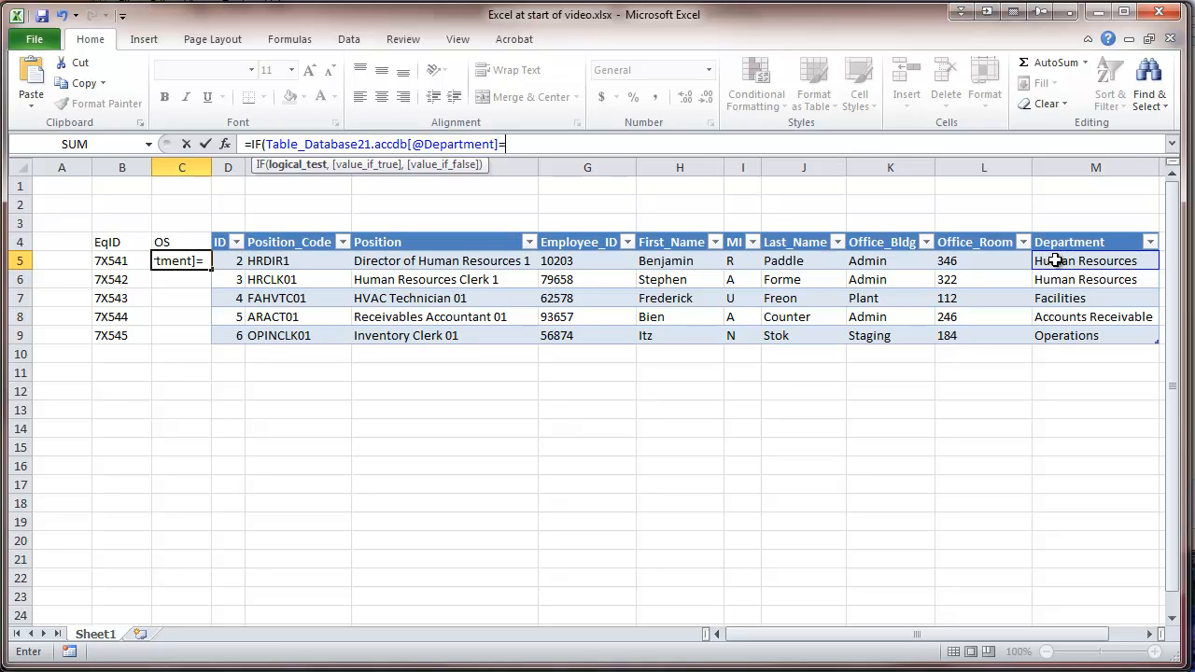
text(")
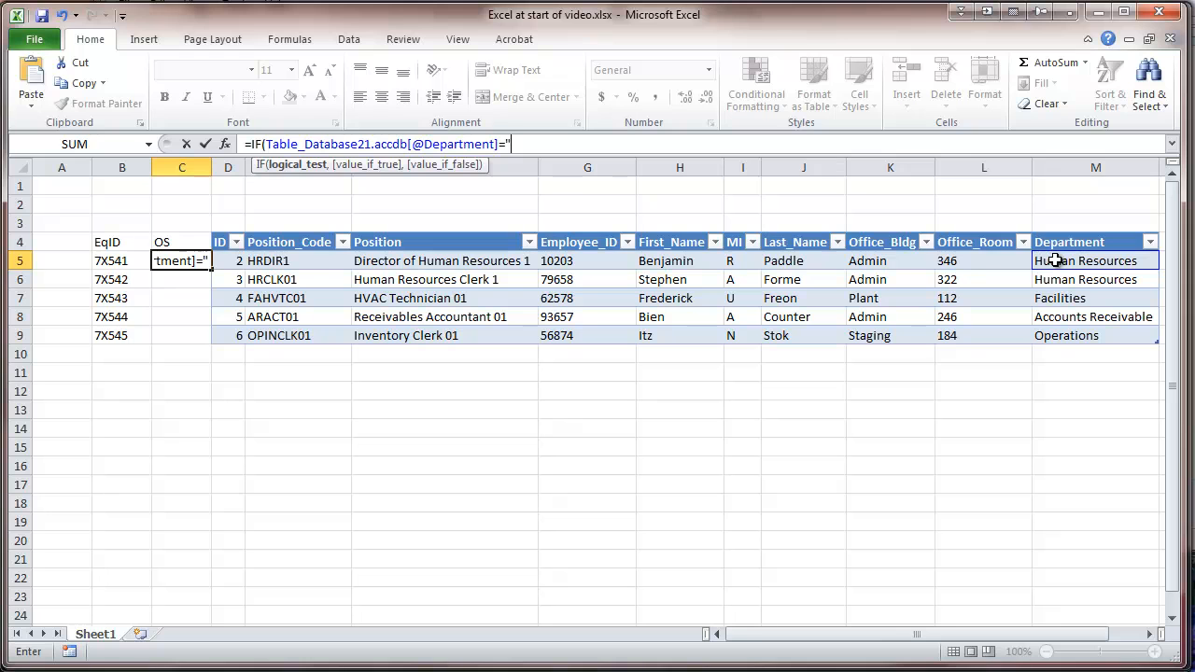
text(Human R)
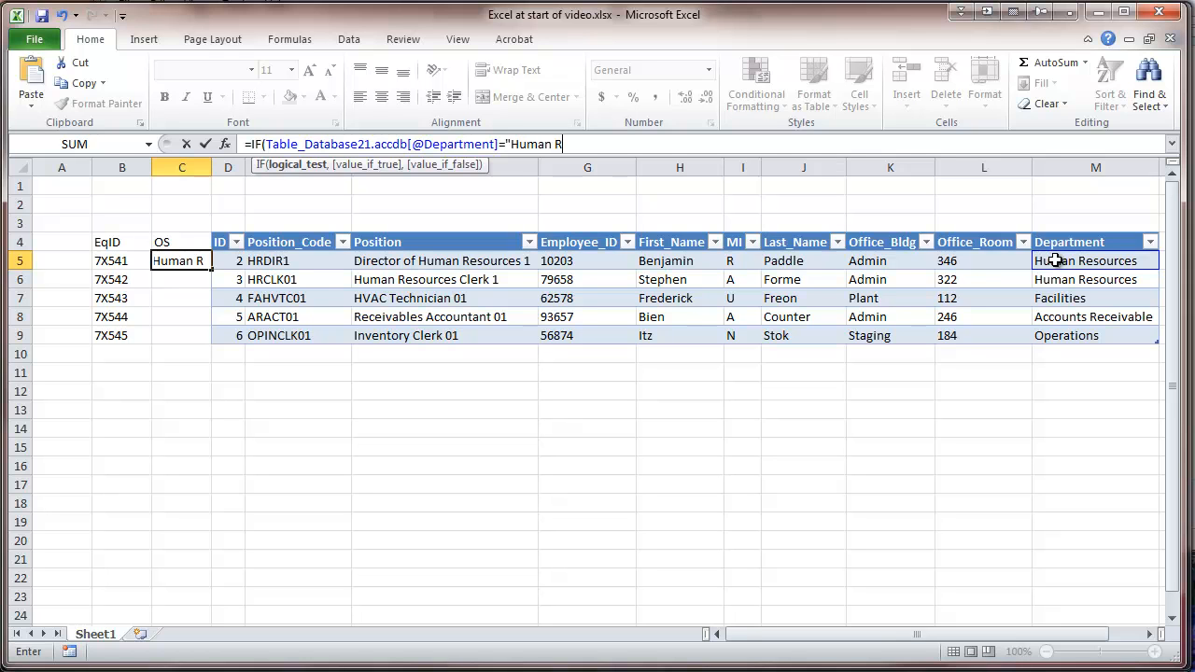
text(esources)
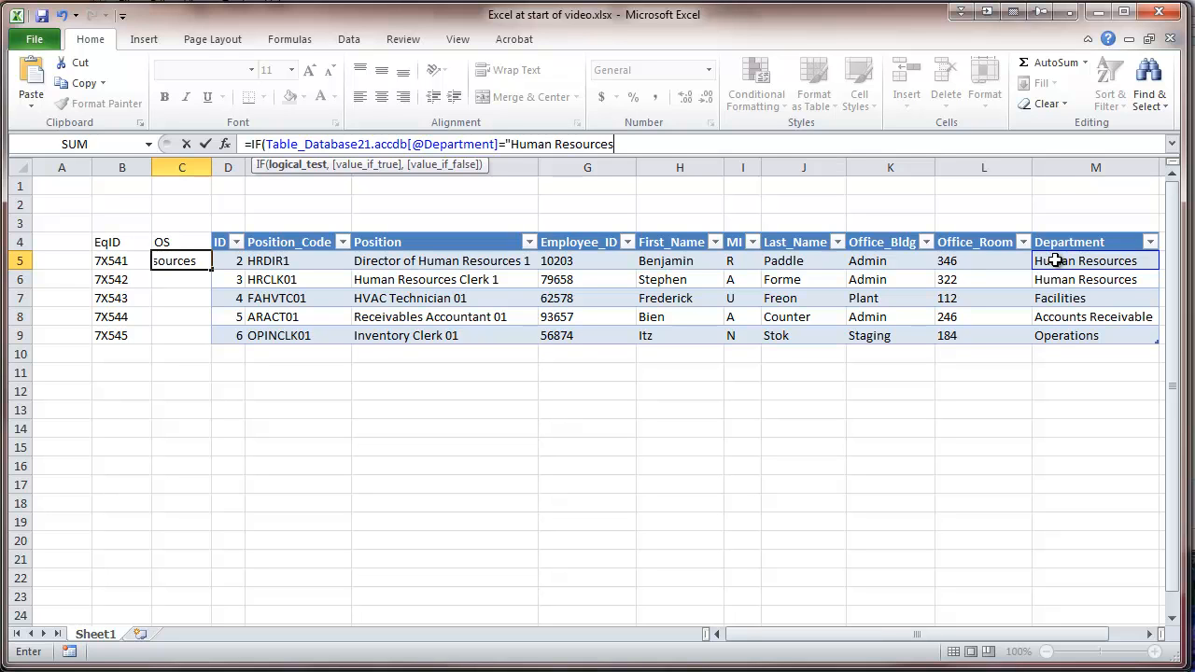
text(,)
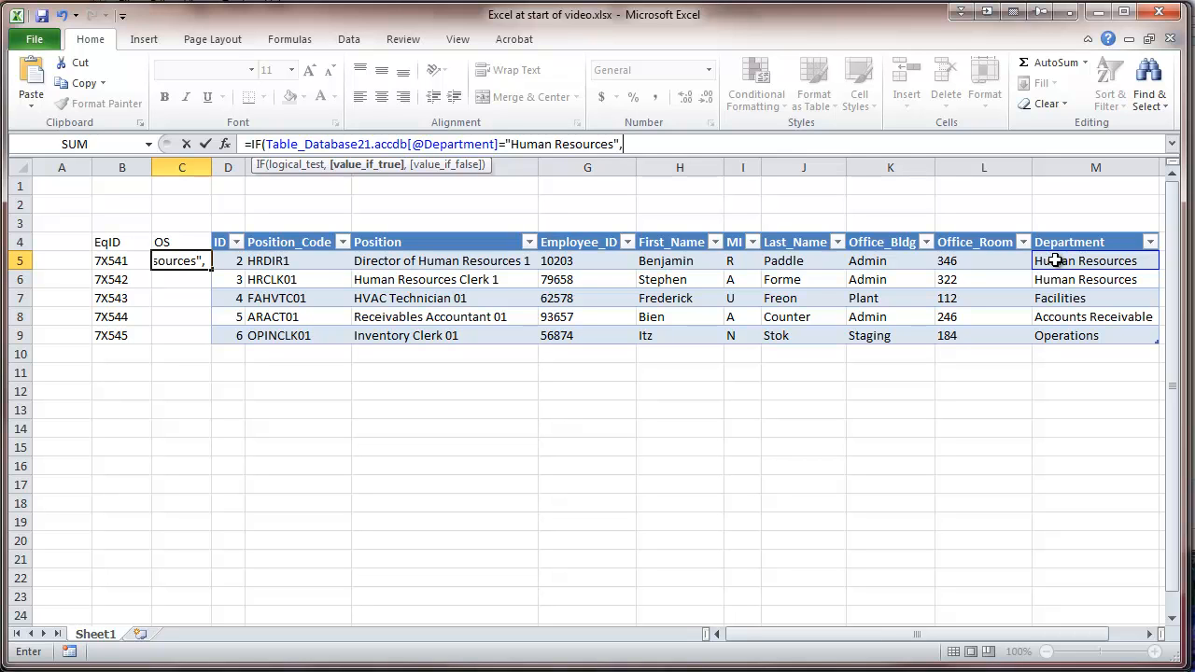
text(")
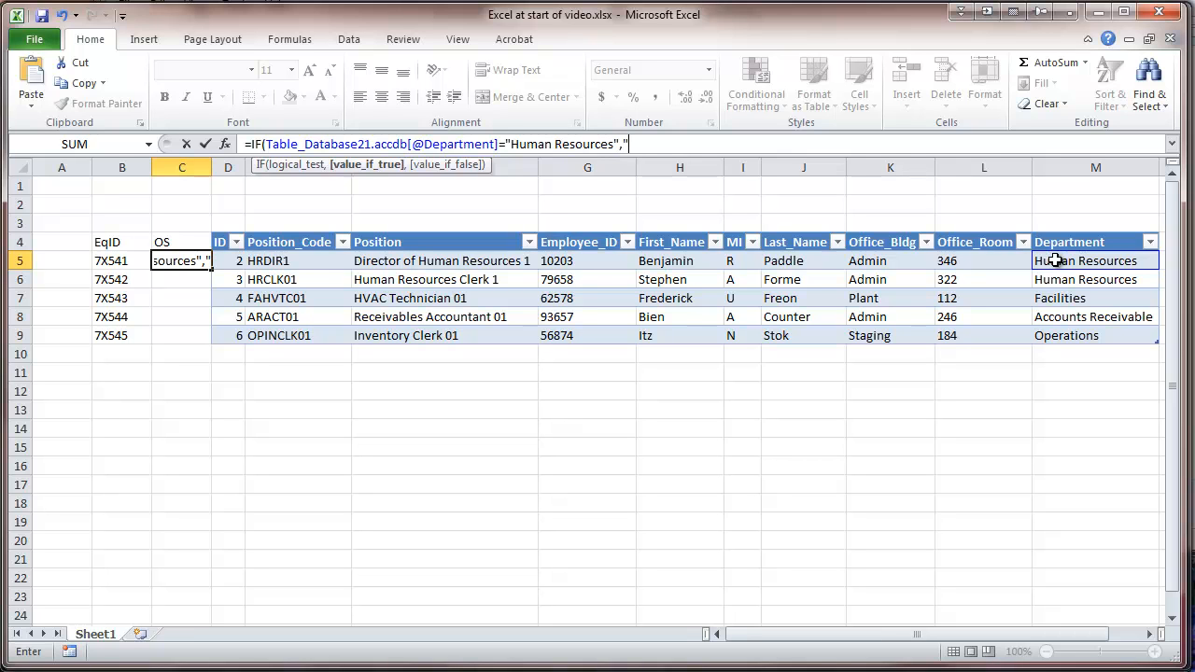
text(XP)
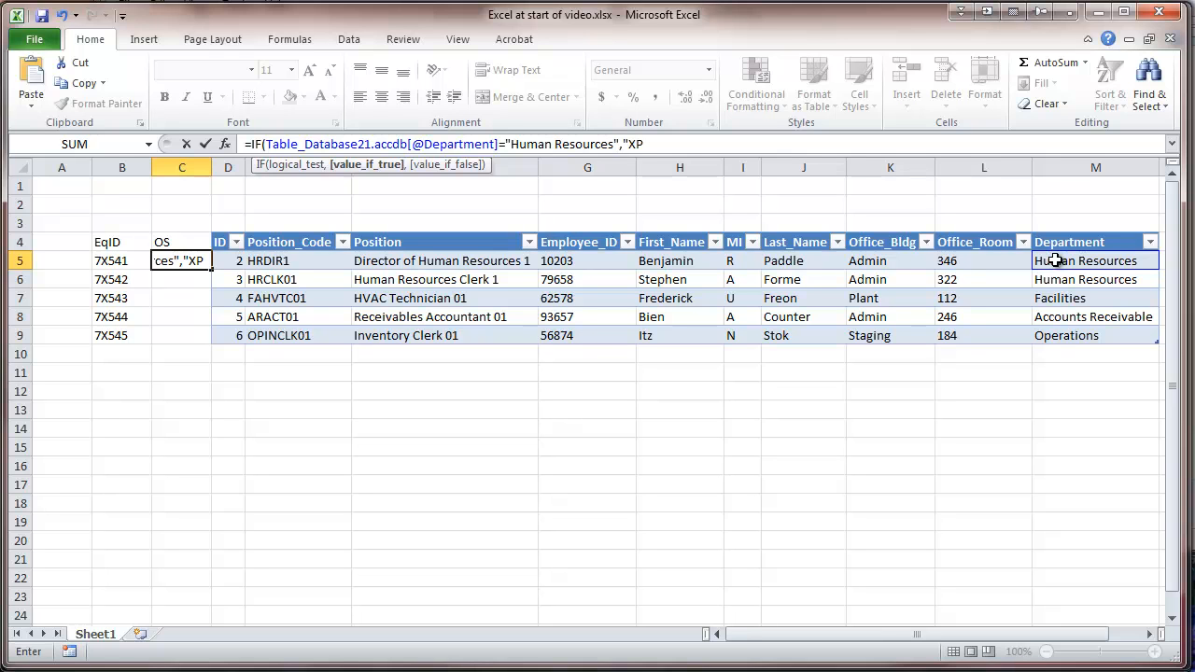
text(,"Win)
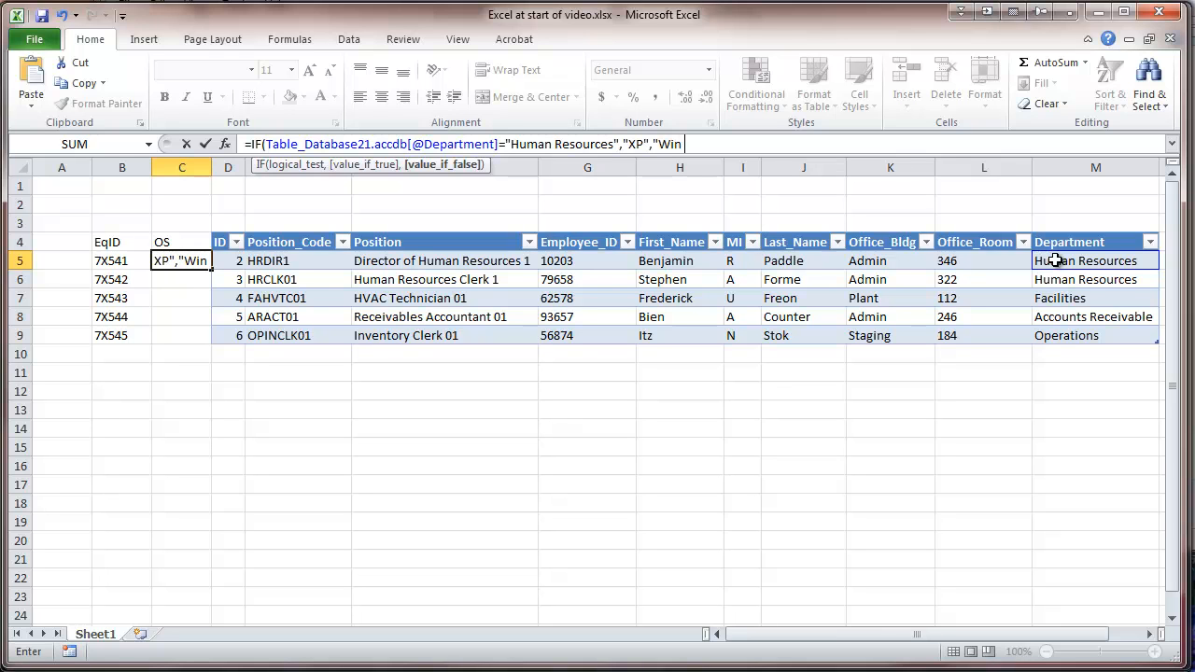
text(7)
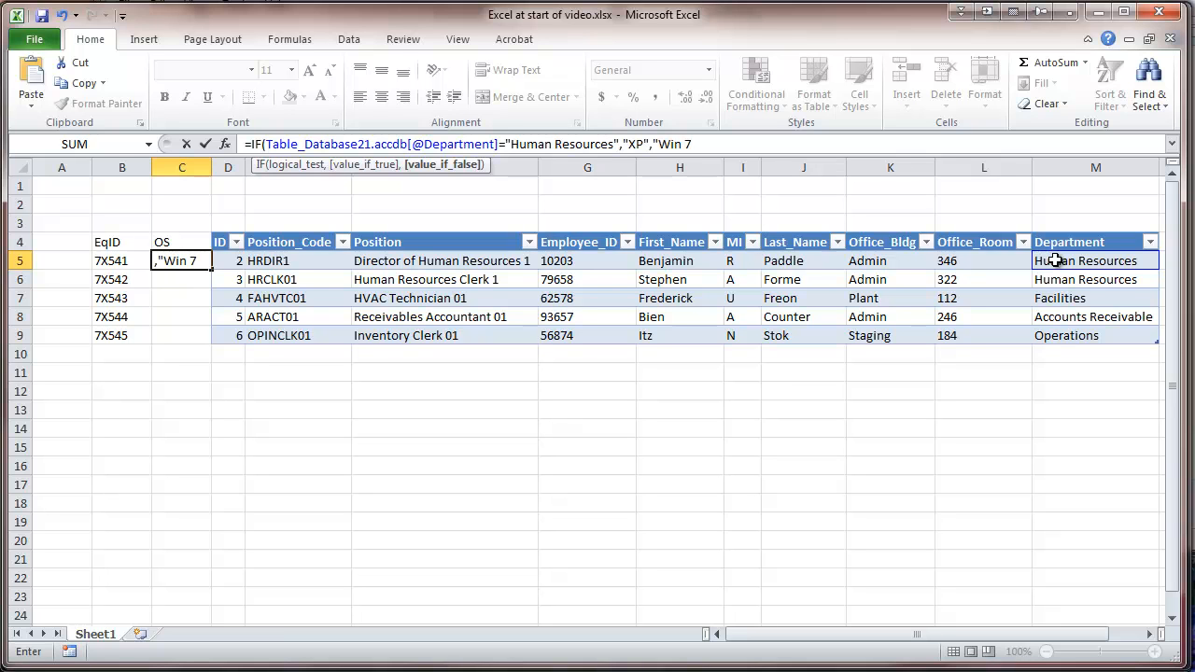
text(-64"))
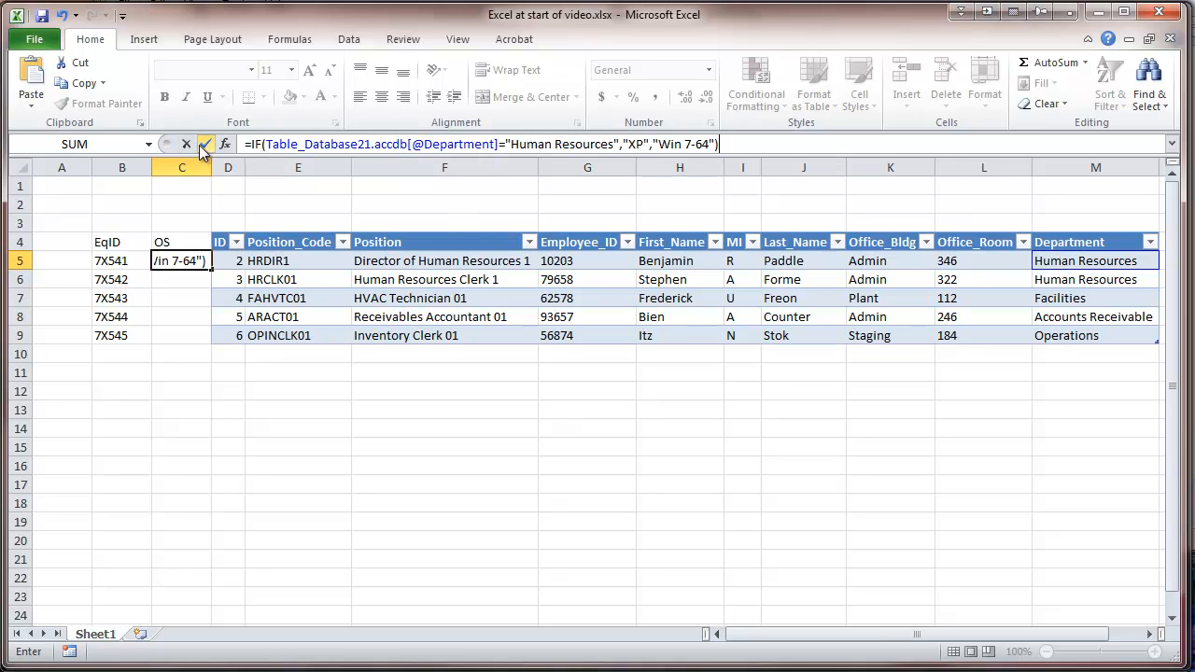
click(206, 144)
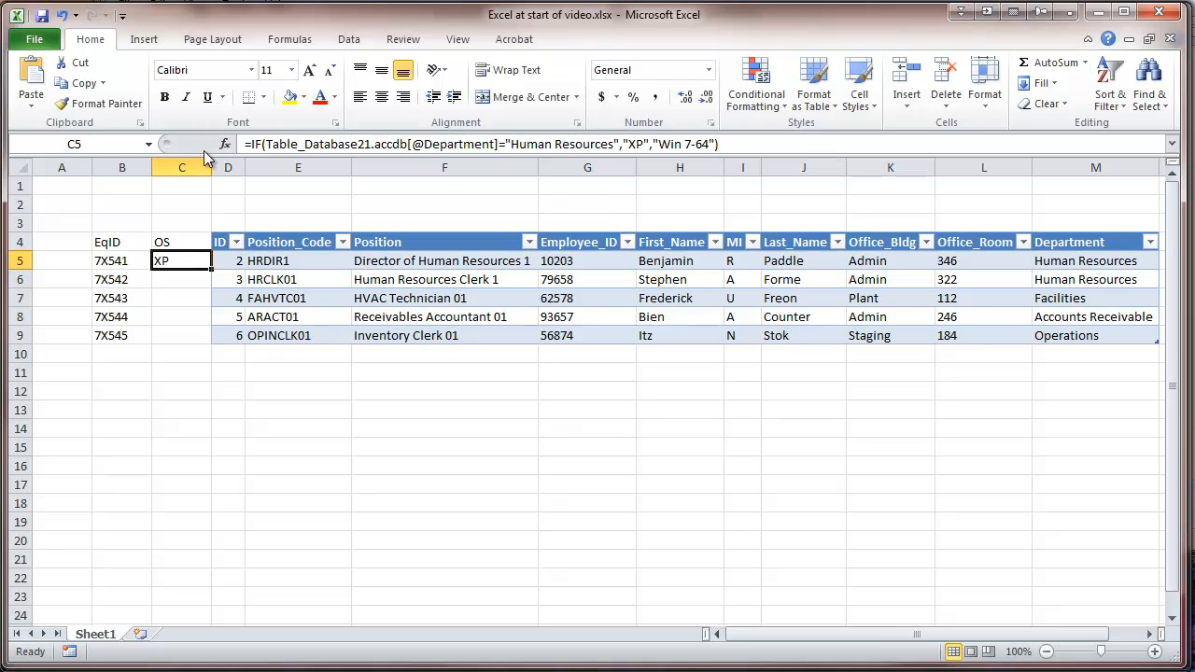
mouse_move(370, 191)
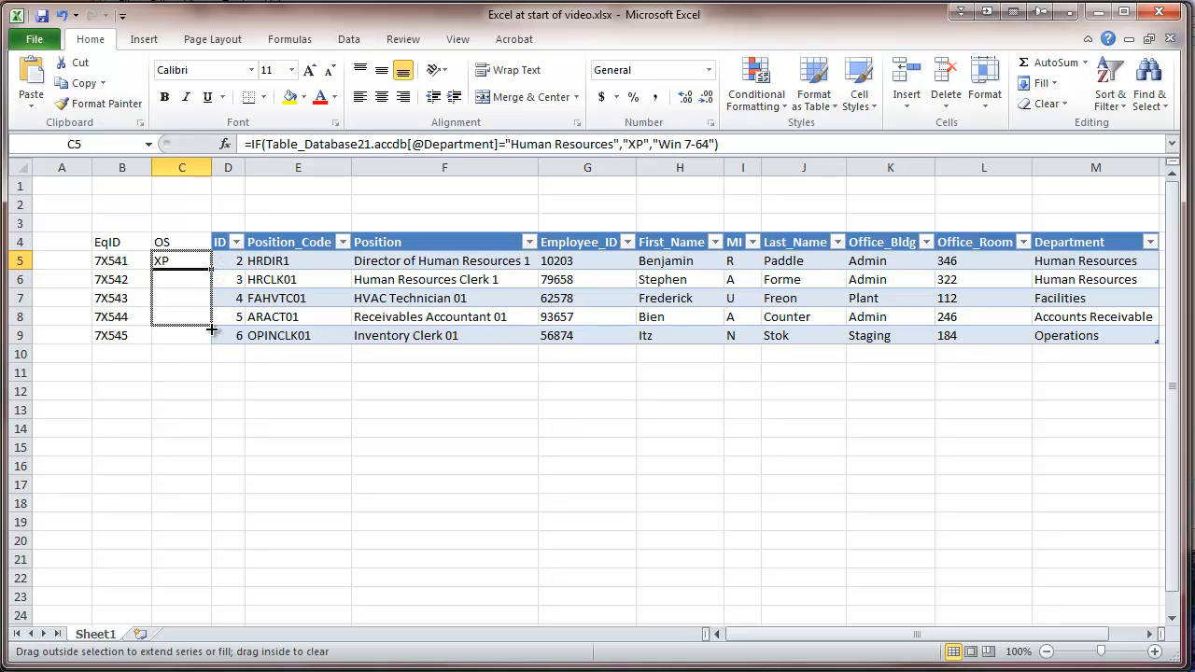
- Fill the C5 OS formula down to C9, then deselect
drag(182, 260, 182, 335)
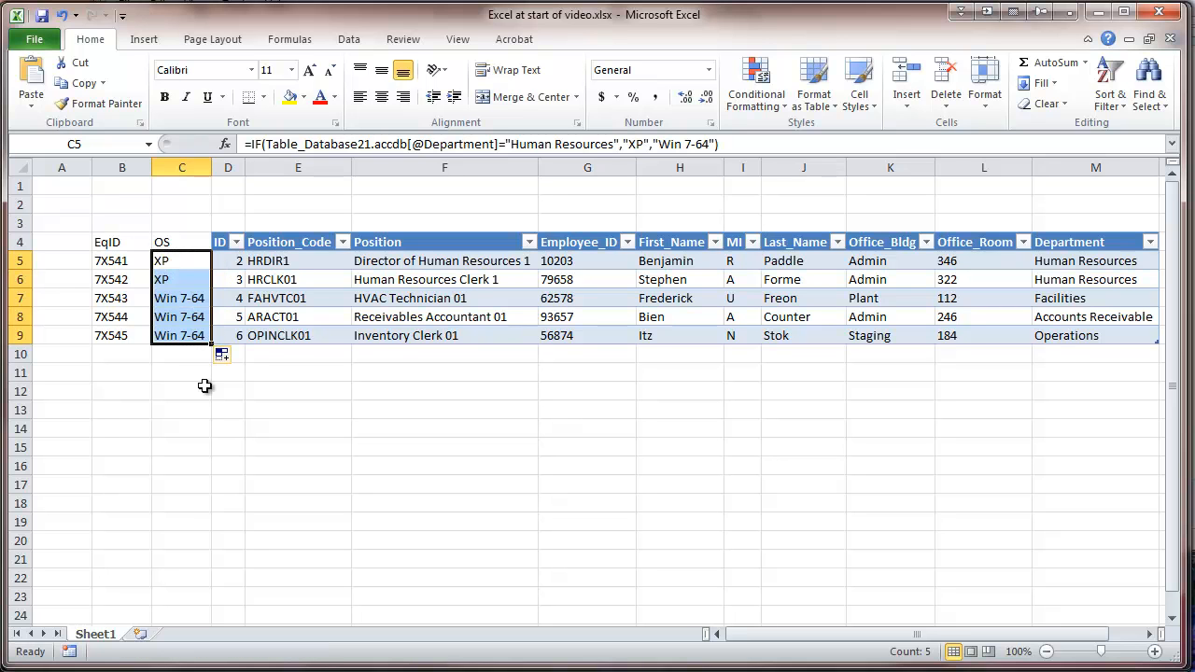
mouse_move(180, 188)
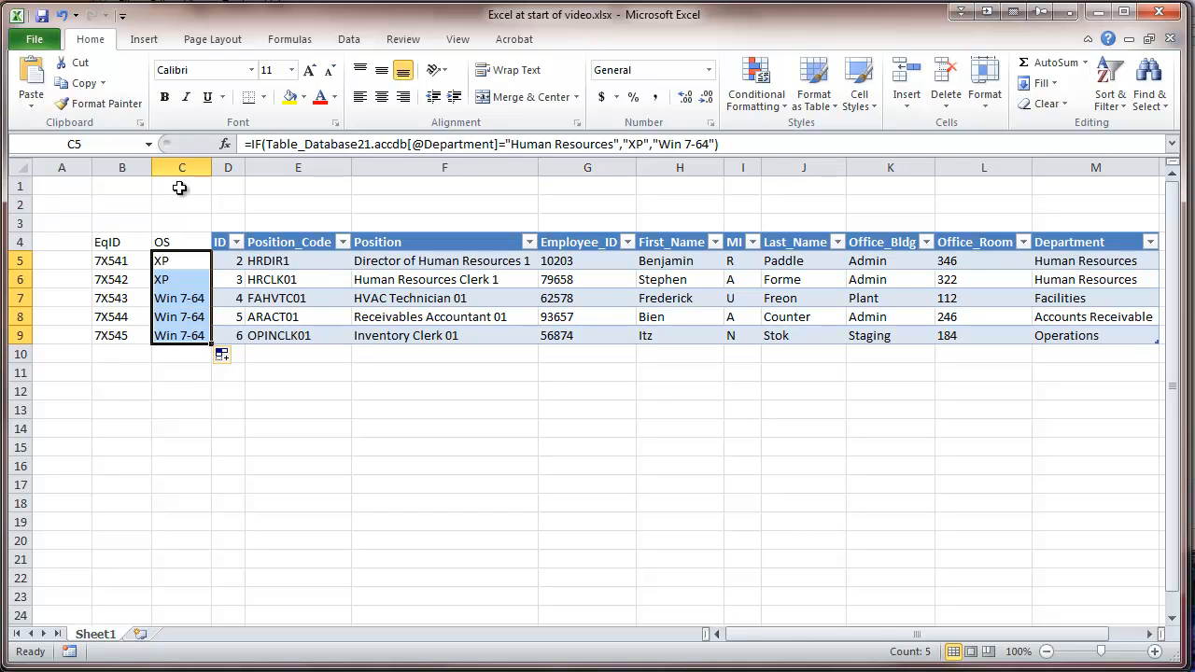
mouse_move(293, 425)
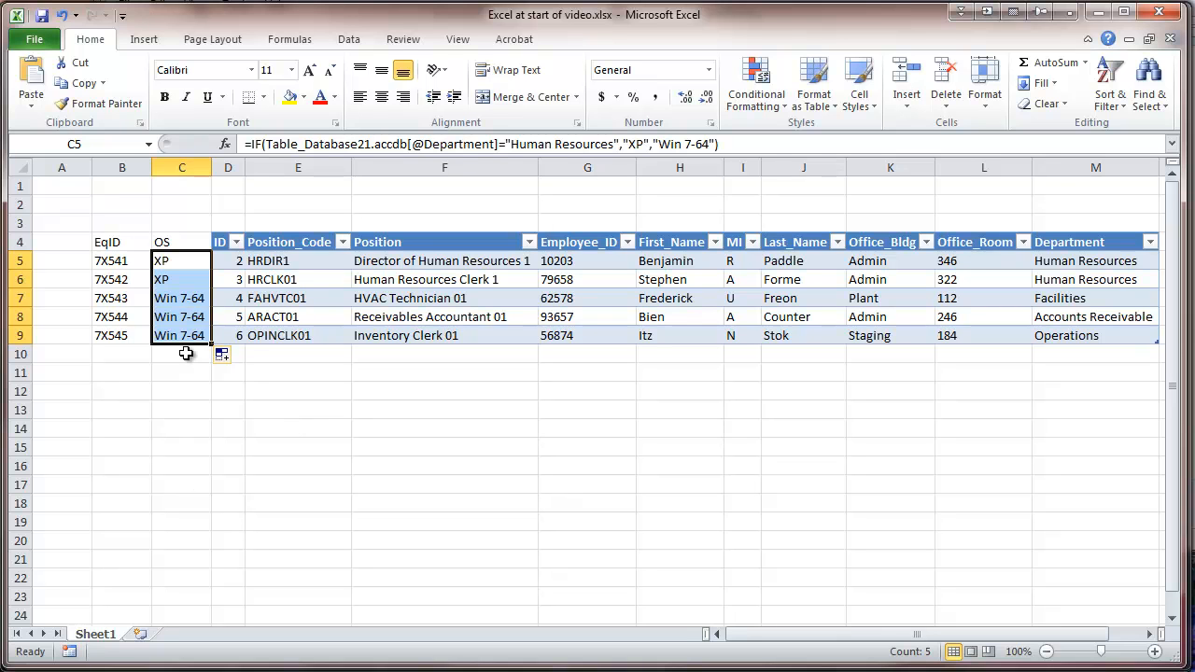
click(181, 353)
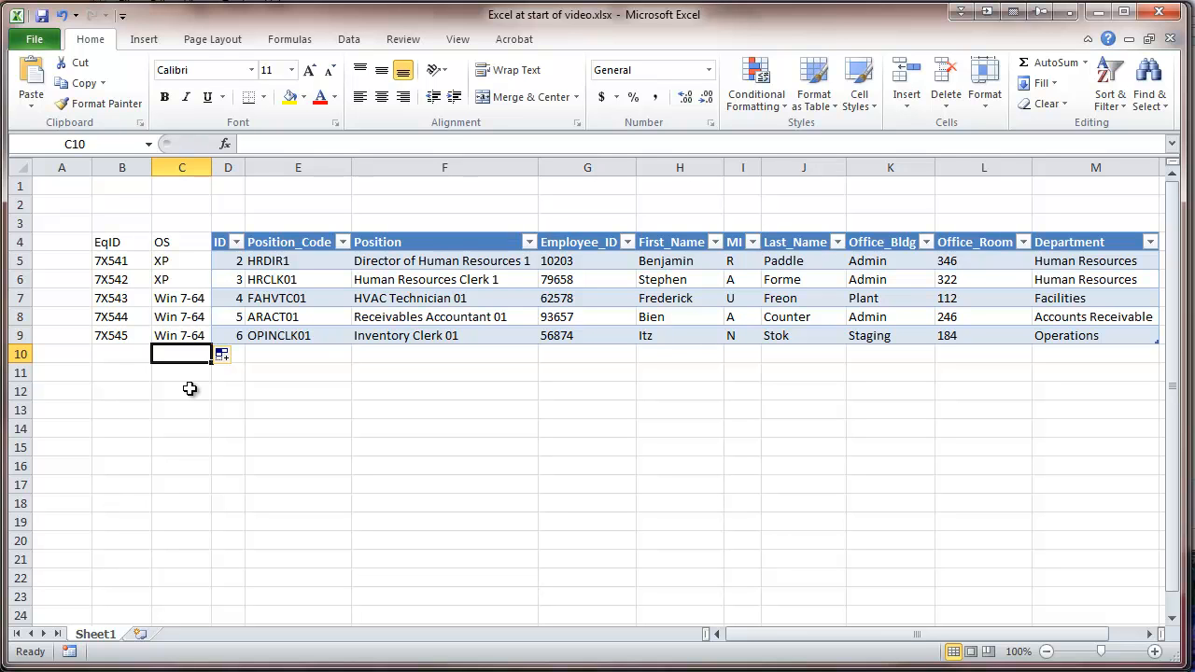
mouse_move(230, 407)
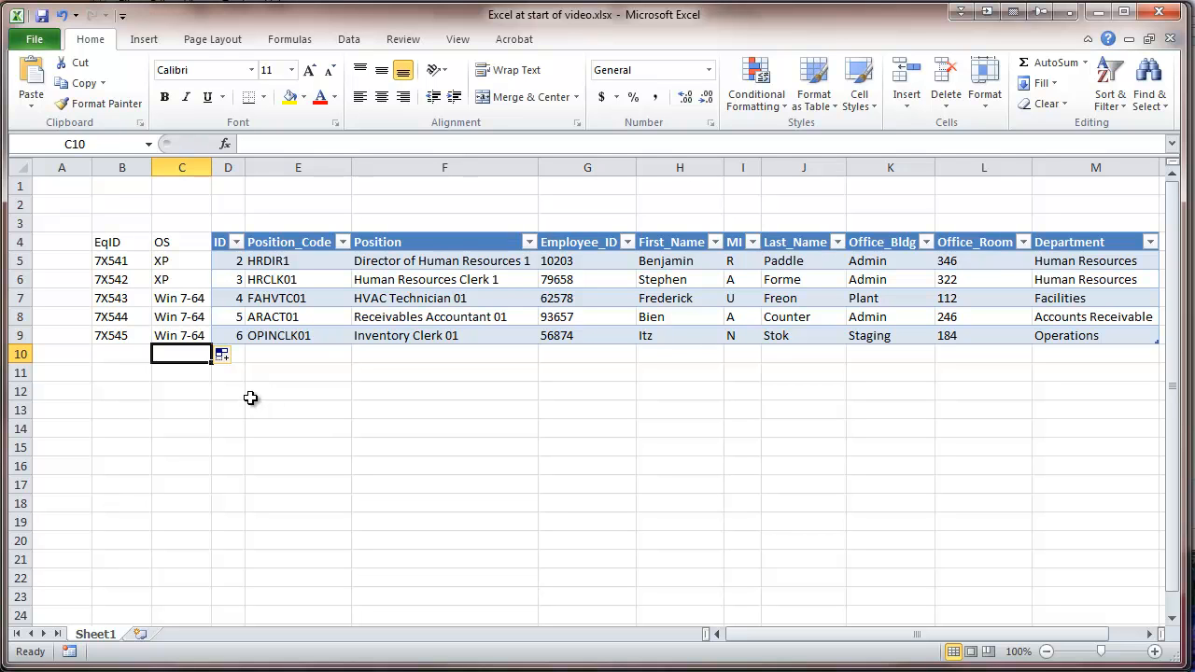
mouse_move(249, 380)
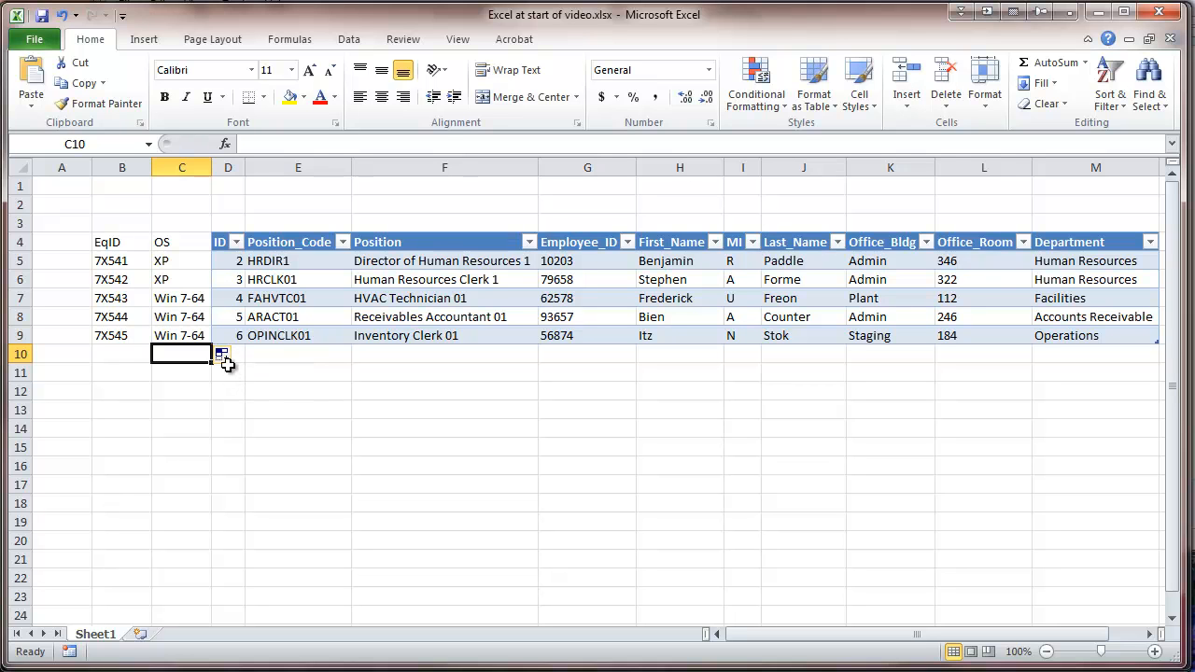
mouse_move(250, 308)
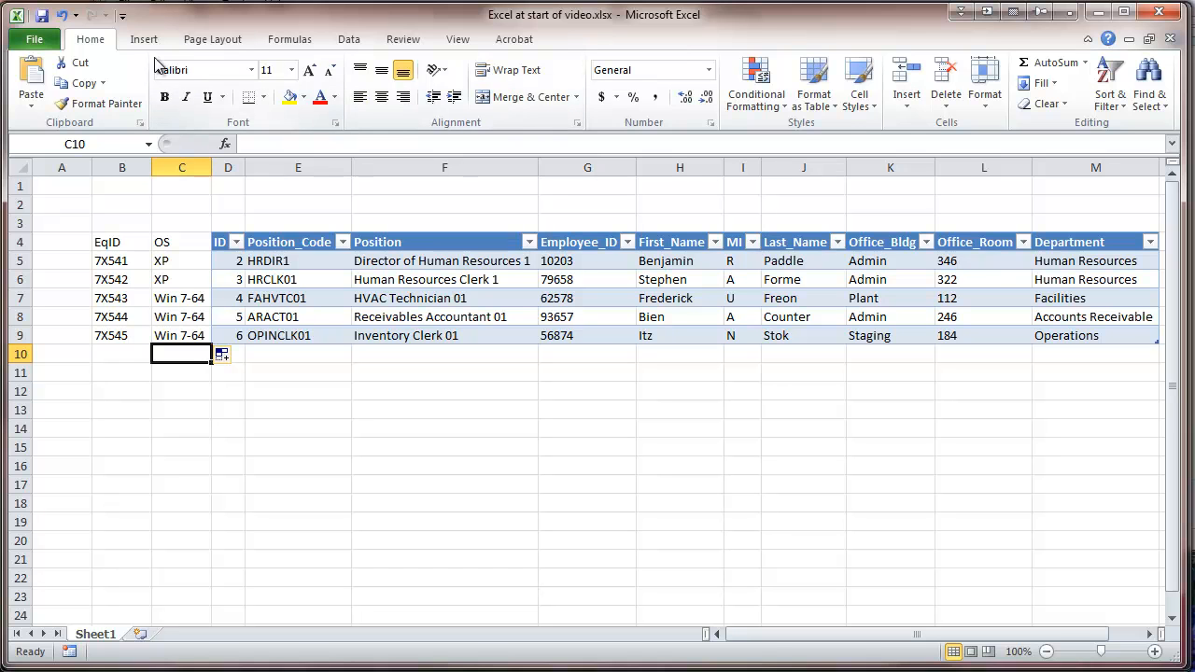
- In Name Manager, create the name EqID referring to Sheet1!$B$4:$D$9
click(290, 39)
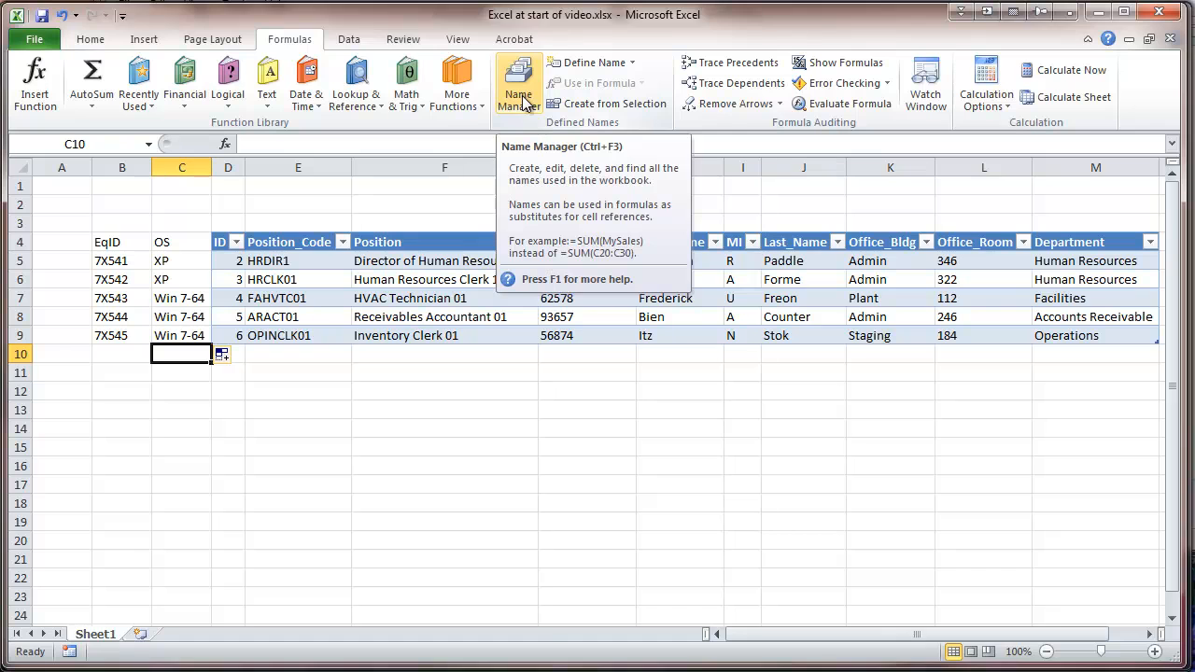
click(517, 82)
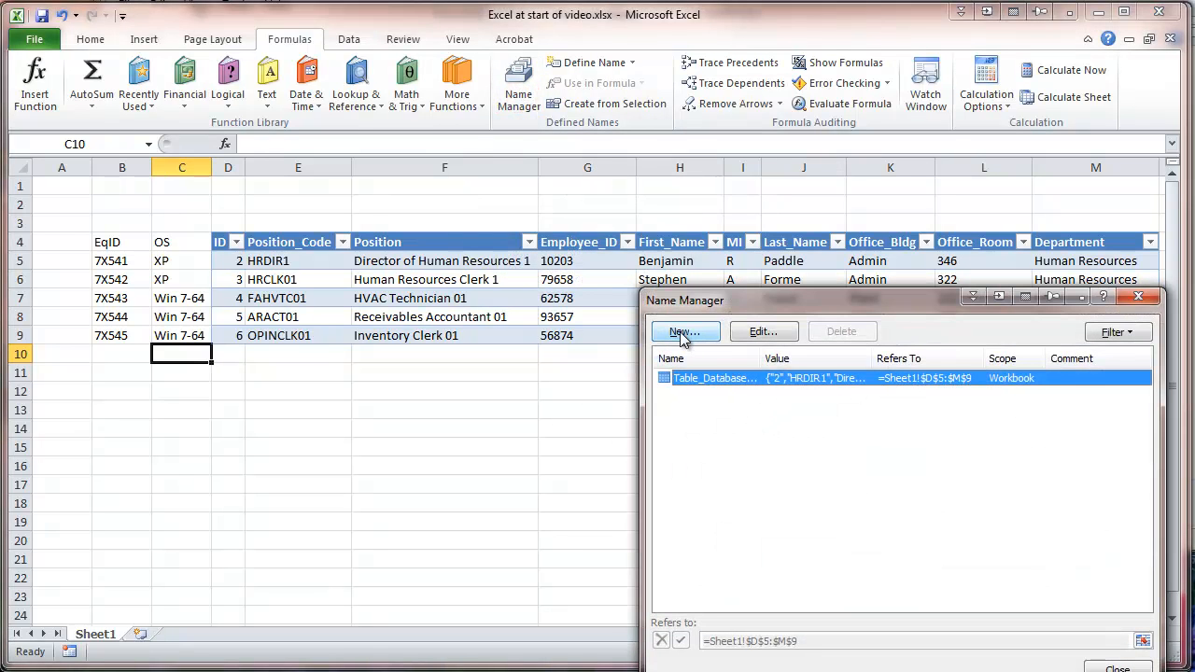
click(685, 332)
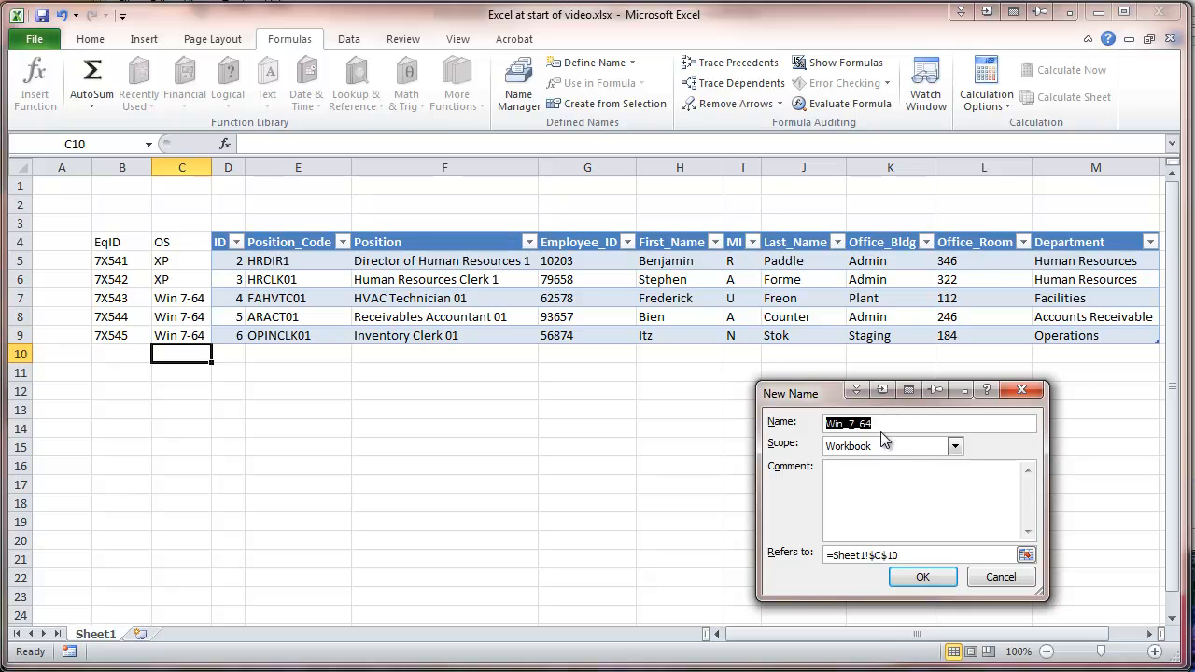
mouse_move(784, 439)
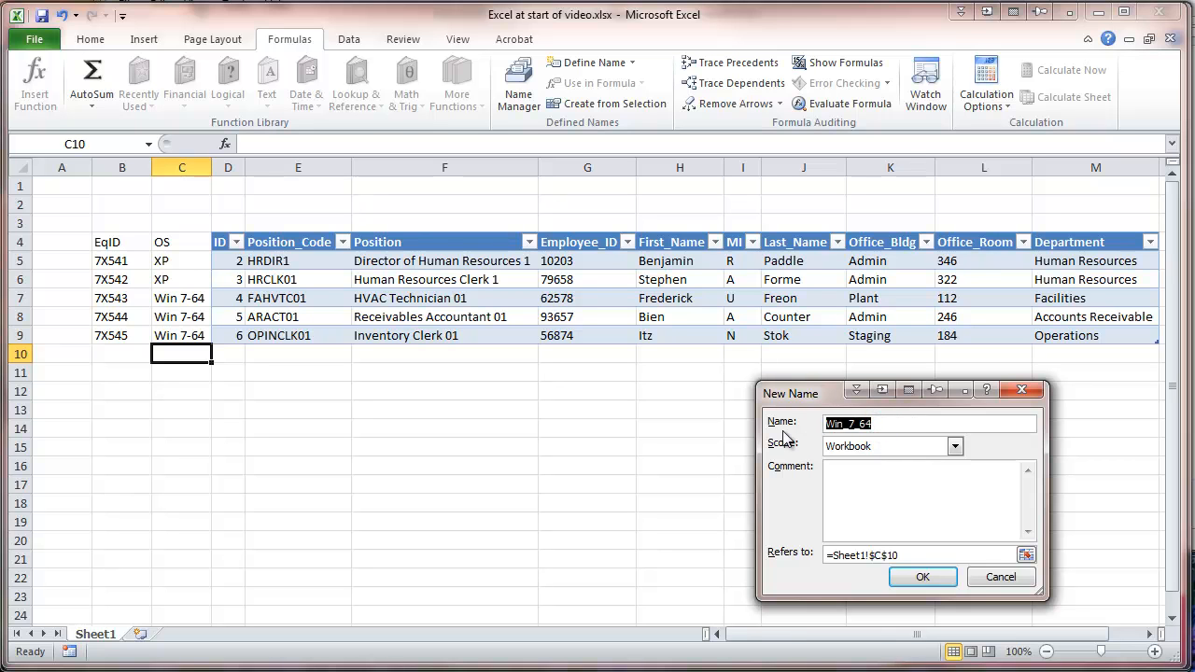
text(Eq)
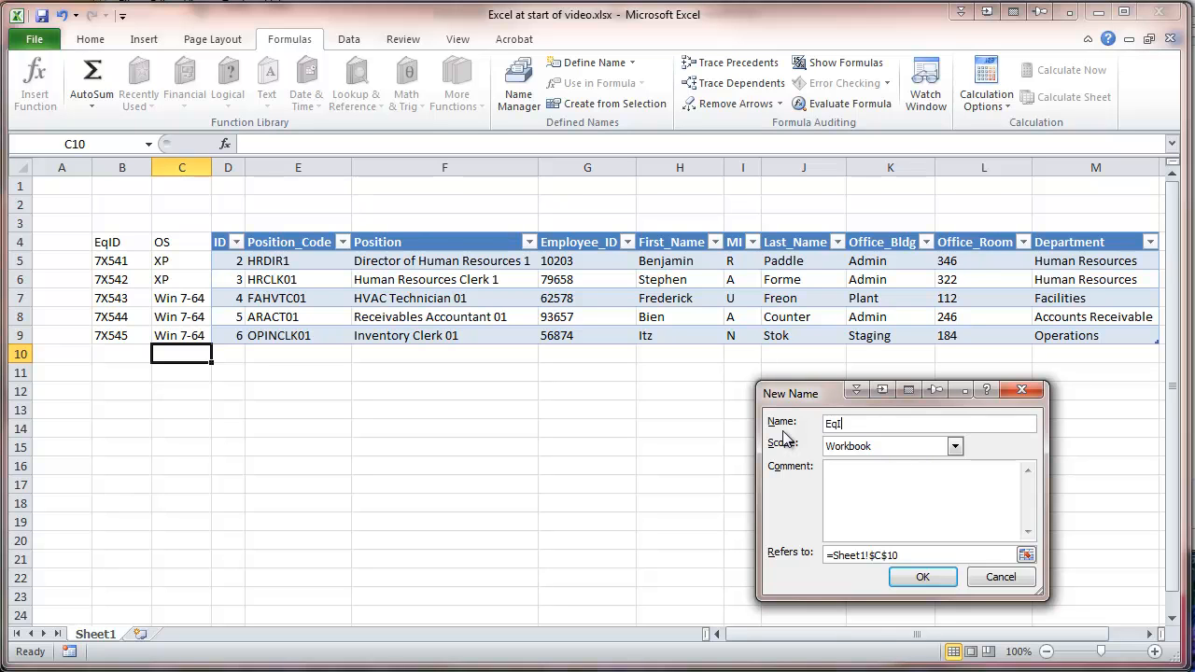
text(ID)
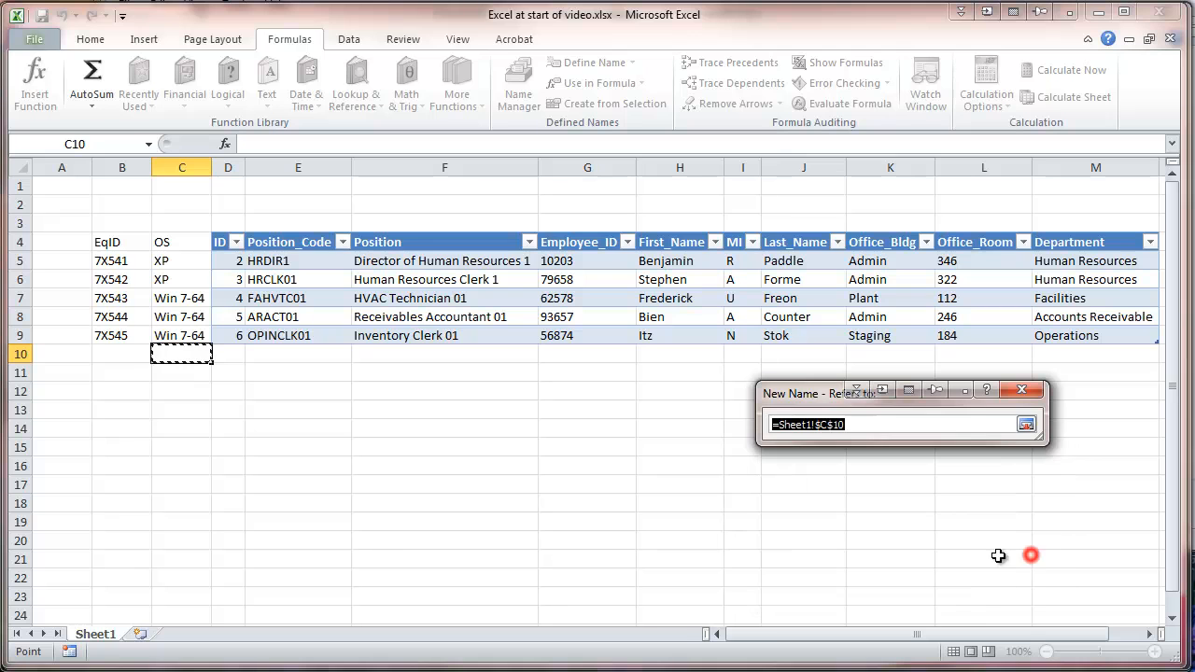
mouse_move(233, 318)
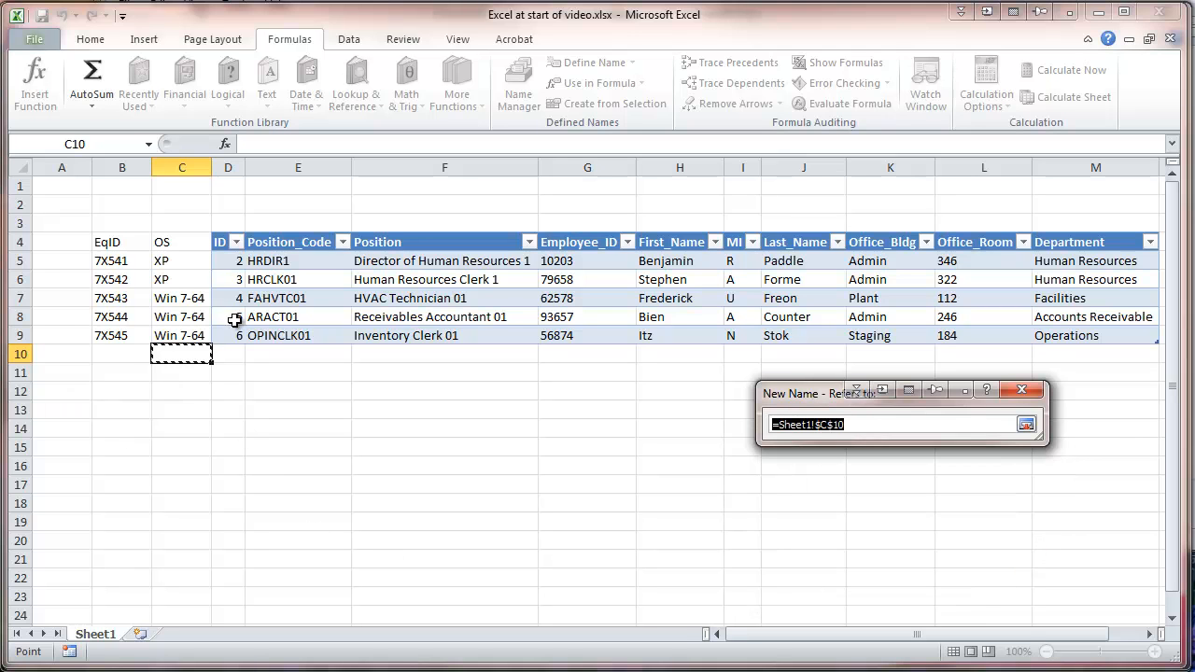
drag(123, 260, 228, 335)
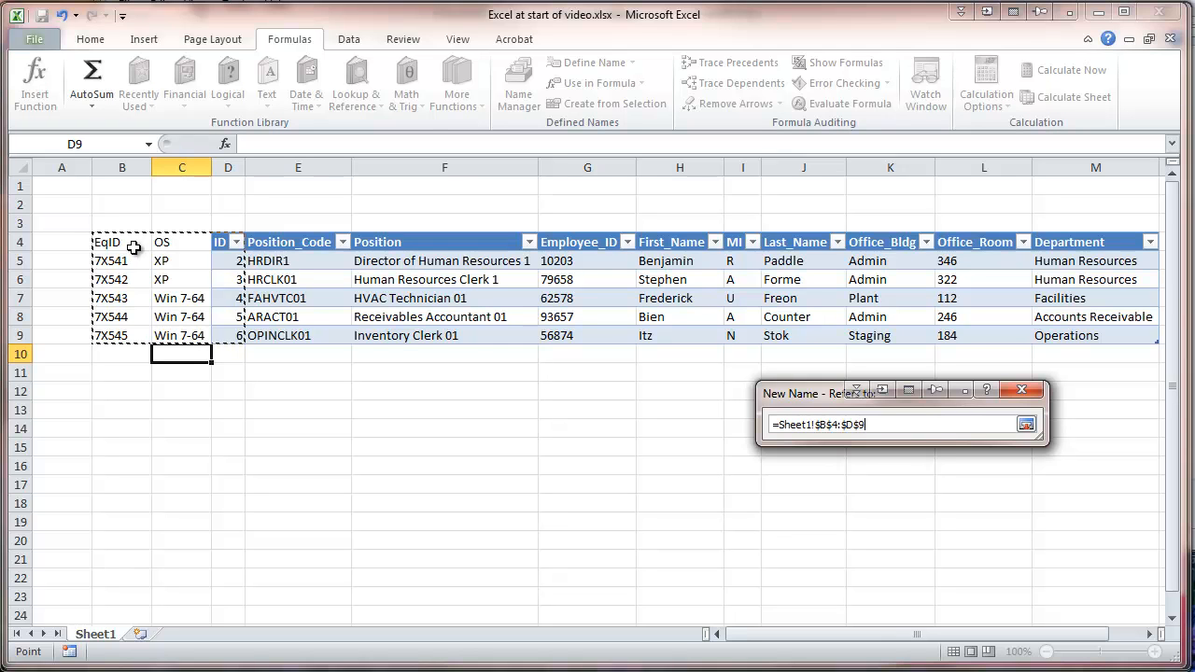
mouse_move(199, 457)
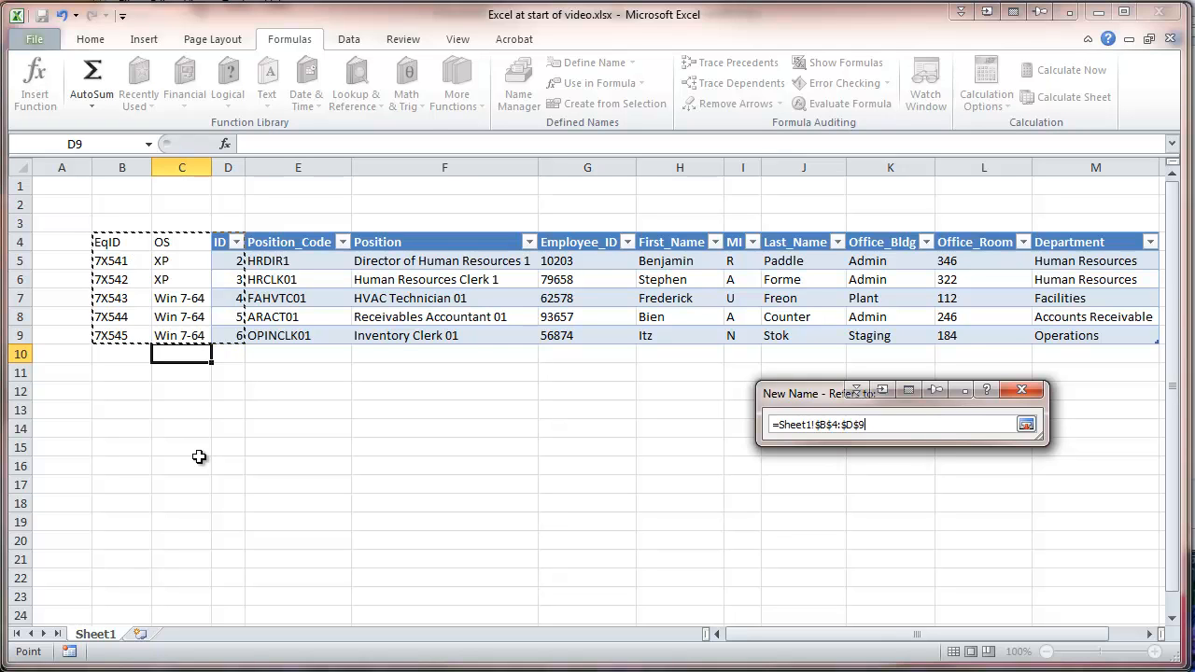
mouse_move(683, 481)
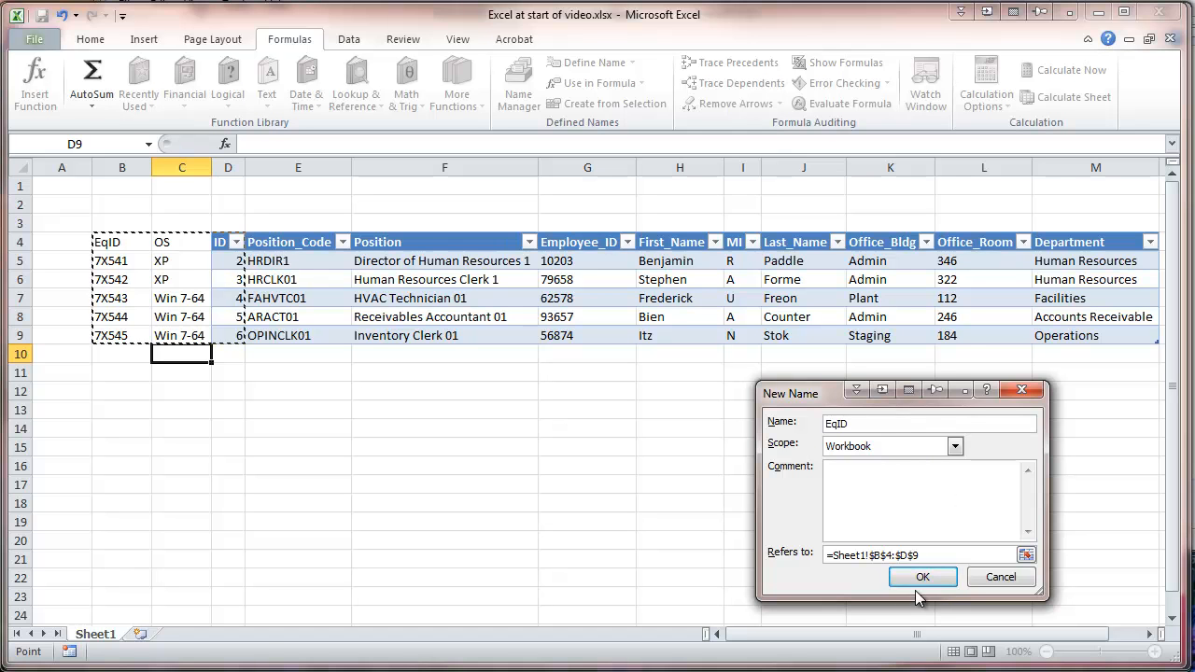
click(922, 577)
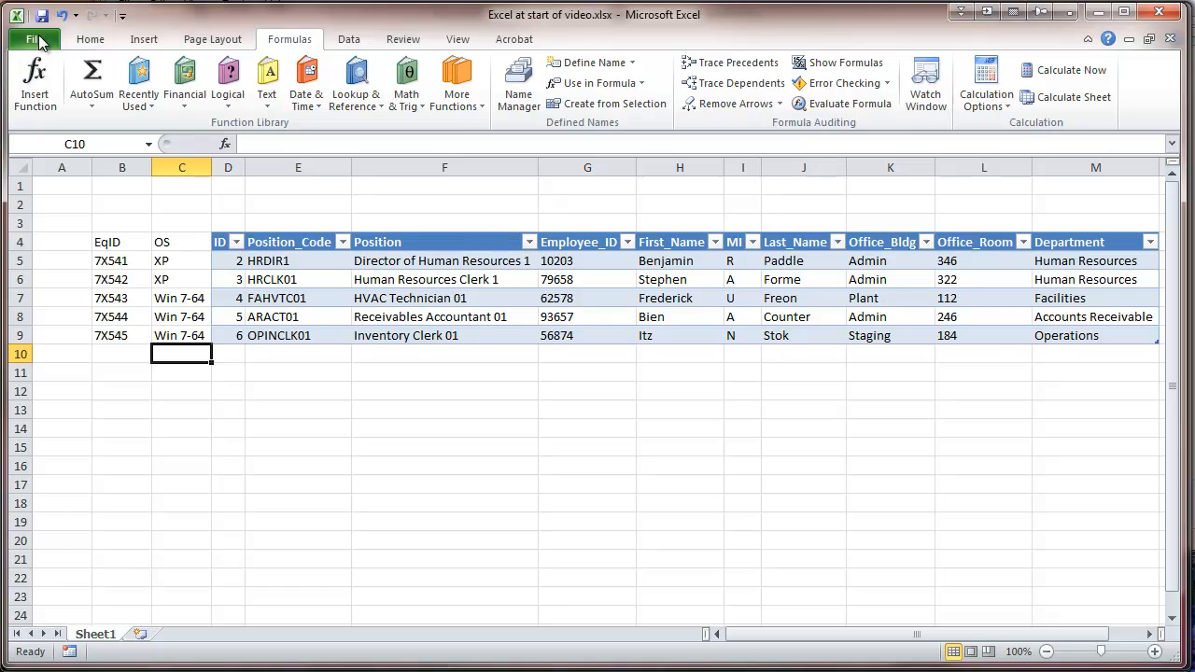
- Save the workbook as 'Excel at end of video.xlsx' in the same folder
click(33, 39)
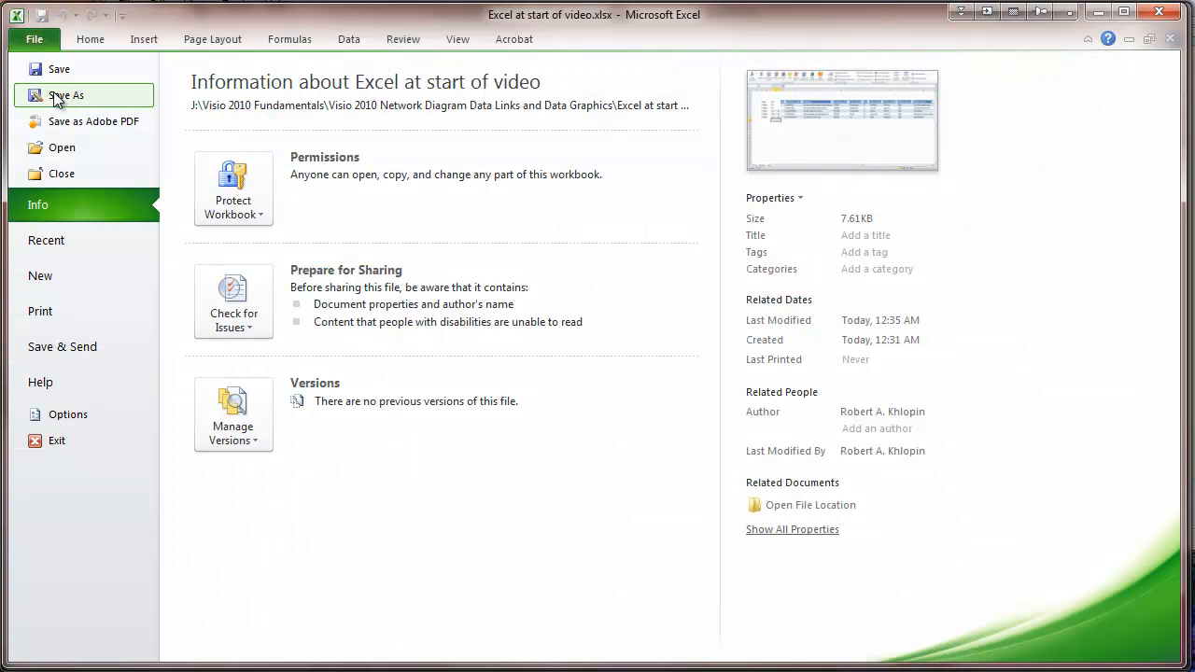
click(65, 96)
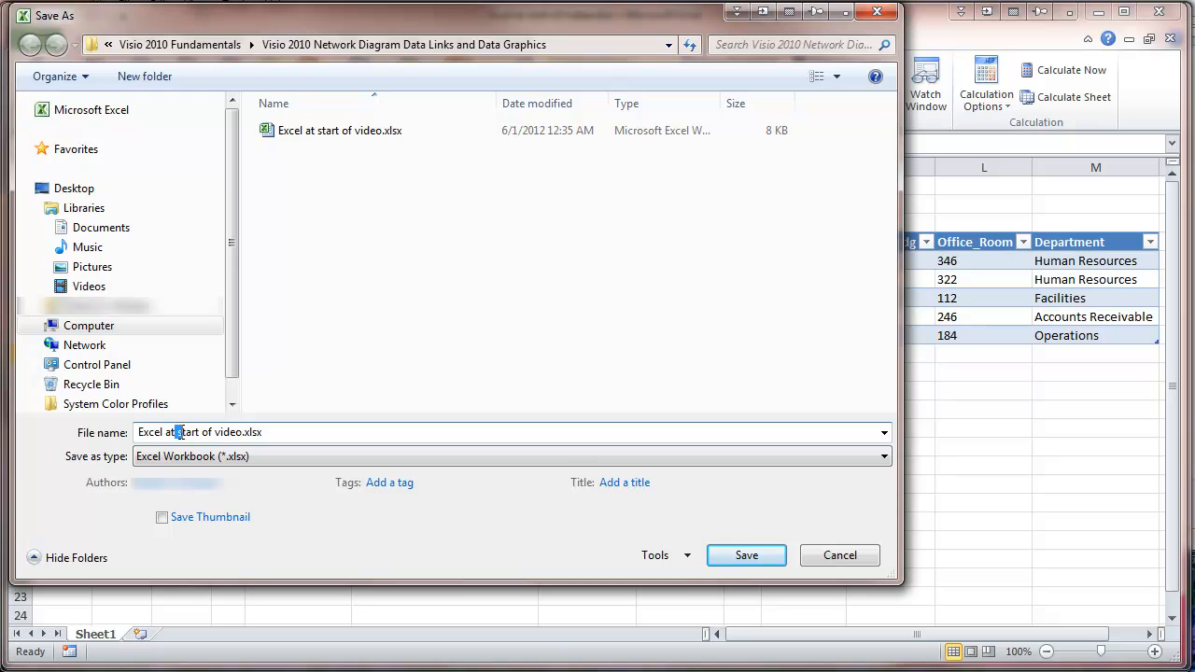
double_click(188, 432)
text(end)
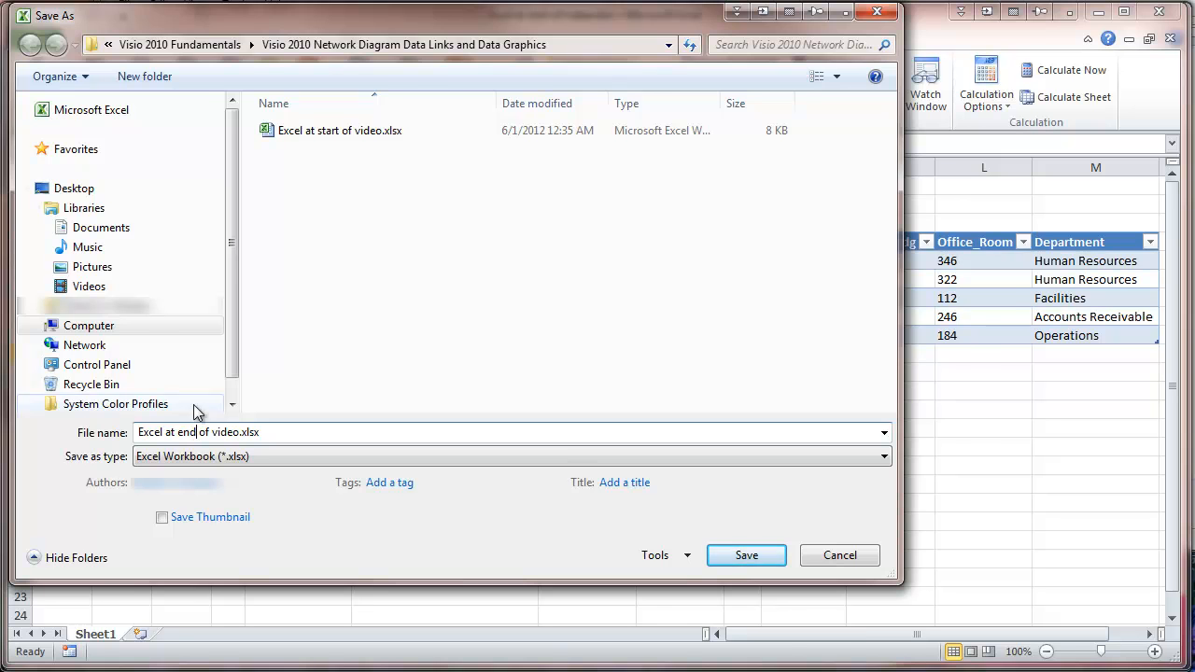
click(746, 555)
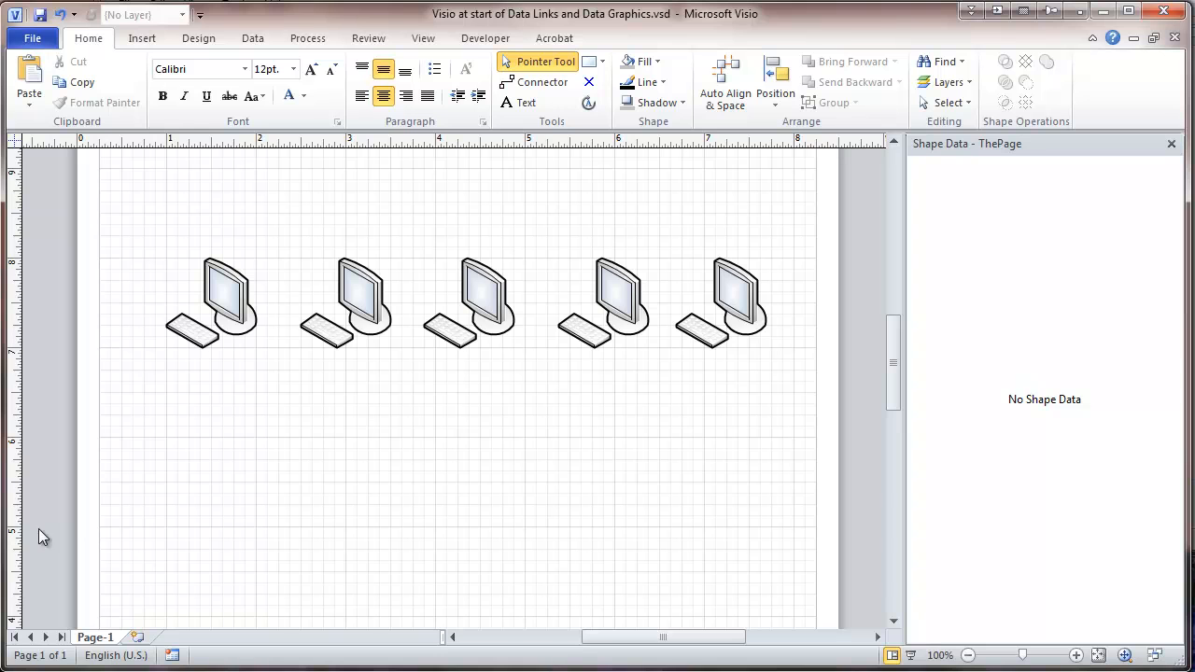
mouse_move(191, 272)
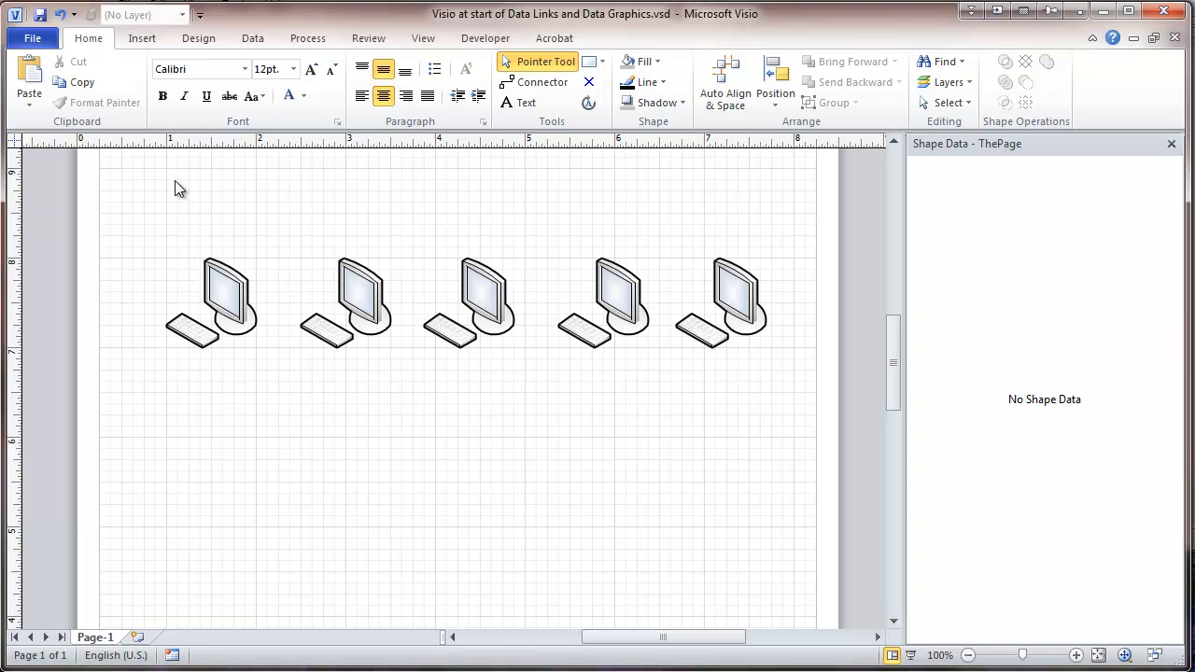
- Start Link Data to Shapes with 'Excel at end of video.xlsx' as the source workbook
click(252, 38)
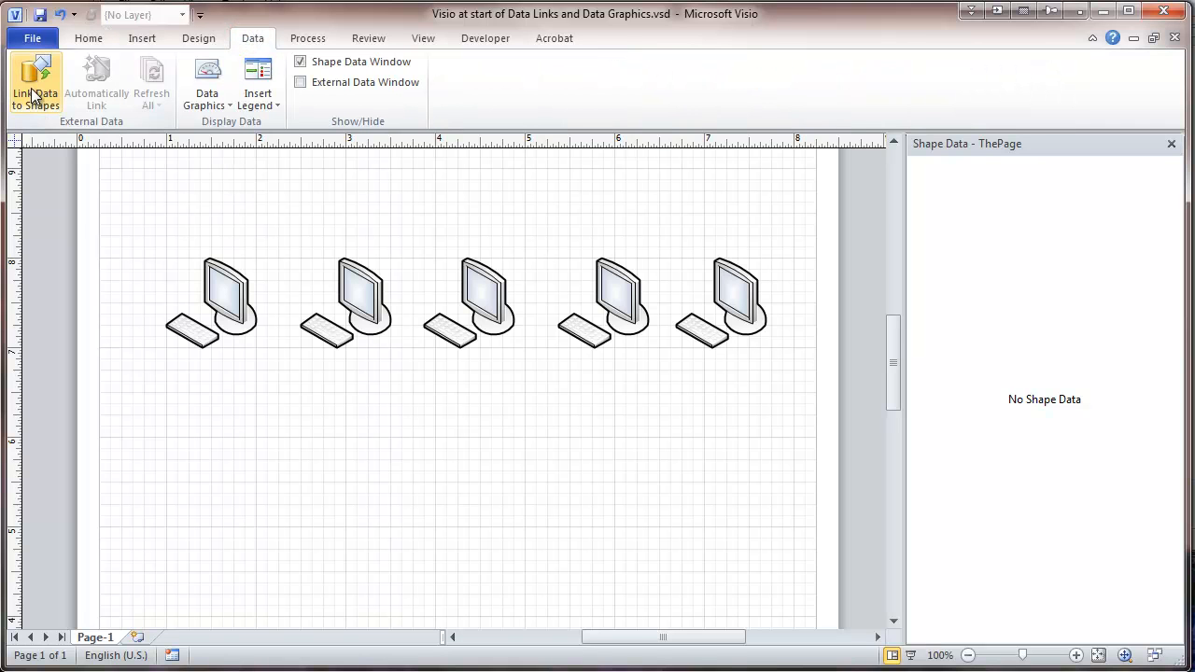
click(34, 83)
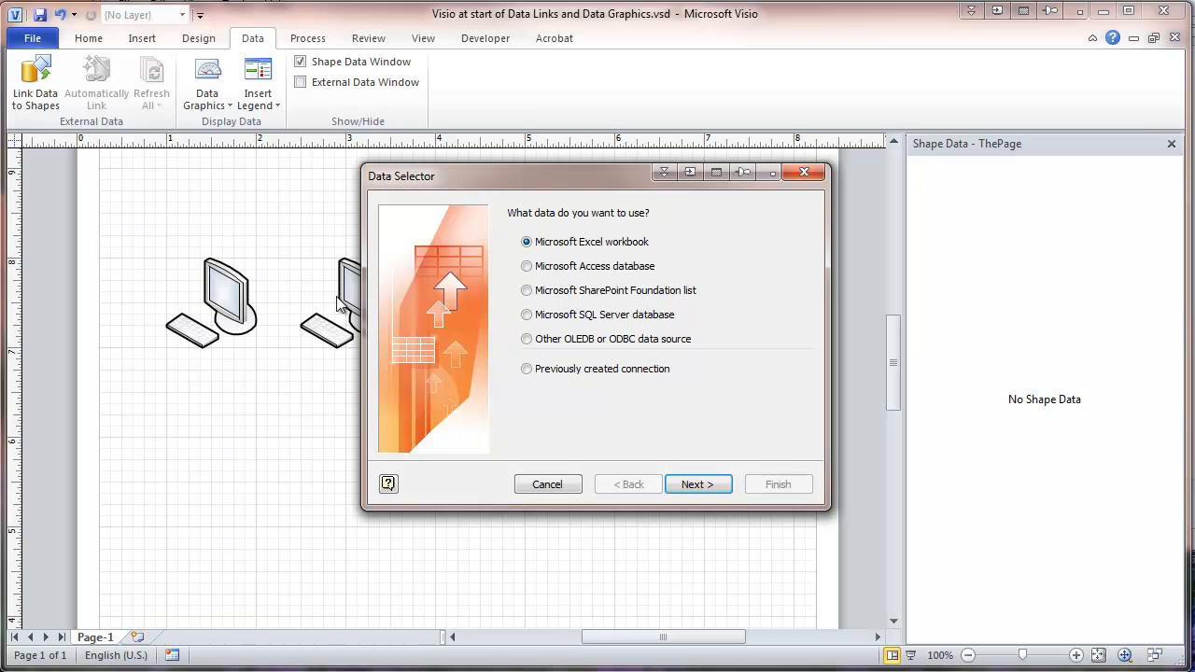
mouse_move(698, 483)
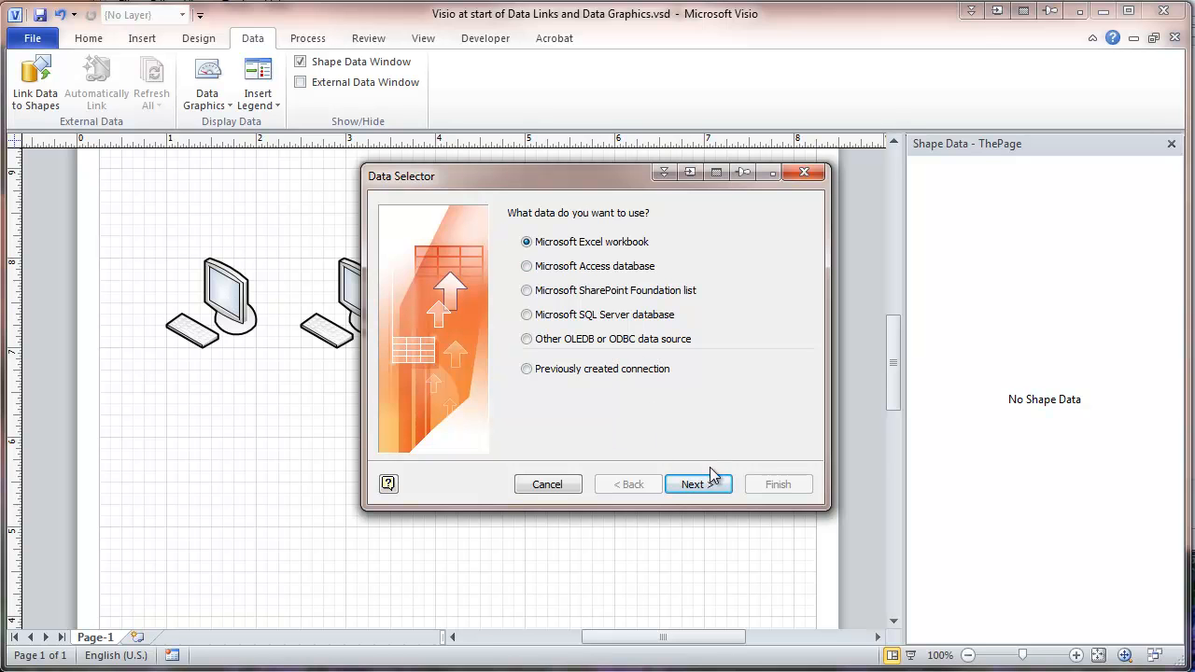
click(692, 484)
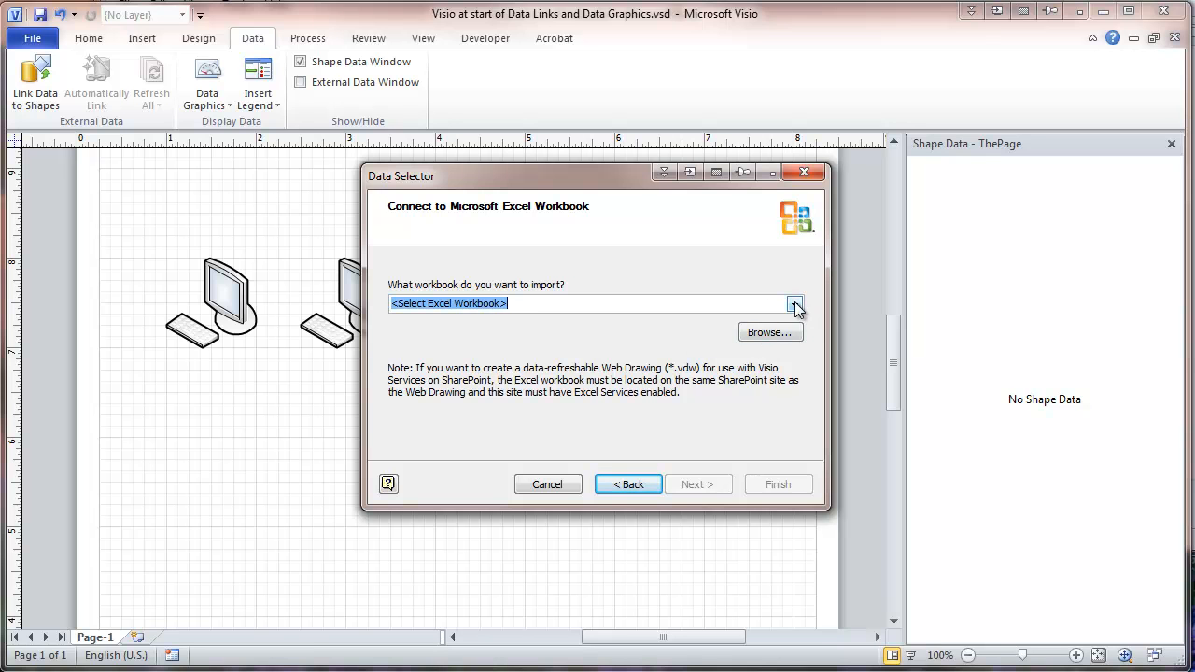
click(770, 331)
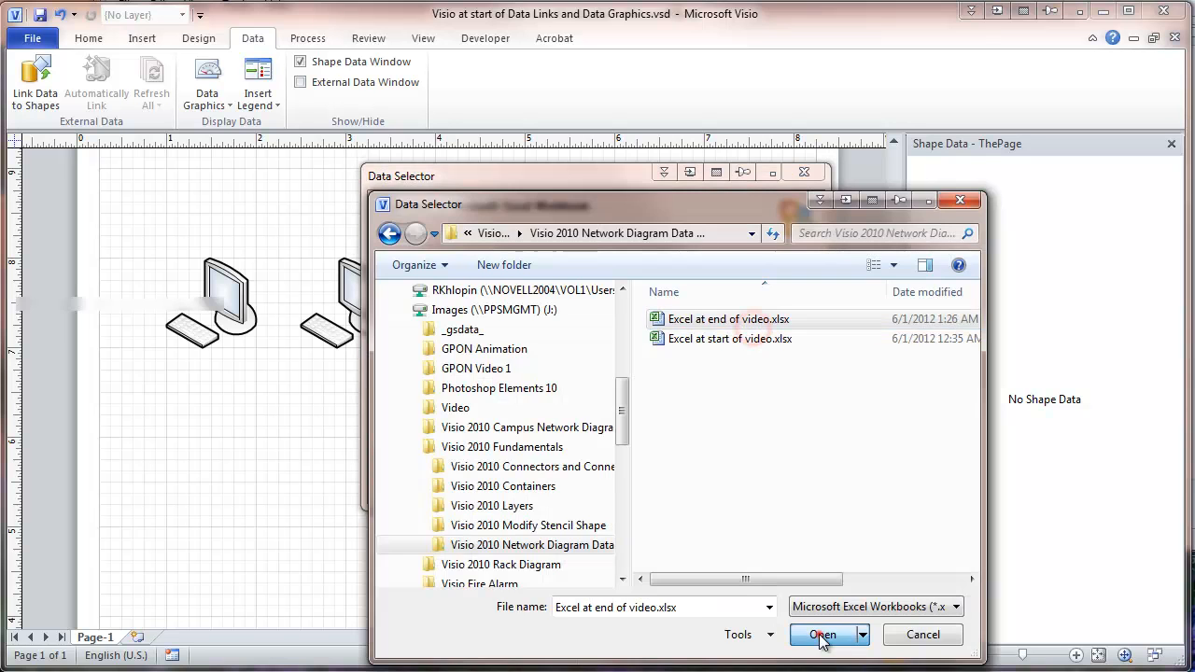
click(824, 635)
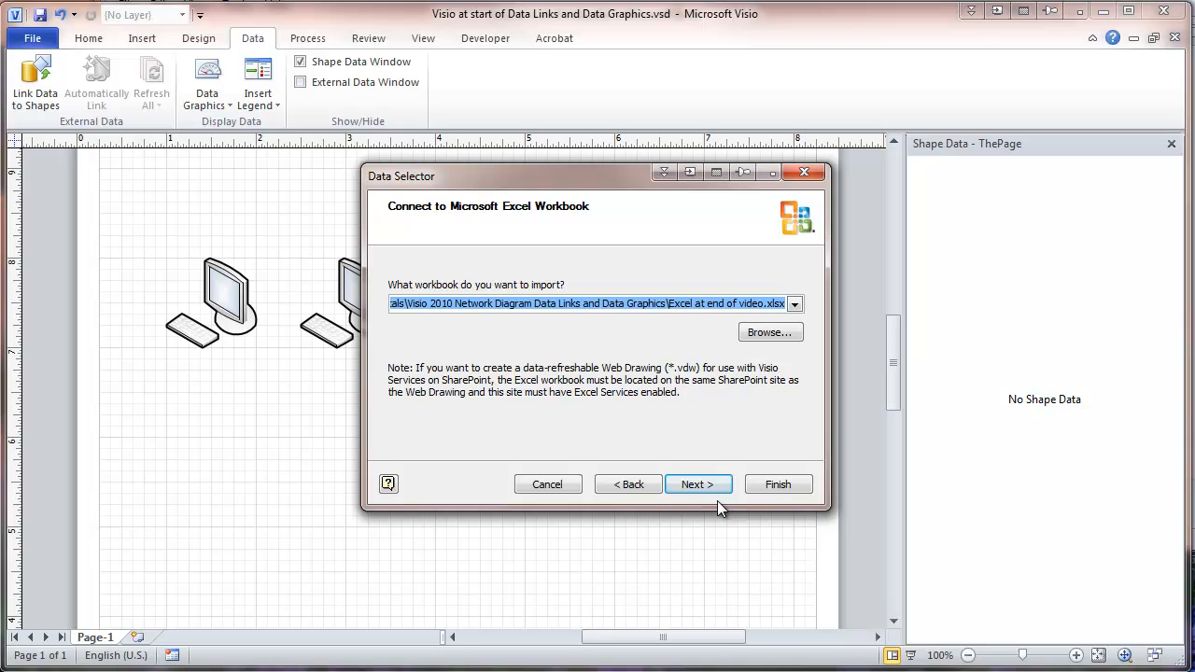
- Use the EqID range with all columns and rows, EqID as identifier, and finish
click(693, 484)
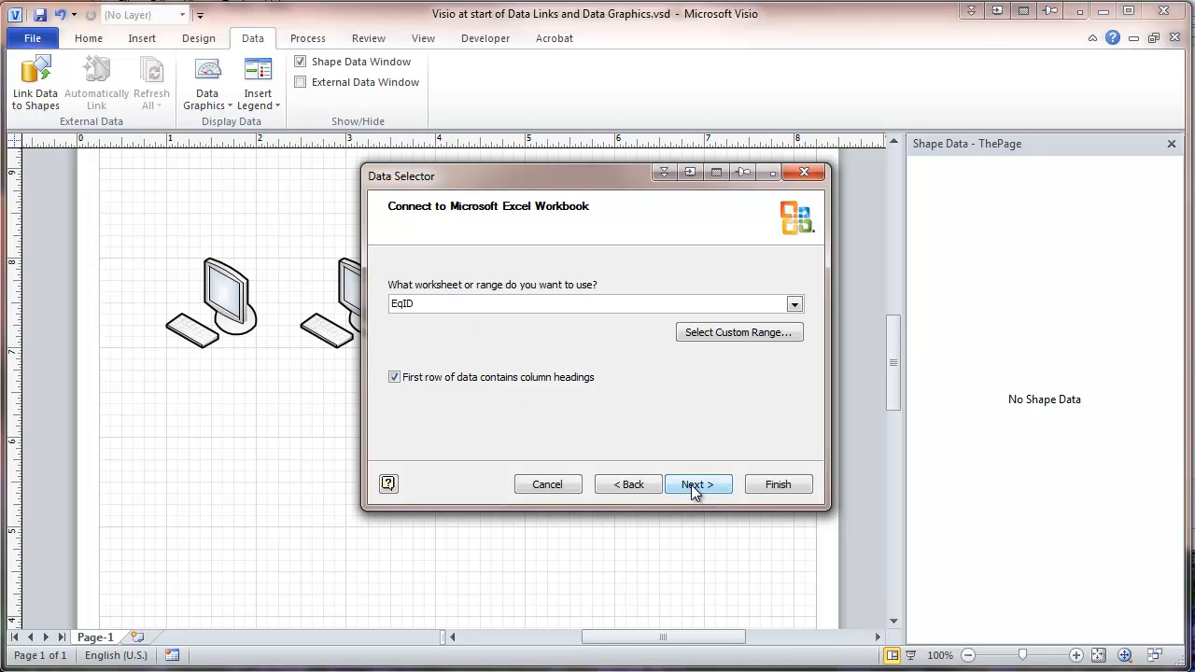
click(698, 484)
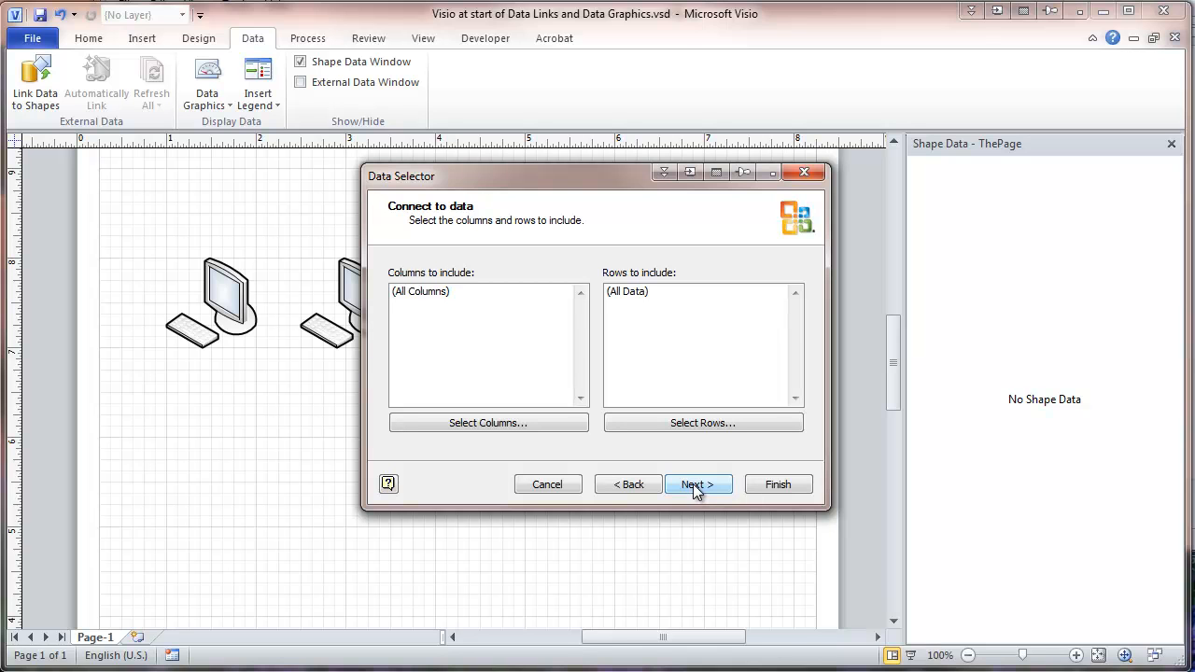
click(698, 484)
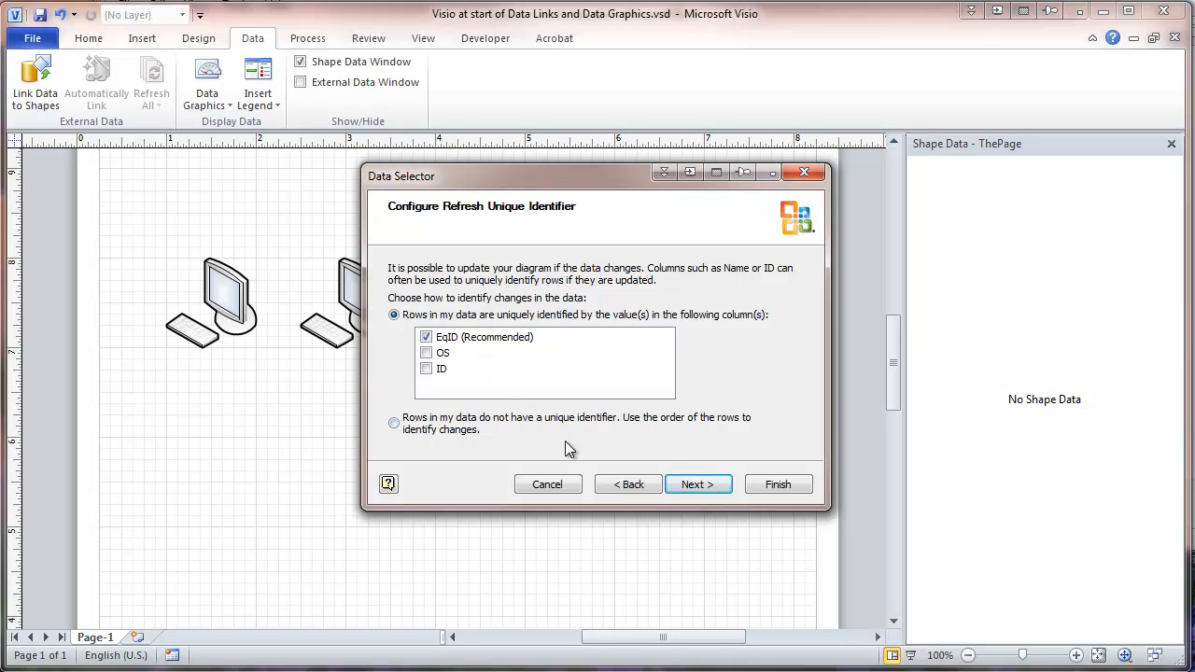
click(778, 483)
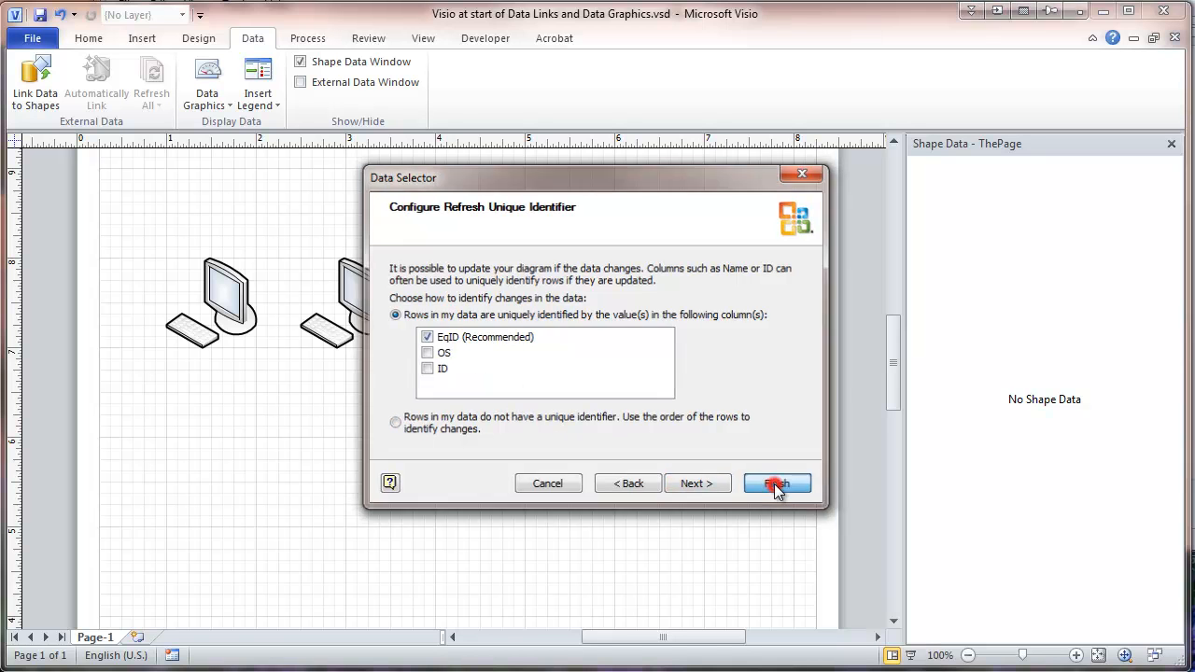
click(776, 483)
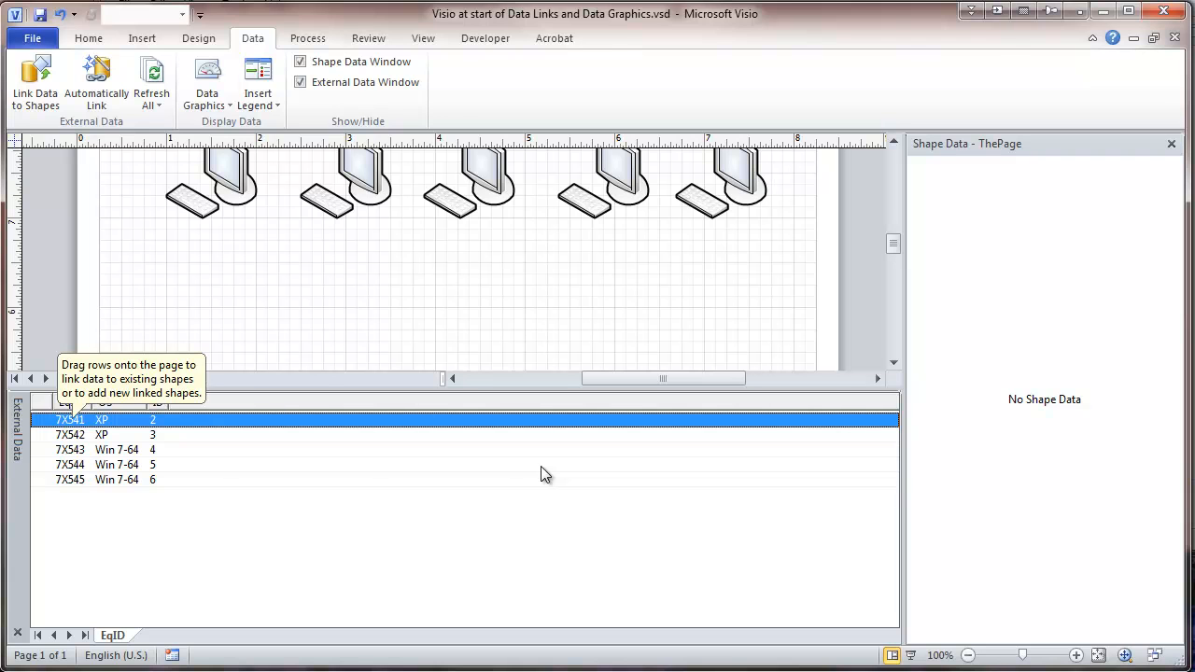
mouse_move(892, 241)
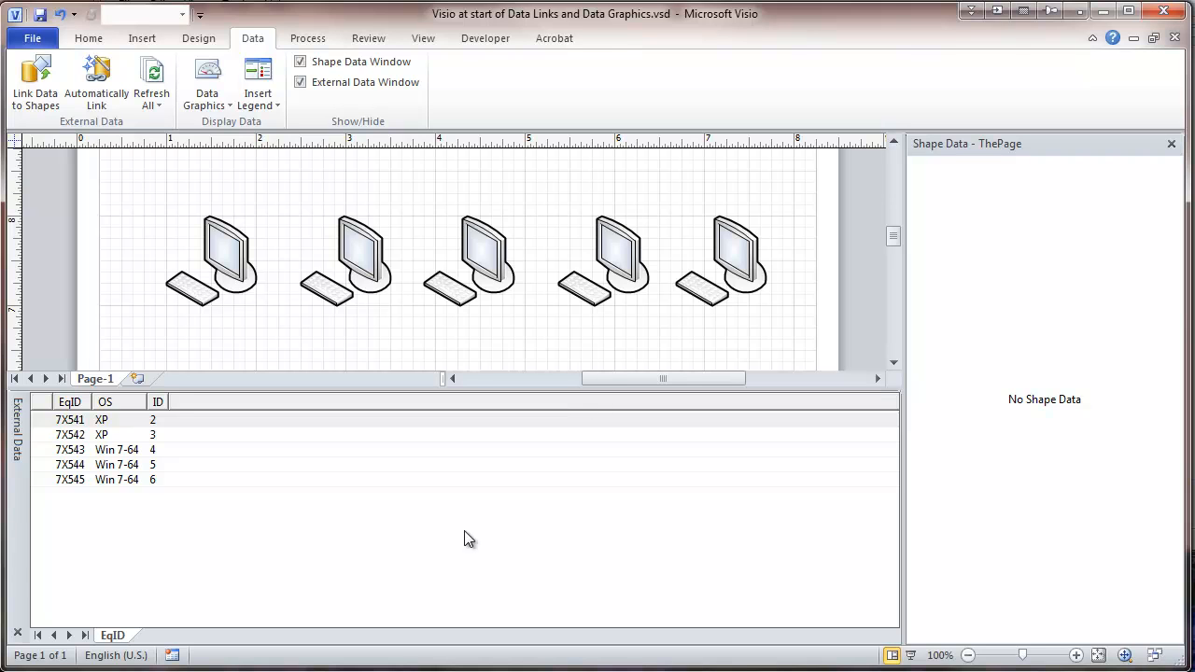
mouse_move(78, 425)
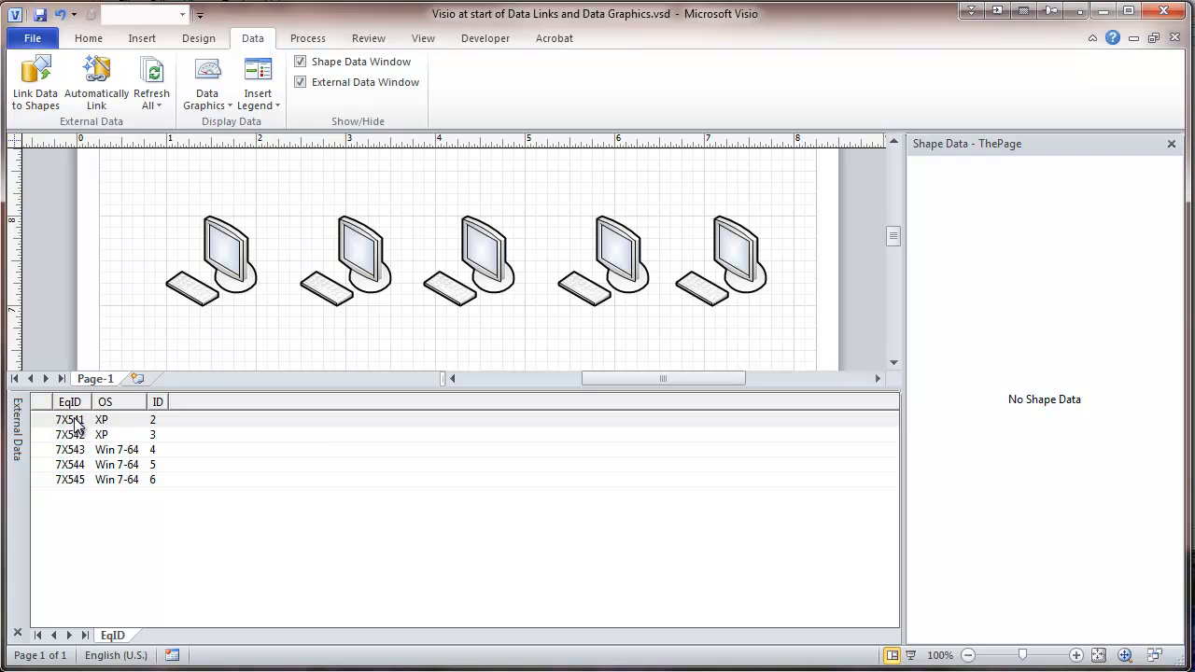
- Link rows 7X541, 7X542, 7X543 and 7X544 to their computer shapes
click(210, 260)
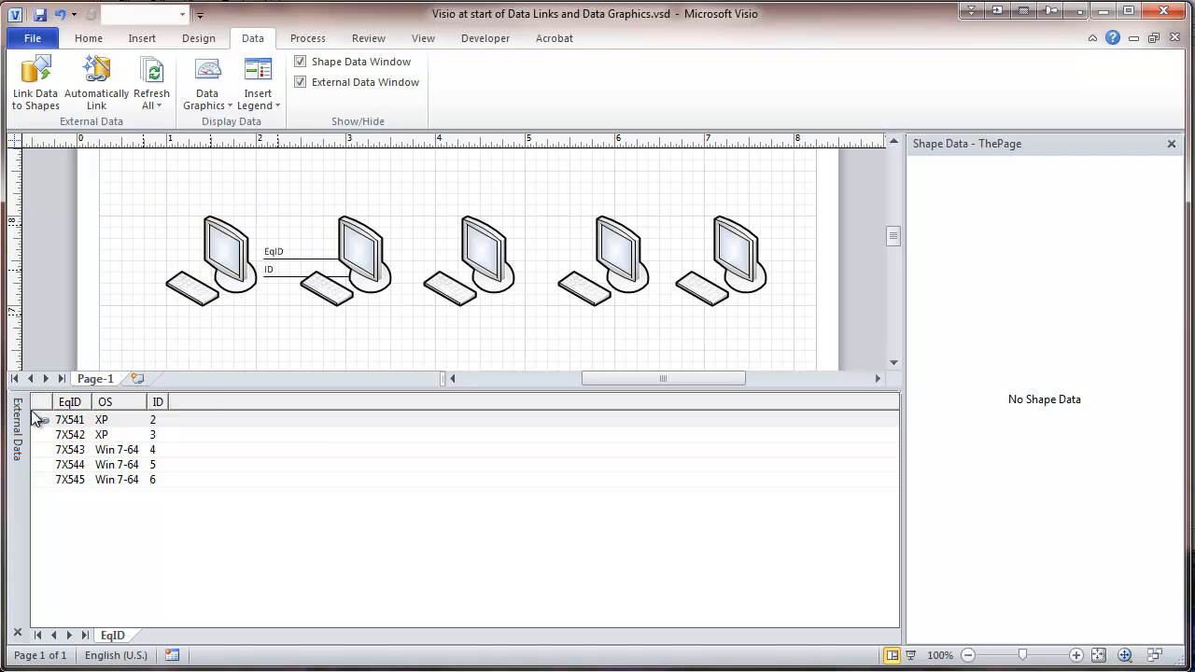
click(70, 434)
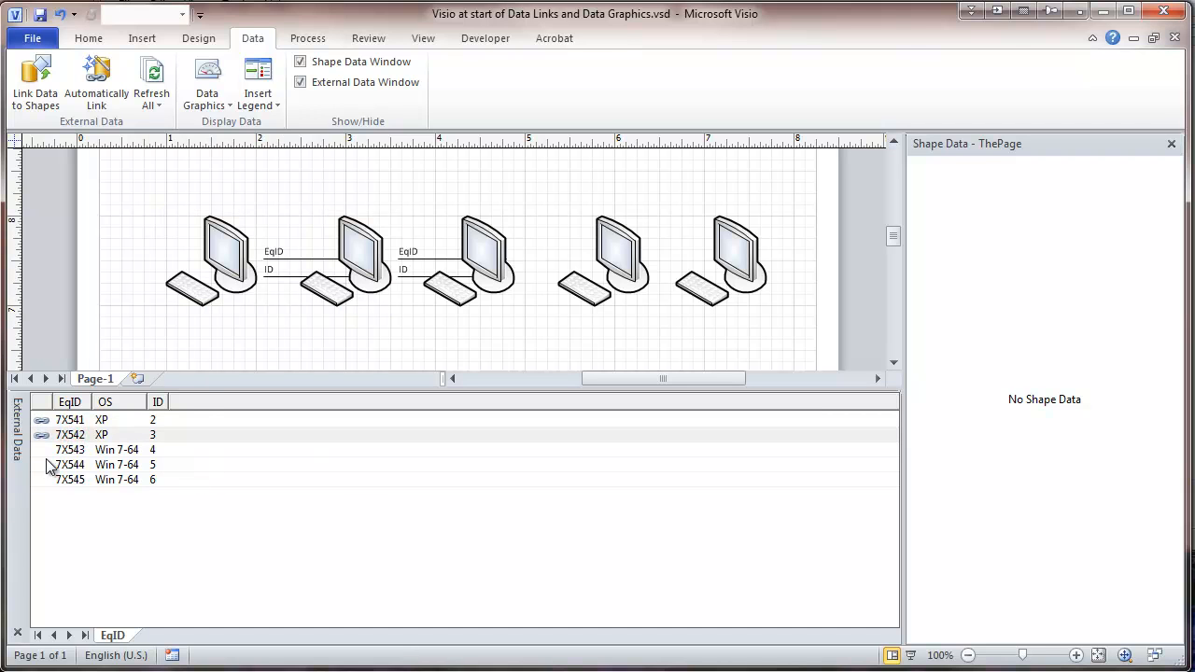
click(467, 261)
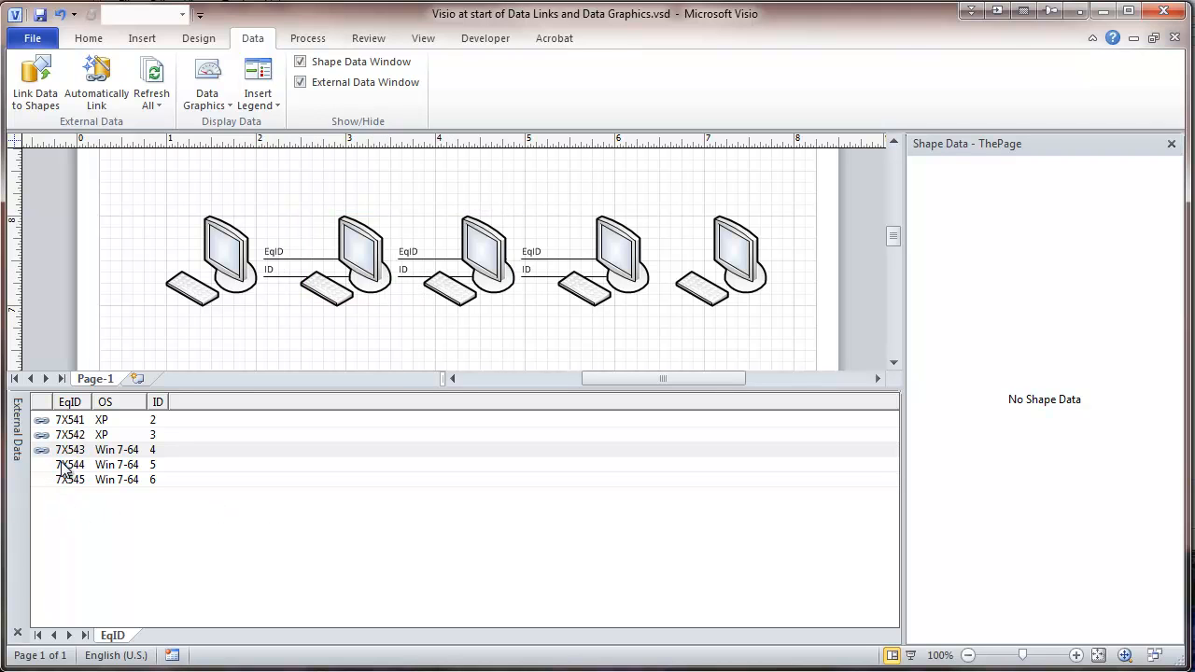
click(603, 260)
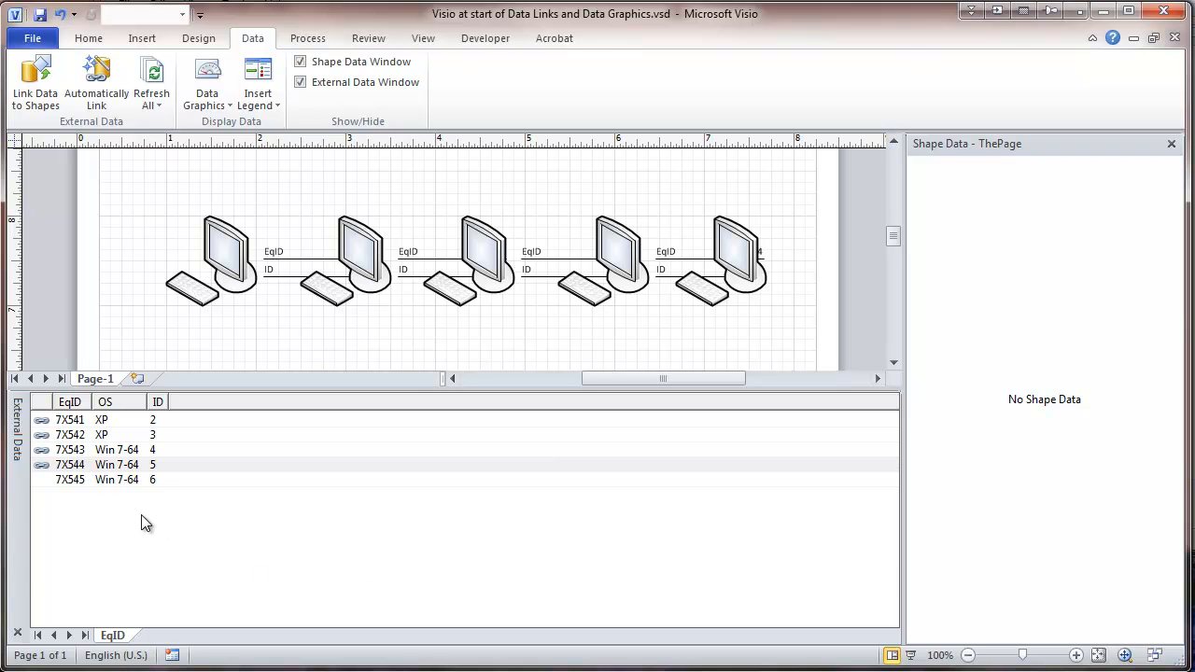
mouse_move(75, 486)
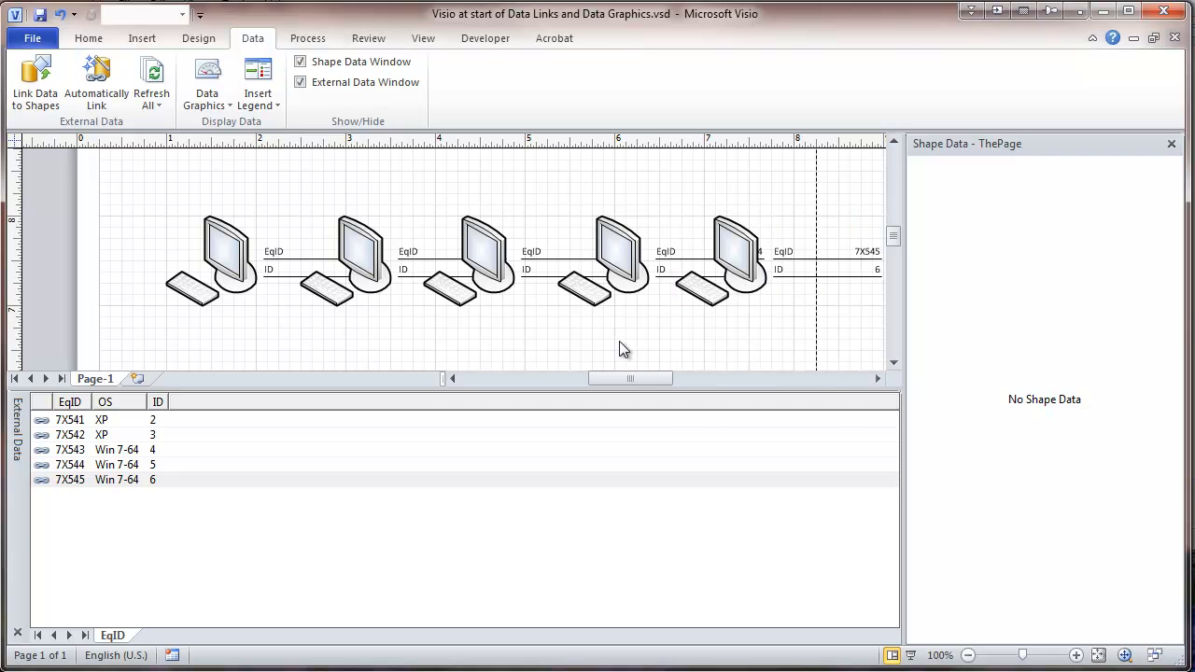
mouse_move(457, 498)
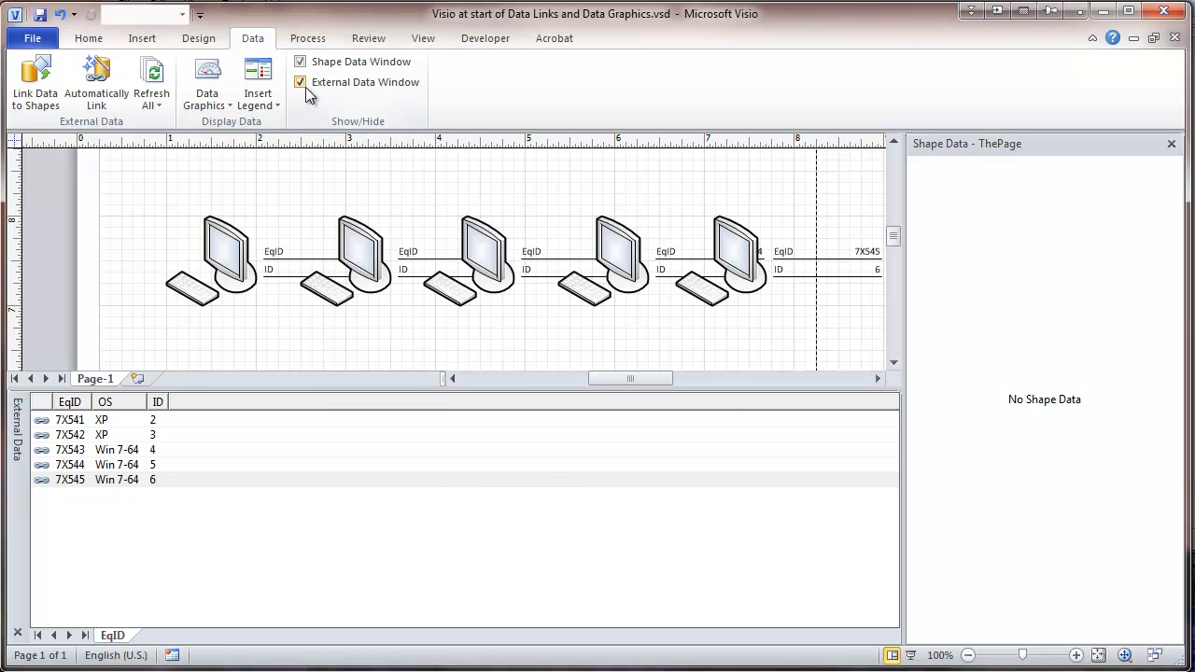
- Hide the External Data window and select the first computer to view its data
click(301, 82)
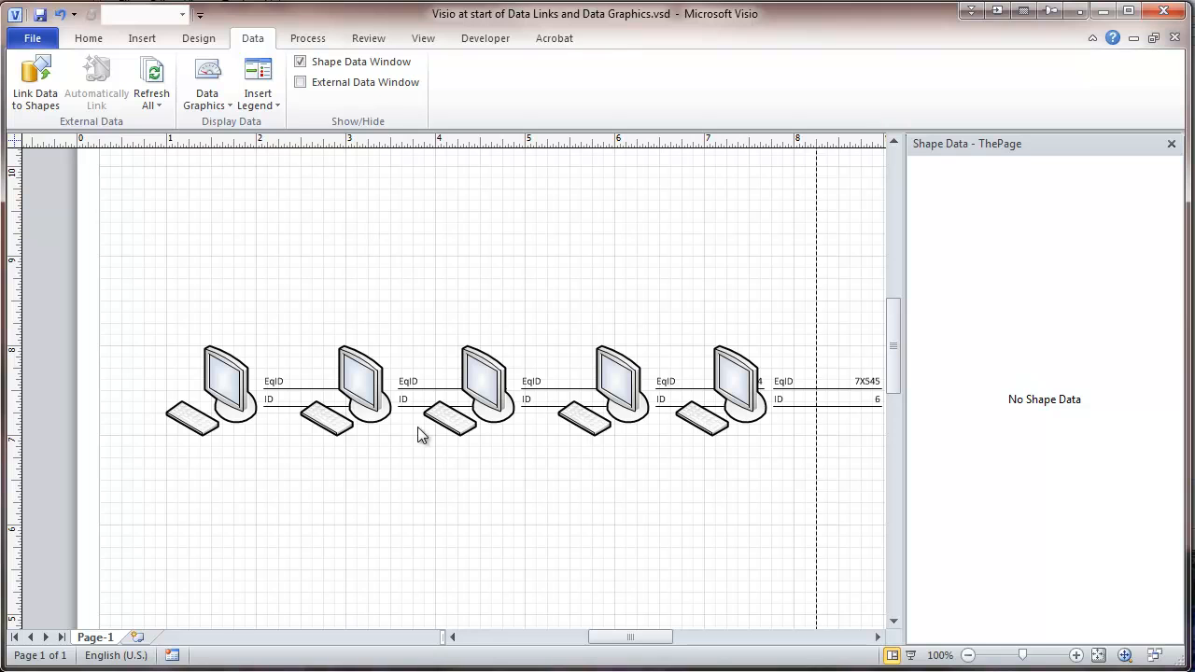
click(221, 378)
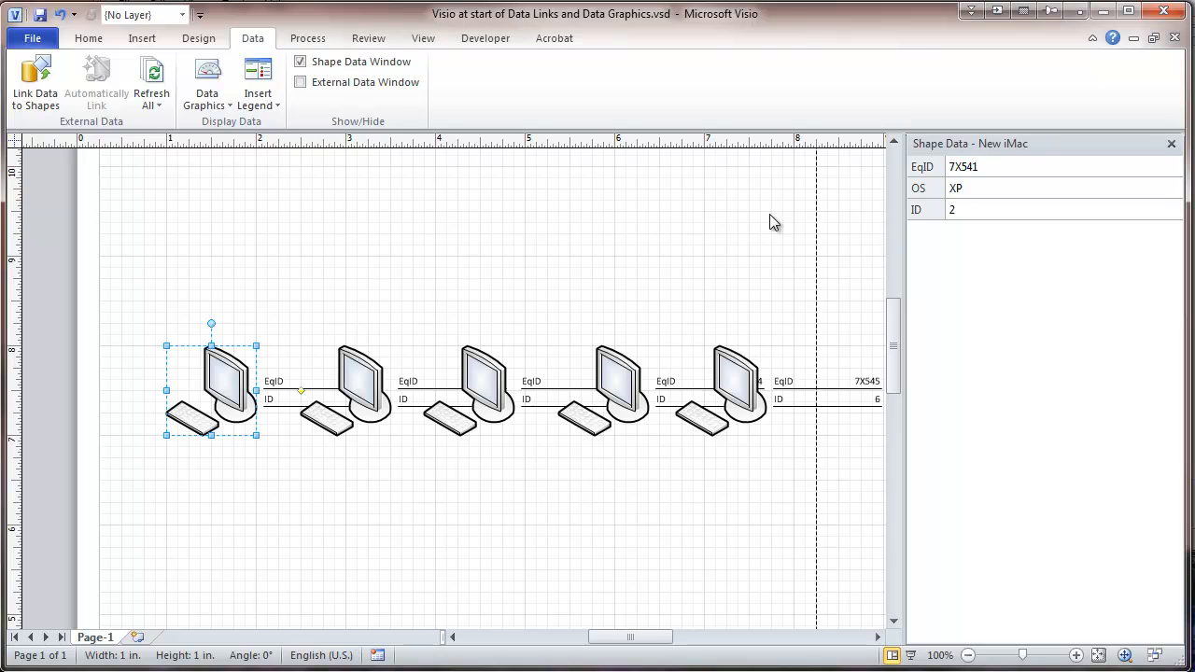
mouse_move(416, 264)
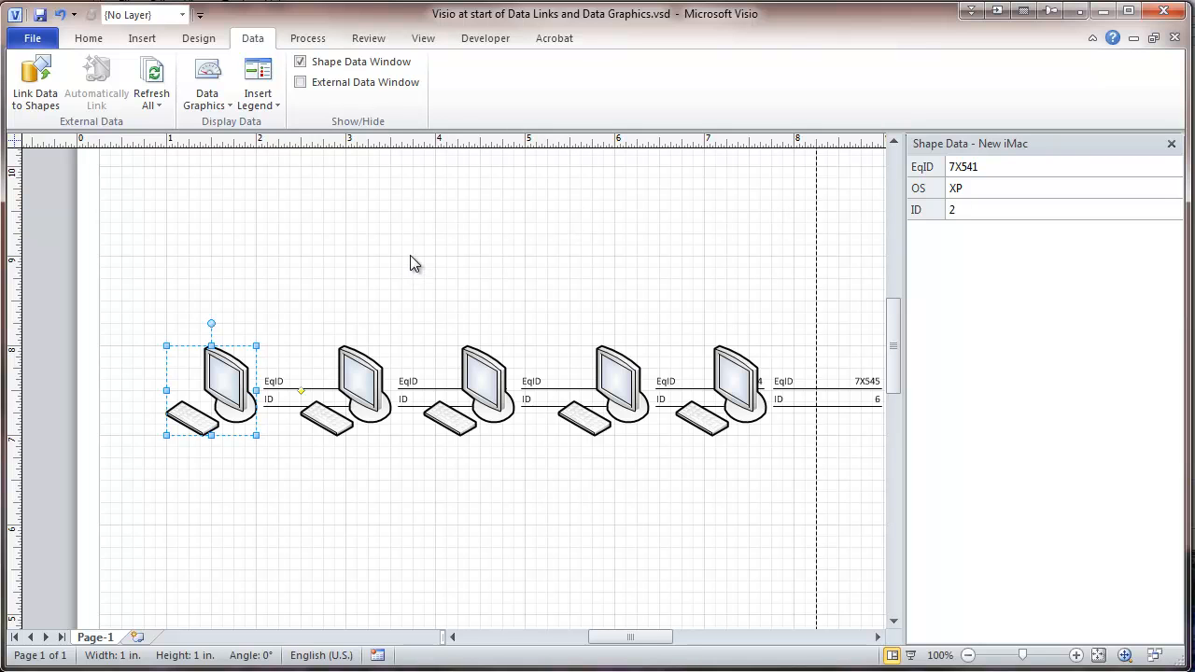
mouse_move(257, 262)
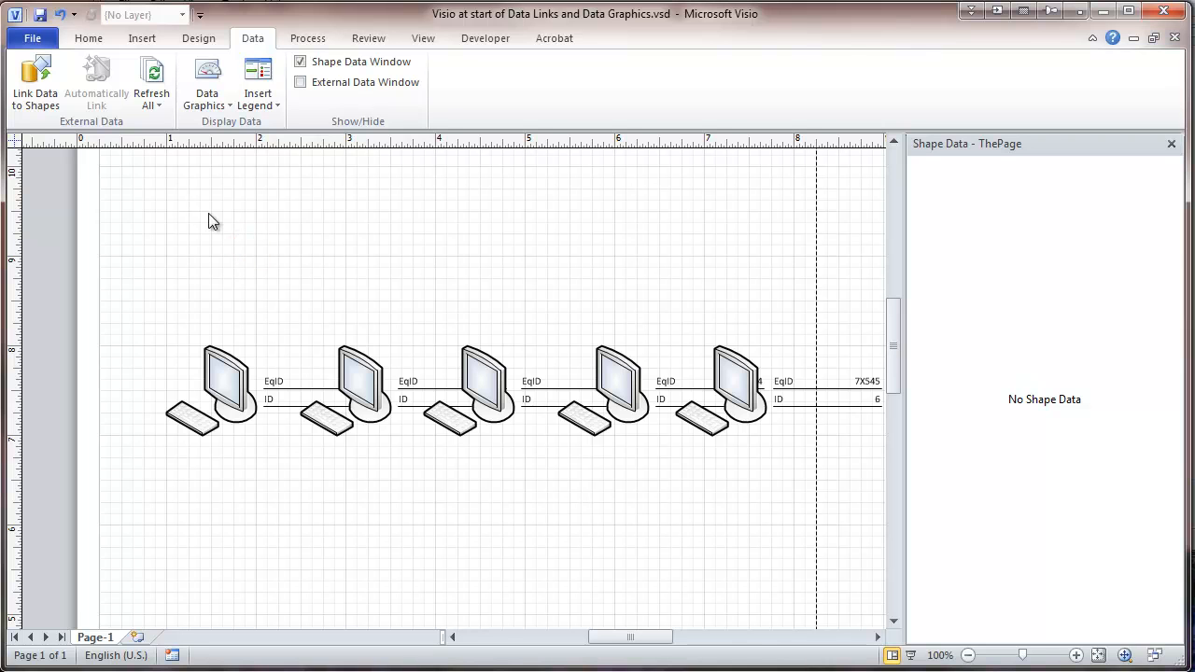
mouse_move(35, 82)
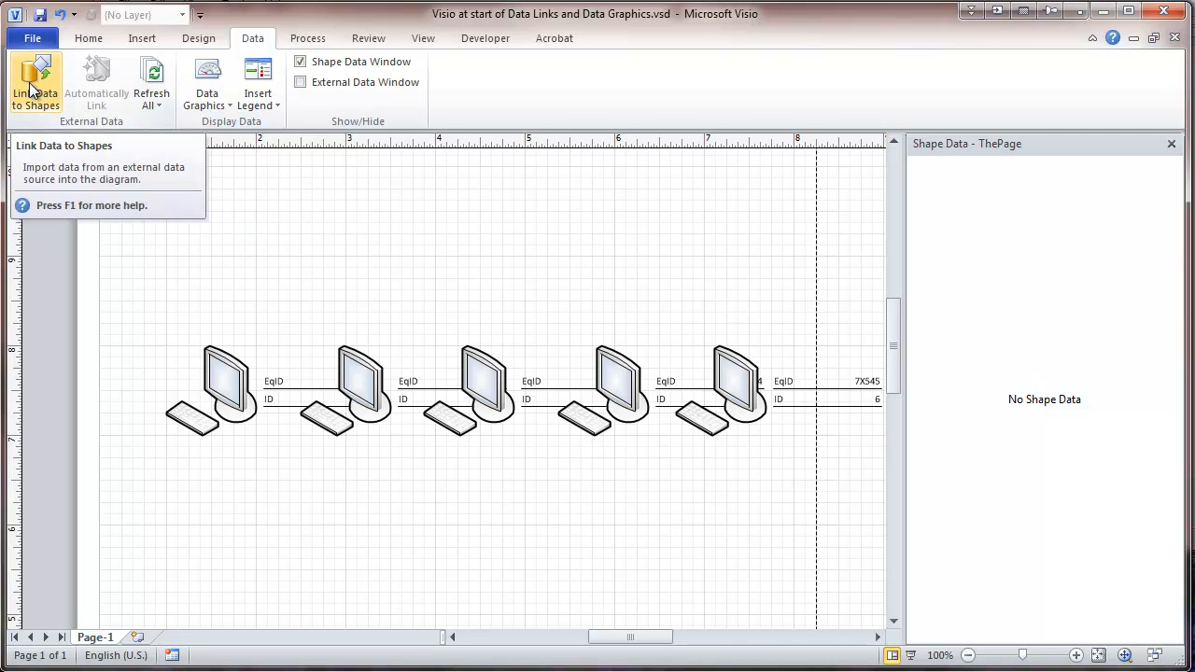
- Import Database21.accdb's Personnel table as a data source, accepting all columns and rows
click(34, 82)
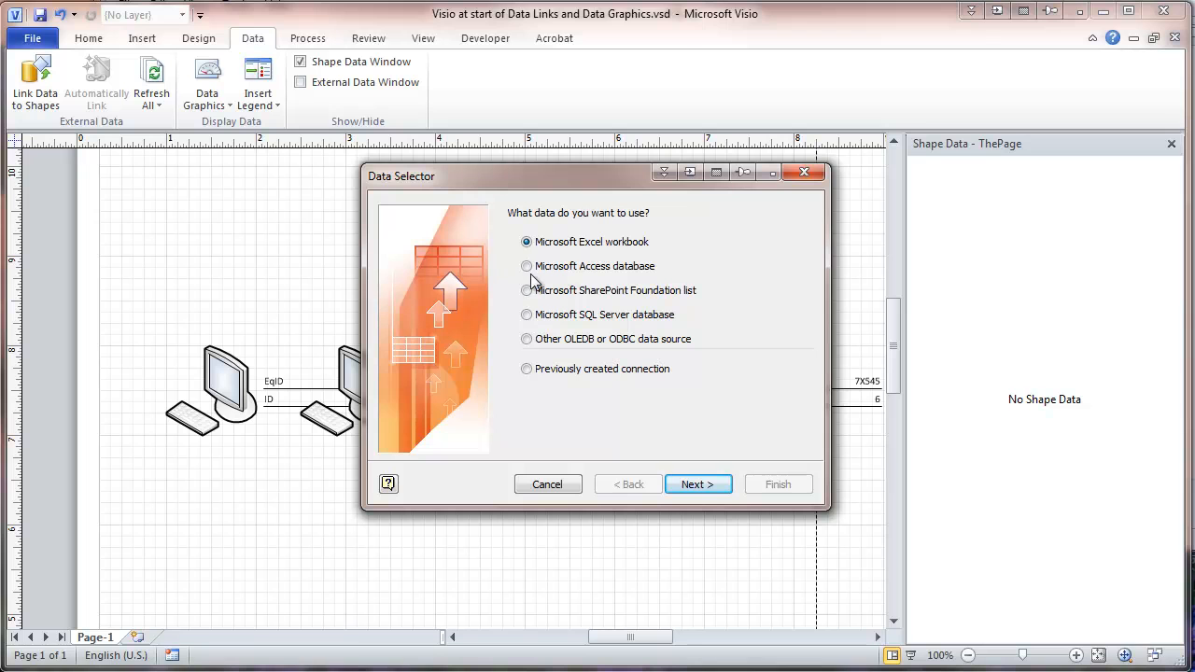
click(527, 266)
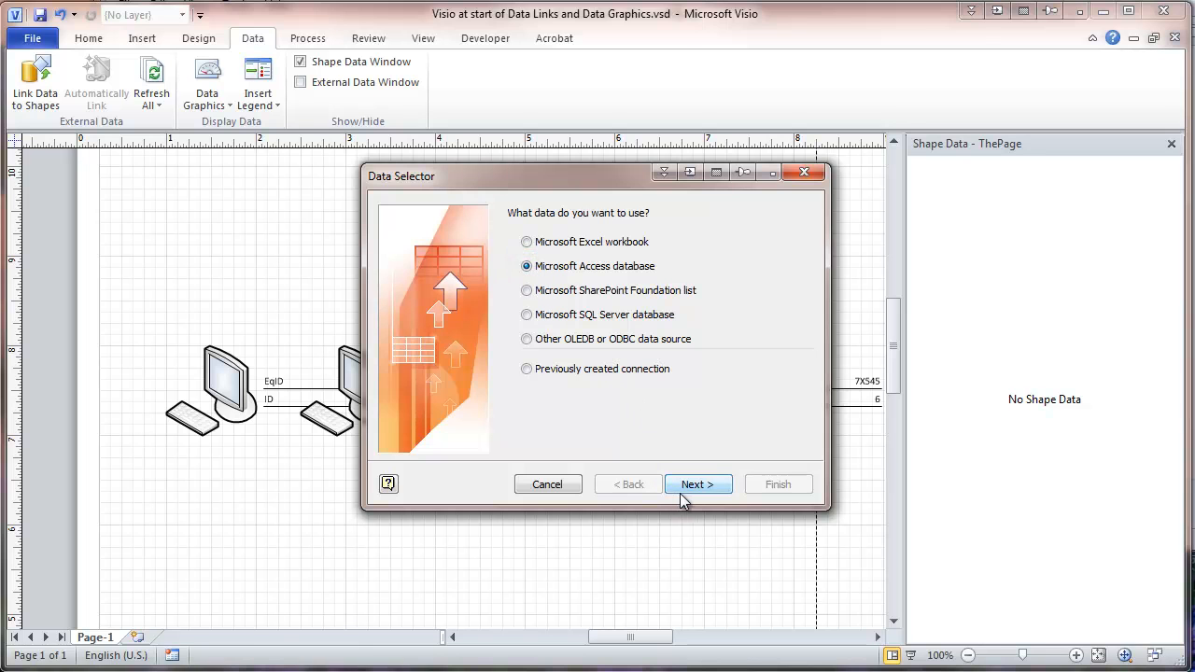
click(698, 484)
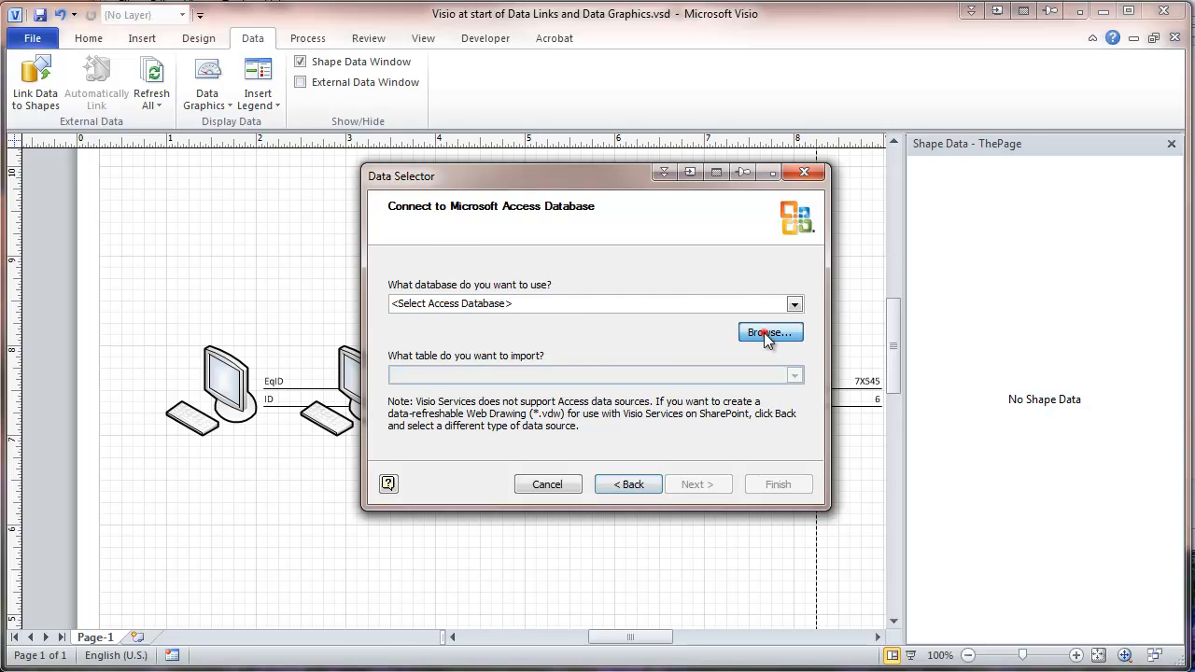
click(770, 332)
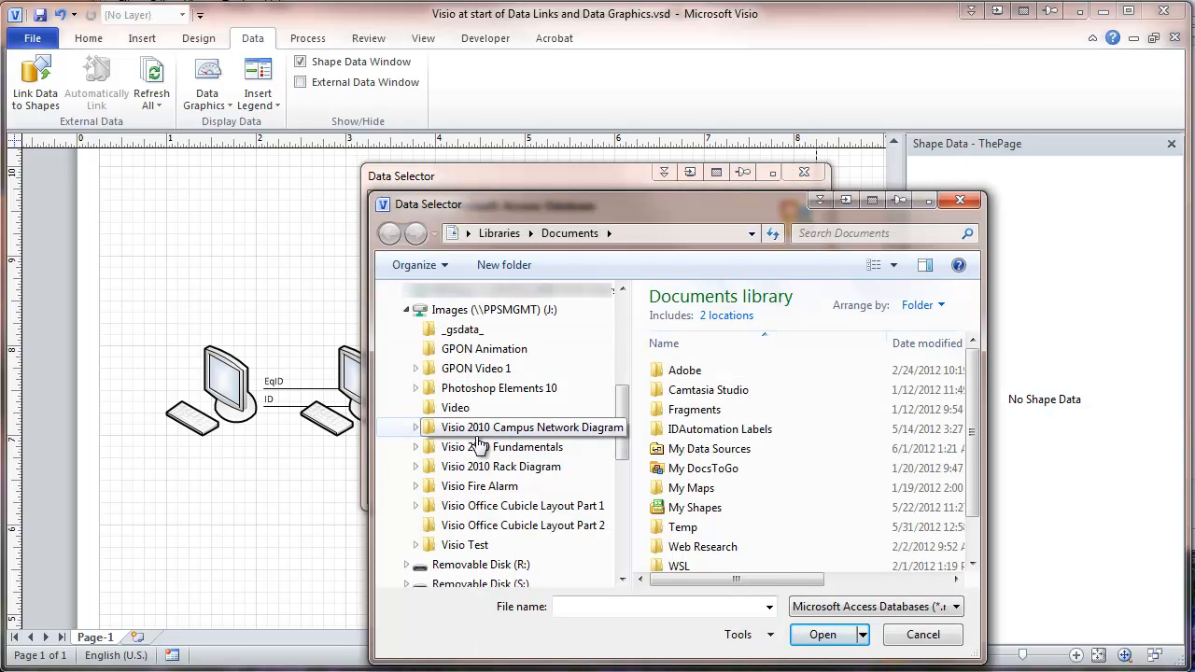
click(416, 447)
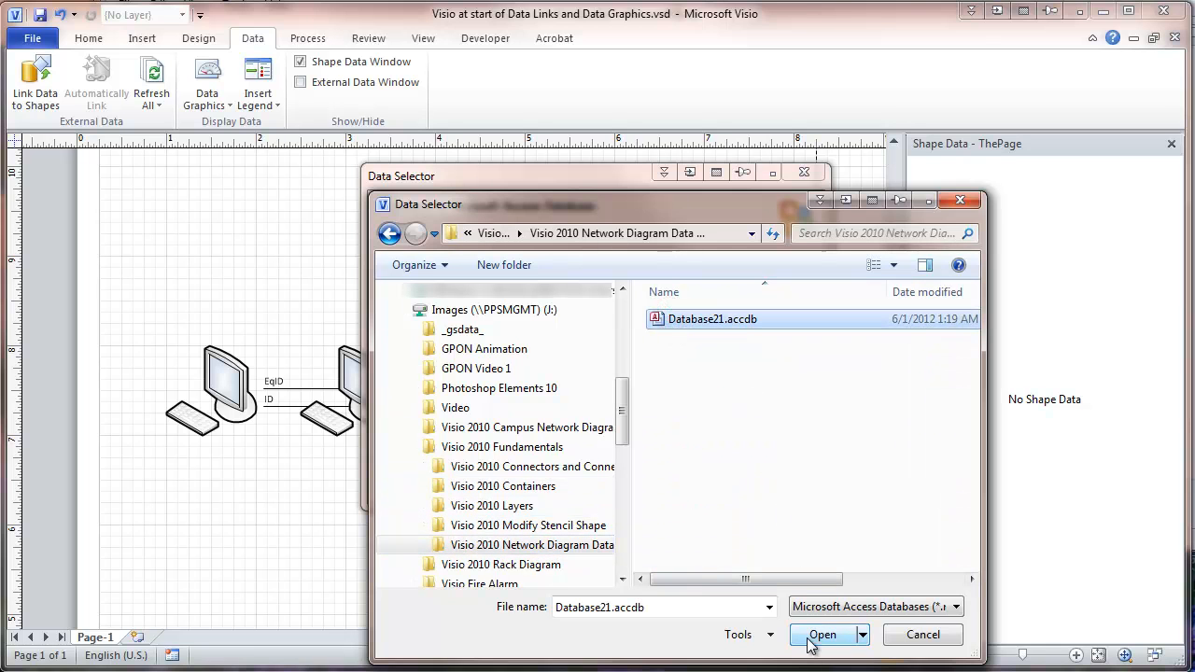
click(823, 635)
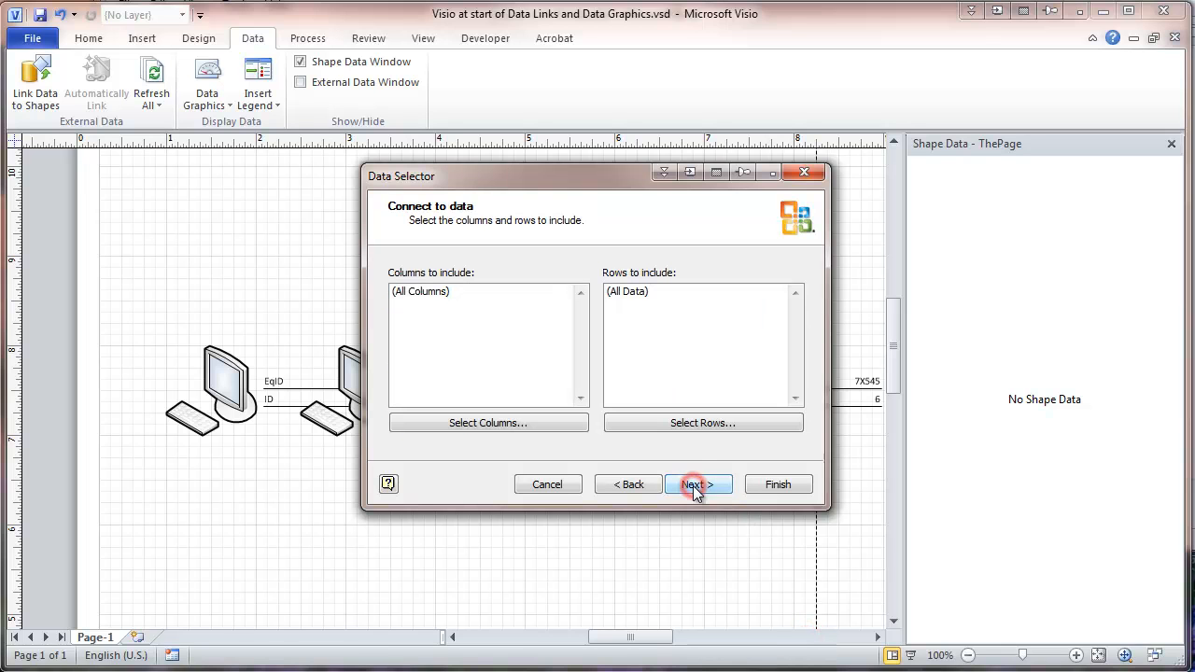
click(699, 484)
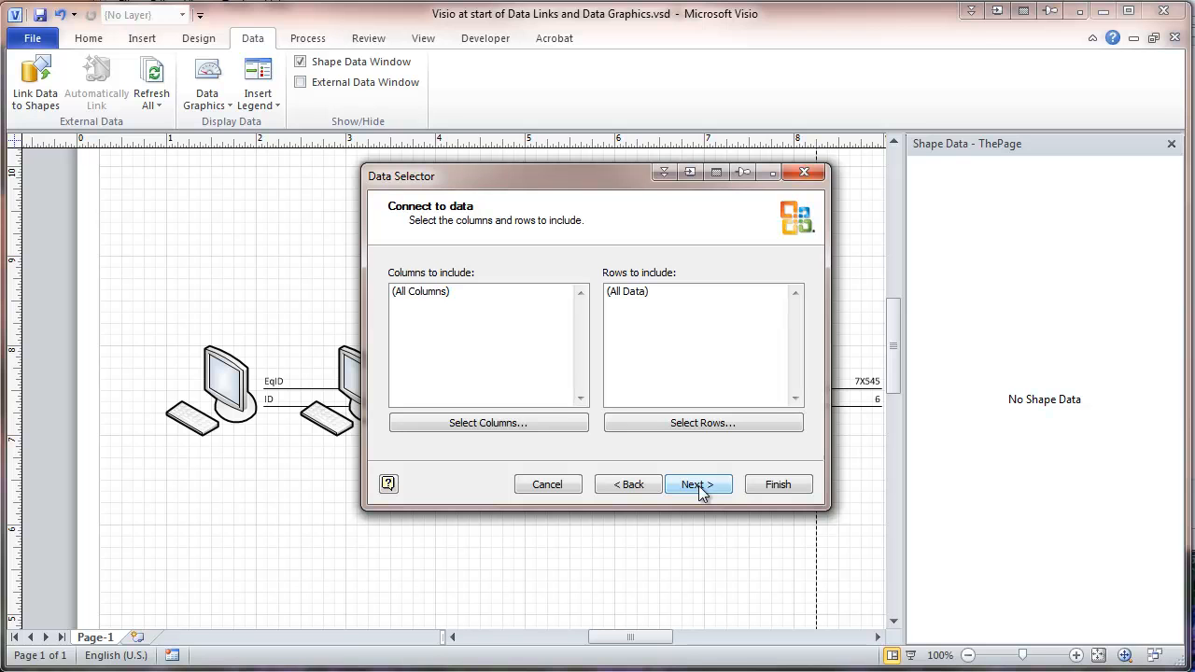
click(698, 484)
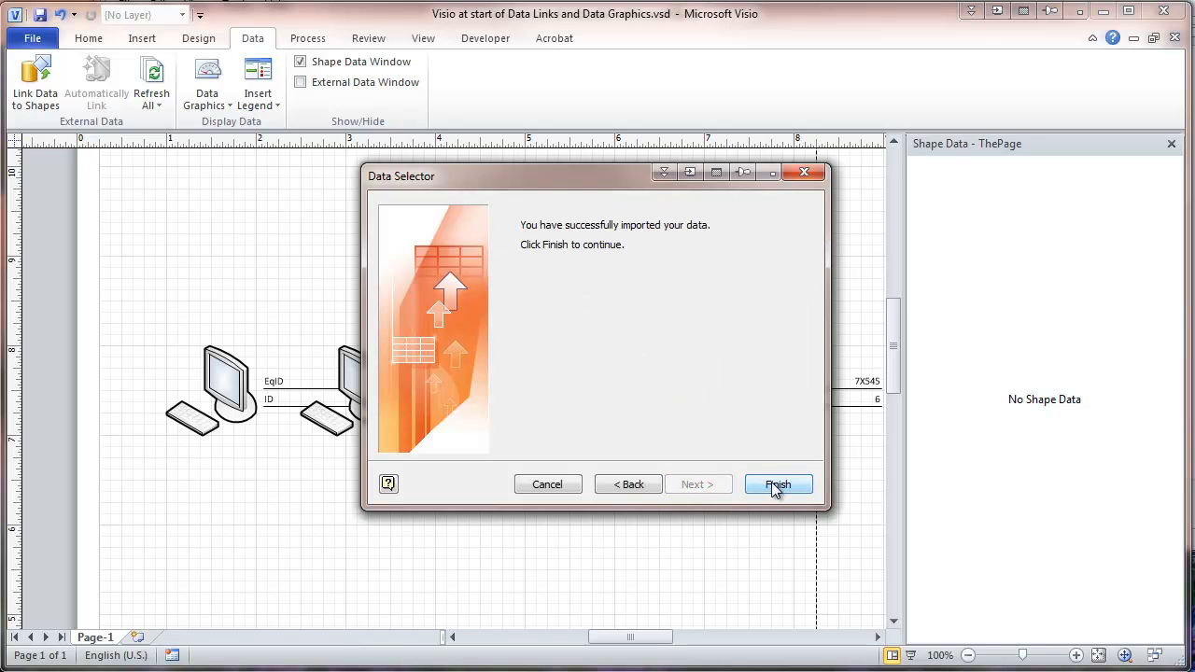
click(778, 484)
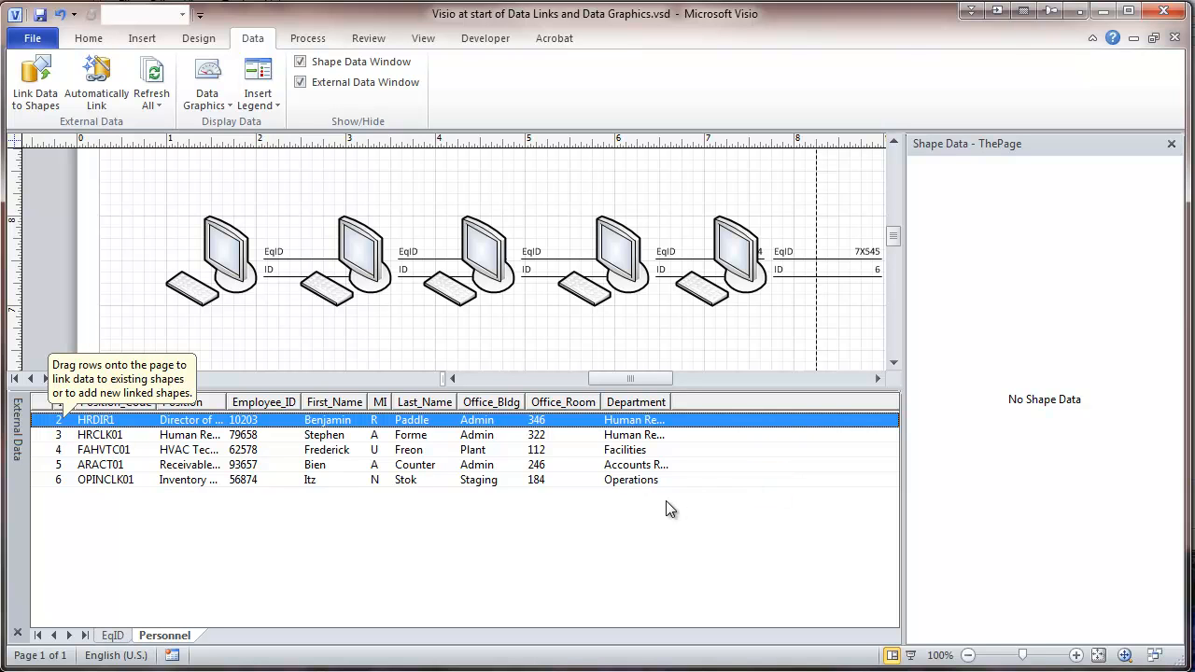
mouse_move(241, 542)
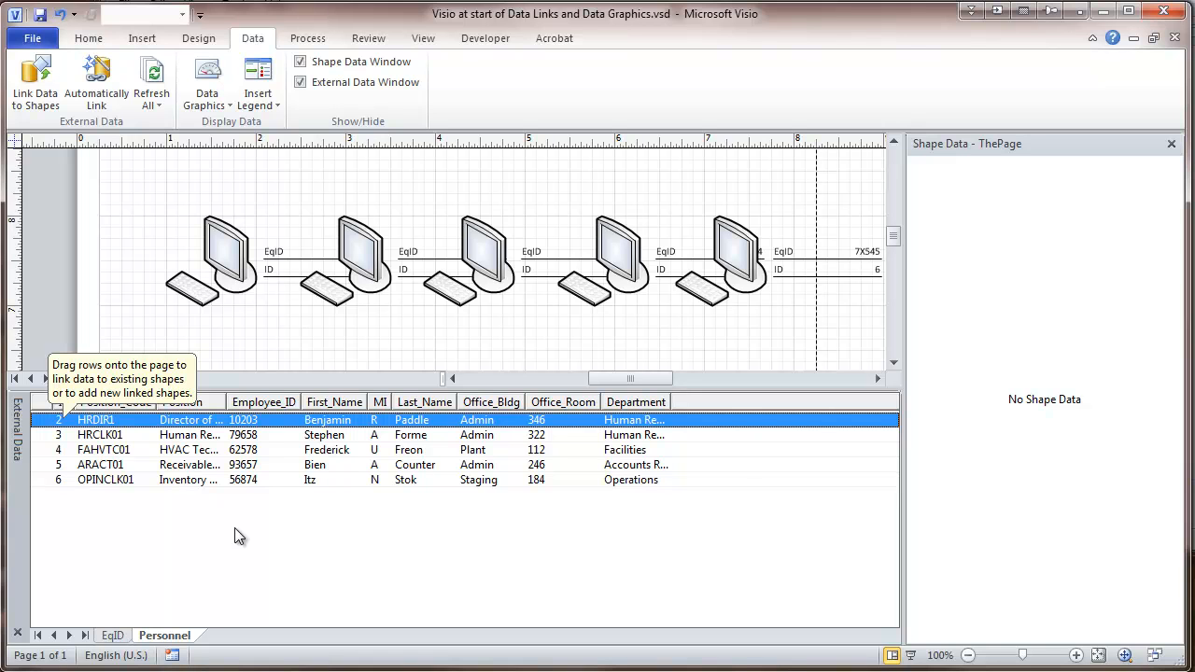
mouse_move(126, 521)
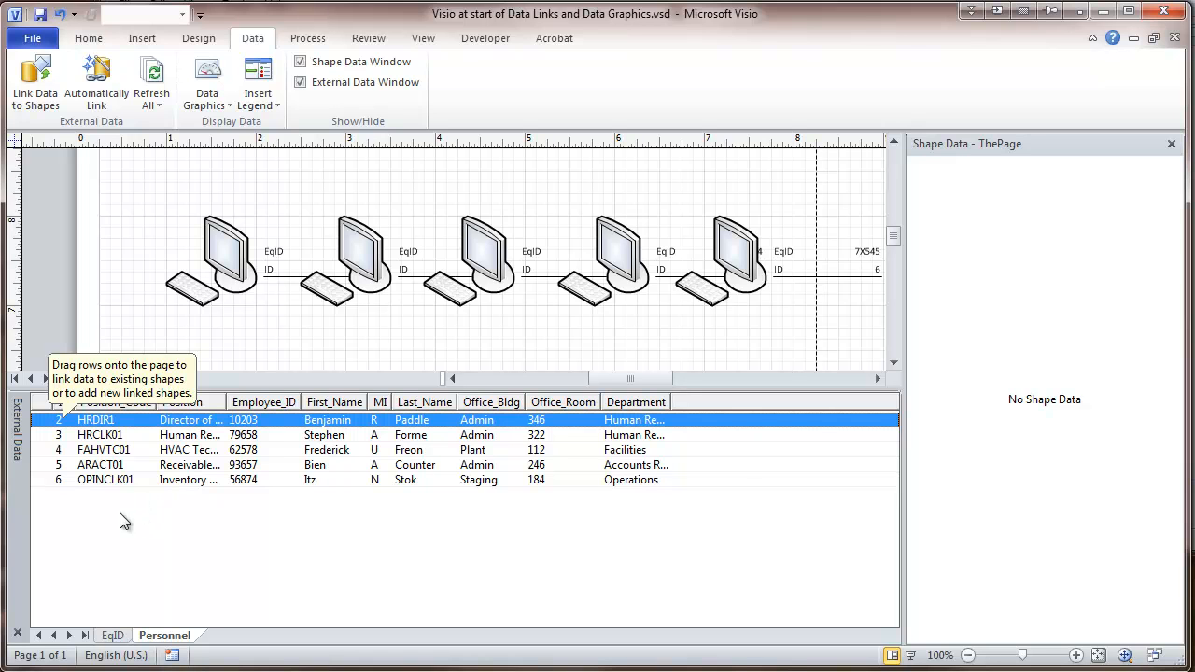
mouse_move(69, 497)
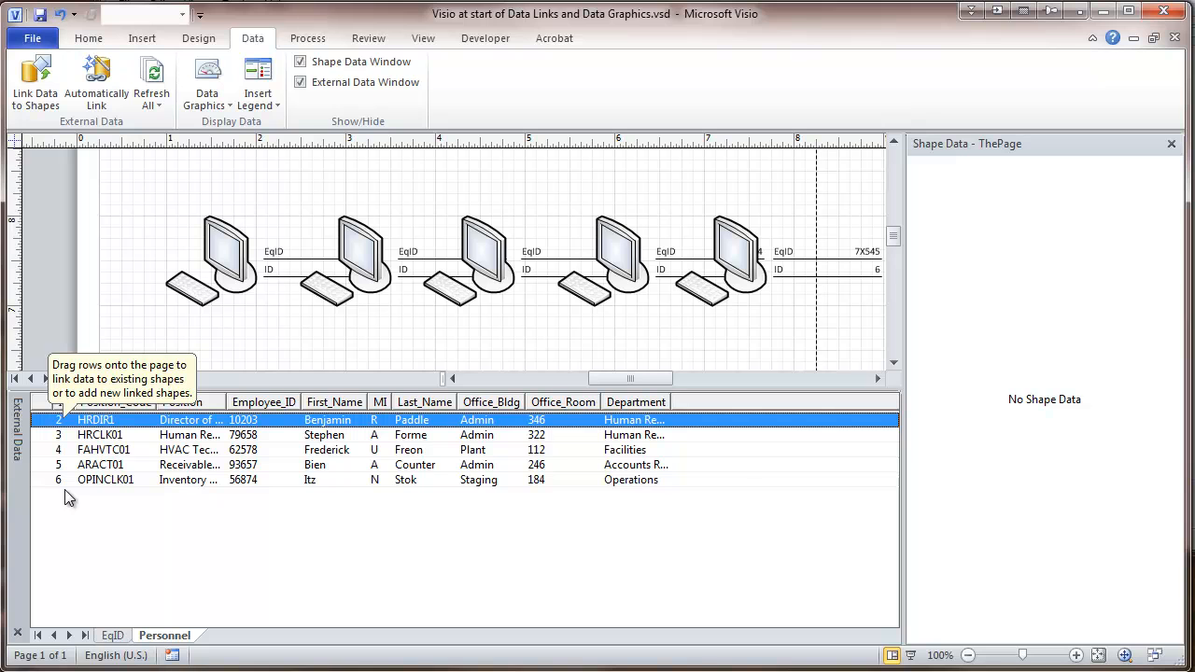
mouse_move(127, 469)
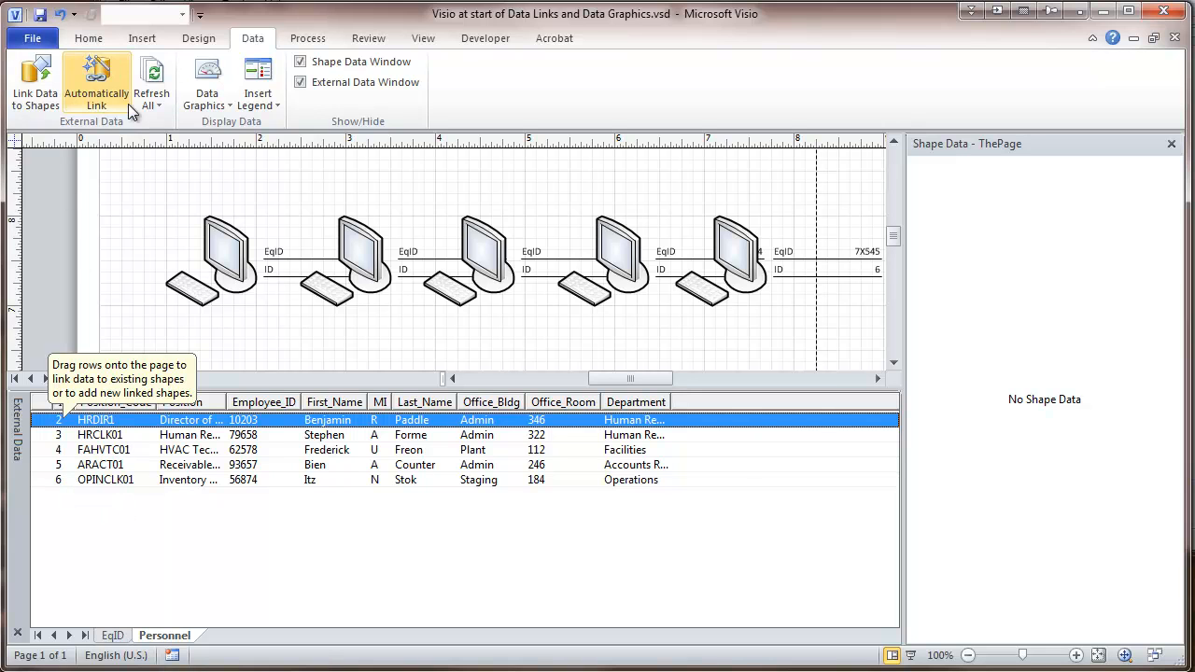
- Auto-link all page shapes to Personnel rows matching ID to ID, replacing links
click(96, 82)
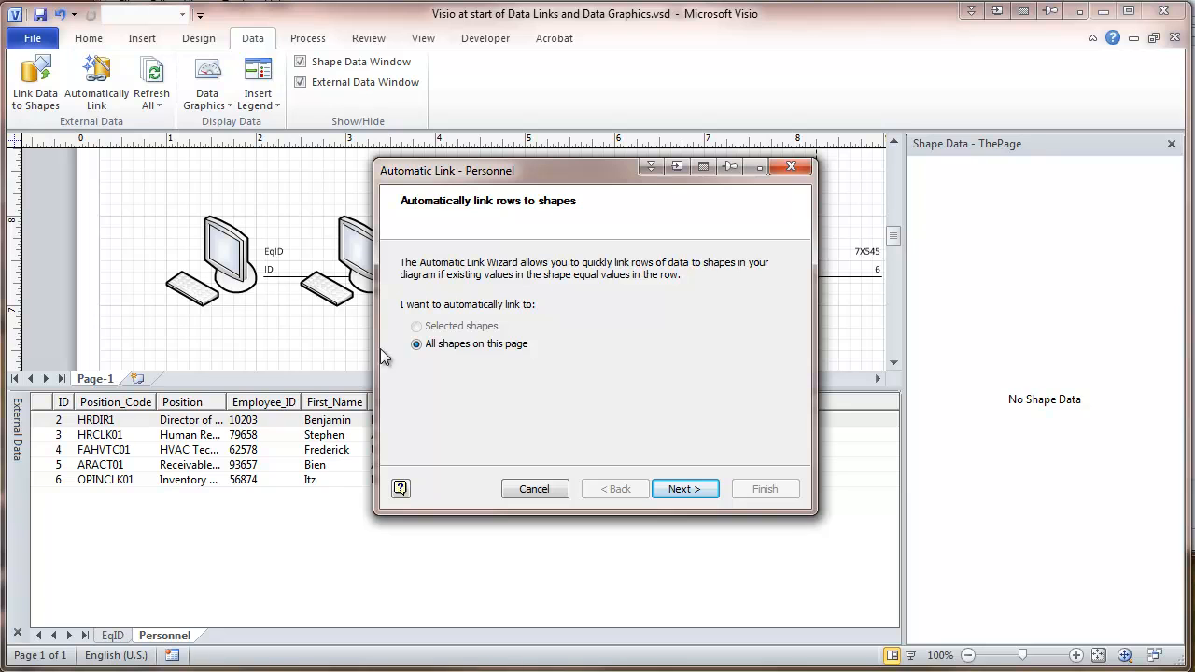
mouse_move(685, 489)
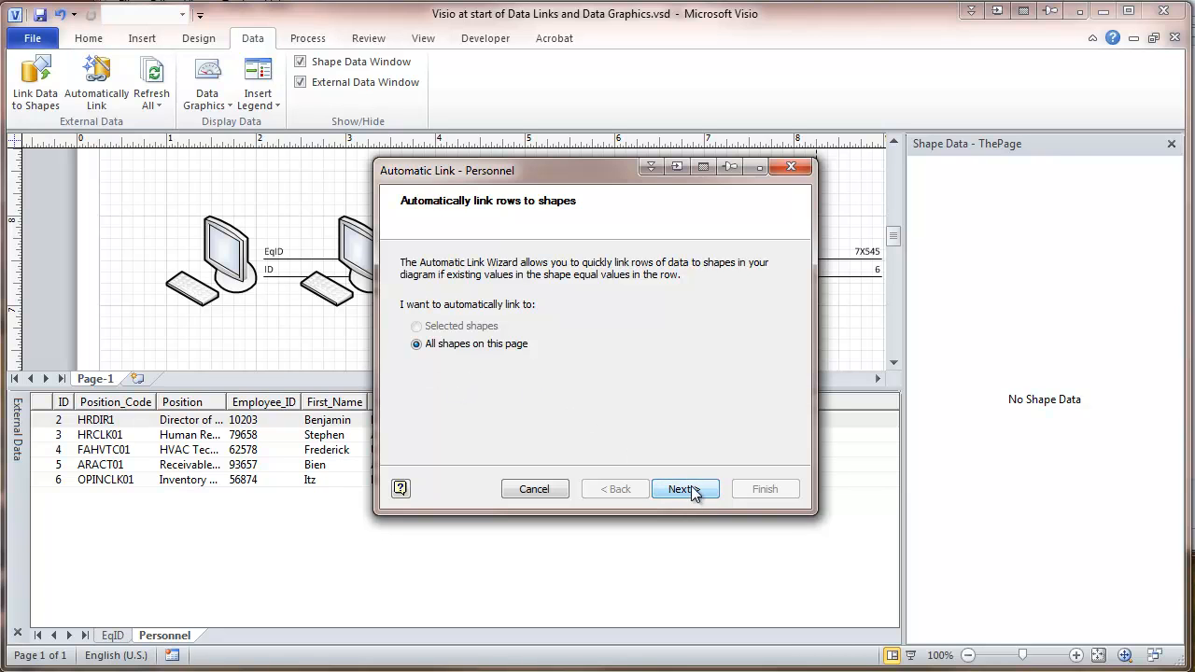
click(679, 489)
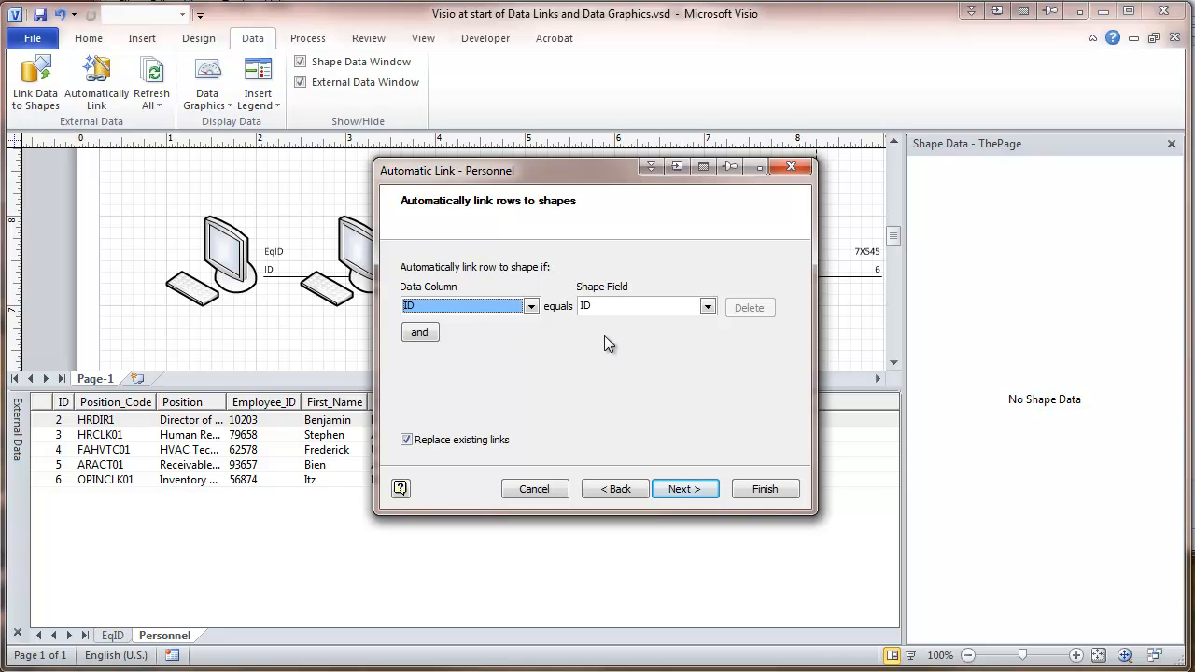
mouse_move(599, 451)
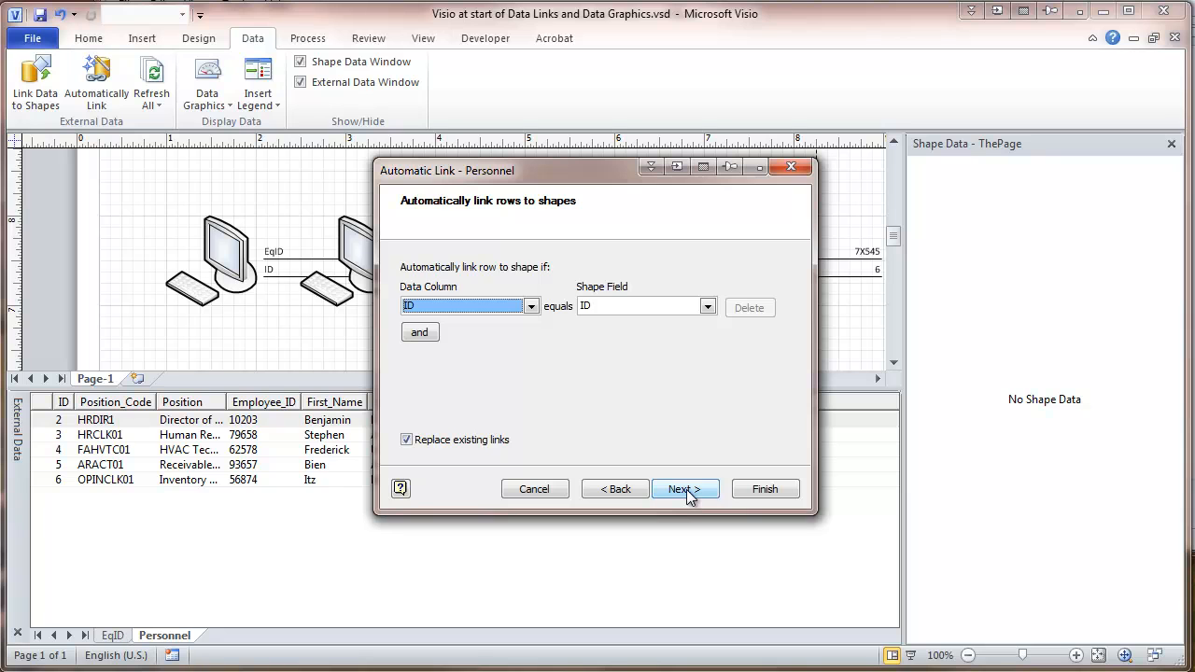
click(684, 488)
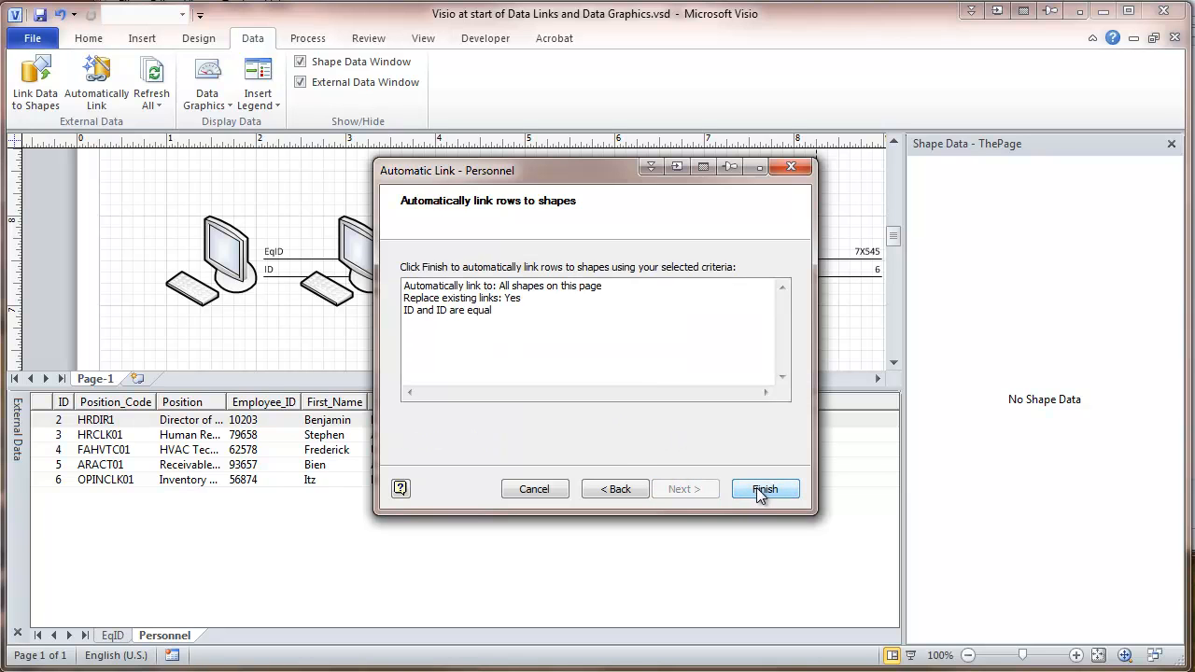
click(765, 489)
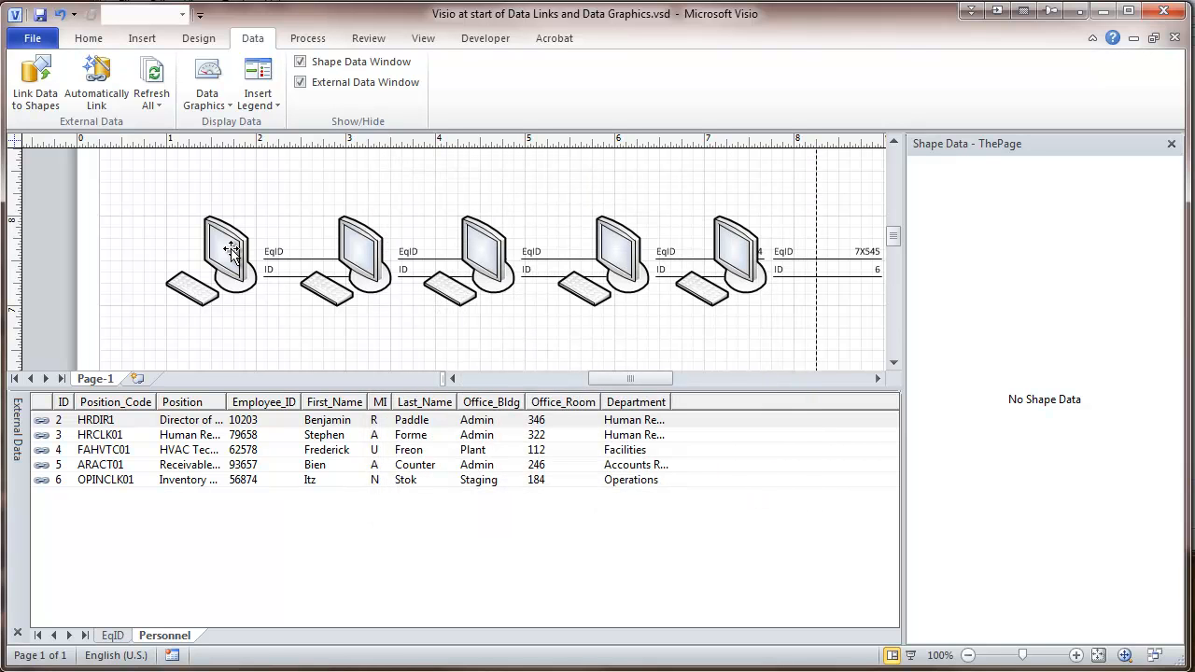
click(231, 250)
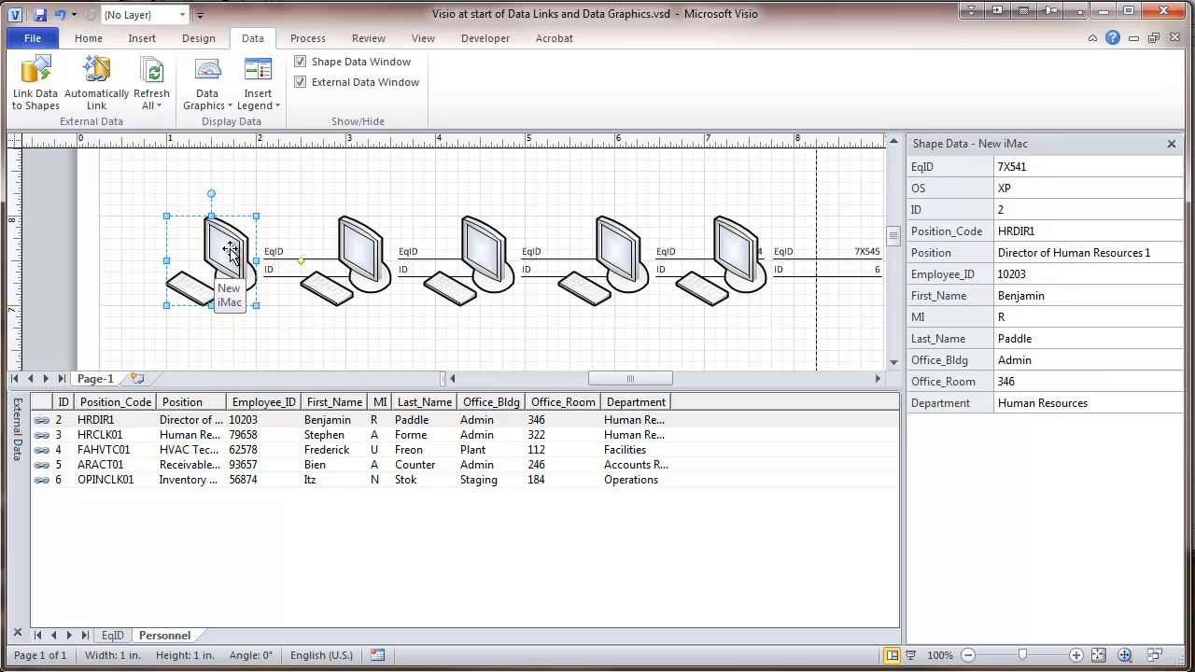
mouse_move(1004, 209)
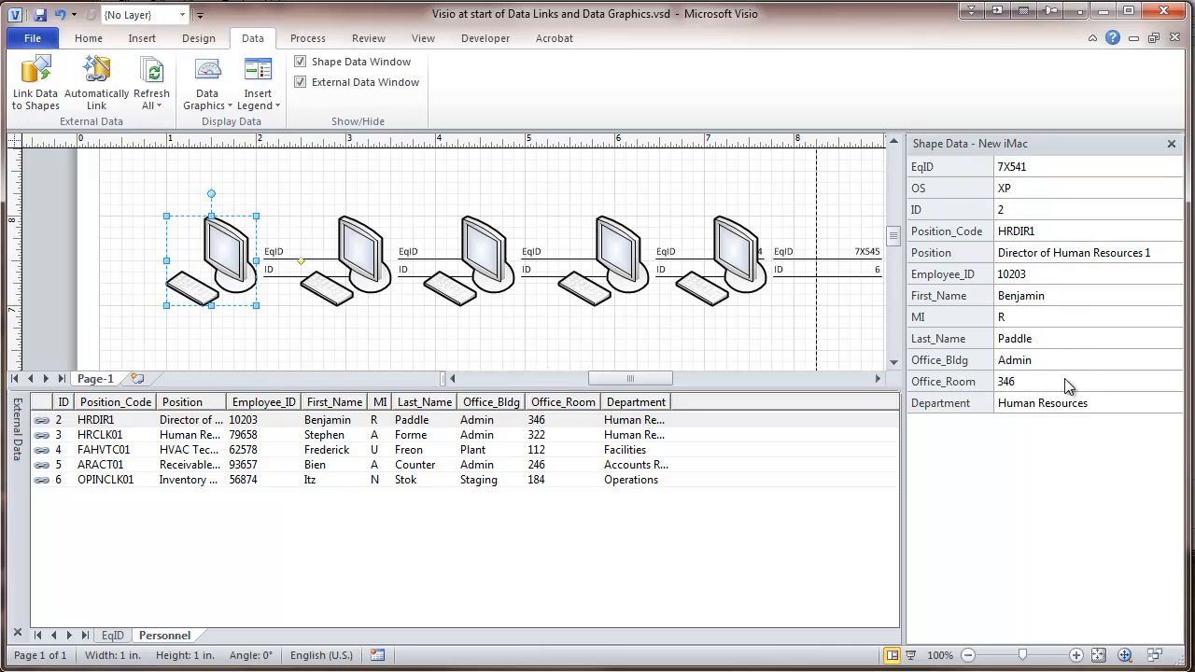
mouse_move(999, 241)
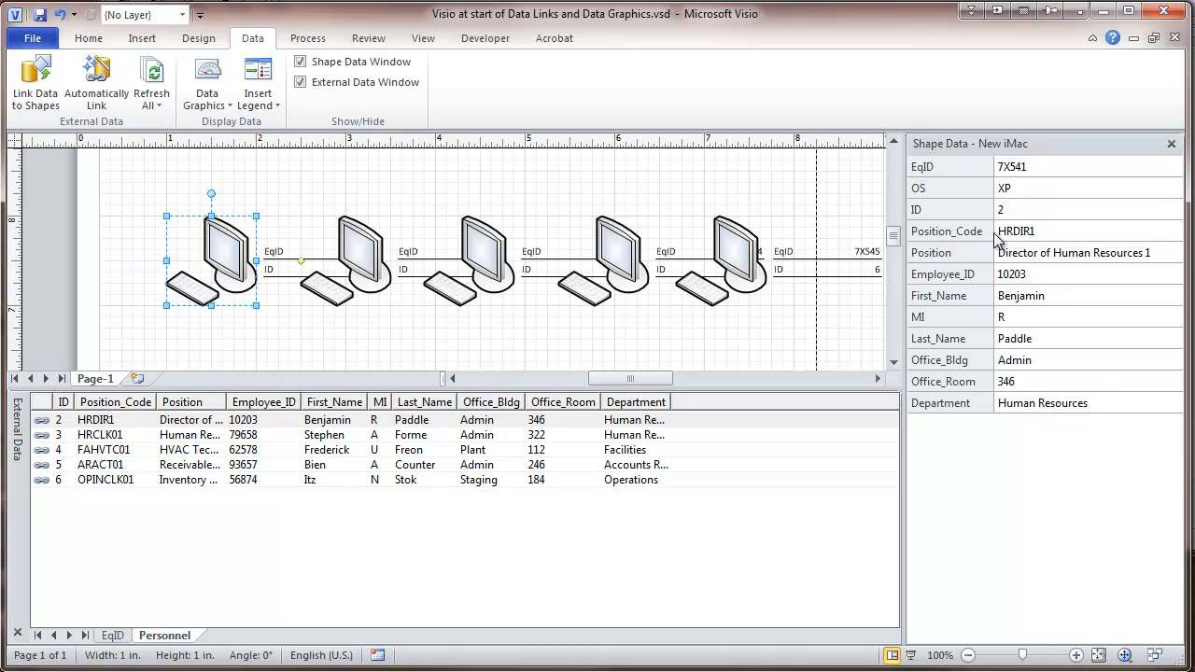
mouse_move(461, 327)
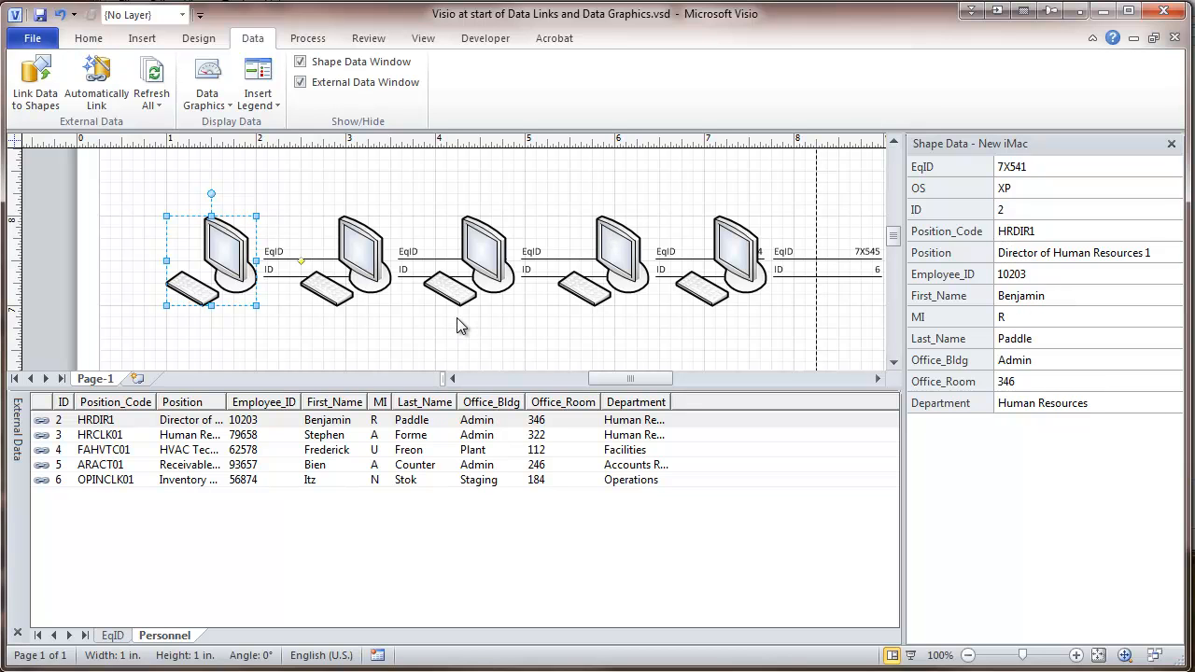
click(300, 83)
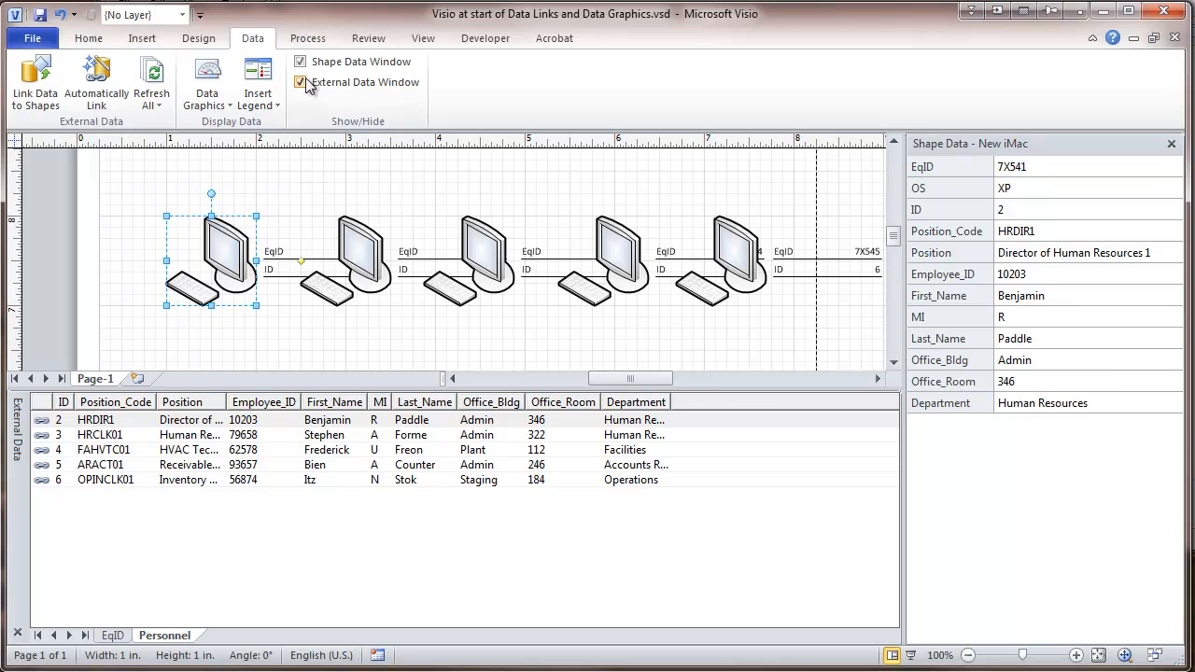
click(300, 82)
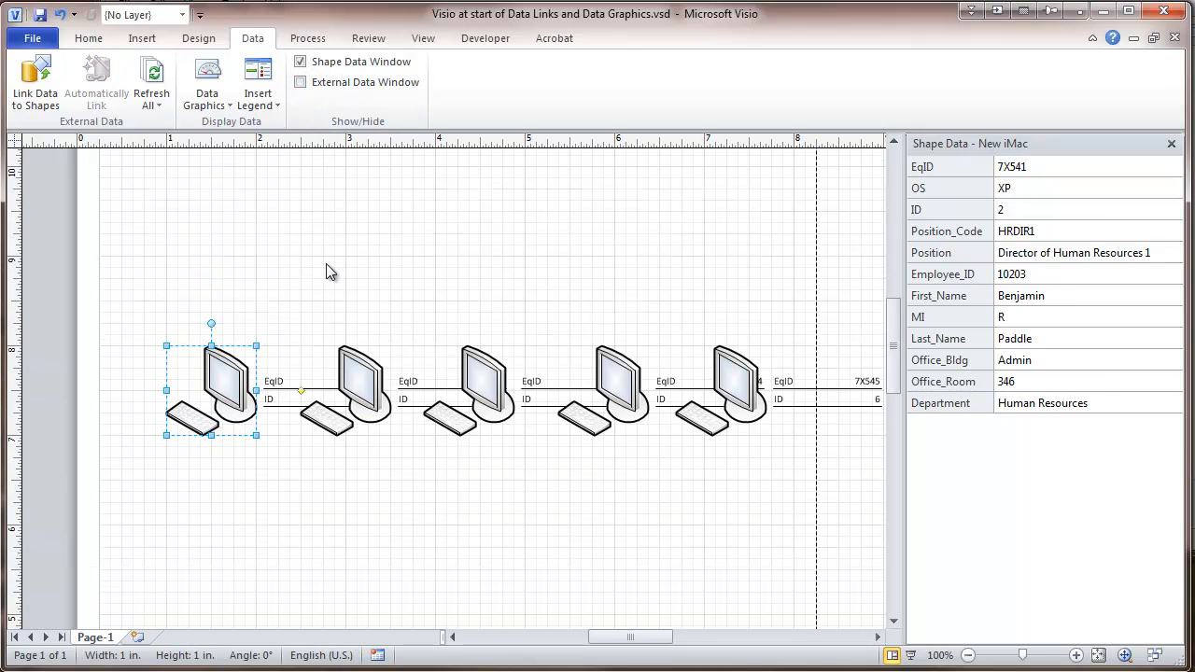
mouse_move(736, 561)
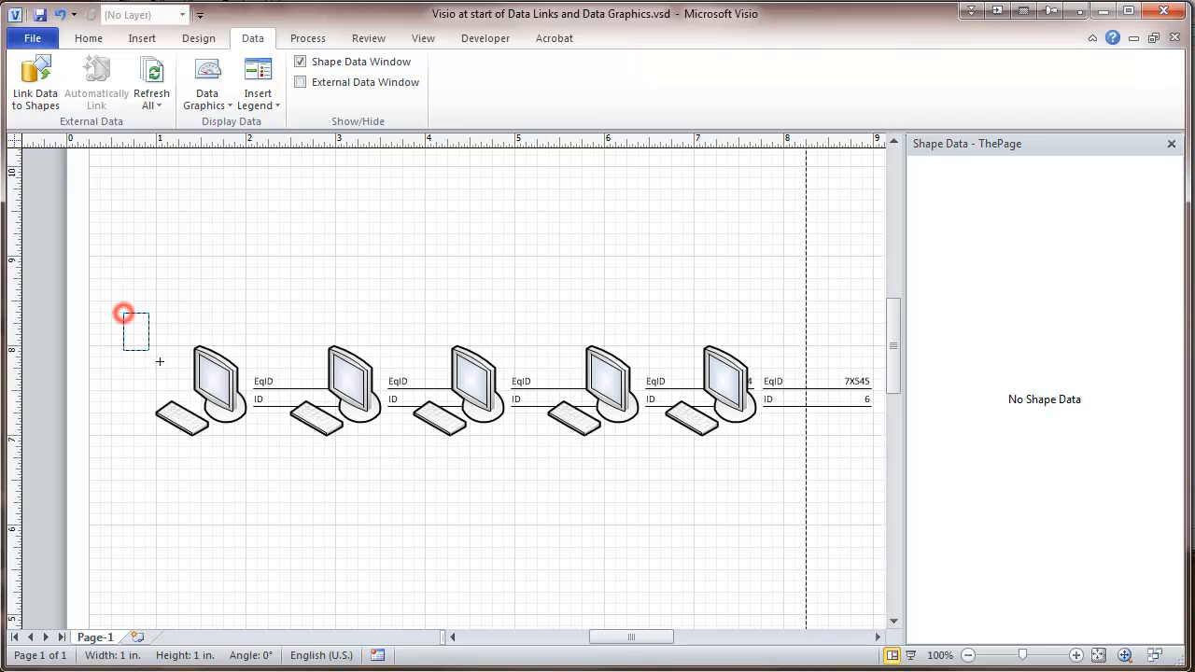
- Drag a selection rectangle around all five computer shapes
drag(124, 312, 820, 472)
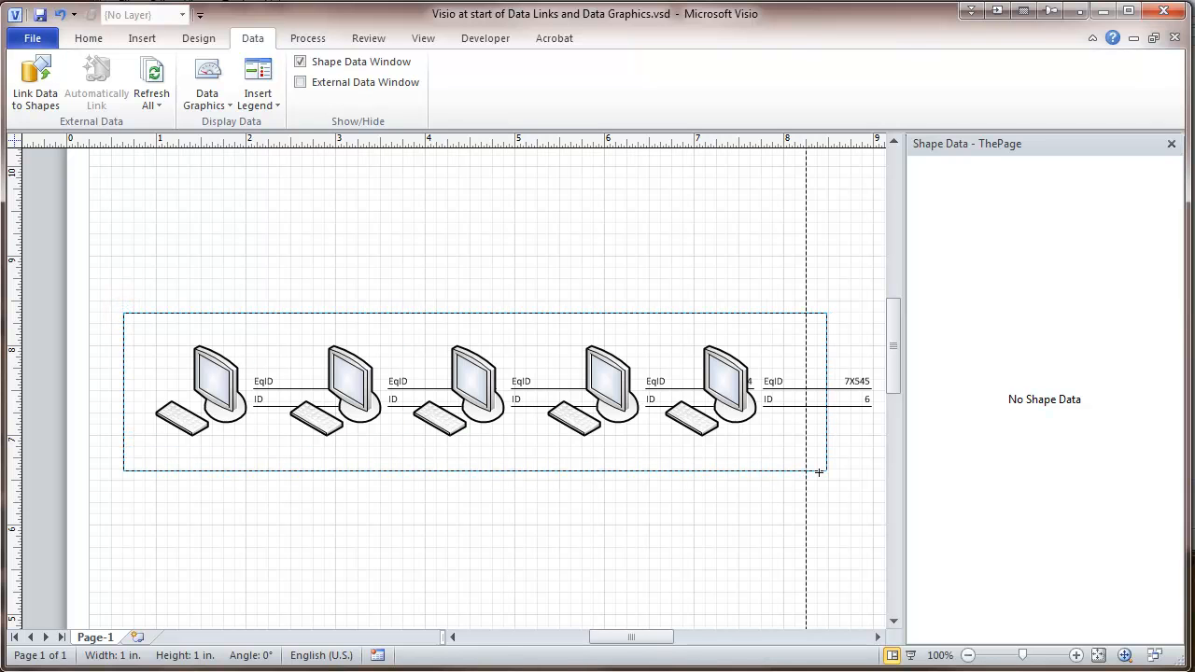
drag(126, 313, 820, 475)
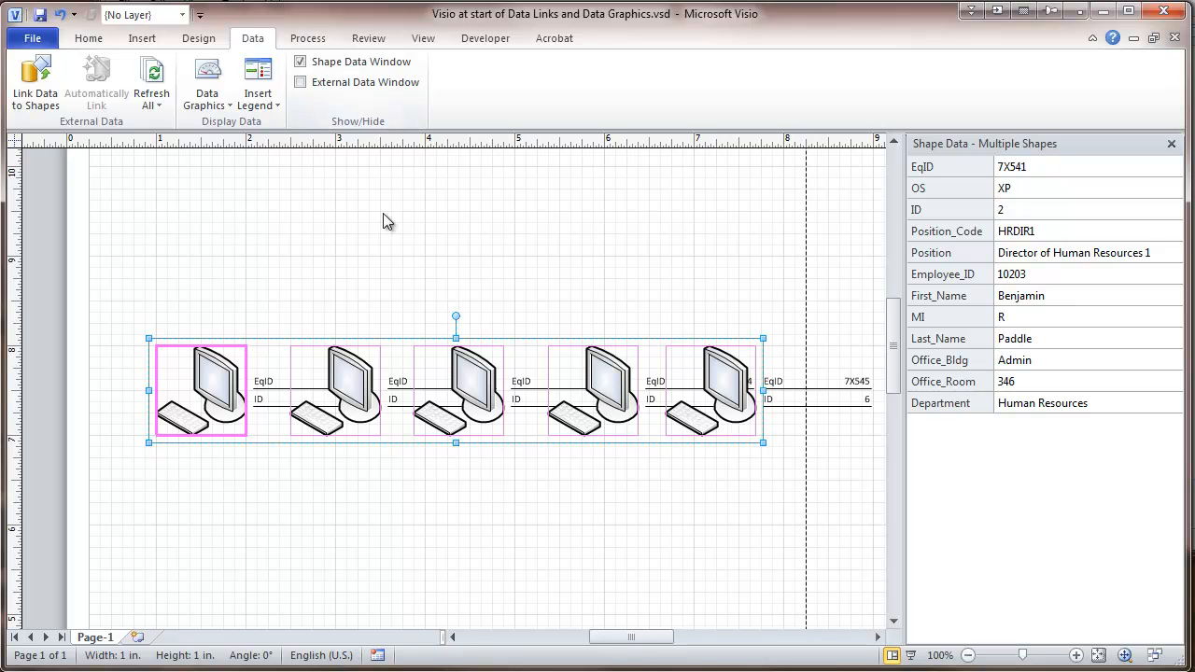
click(141, 38)
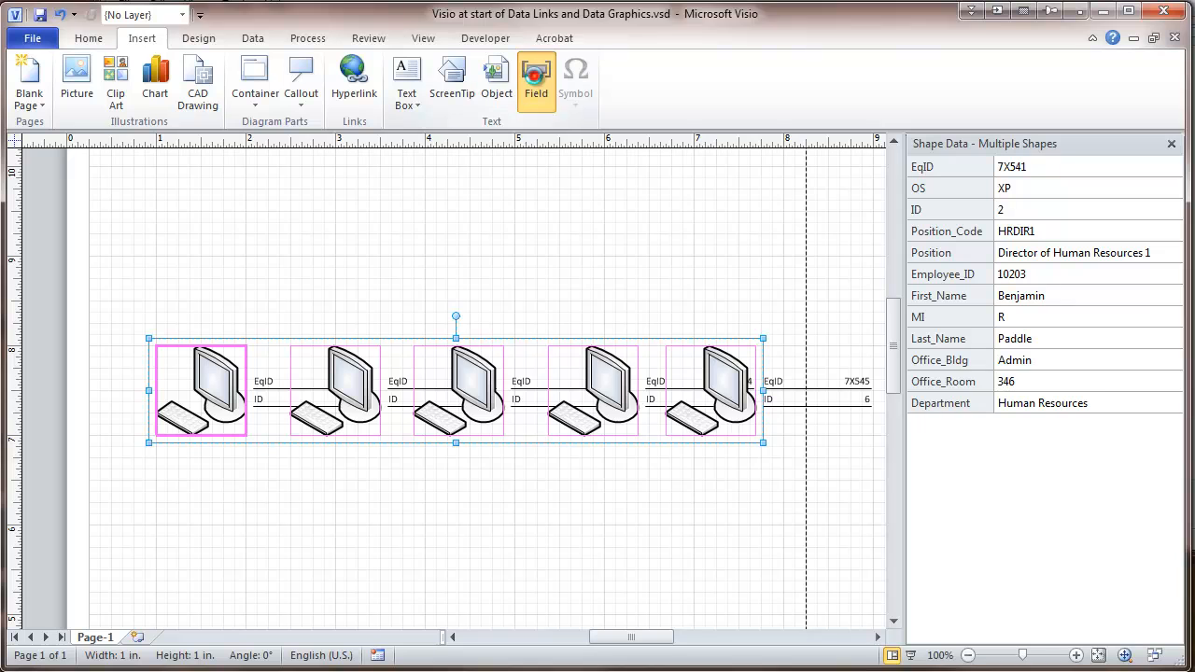
- Insert a Custom Formula field beginning with =Prop._VisDM_EqID
click(536, 80)
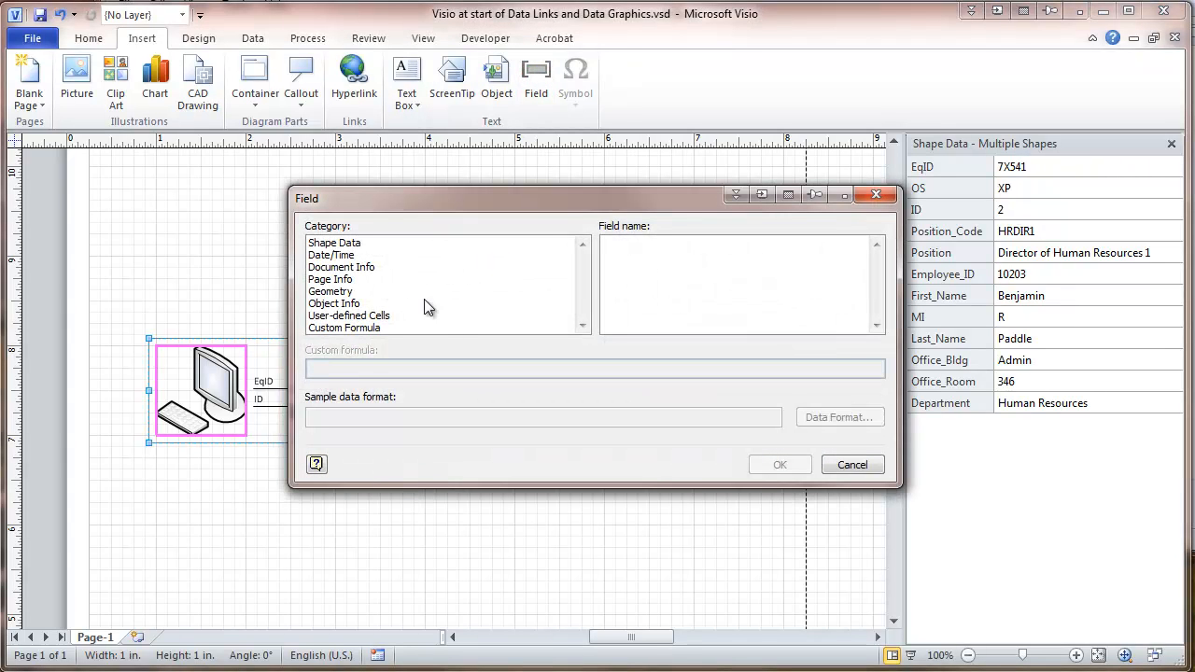
mouse_move(336, 338)
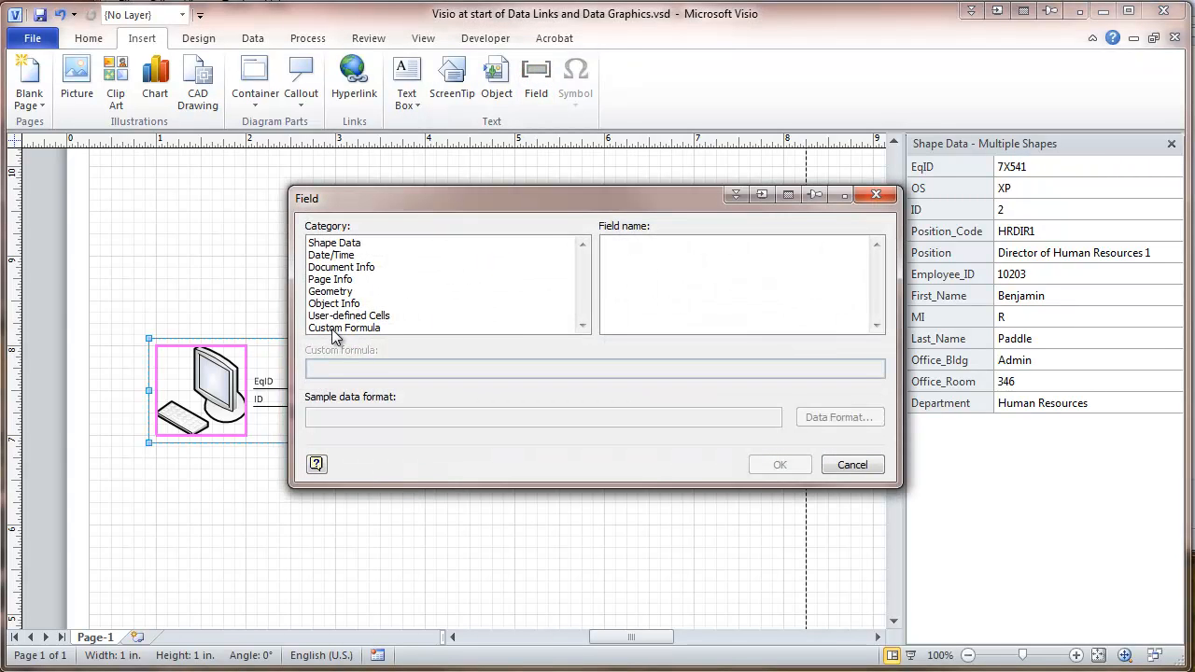
click(345, 328)
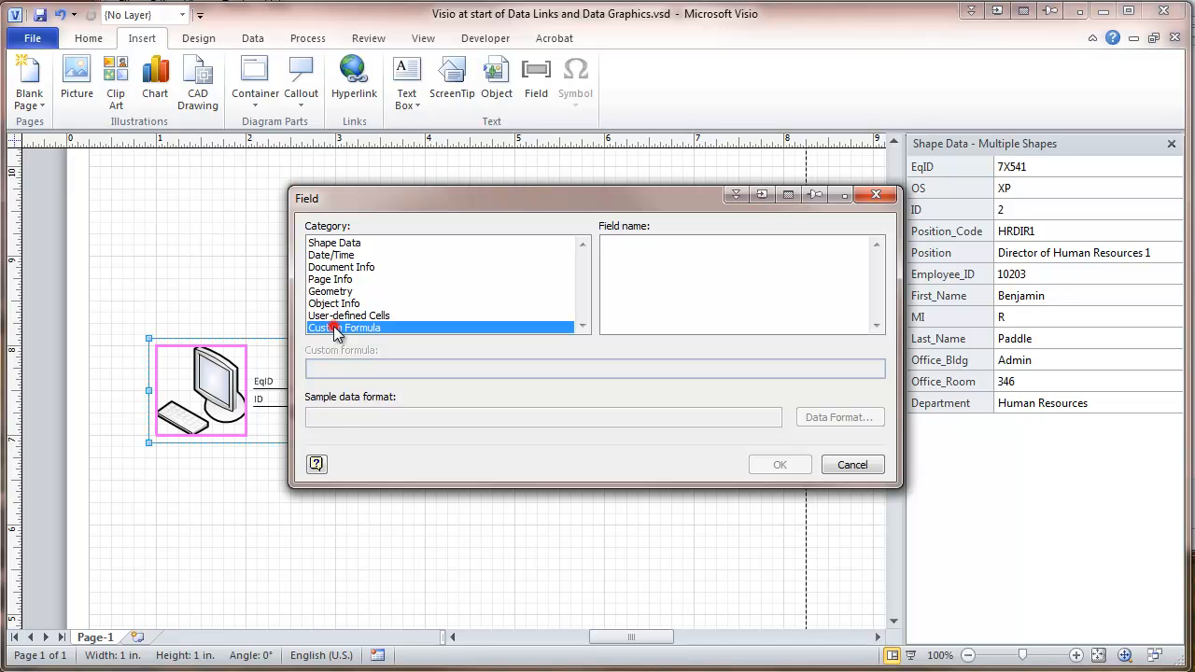
click(349, 328)
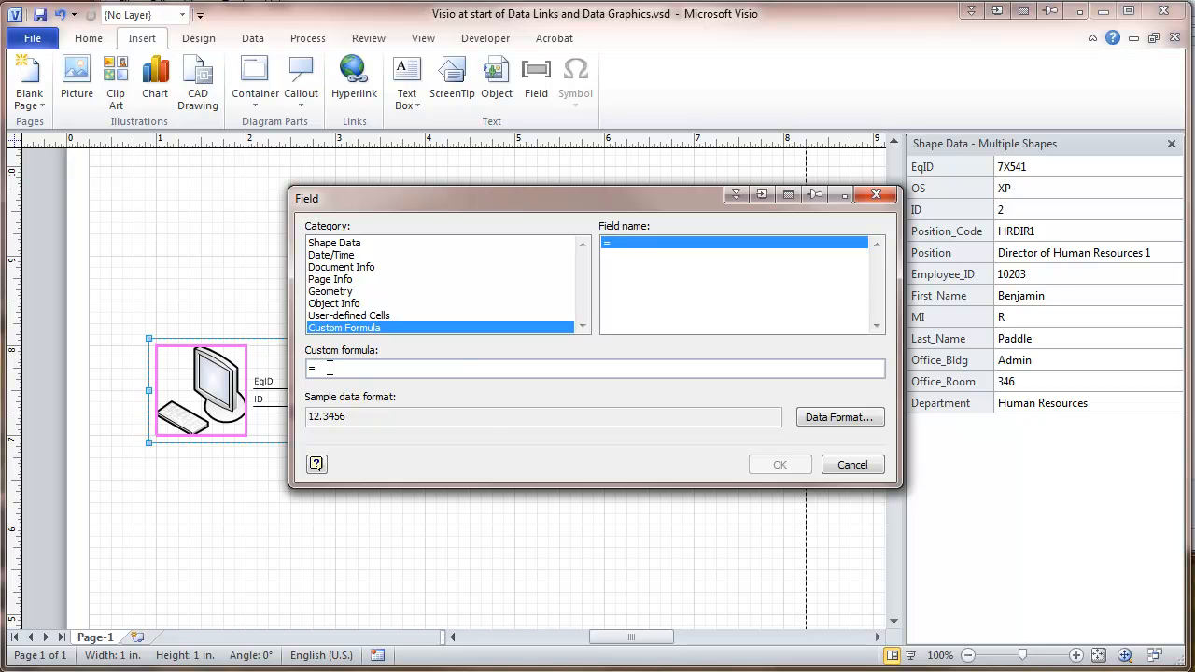
text(p)
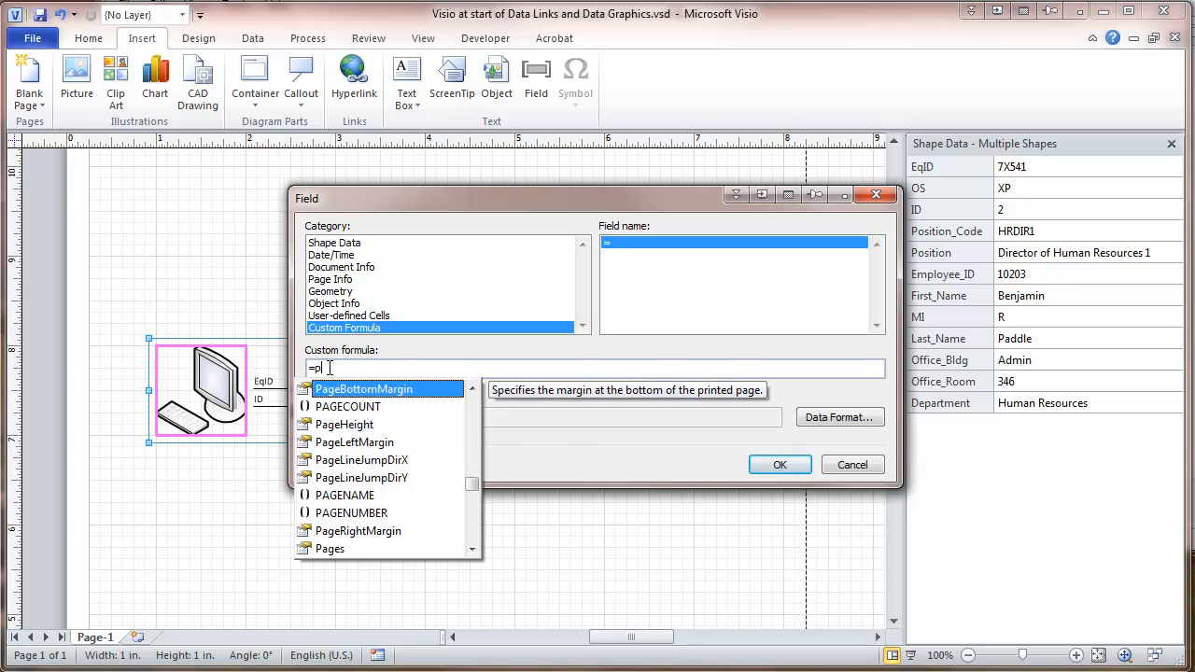
text(rop)
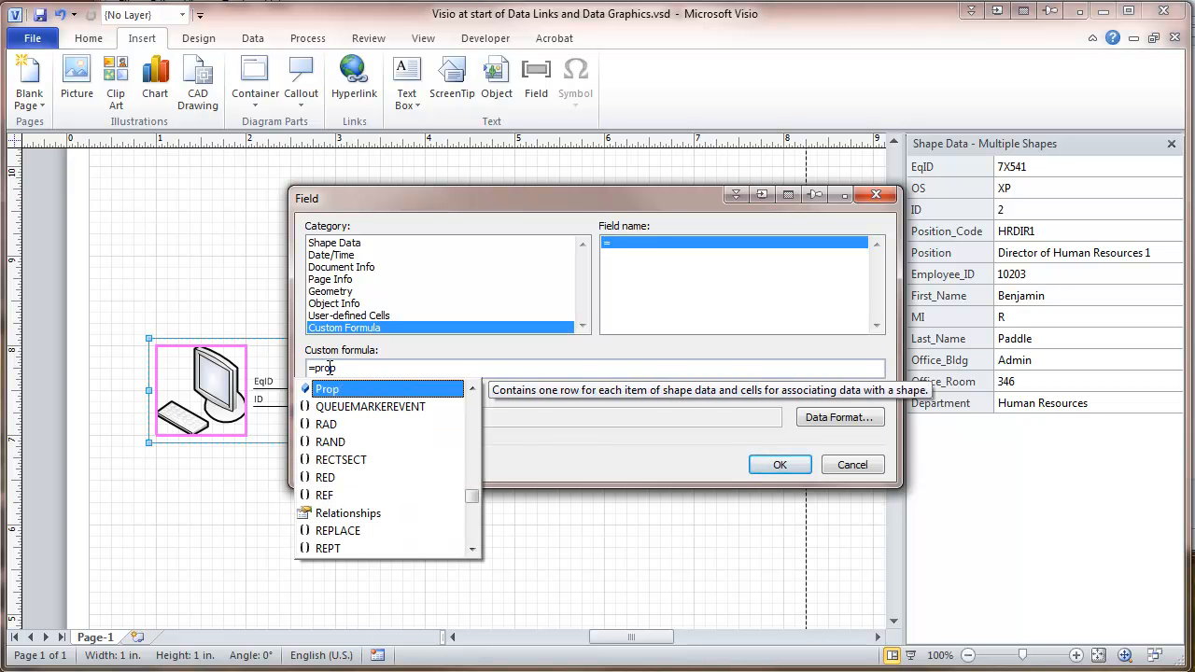
text(.)
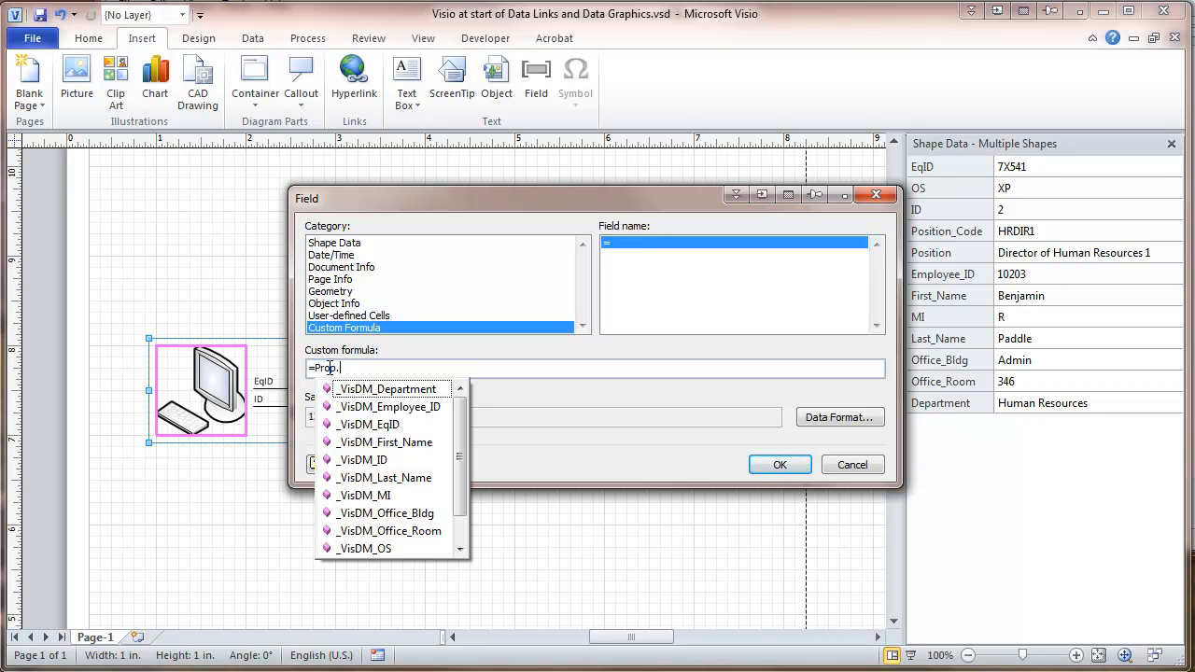
click(369, 424)
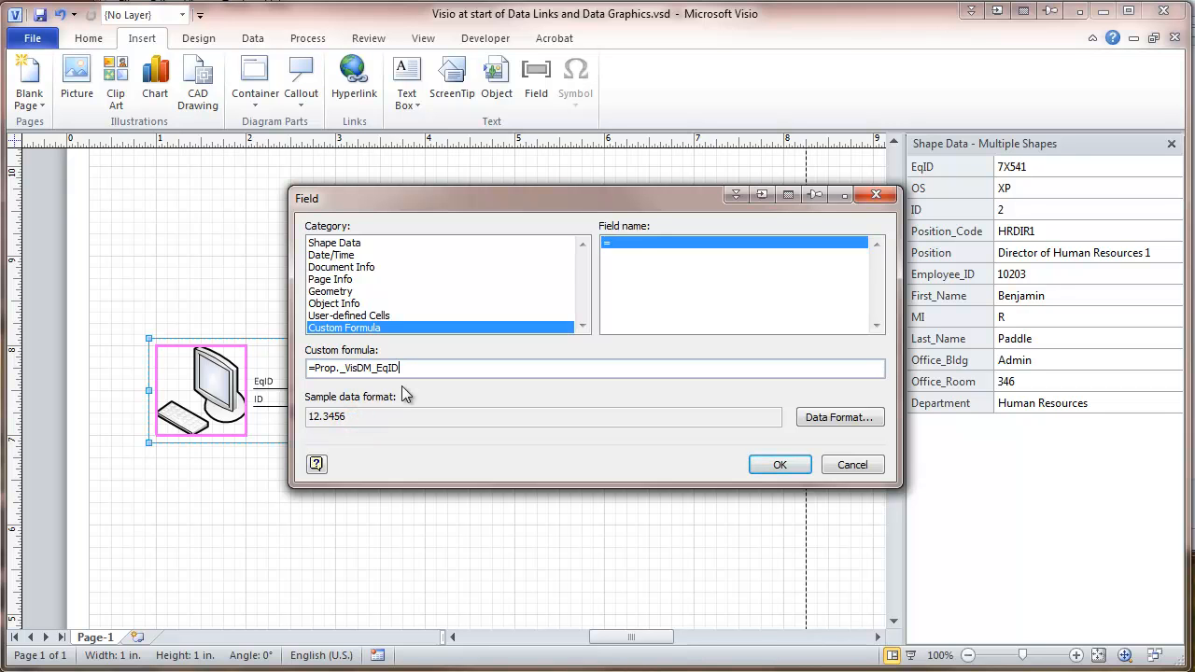
- Append the First_Name and Last_Name properties, separated by a space, to the formula
text(&" "&)
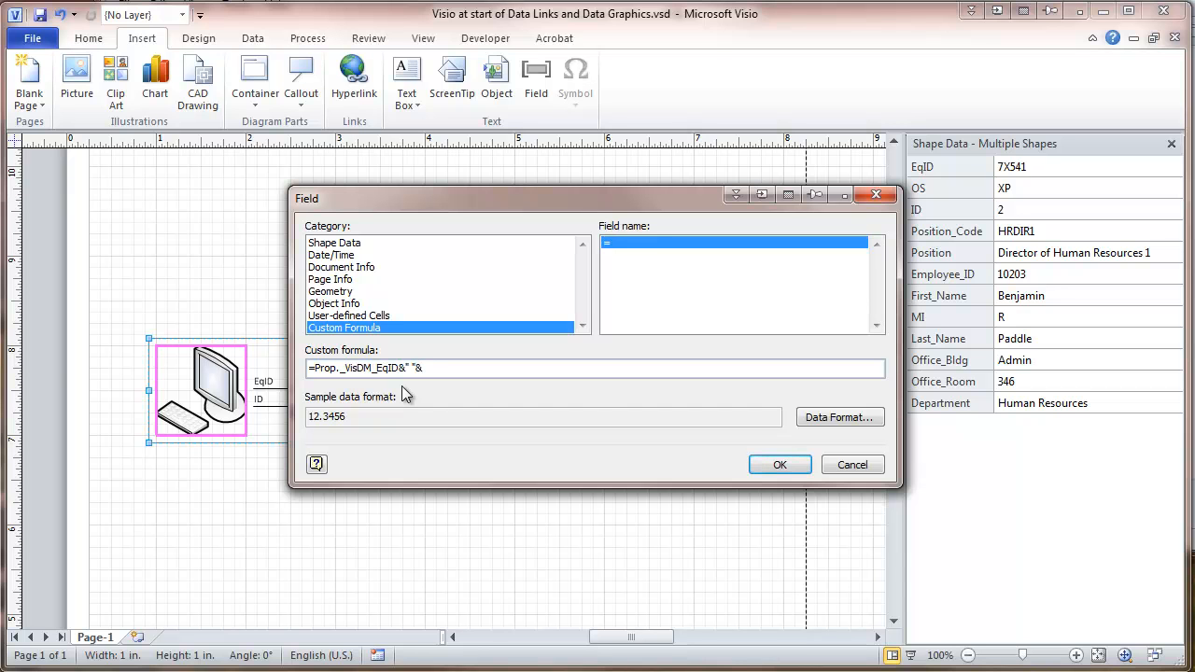
text(prop)
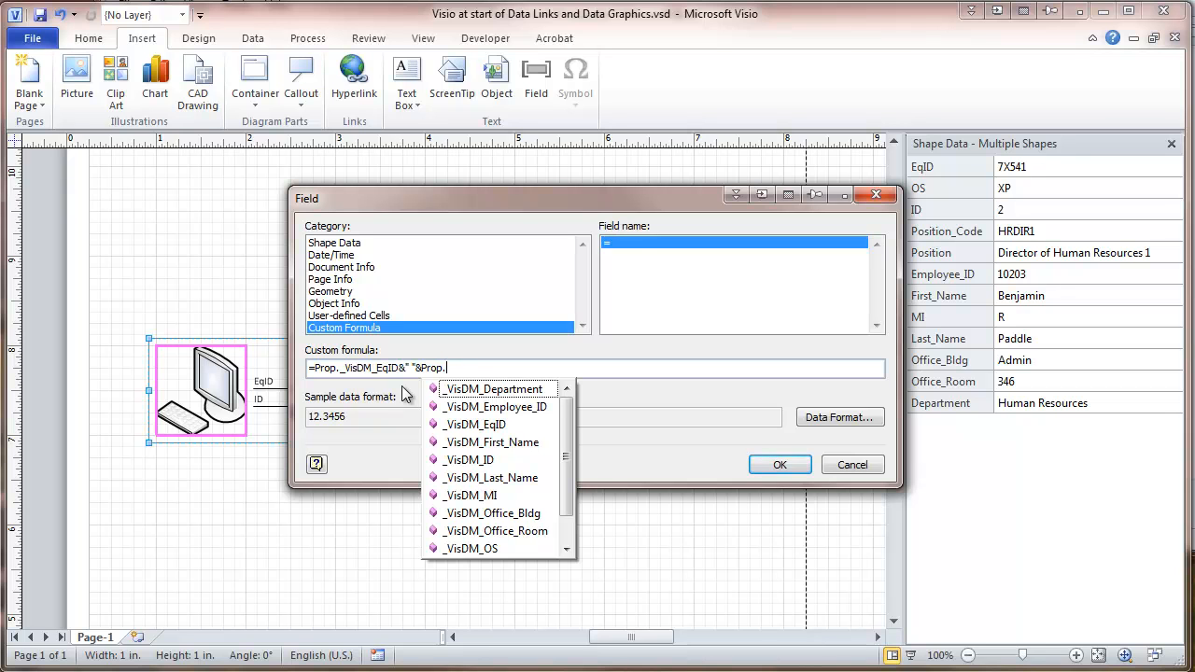
mouse_move(413, 392)
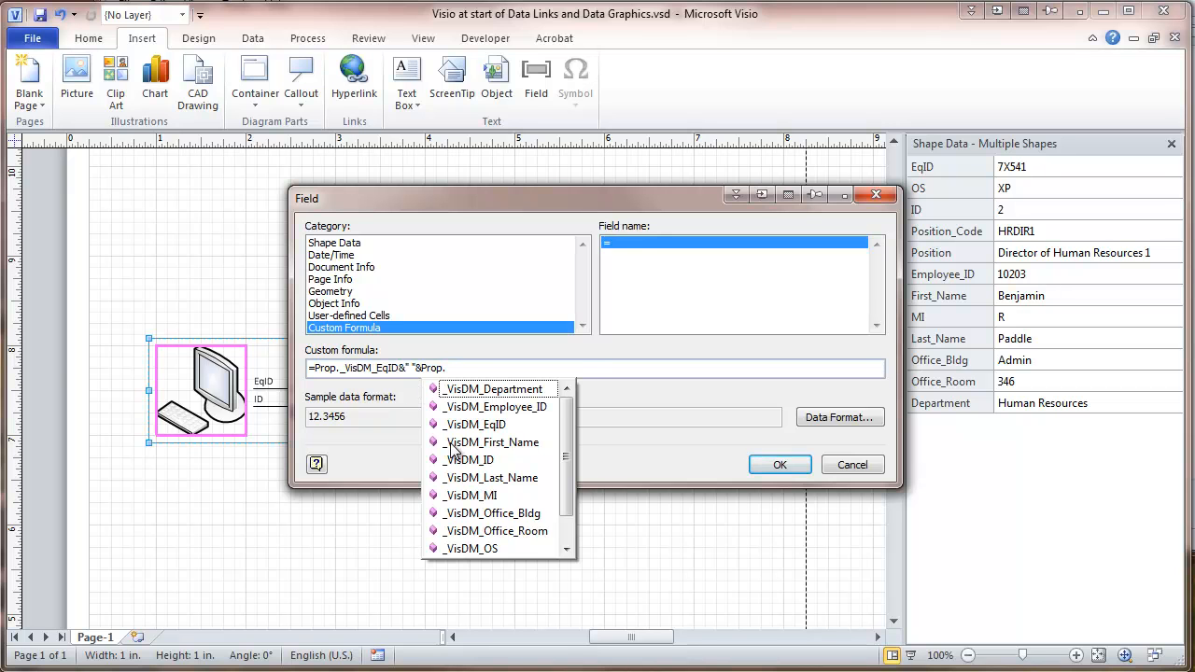
click(493, 441)
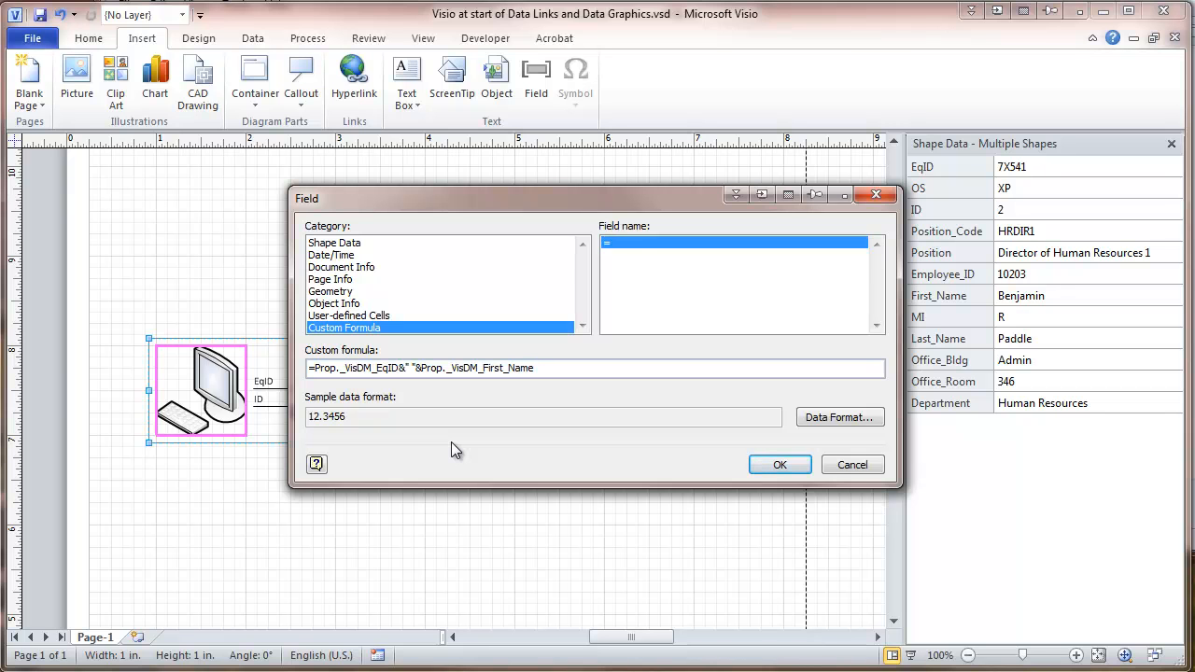
text(&)
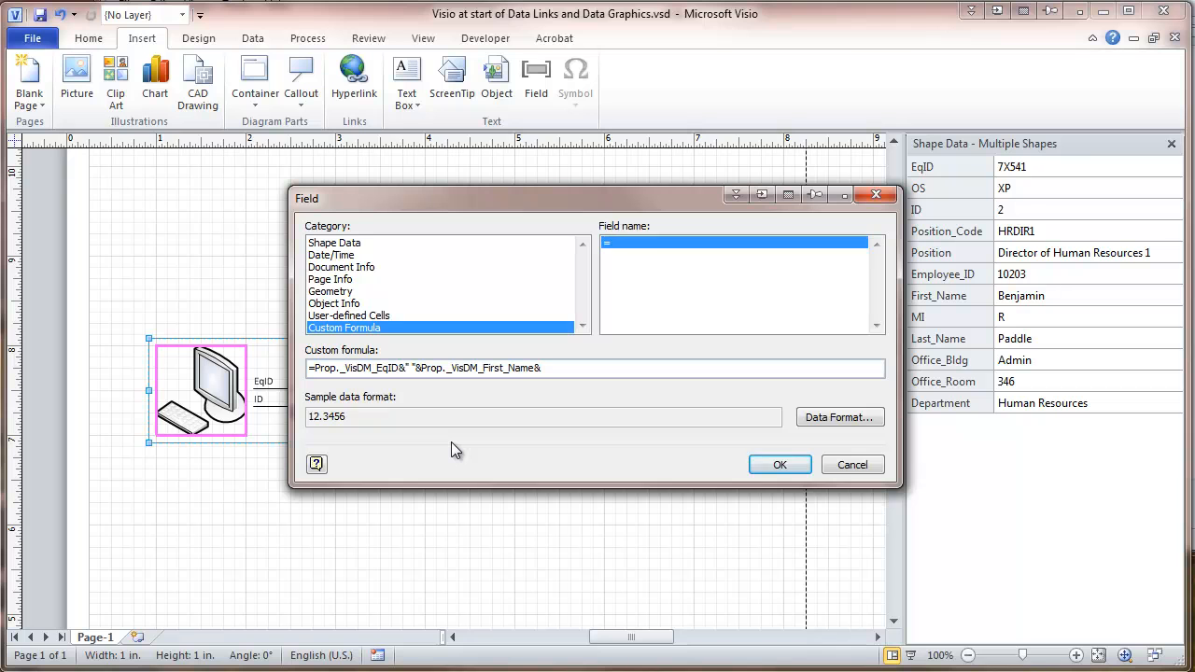
text(" "&)
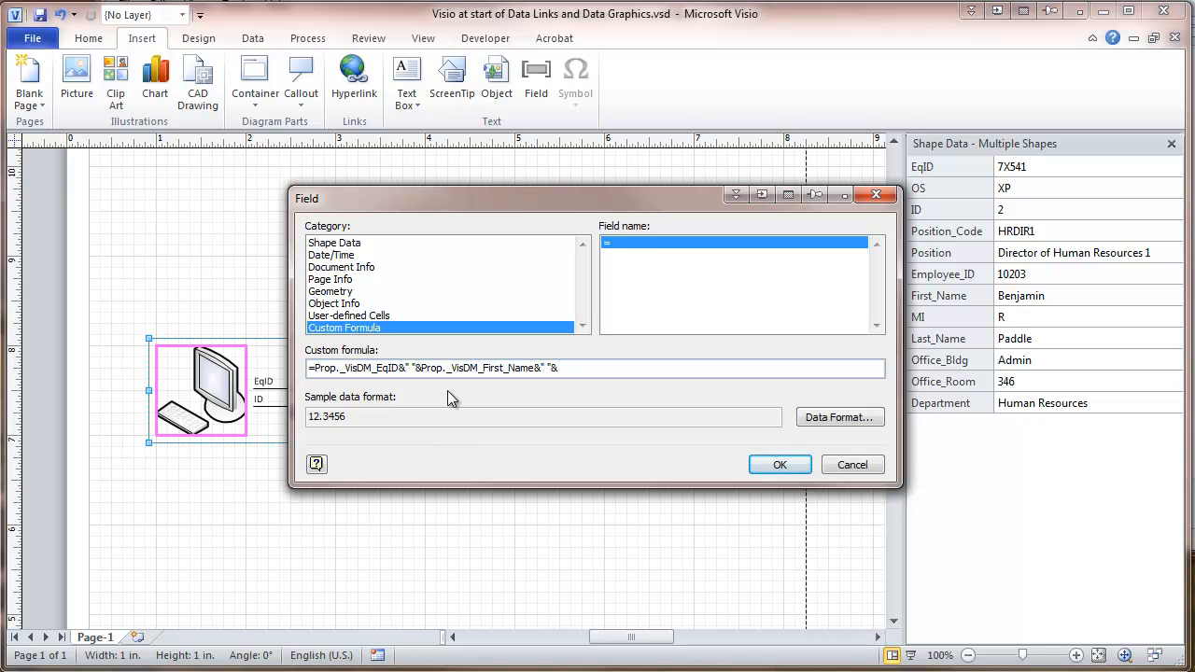
text(prop)
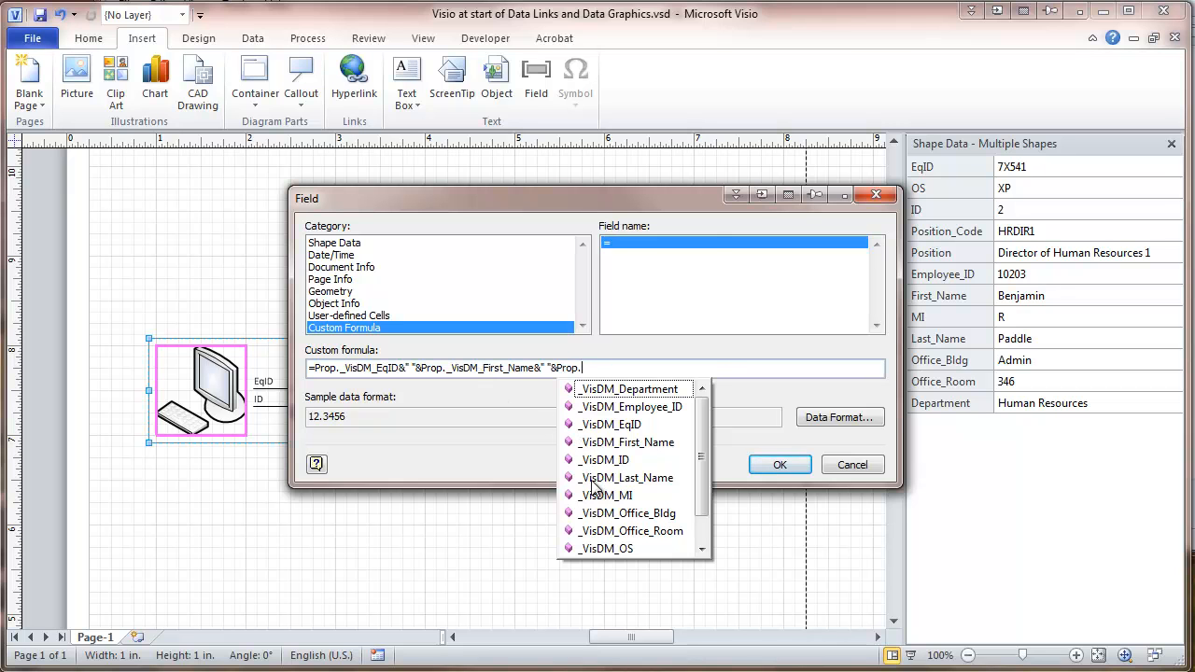
click(626, 477)
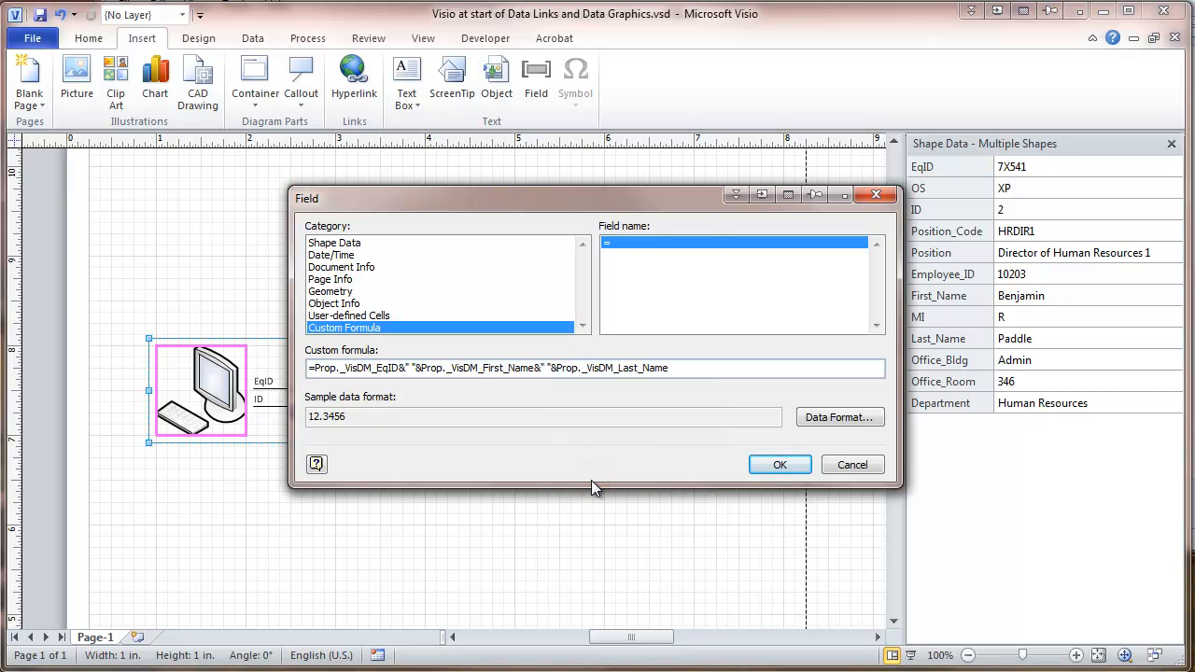
- Add a CHAR(10) line break followed by the office building and room properties
text(&)
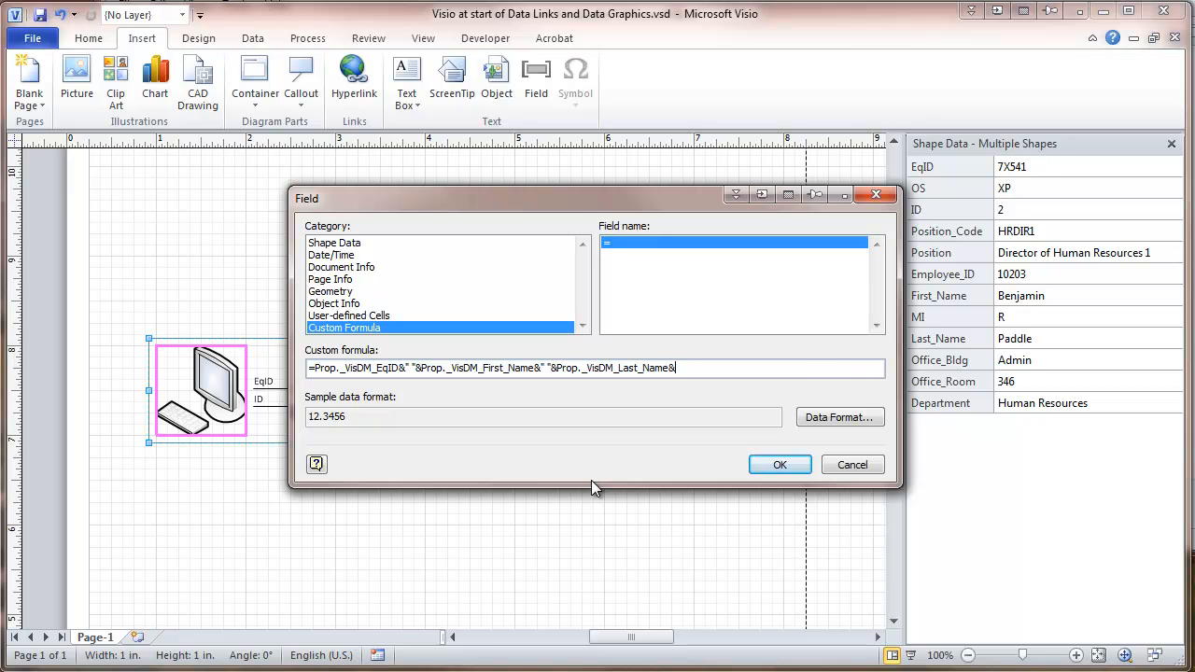
text(char)
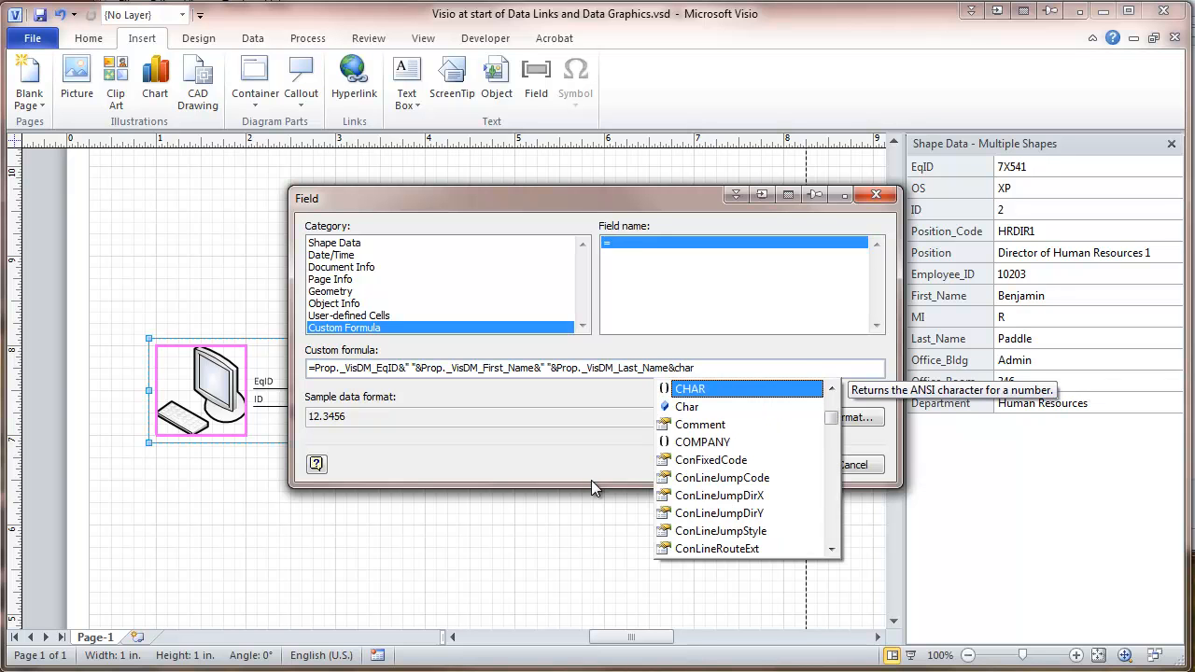
double_click(690, 389)
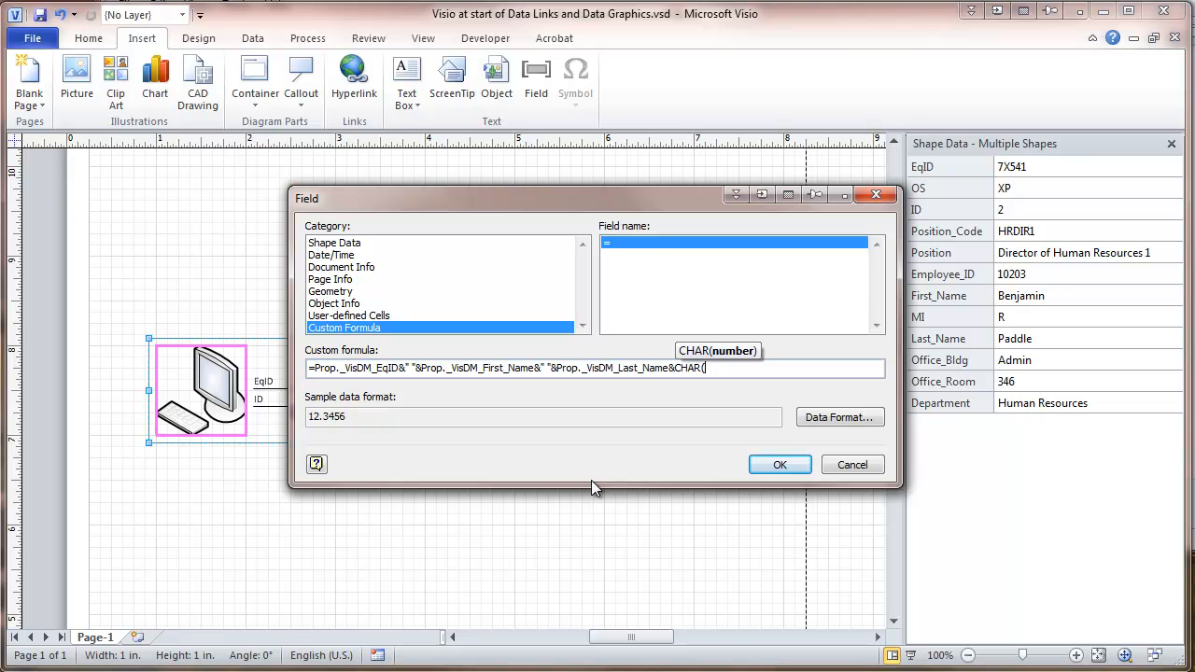
text(10)
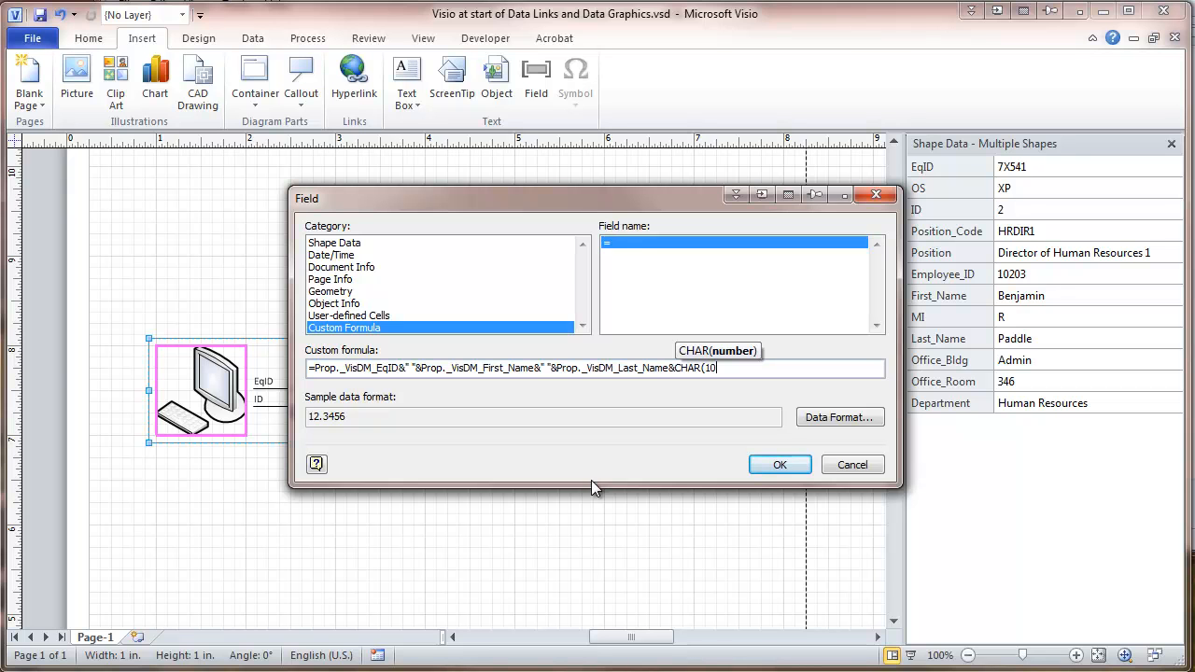
text())
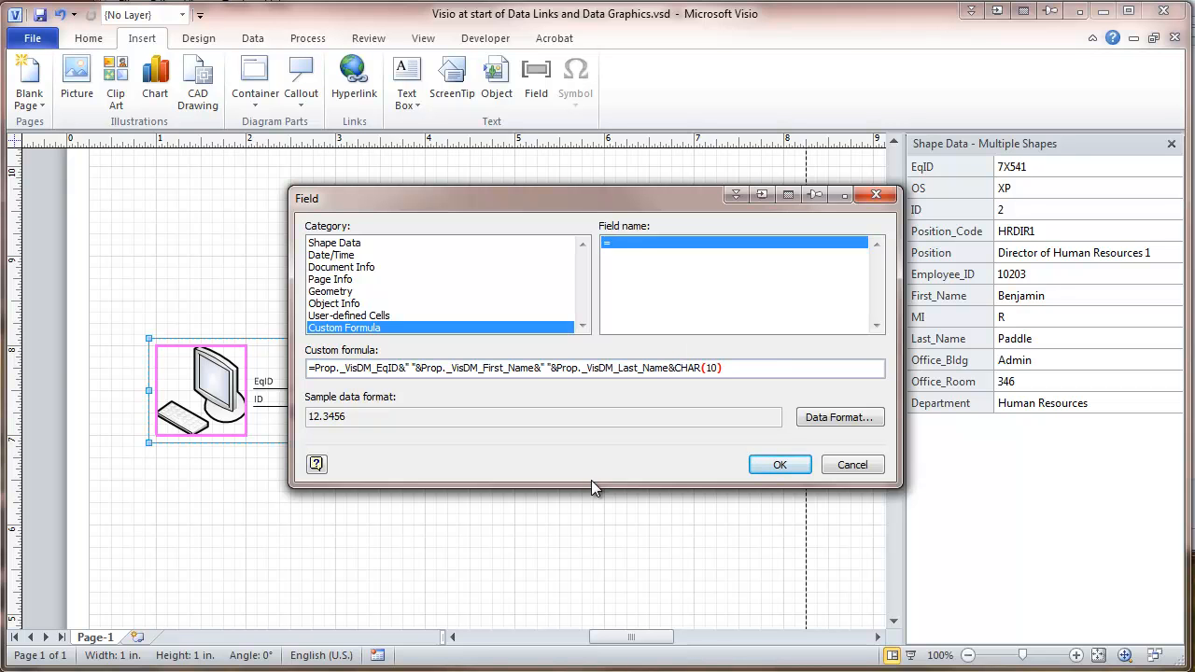
text(&)
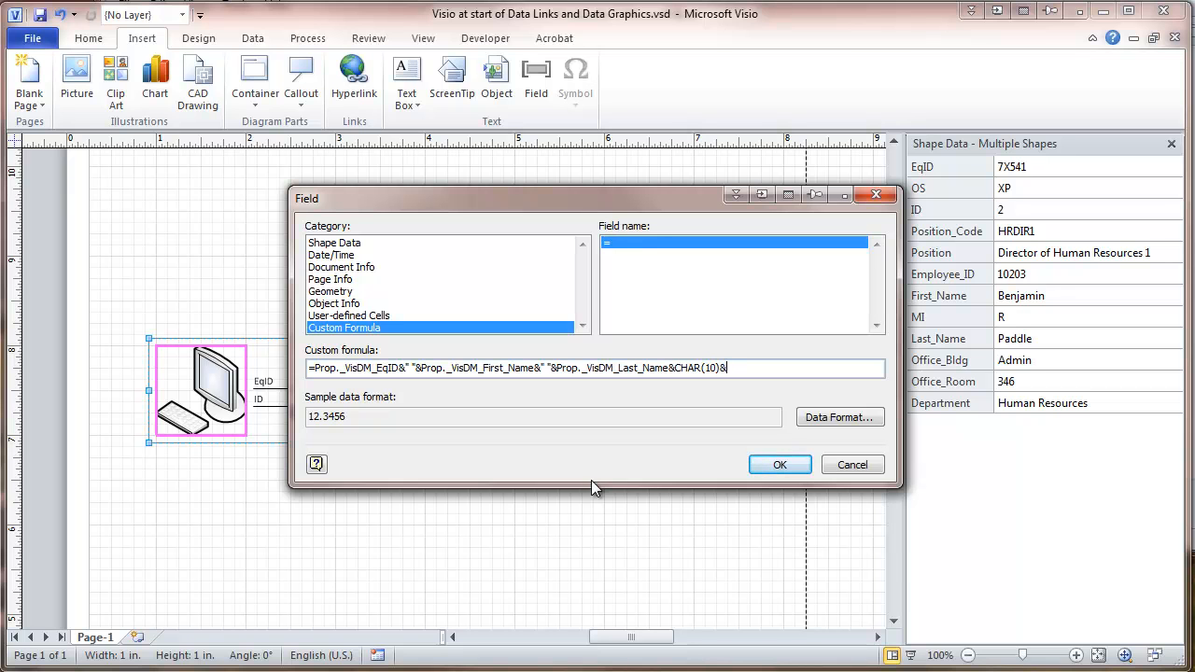
text(prop)
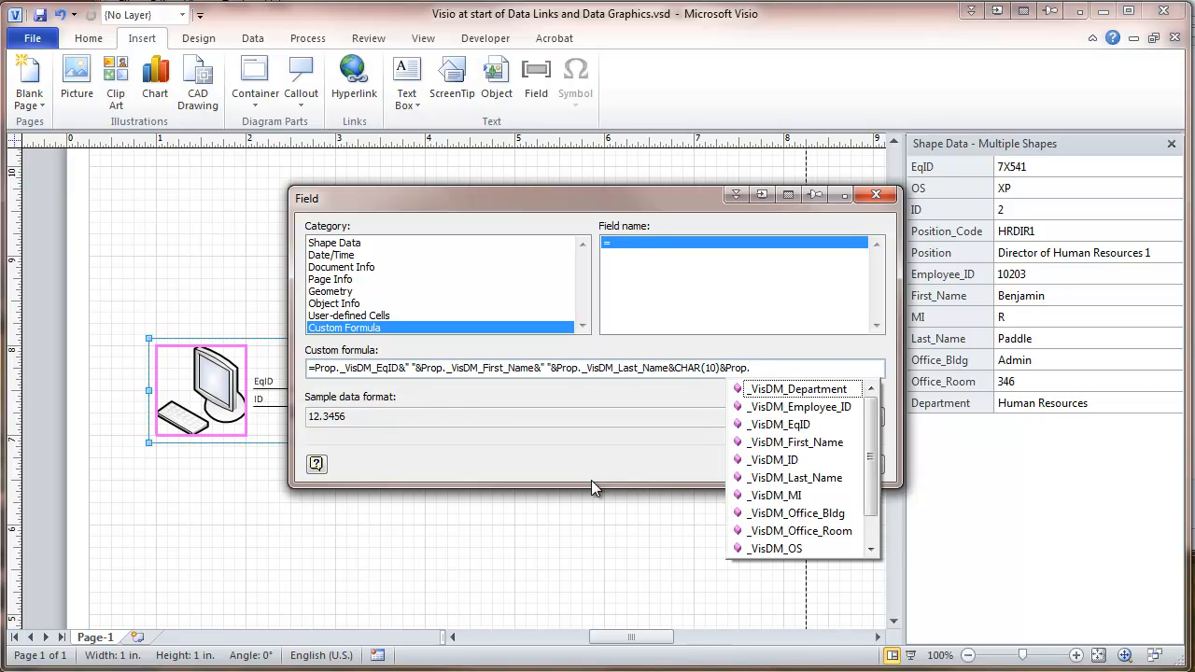
mouse_move(771, 511)
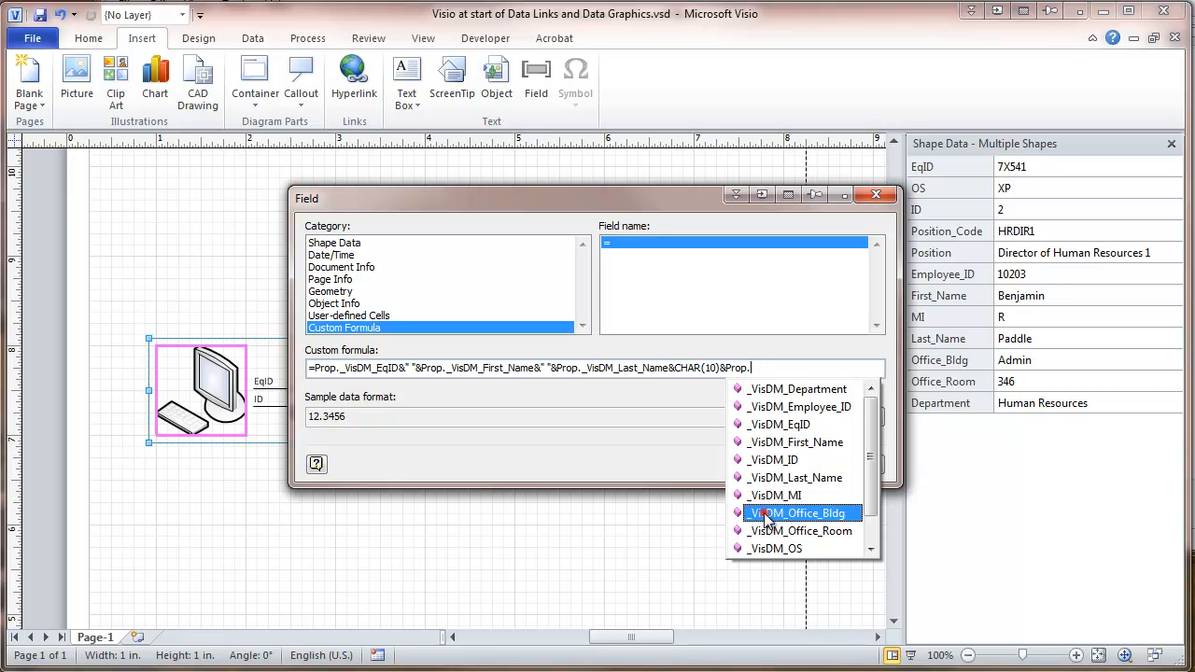
click(800, 512)
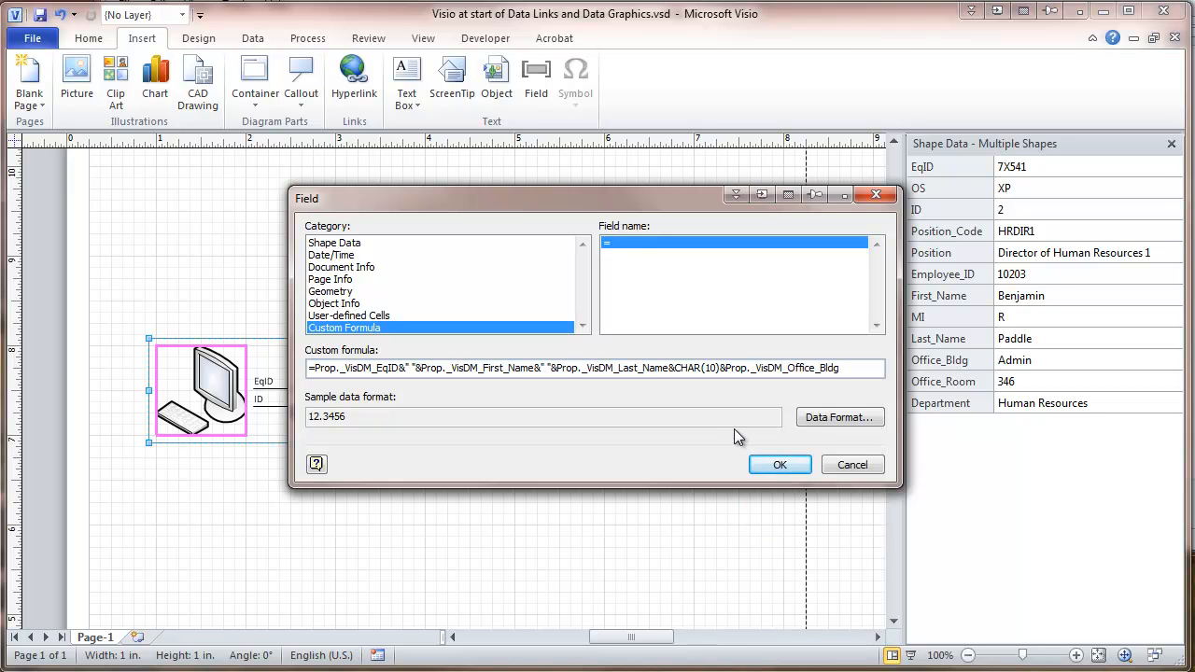
text(&")
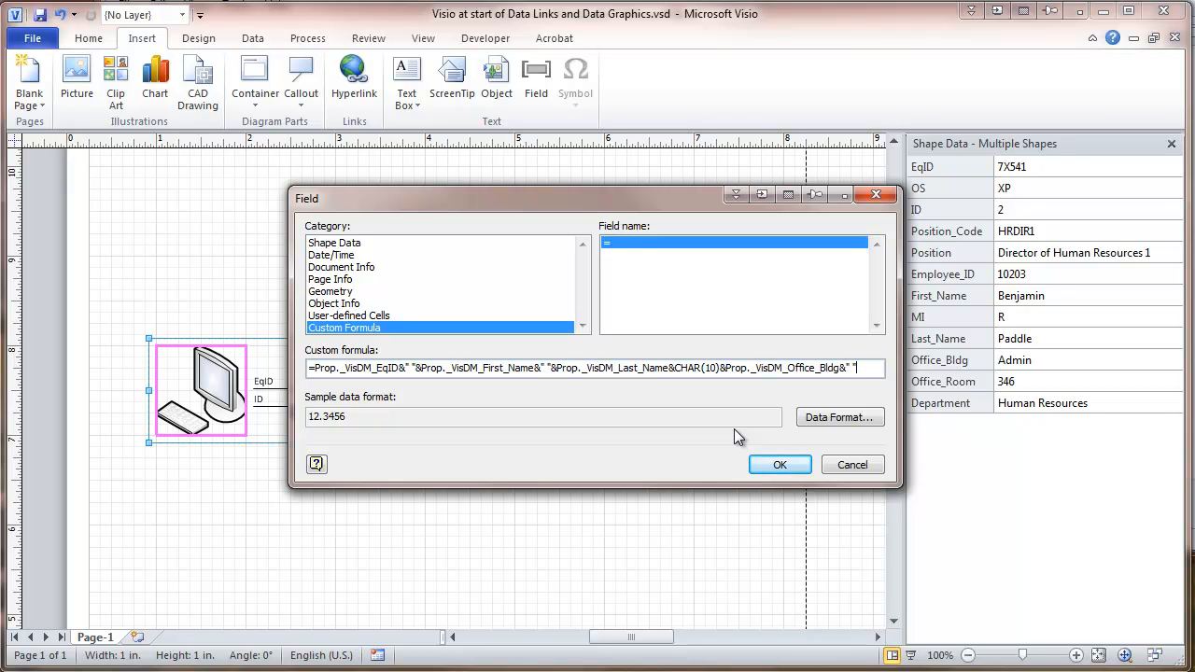
text(&Prop._VisDM_Office_Room)
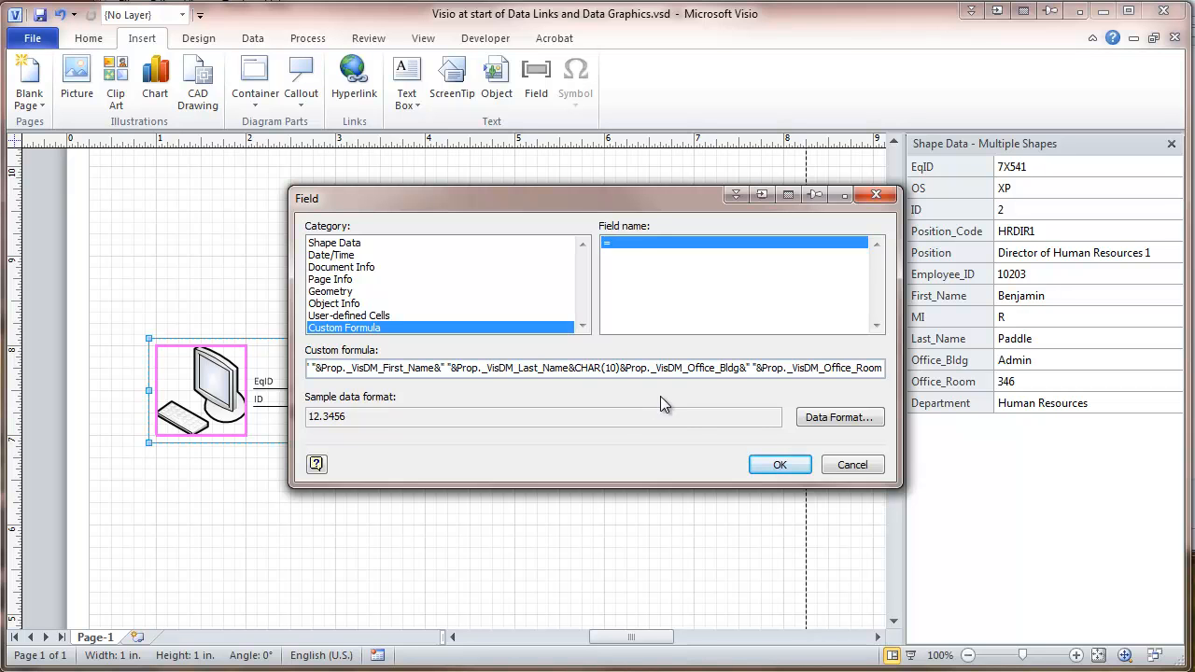
mouse_move(839, 417)
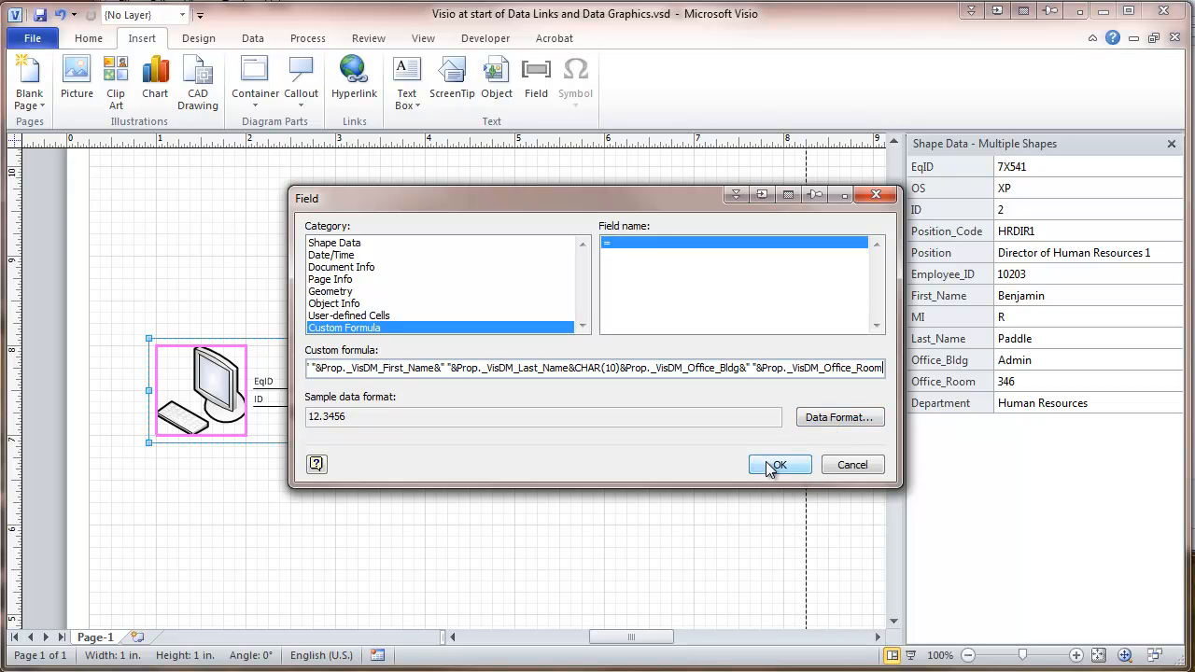
- Apply the EqID, employee, building and room label formula and left-align the computer labels
click(779, 465)
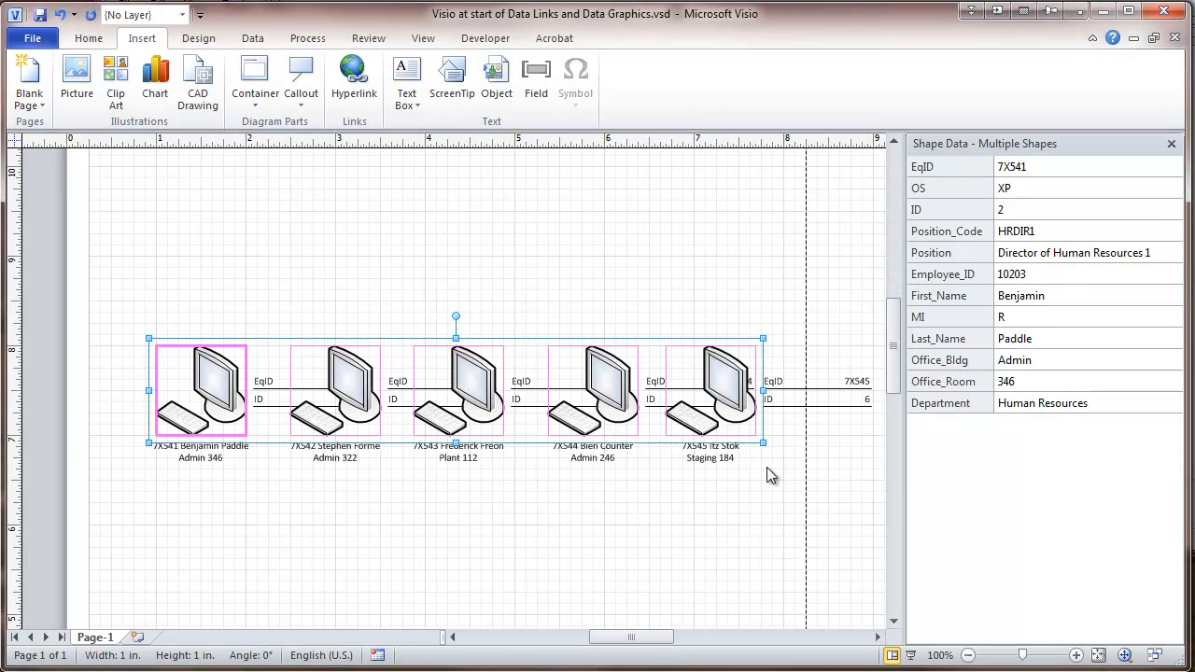
mouse_move(754, 456)
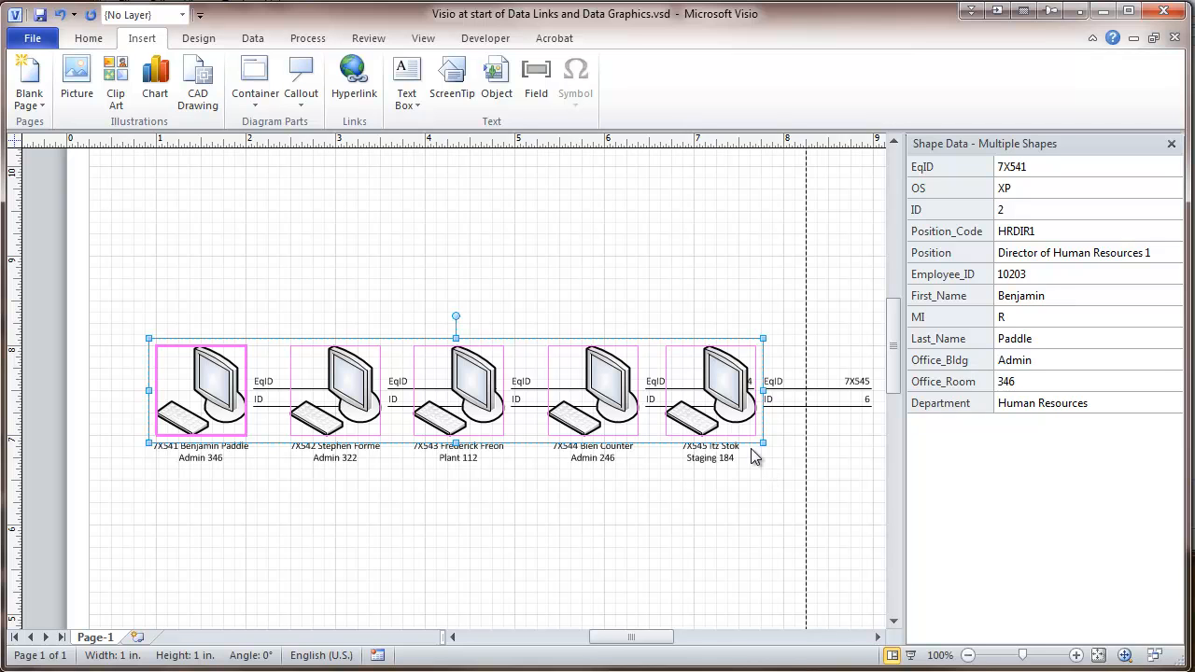
mouse_move(262, 478)
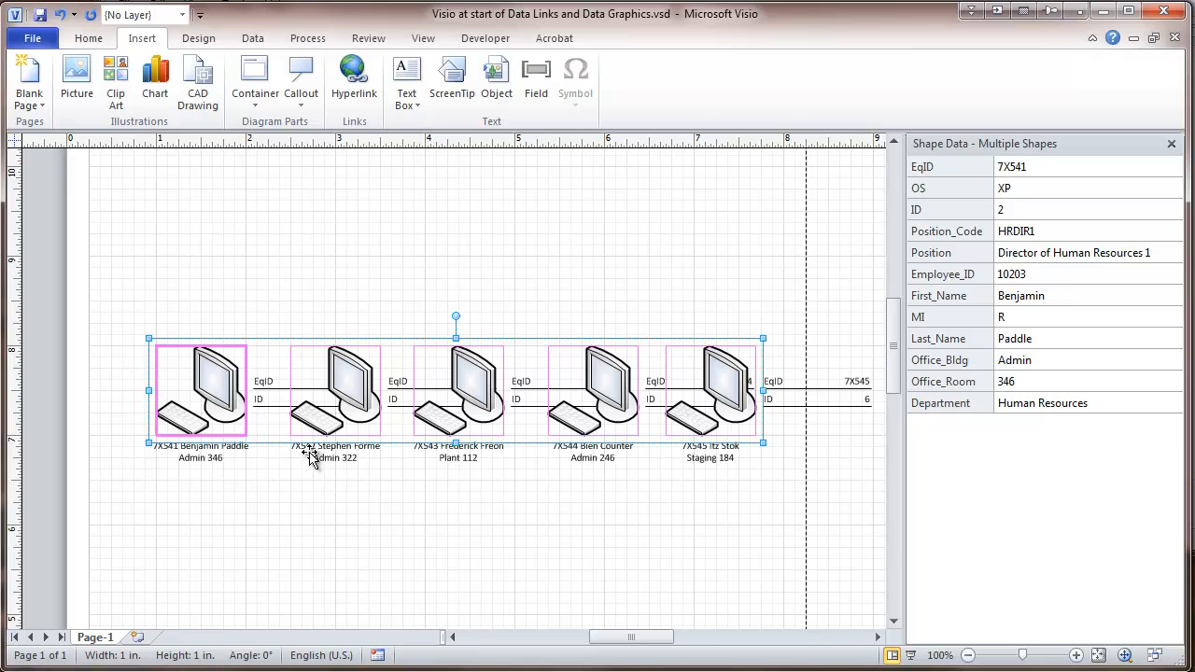
mouse_move(334, 470)
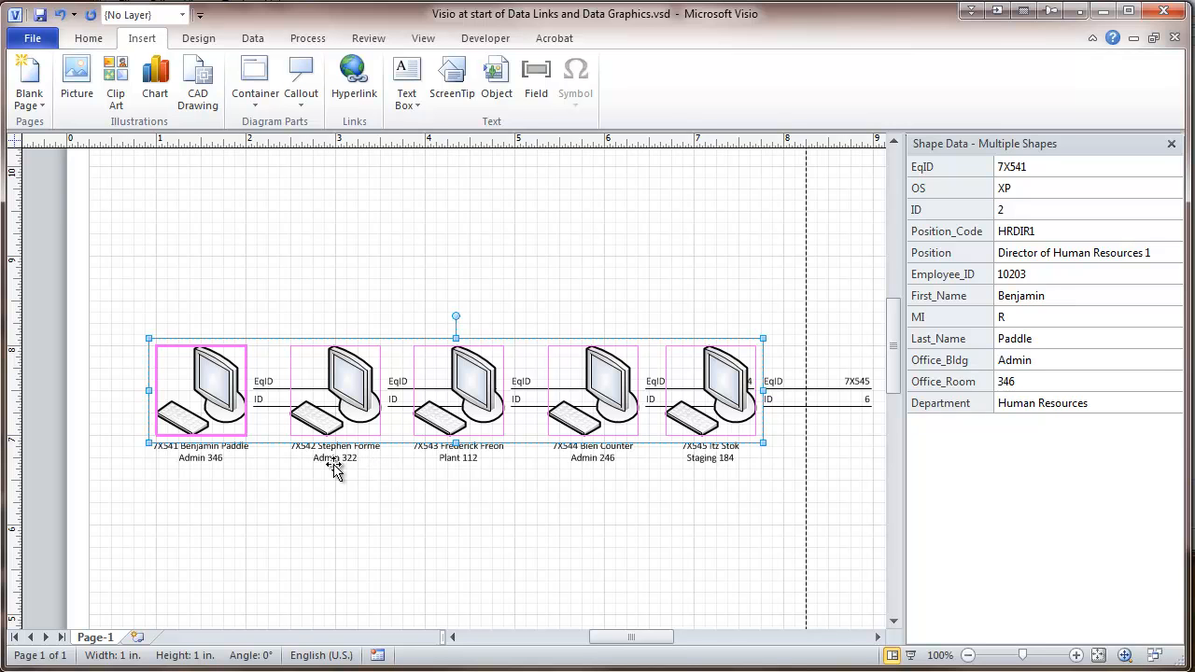
mouse_move(242, 476)
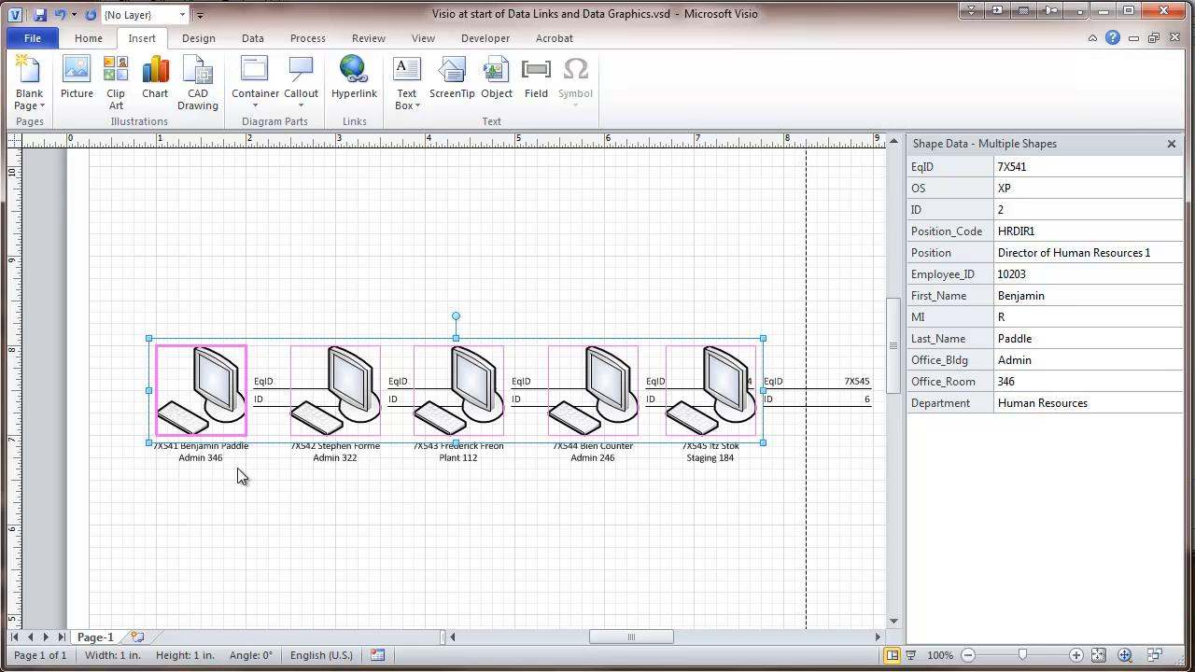
mouse_move(217, 262)
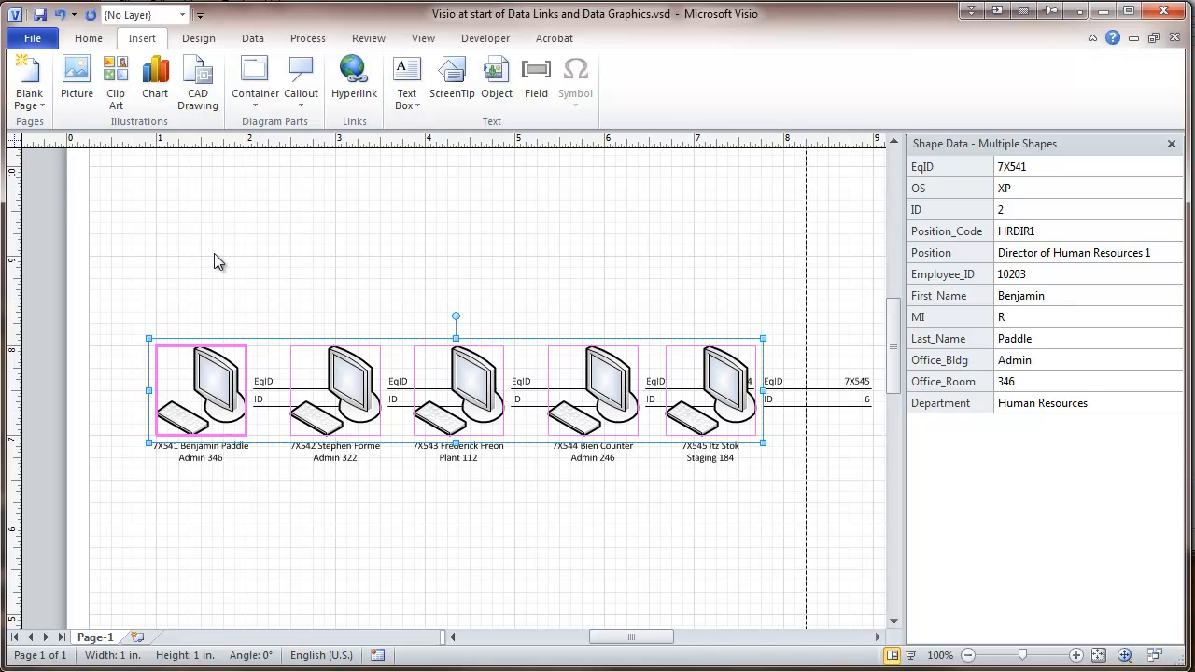
mouse_move(88, 38)
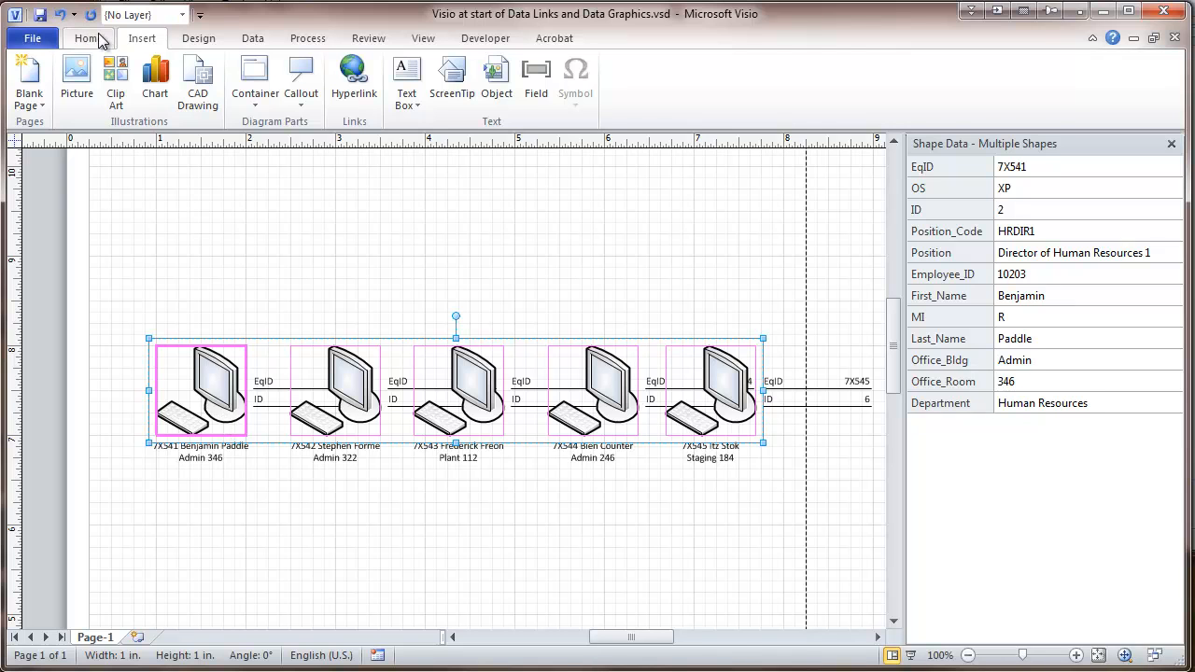
click(86, 39)
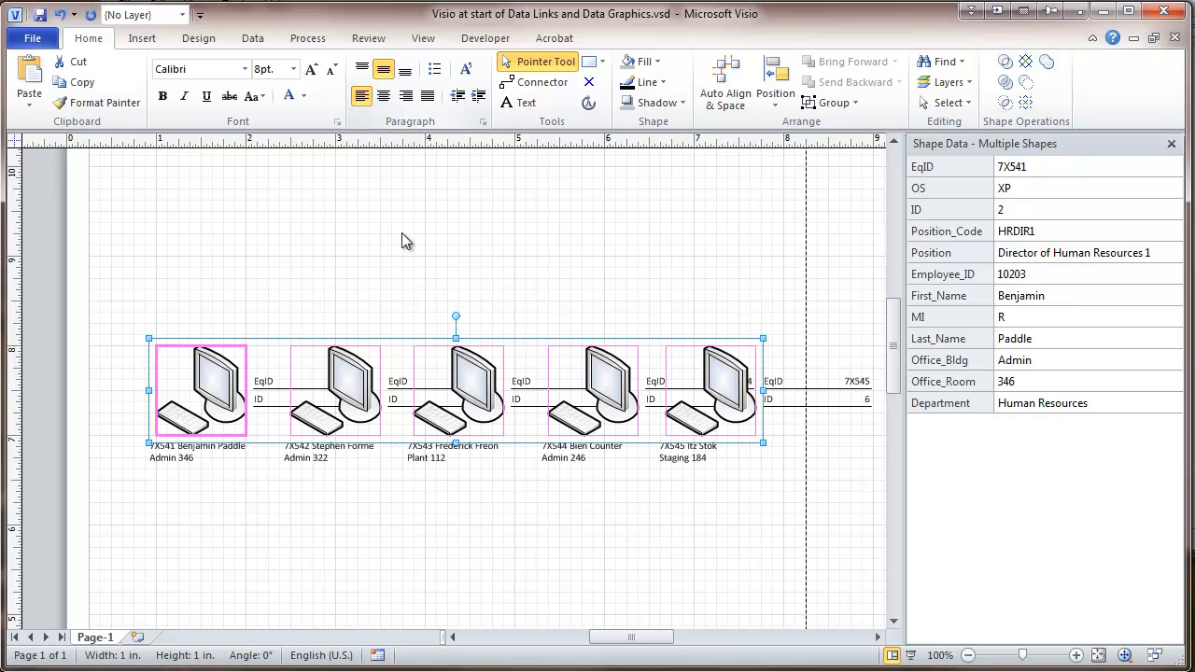
click(424, 244)
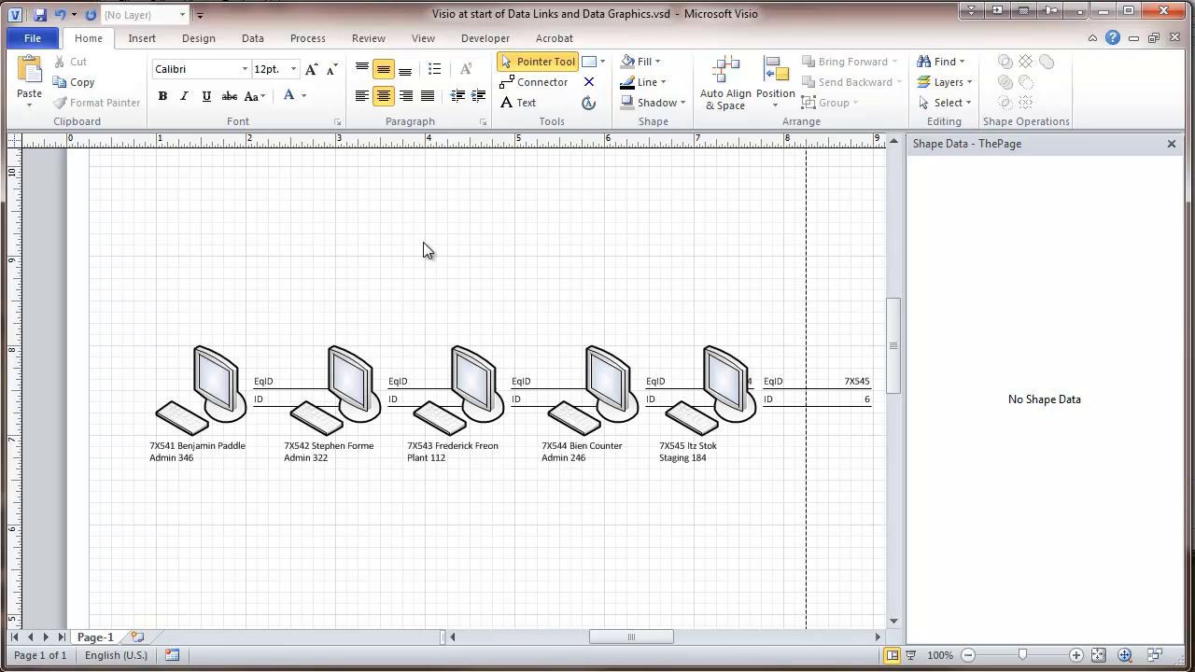
mouse_move(399, 234)
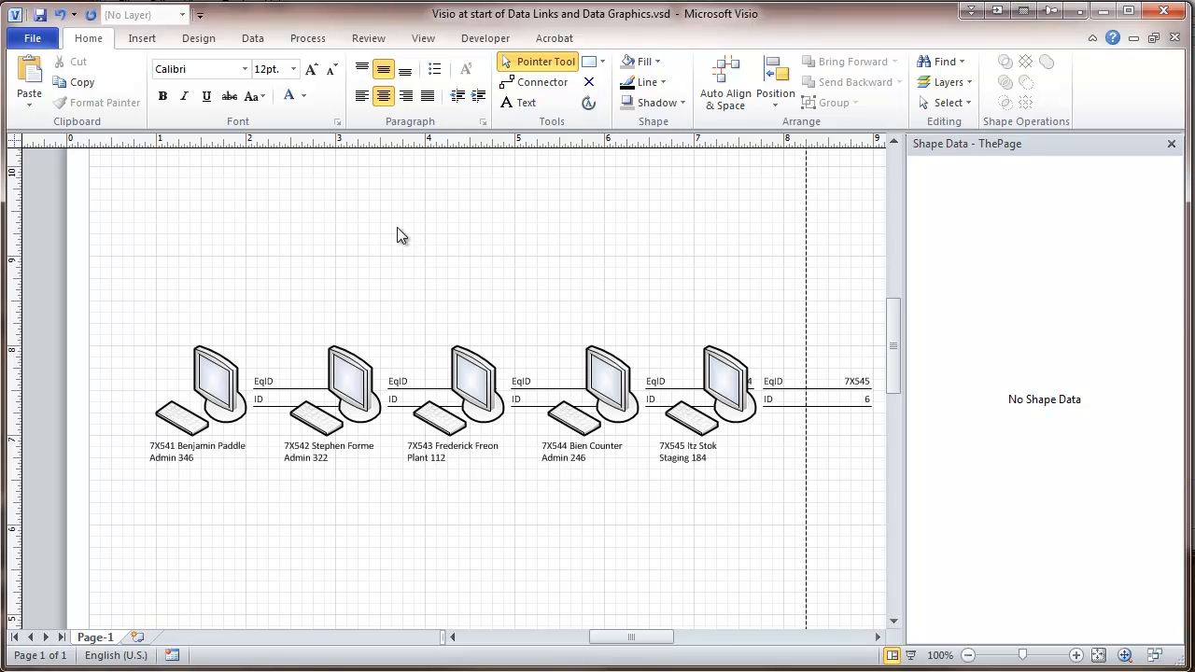
mouse_move(470, 286)
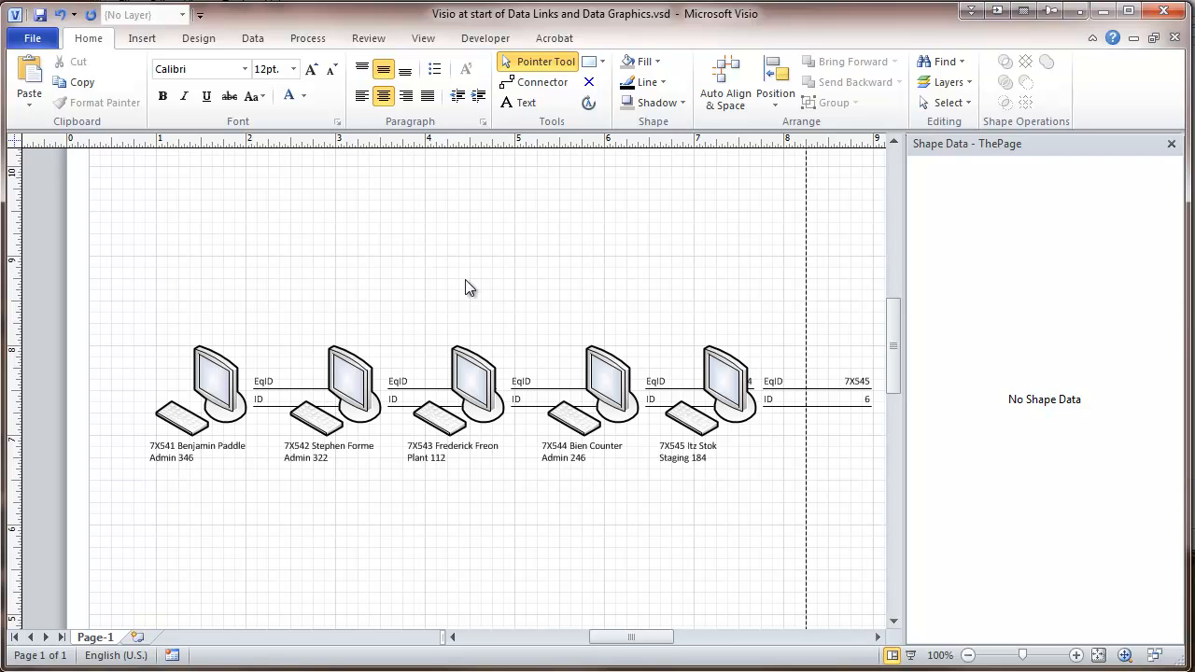
mouse_move(467, 265)
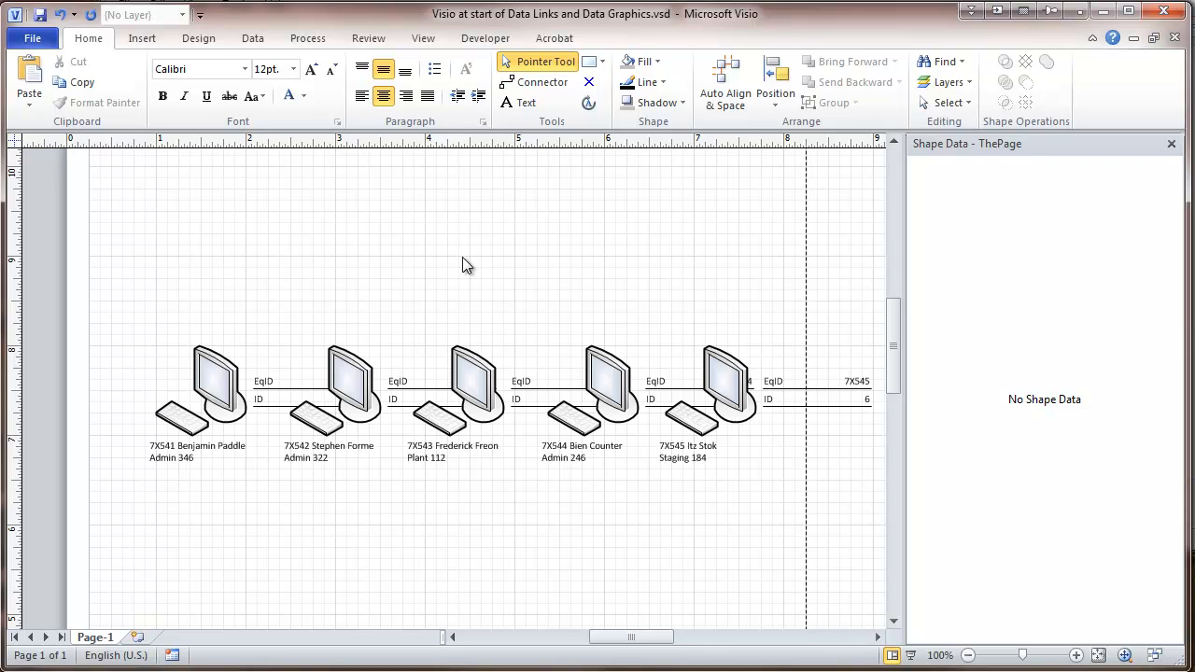
mouse_move(294, 210)
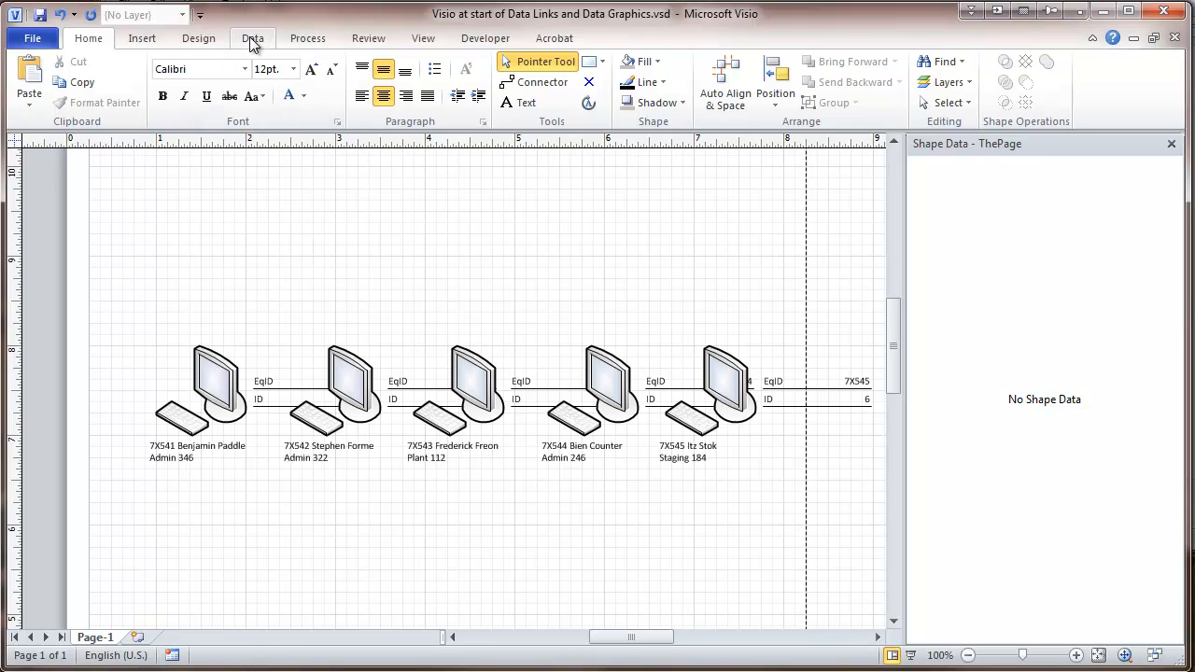
- Create a new data graphic and add an item using the OS data field
click(252, 38)
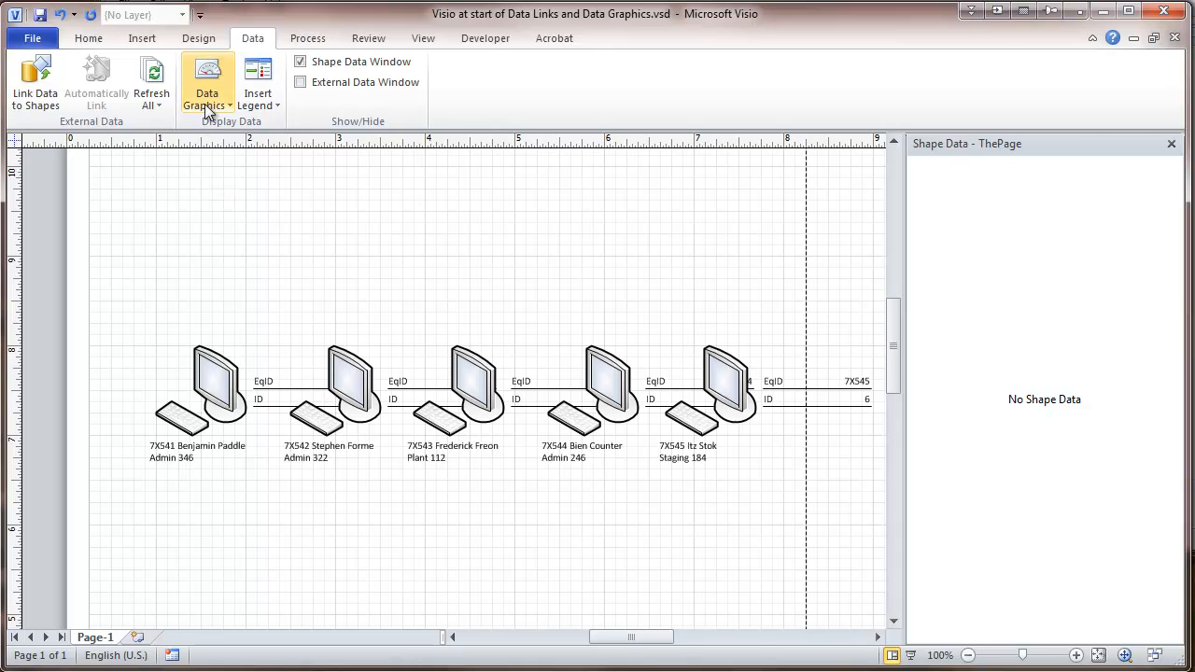
click(206, 82)
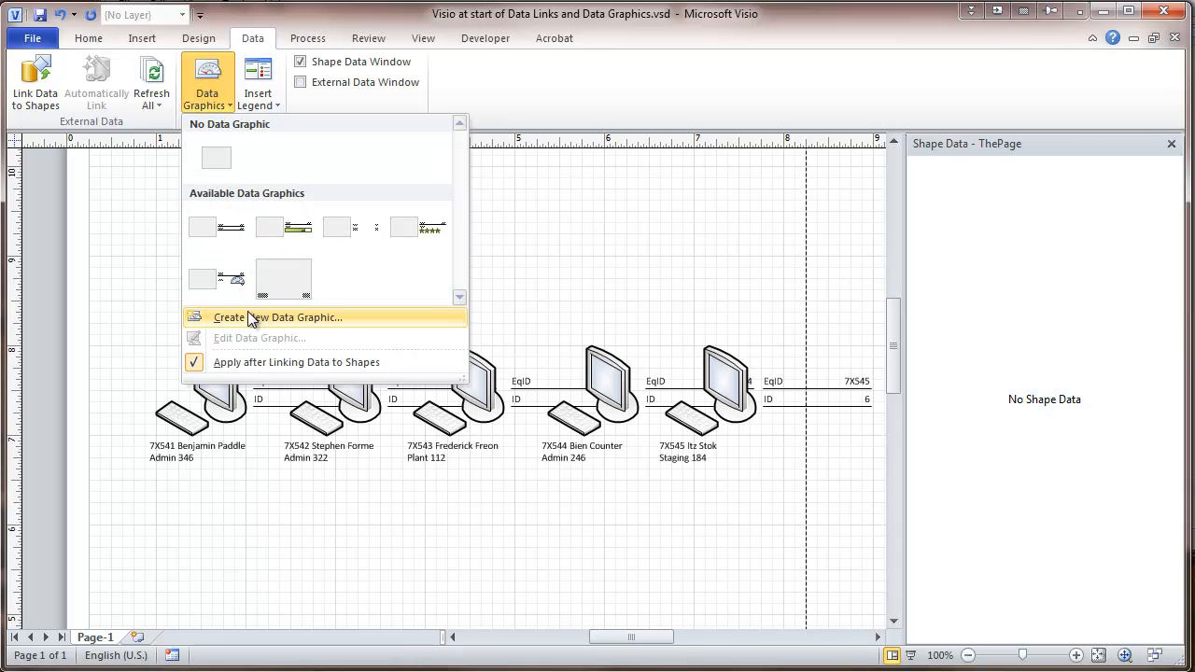
click(297, 317)
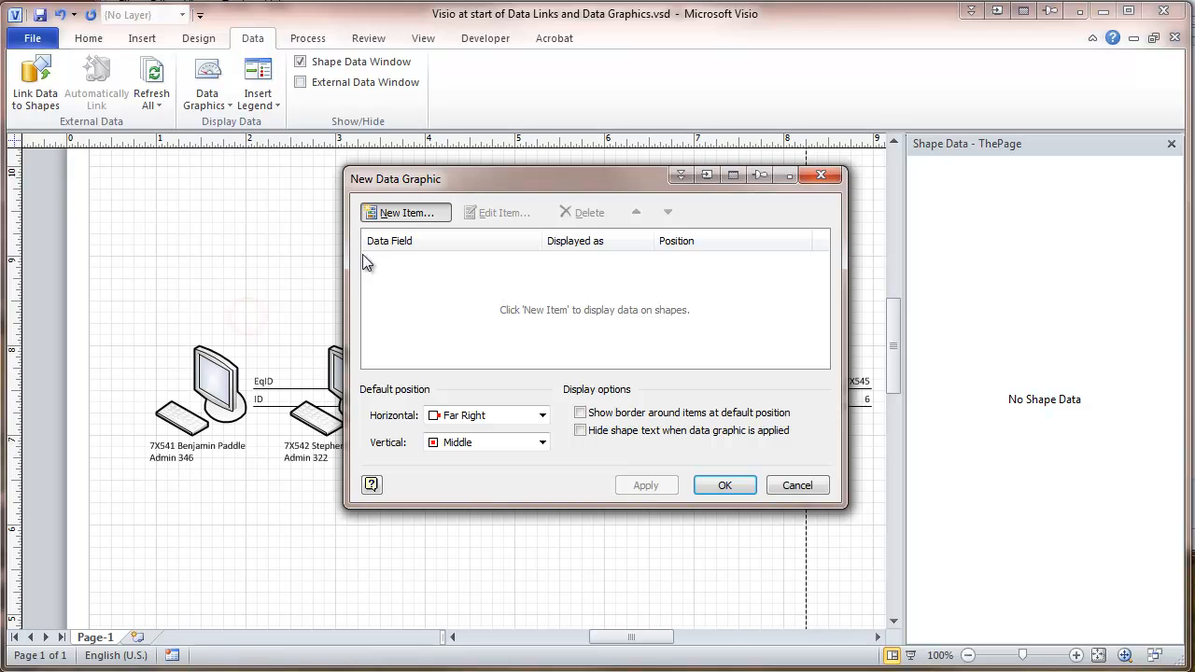
click(404, 213)
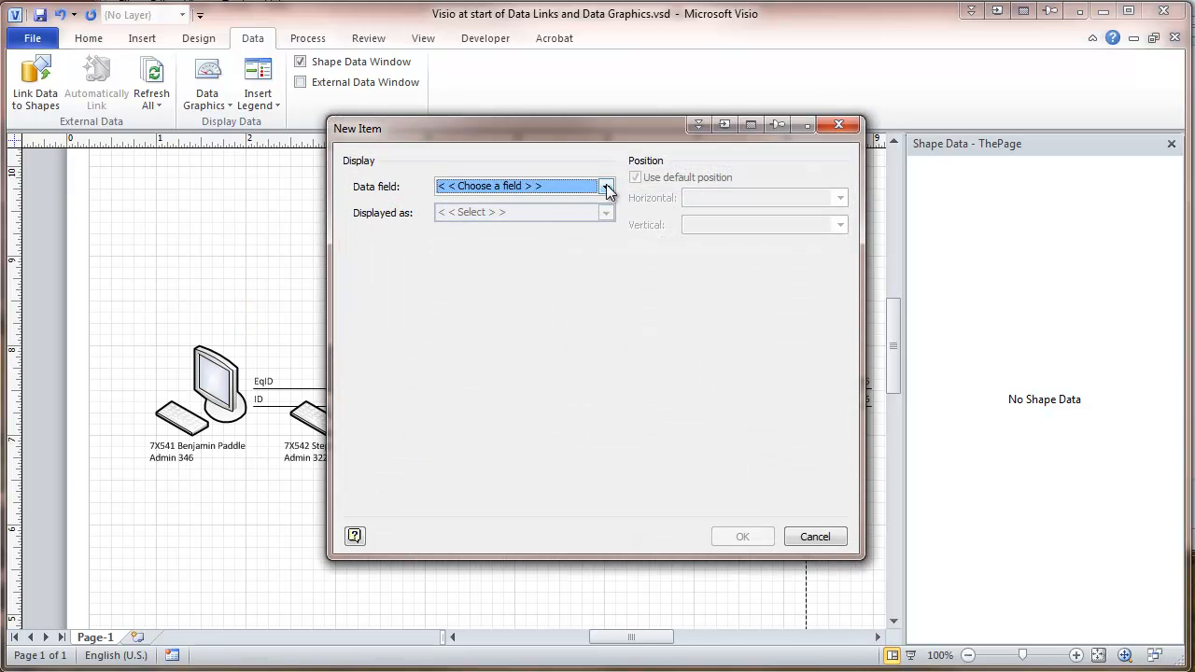
click(606, 186)
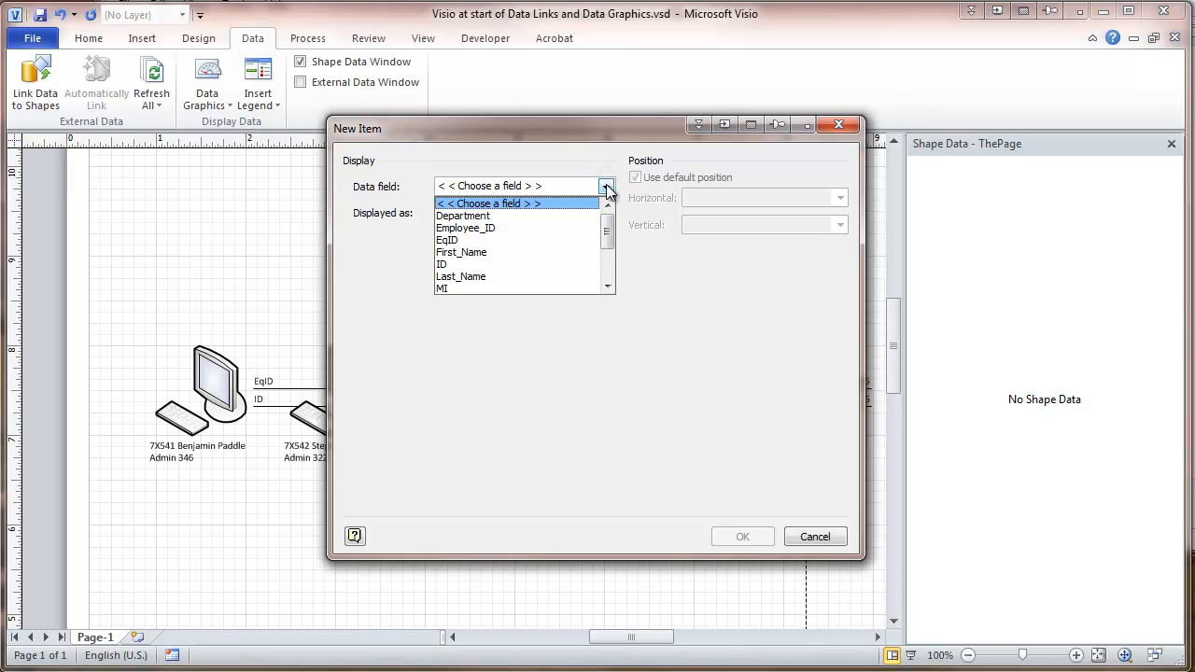
click(608, 254)
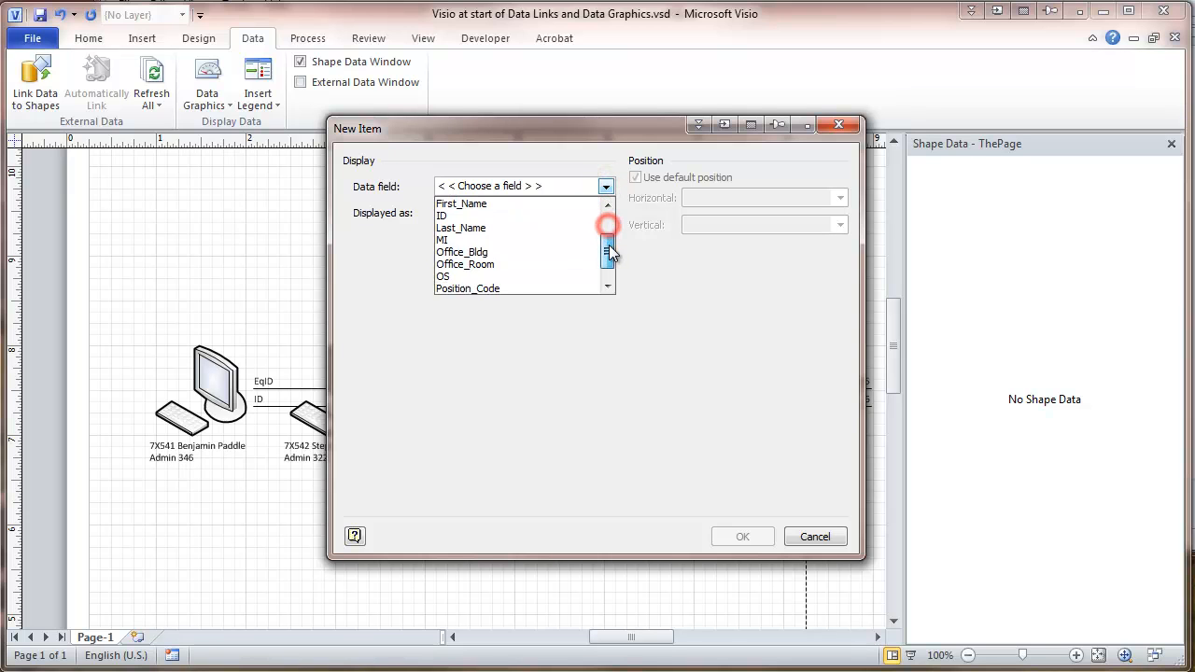
click(608, 252)
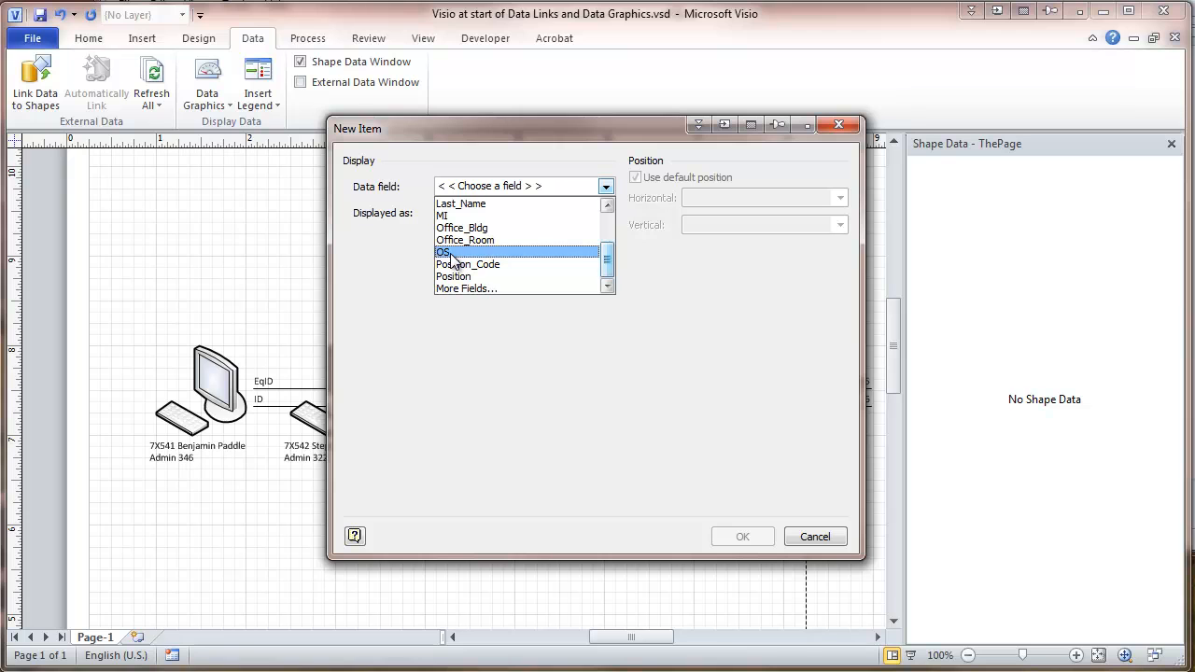
click(445, 252)
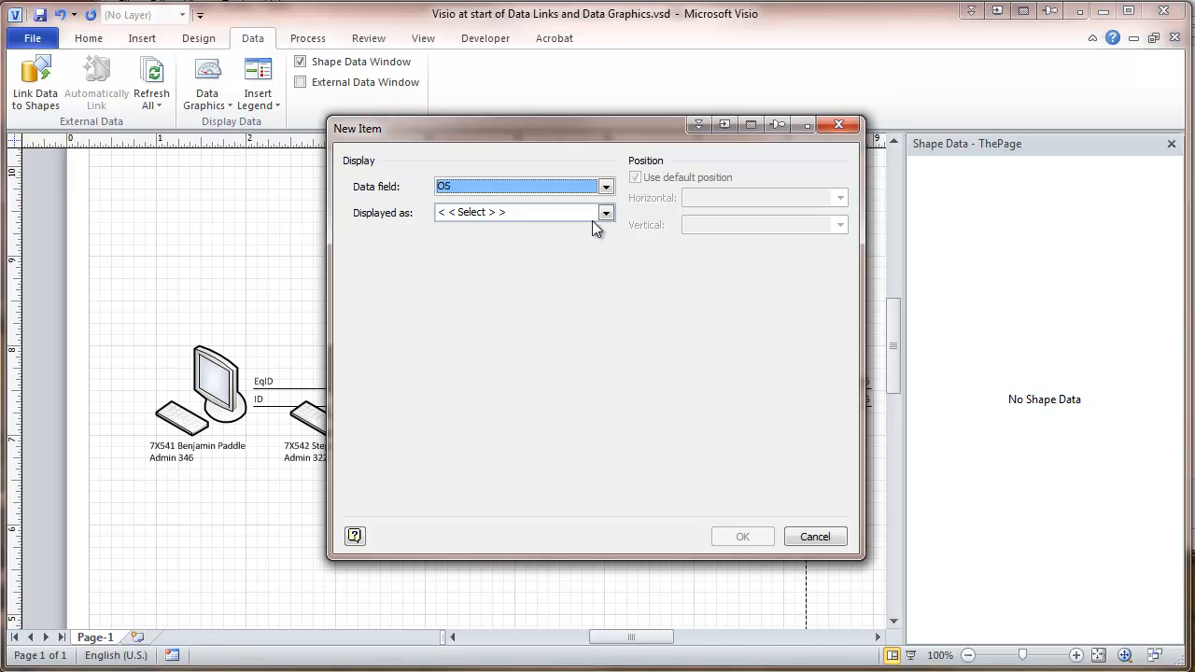
click(606, 213)
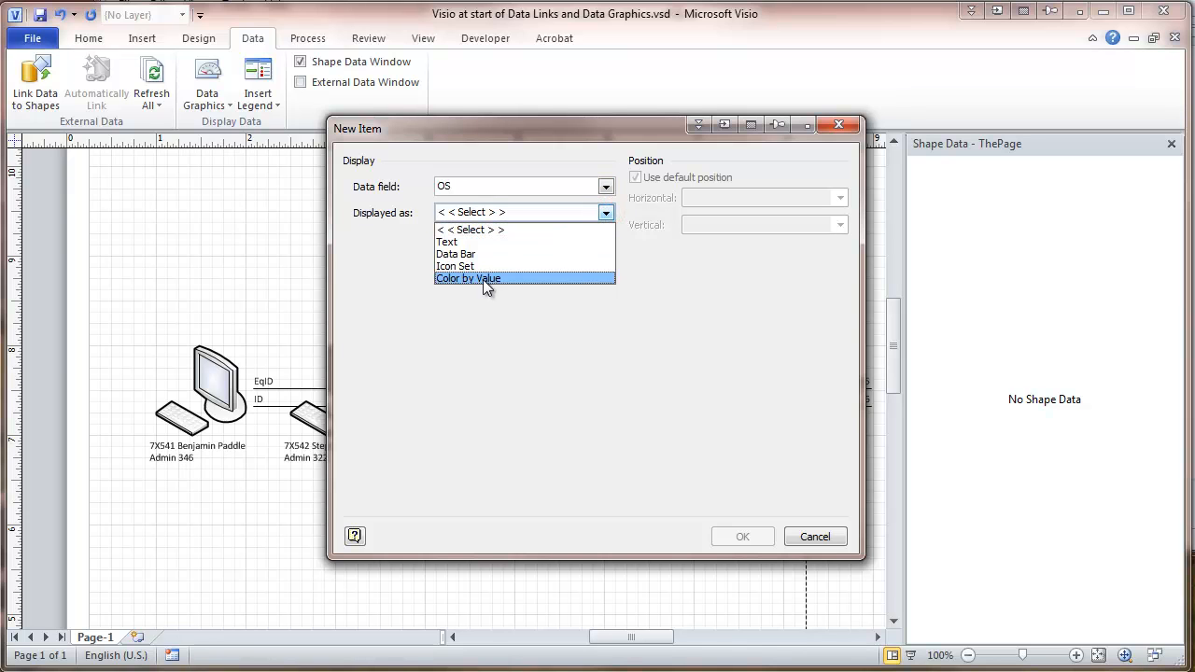
- Display OS as Color by Value, with Win 7-64 green and XP red
click(468, 278)
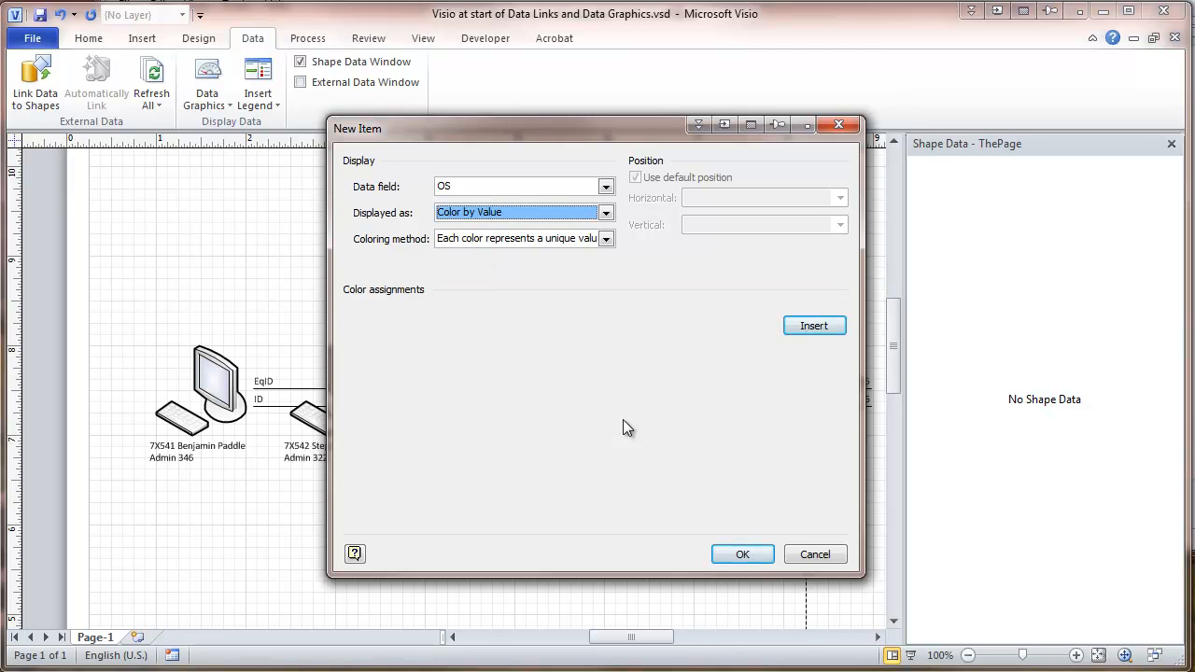
click(813, 325)
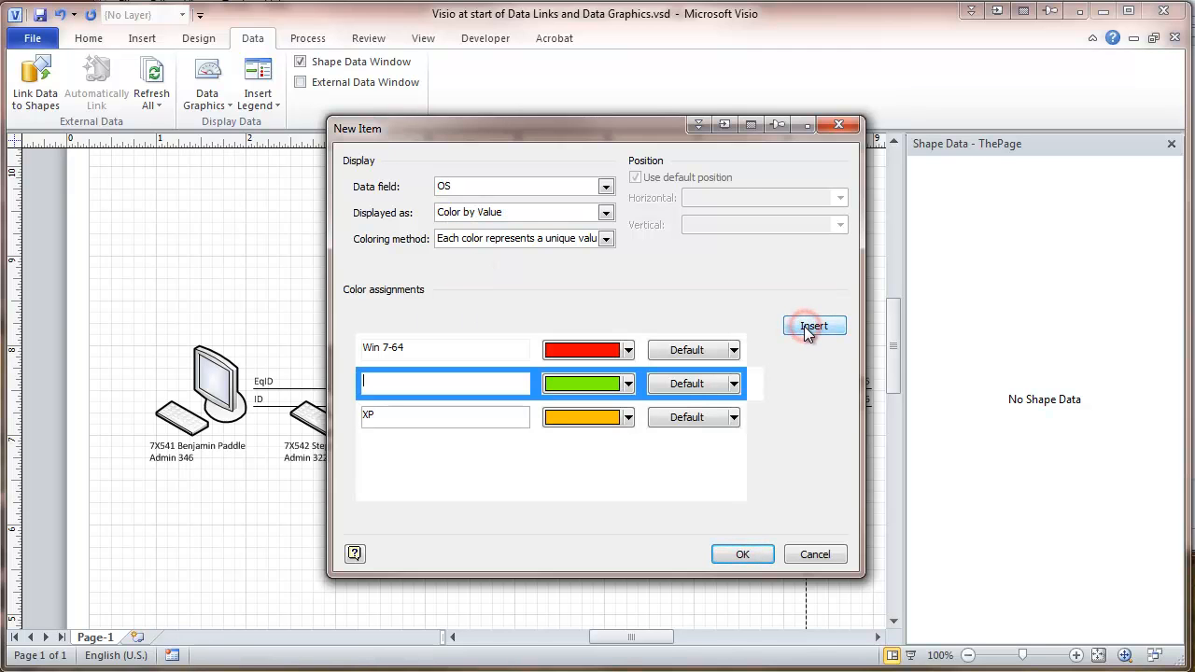
click(814, 325)
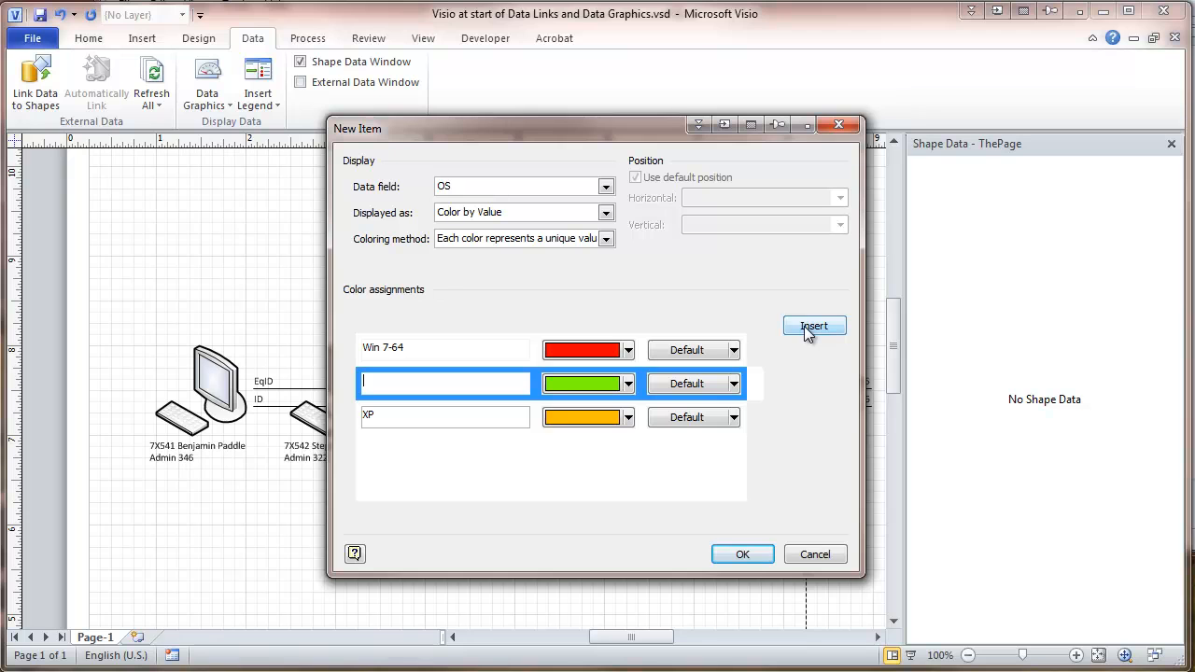
mouse_move(691, 338)
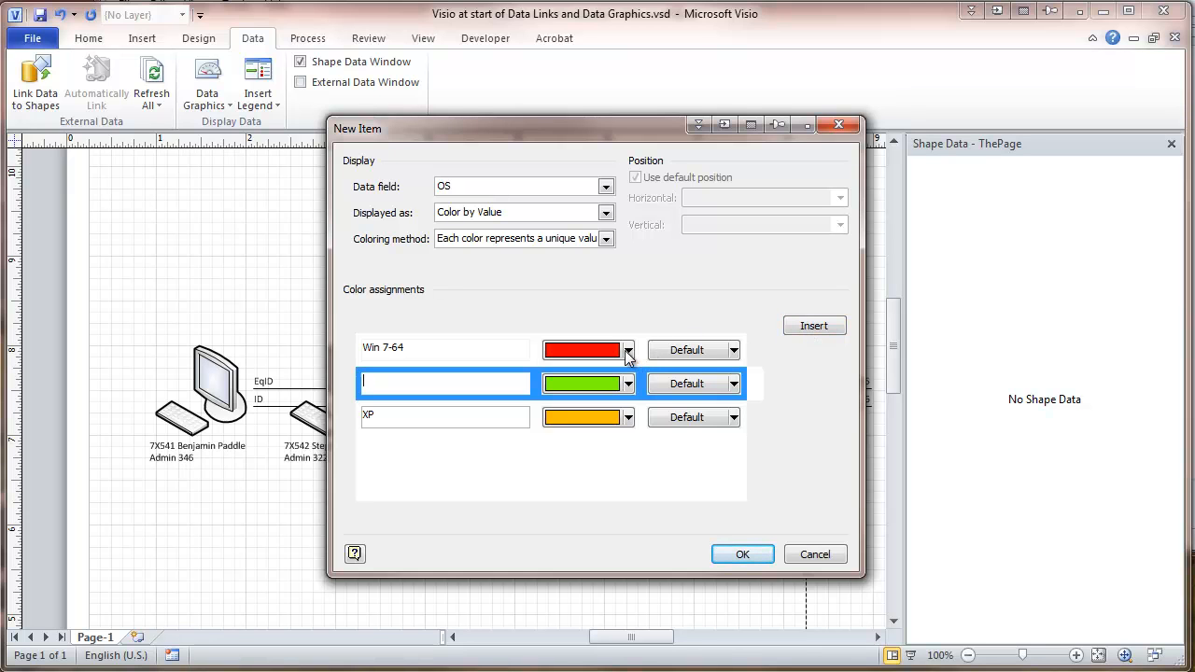
click(627, 350)
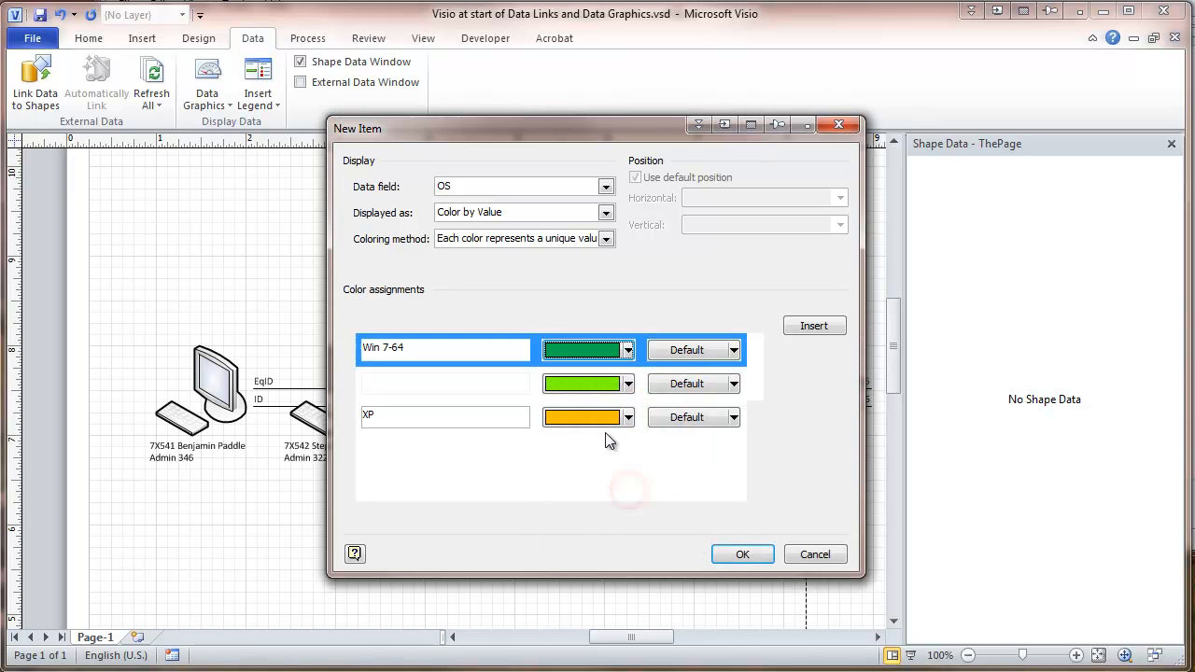
click(627, 384)
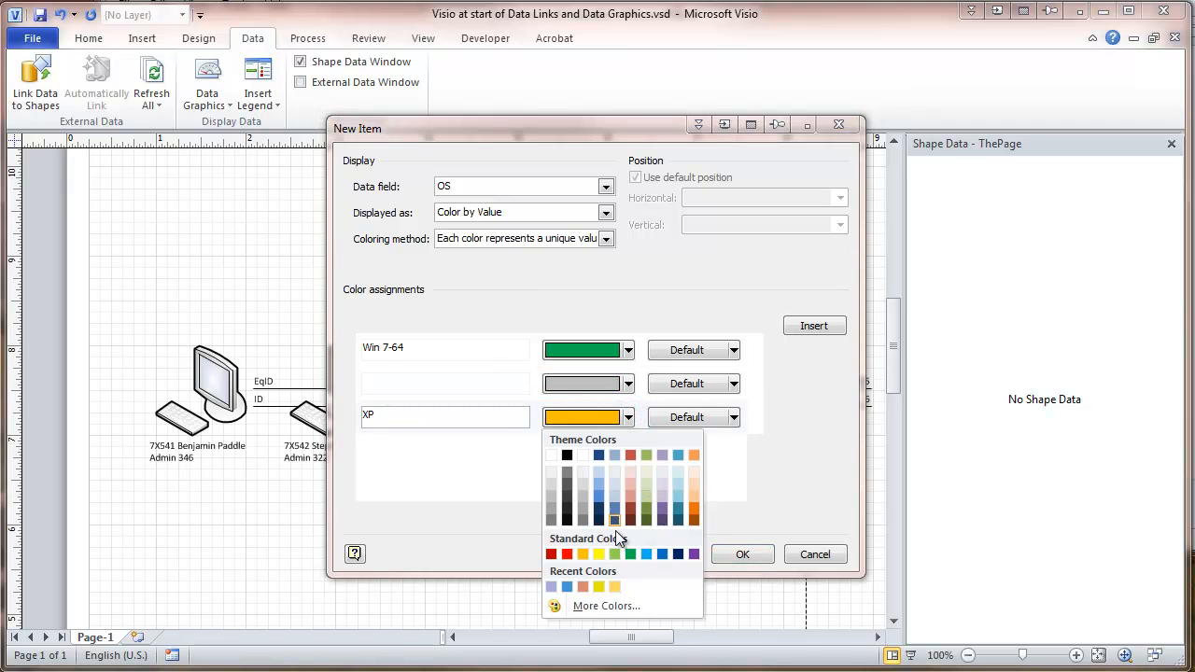
click(551, 554)
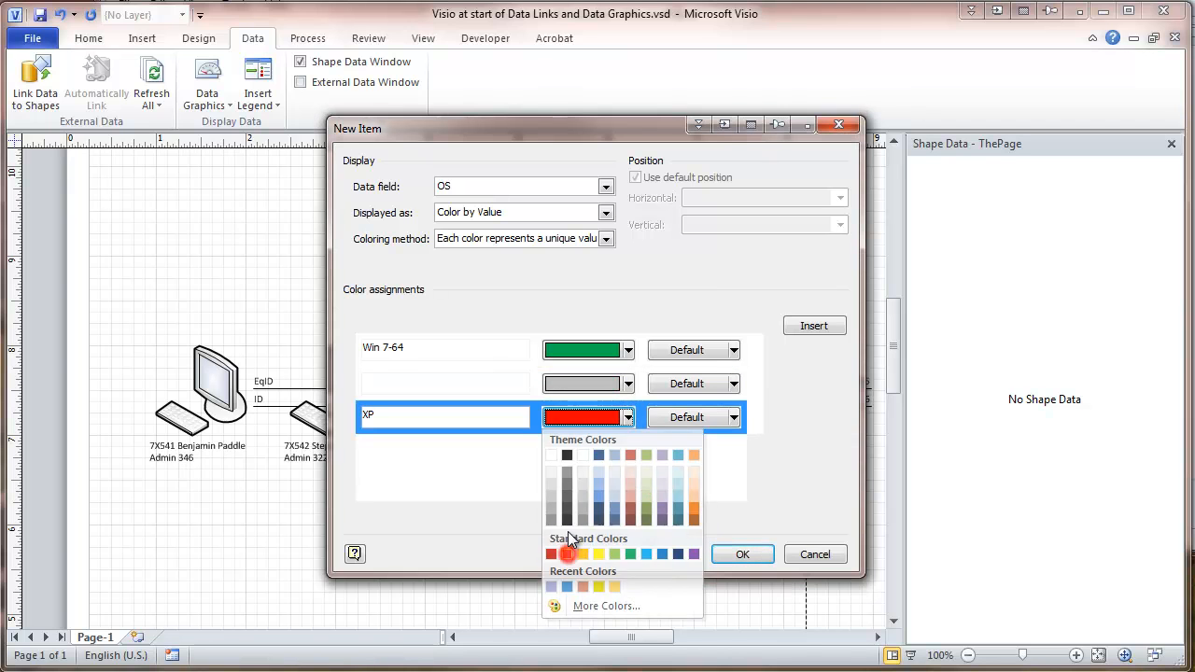
click(551, 554)
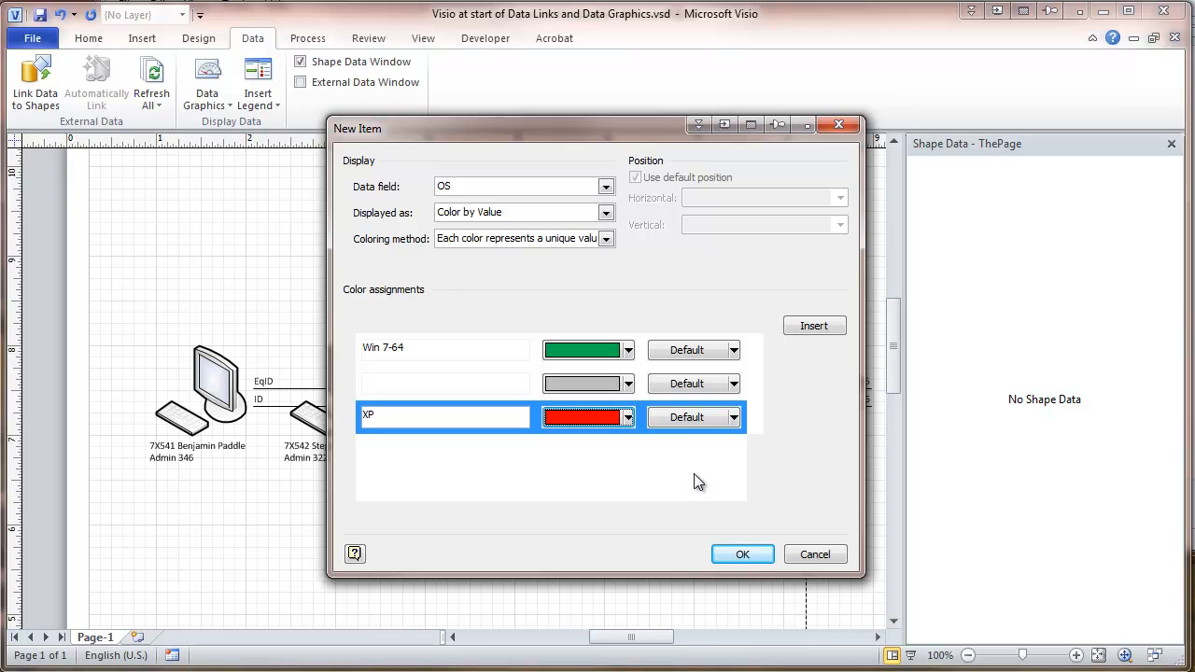
mouse_move(706, 478)
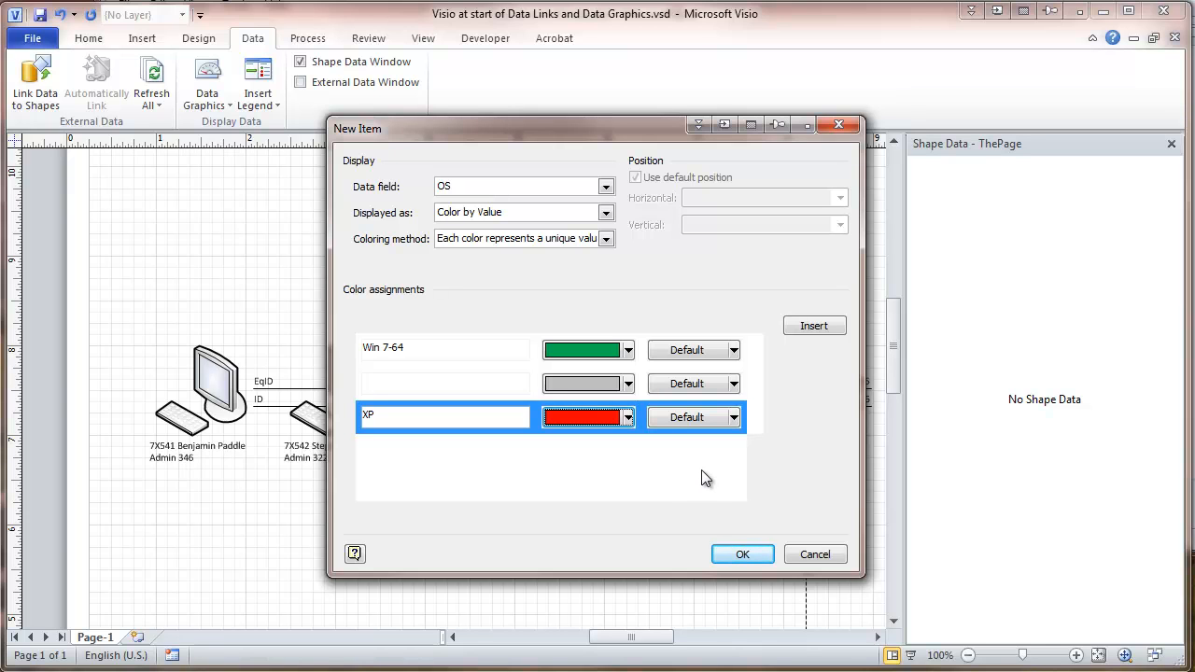
mouse_move(711, 473)
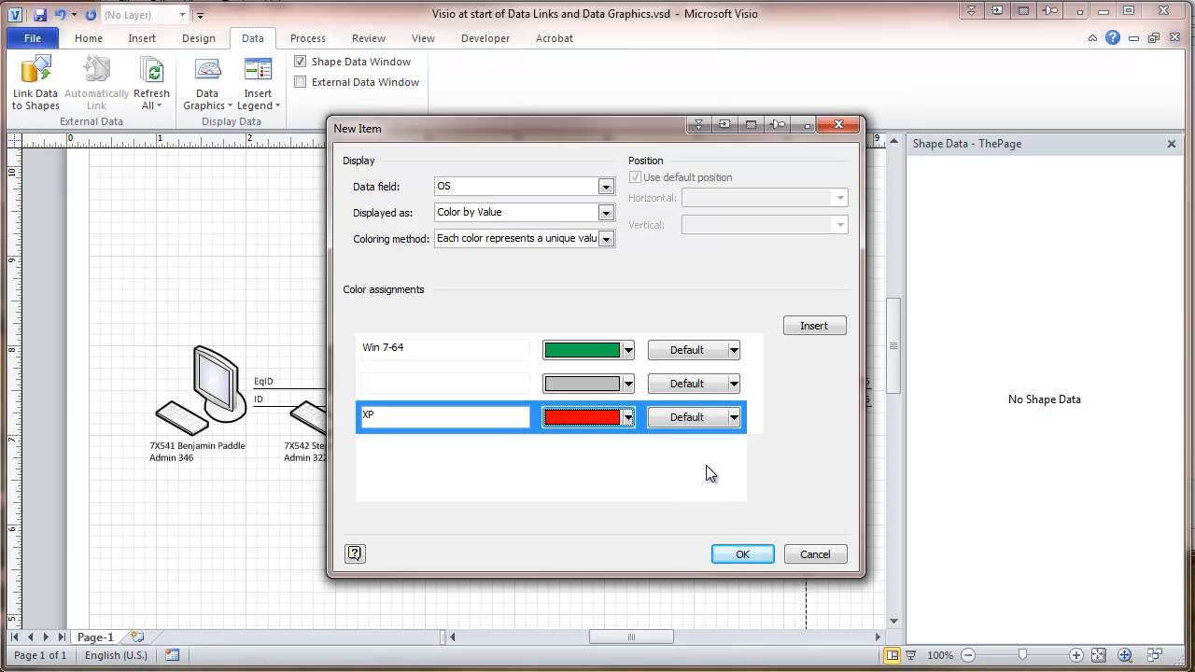
click(743, 554)
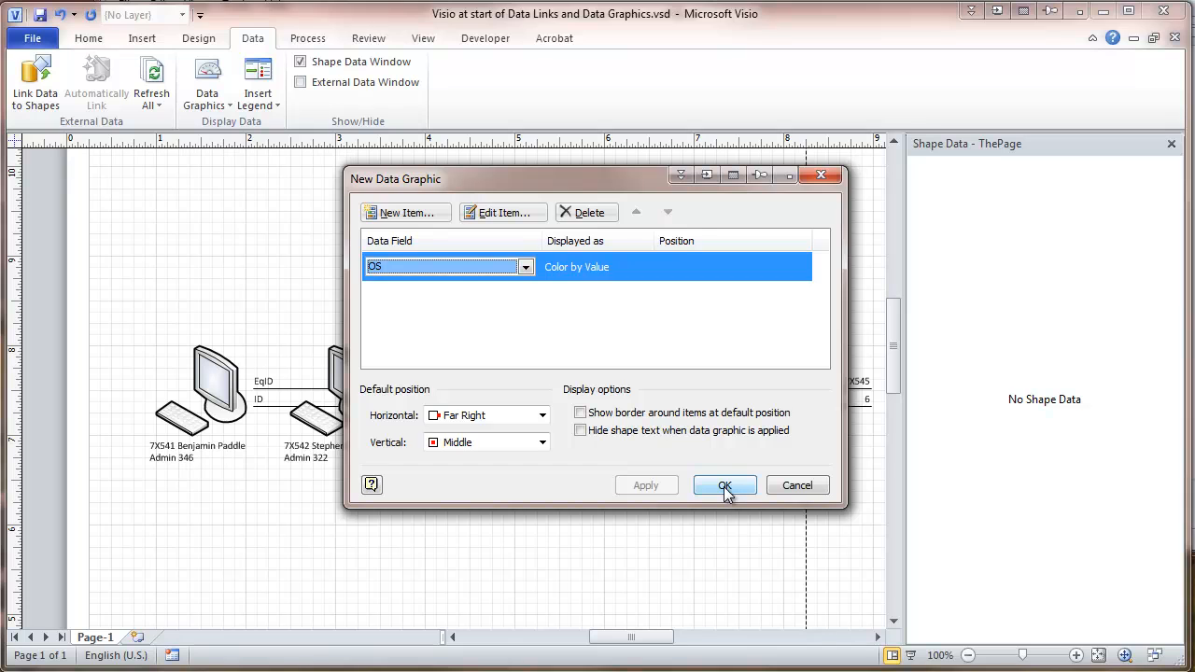
- Apply the new OS data graphic to all five computer shapes
click(725, 484)
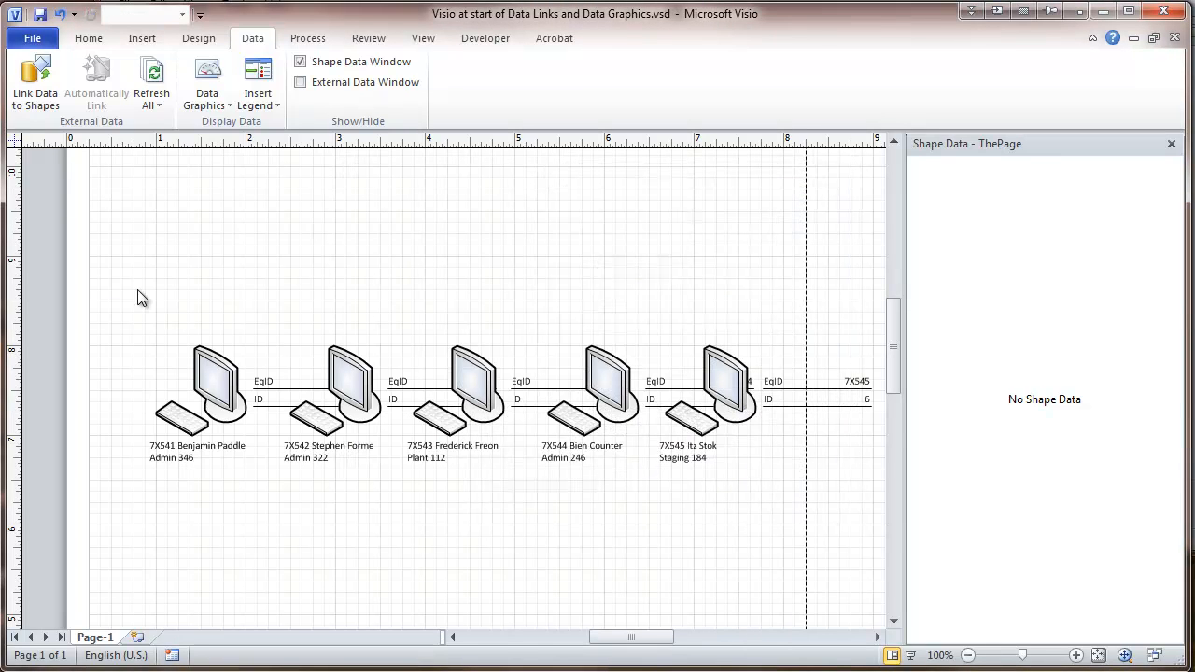
drag(137, 297, 709, 539)
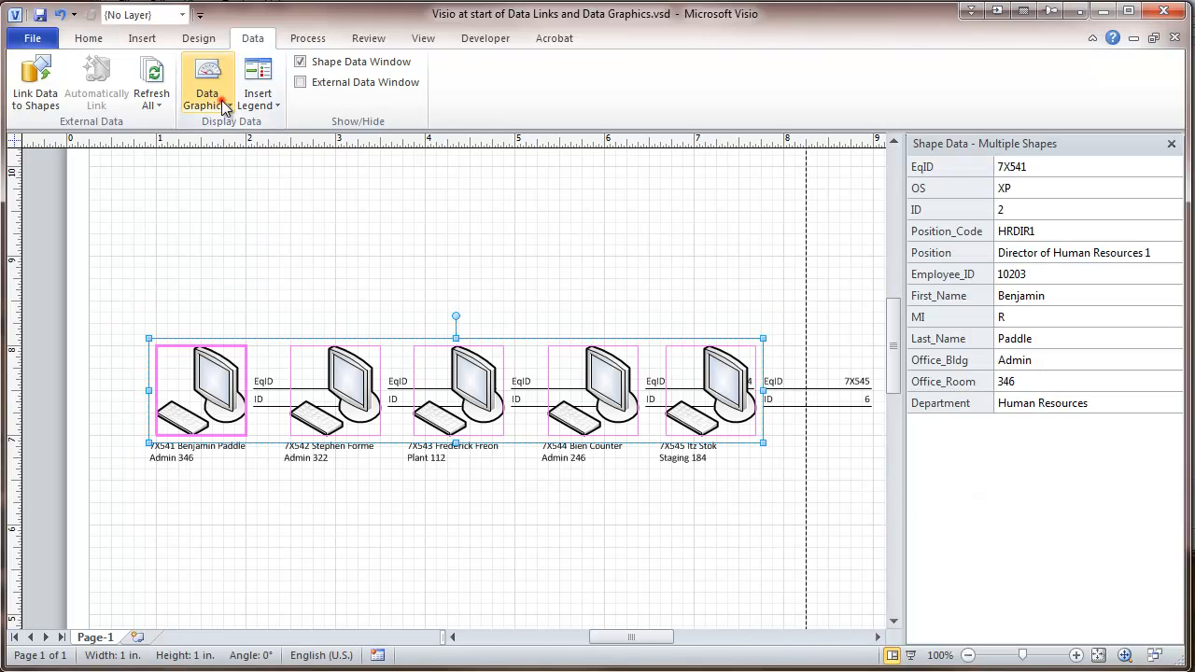
click(207, 84)
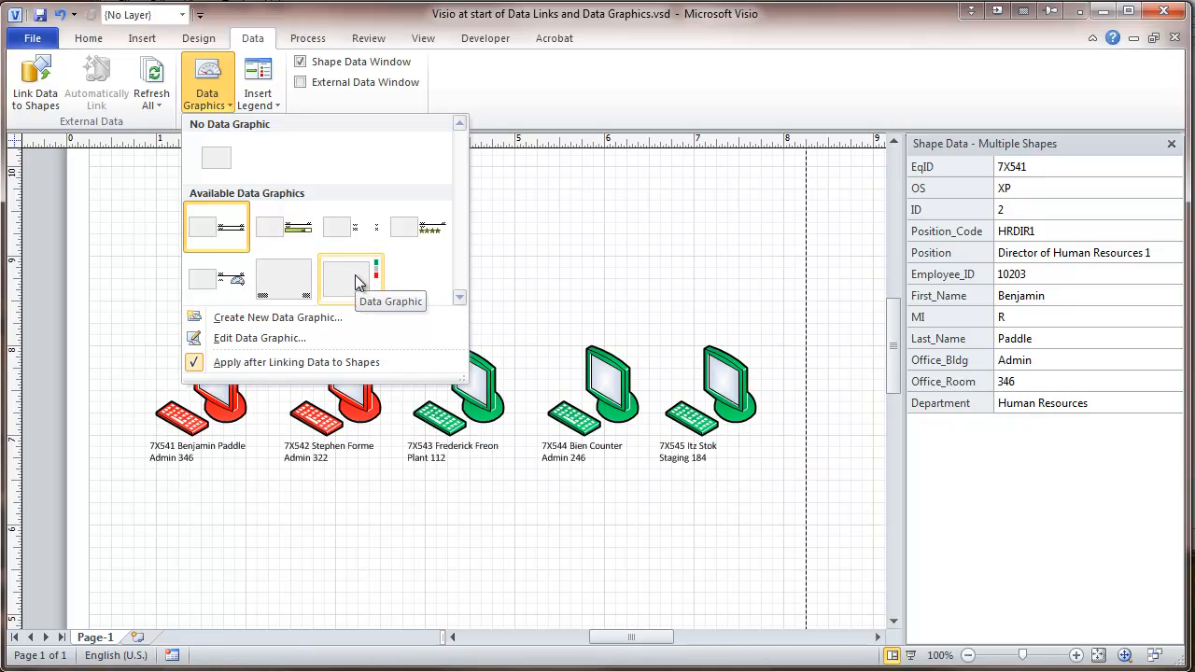
click(350, 280)
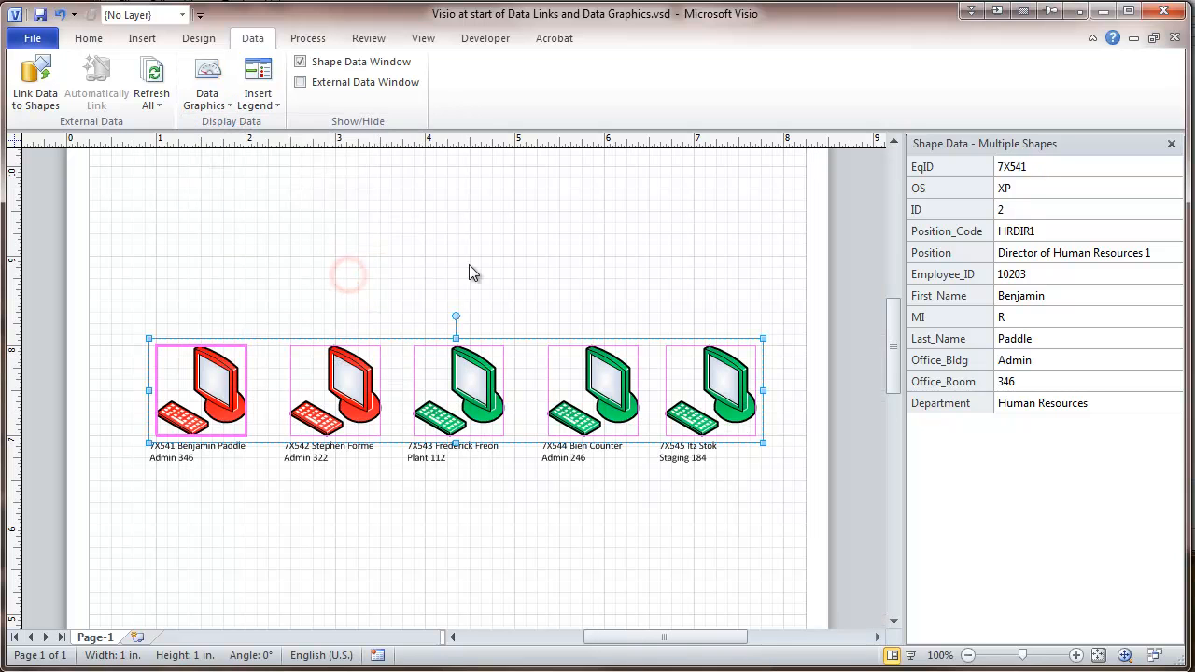
click(469, 263)
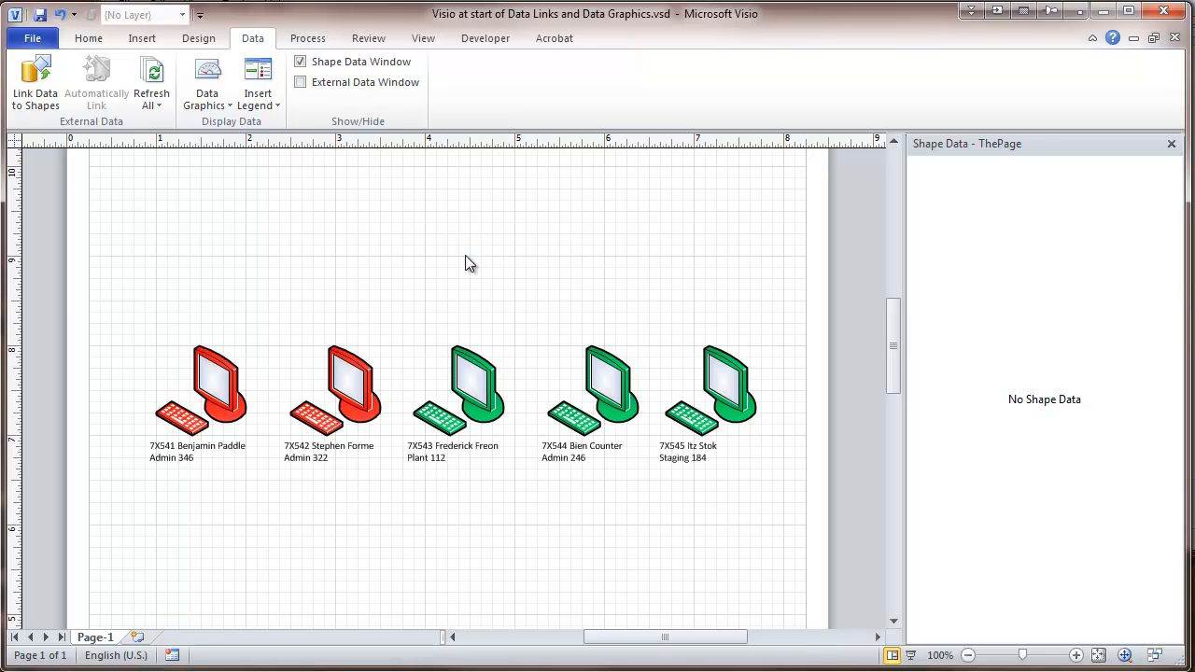
mouse_move(472, 262)
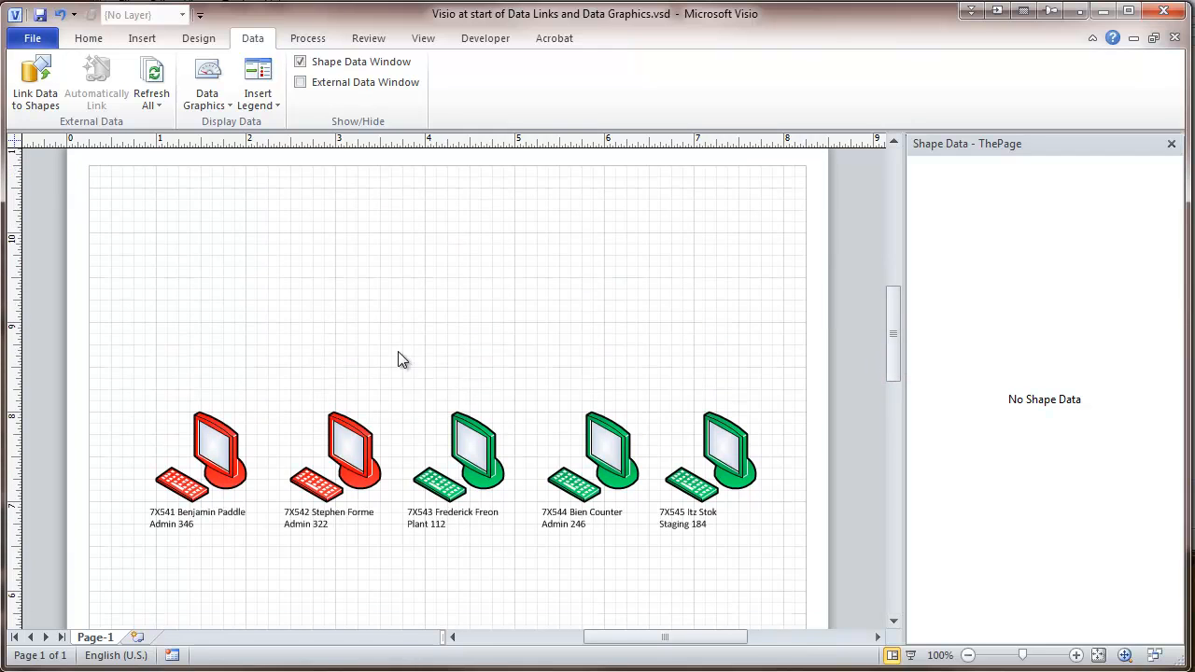
- Insert a legend explaining the OS colours at the page's top right
click(258, 83)
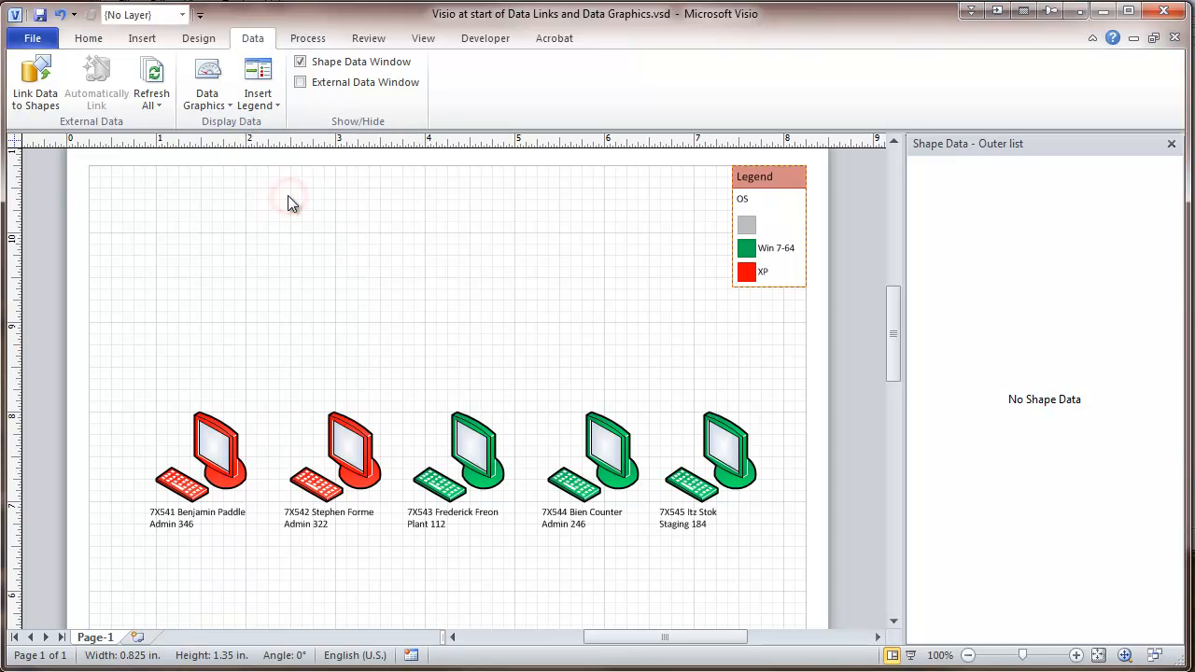
mouse_move(576, 303)
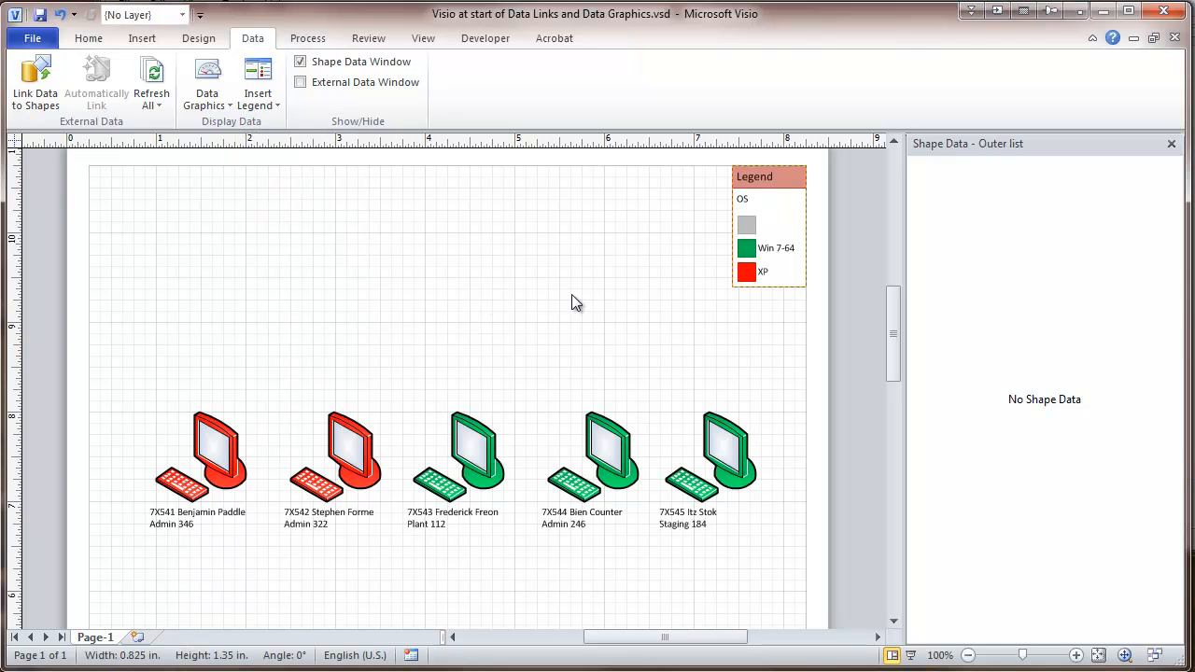
click(632, 282)
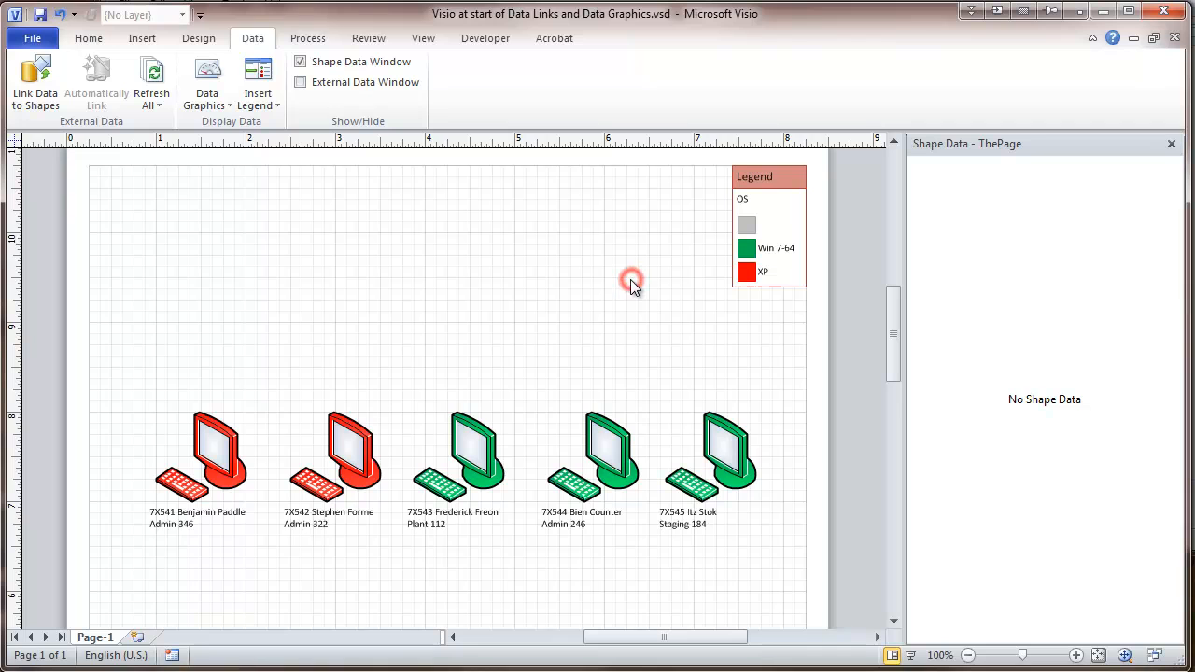
click(633, 283)
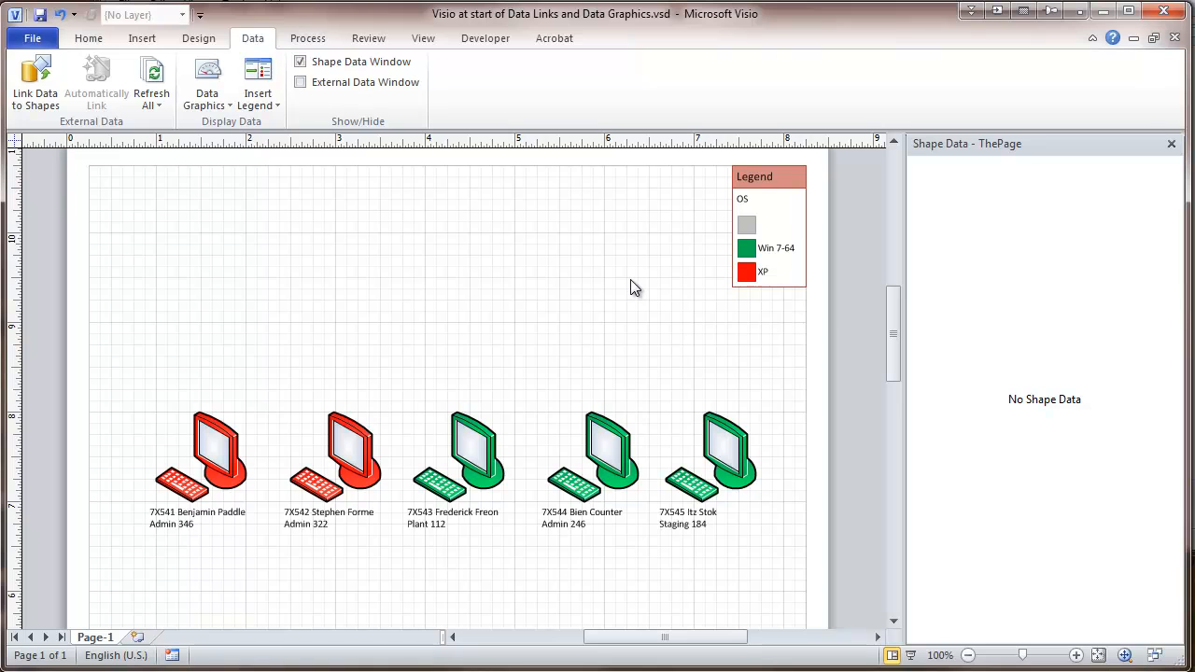
mouse_move(237, 241)
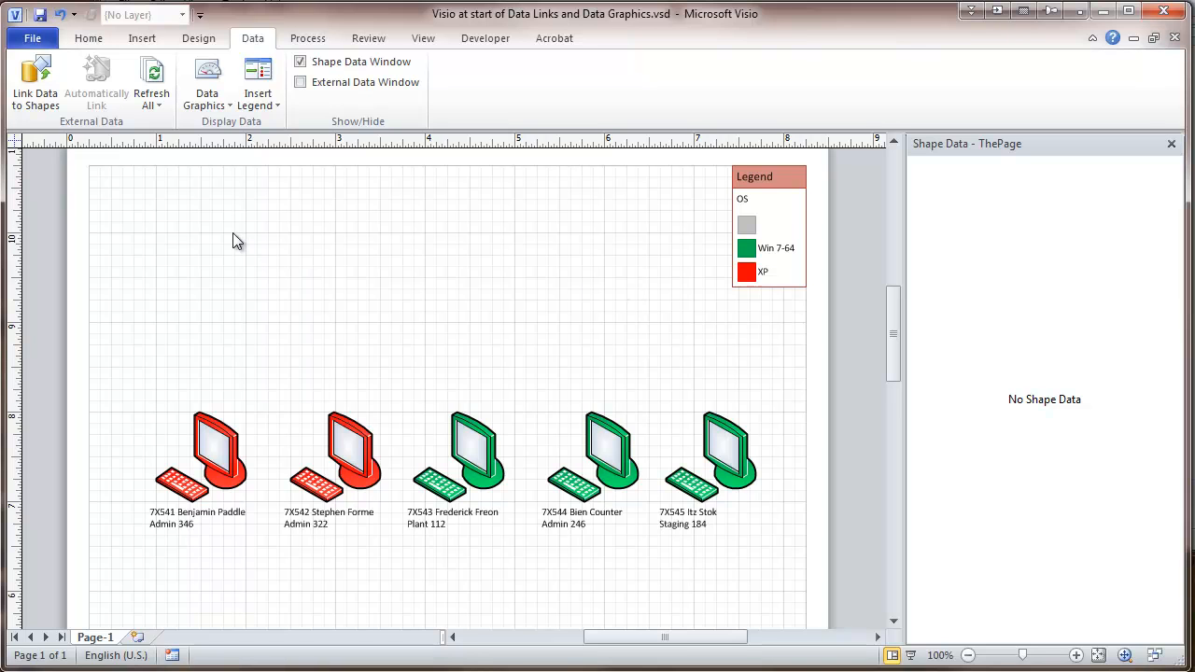
mouse_move(530, 305)
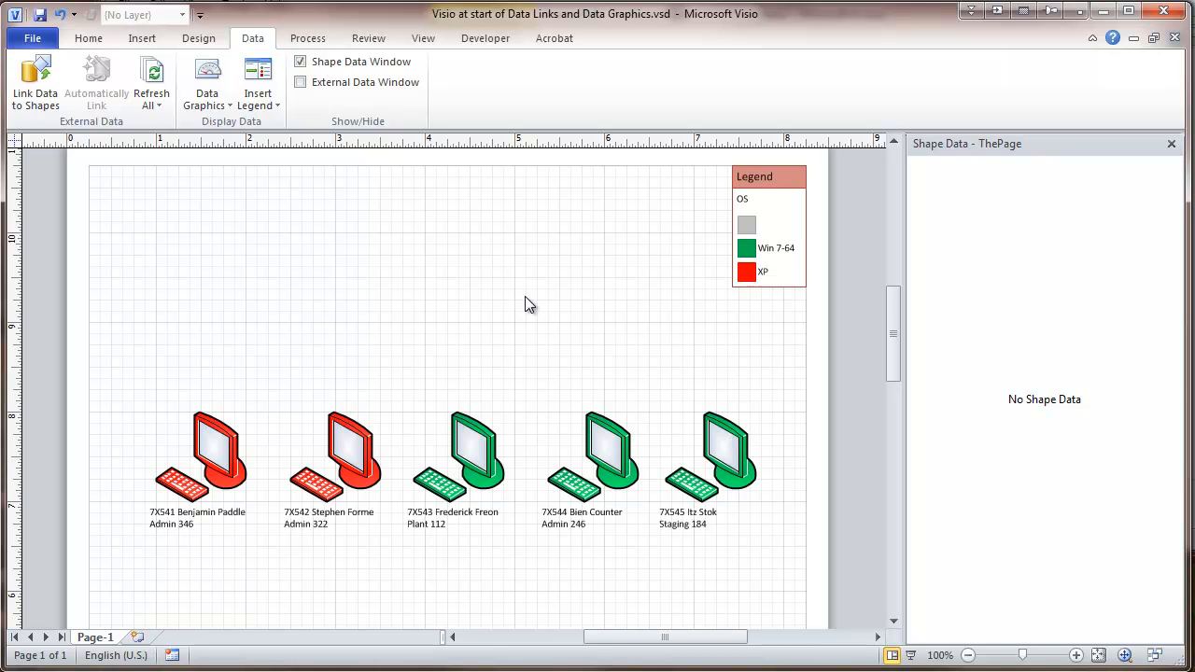
mouse_move(389, 302)
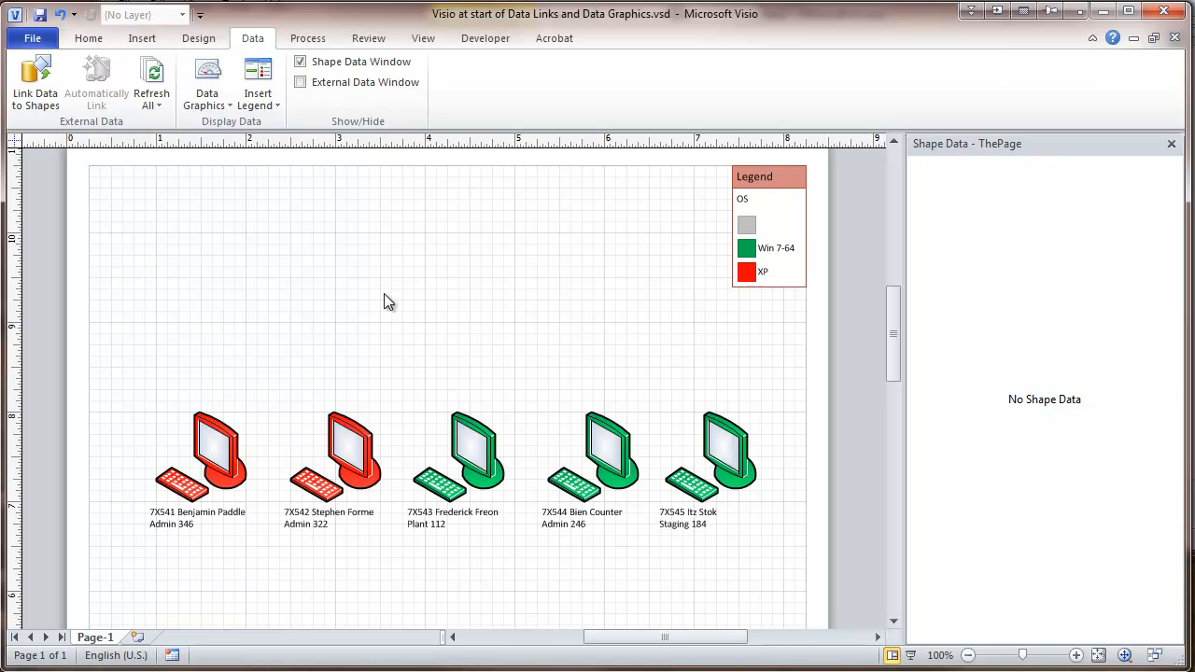
mouse_move(358, 294)
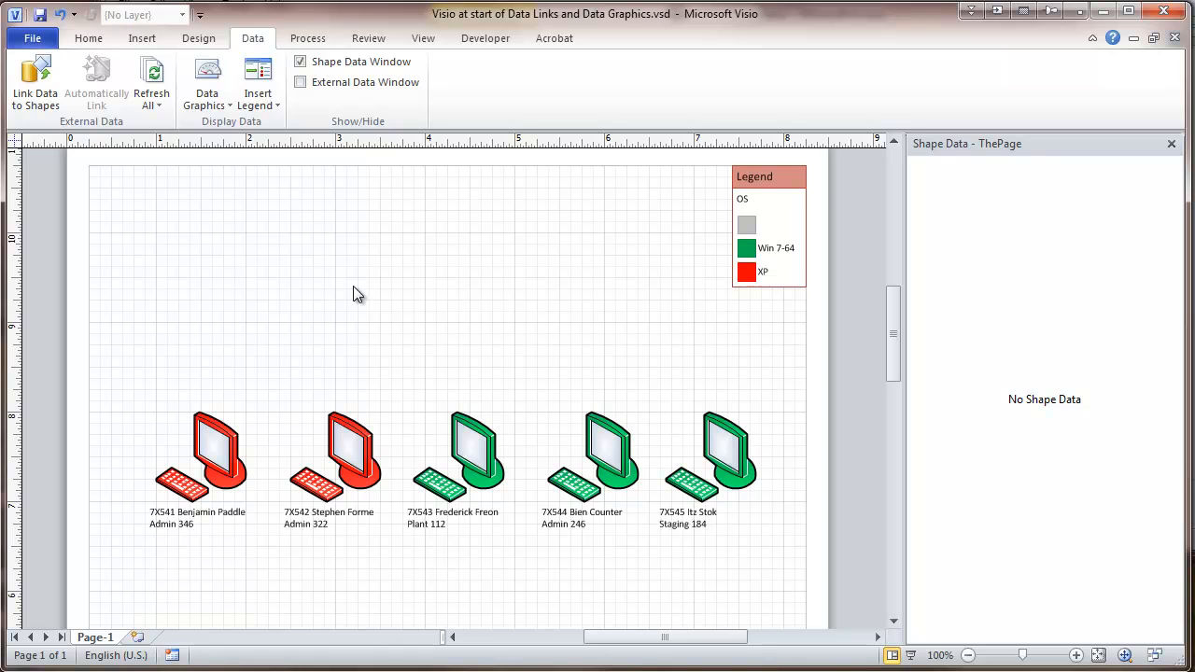
mouse_move(201, 309)
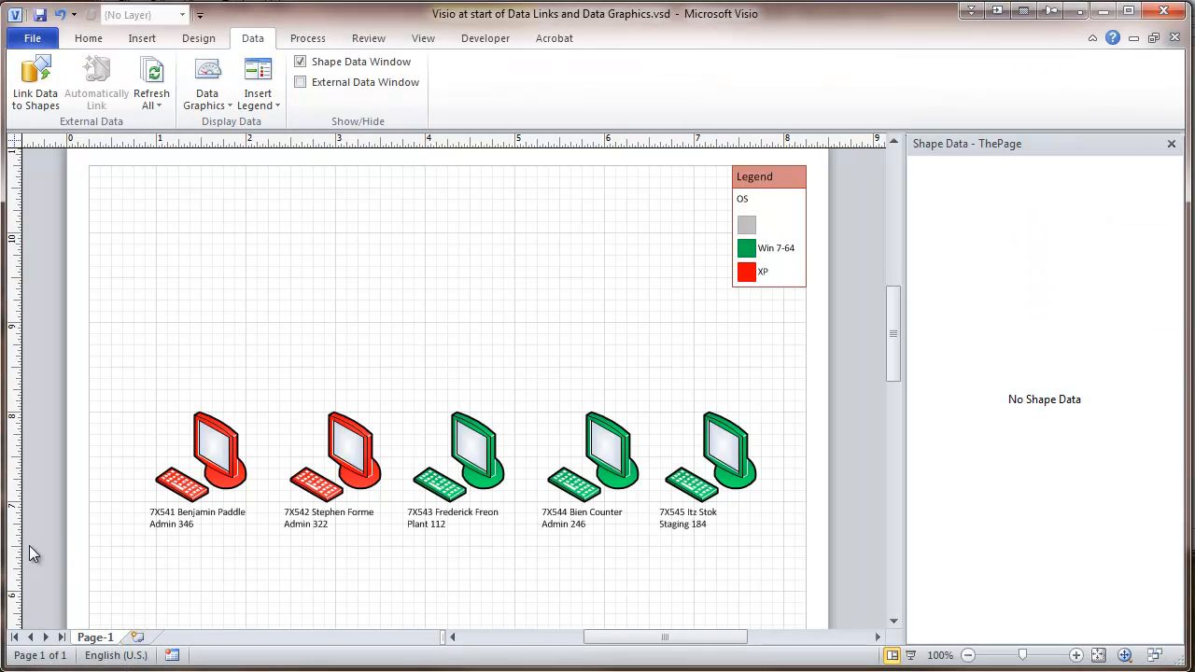
mouse_move(561, 274)
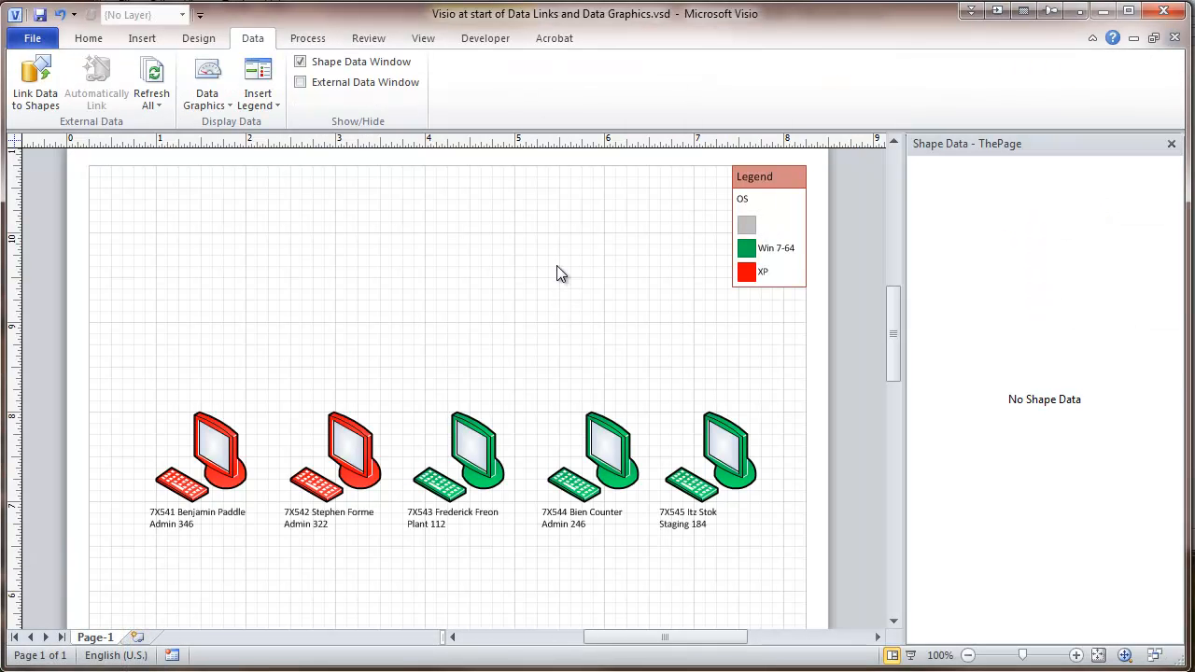
- Save the drawing as 'Visio at end of Data Links and Data Graphics.vsd'
click(32, 37)
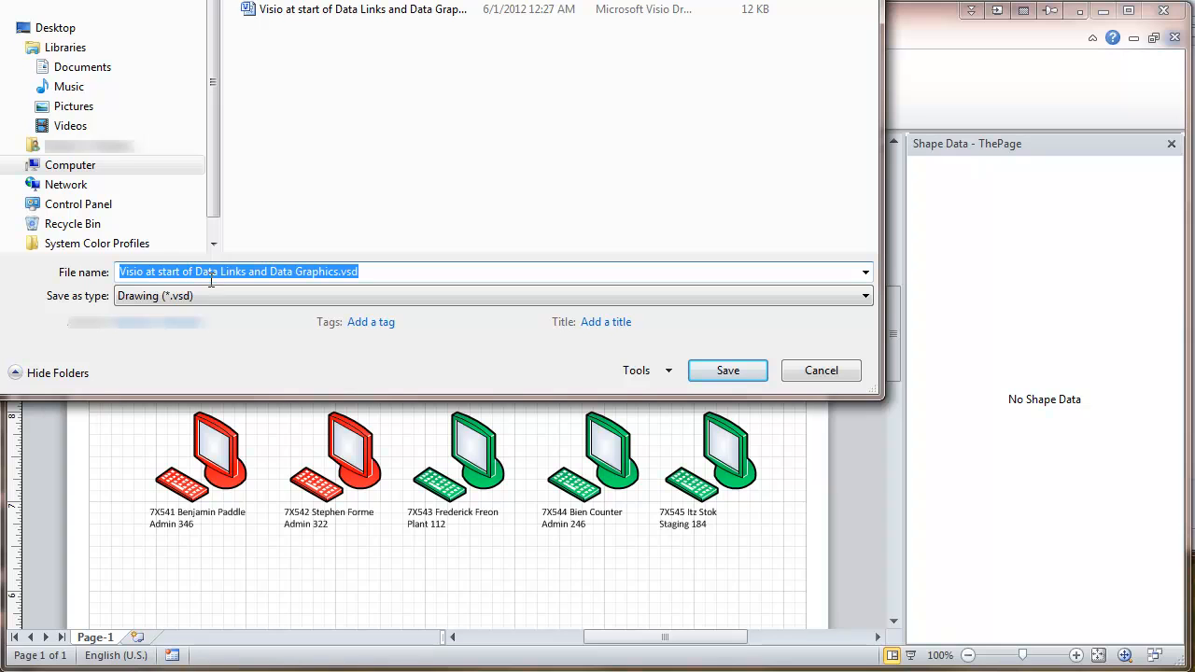
click(157, 272)
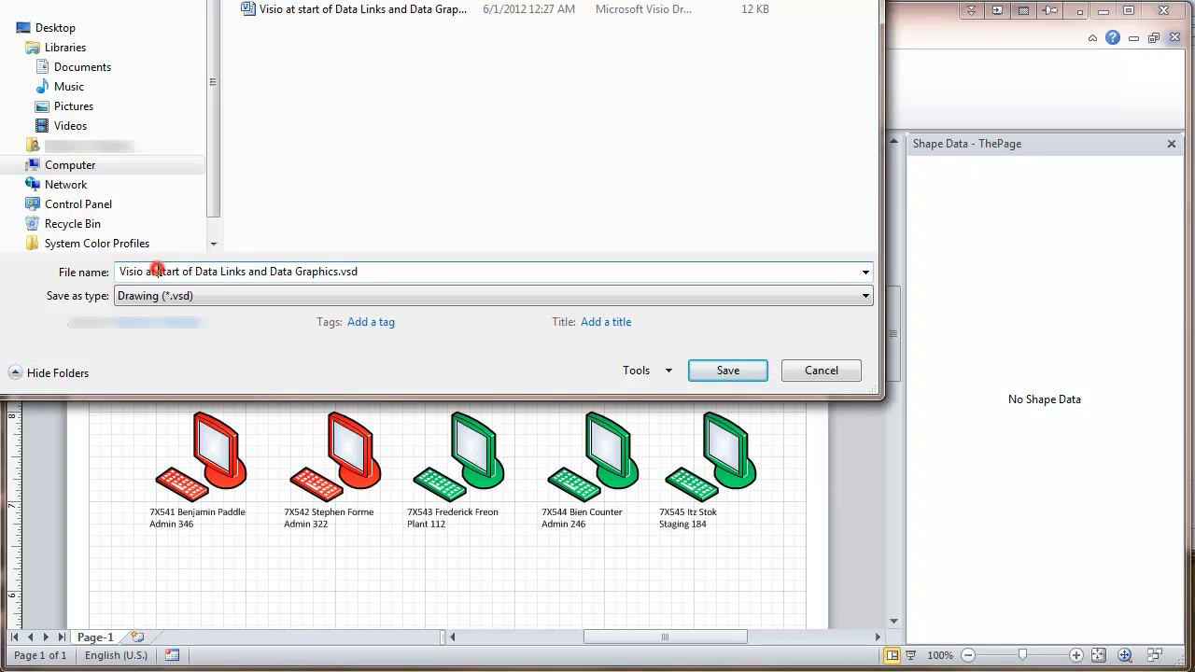
double_click(166, 272)
text(end)
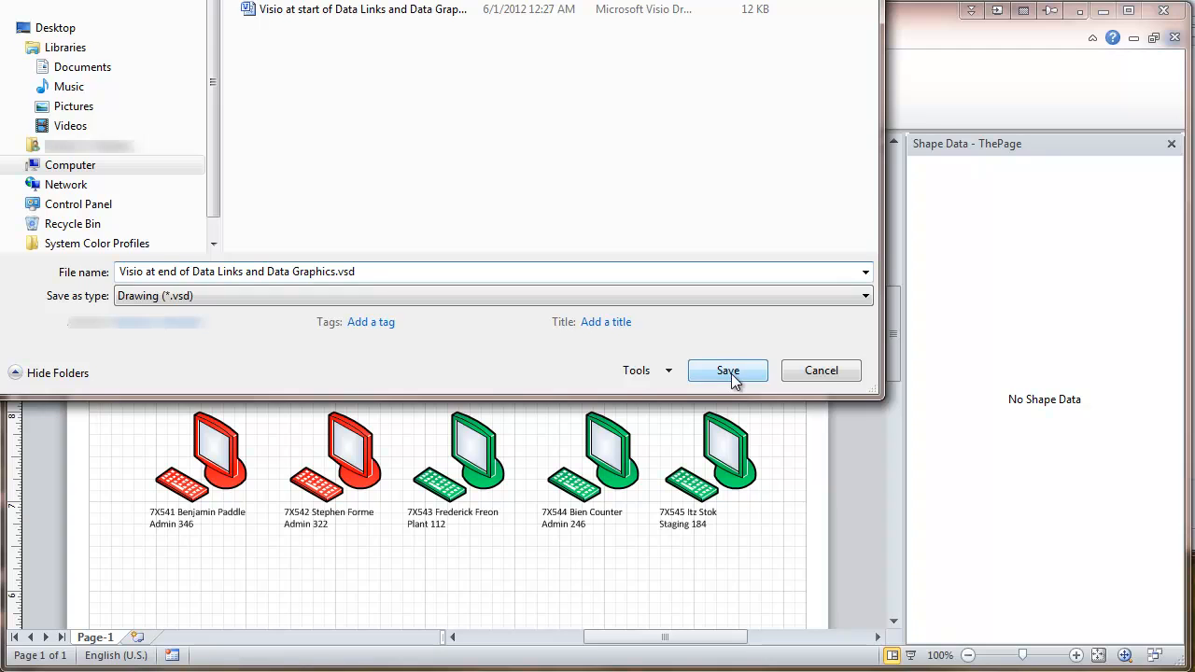
click(728, 371)
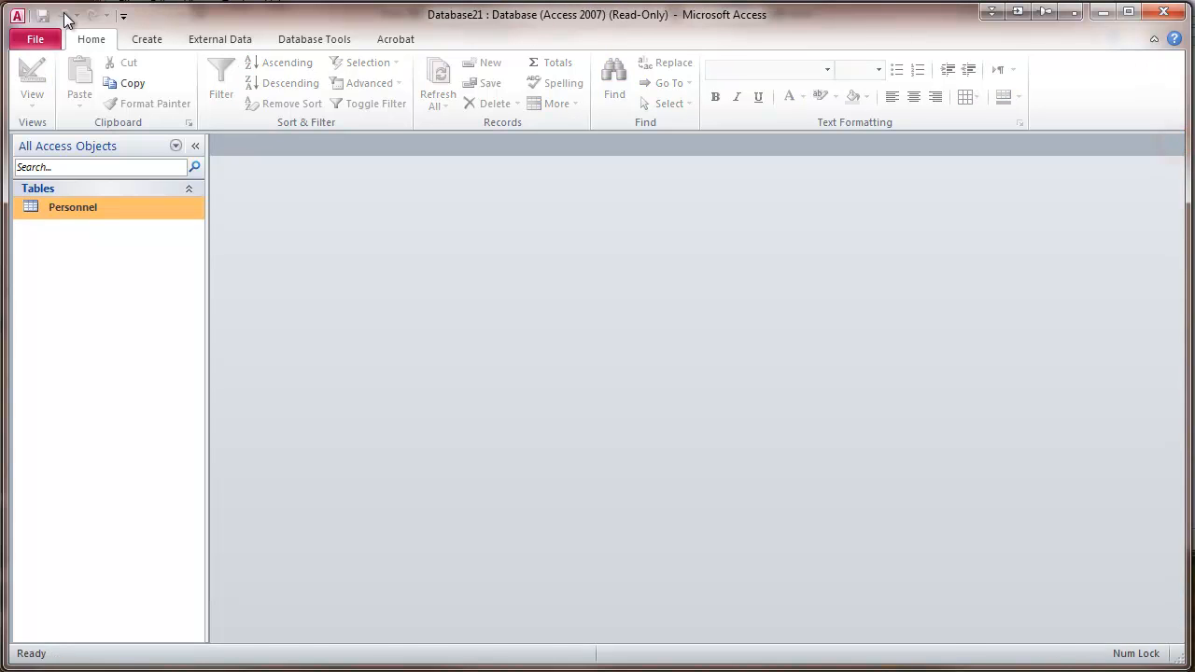
- Reopen Database21 in Access and open the Personnel table
click(34, 39)
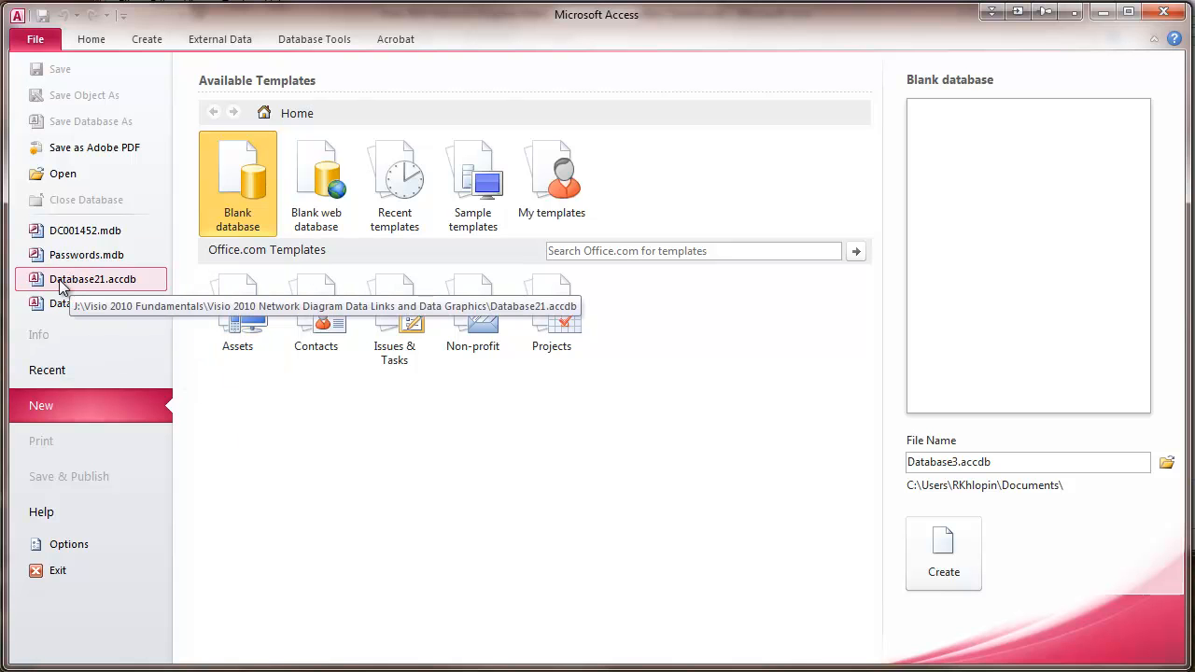
click(92, 279)
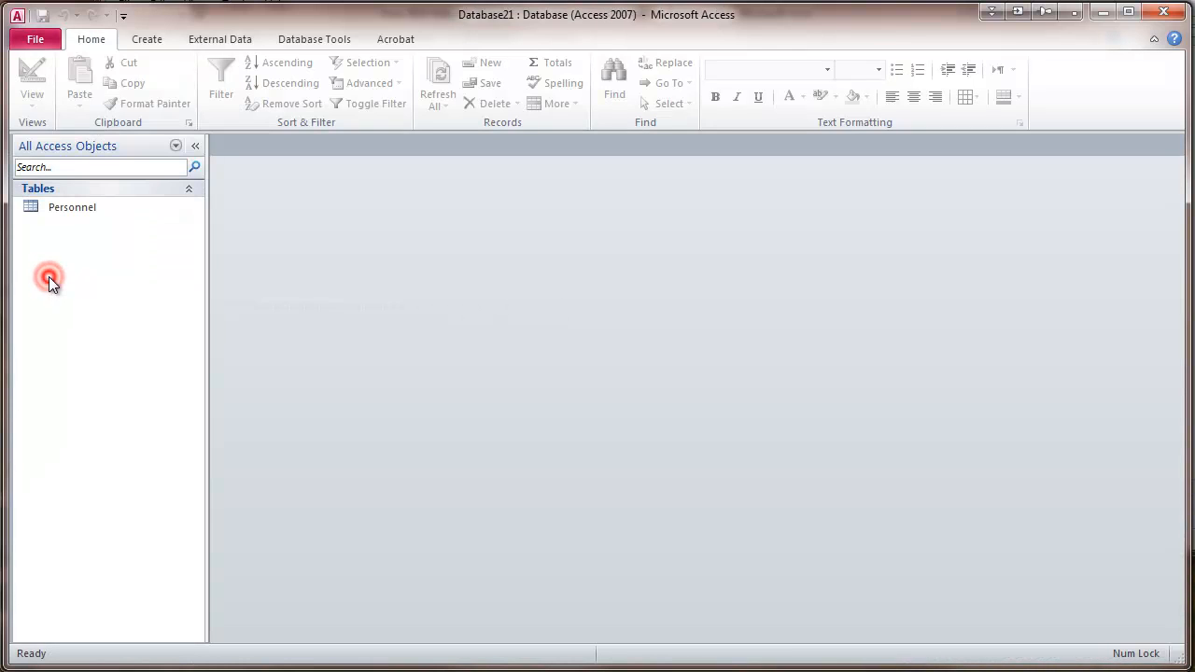
click(73, 208)
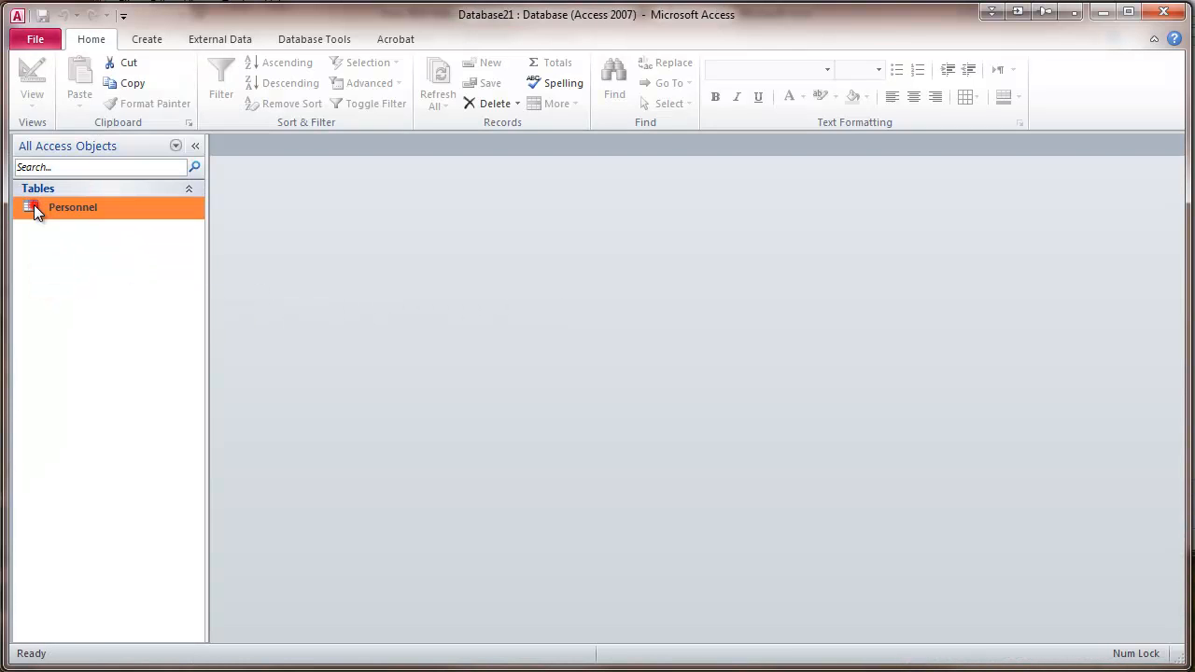
double_click(73, 207)
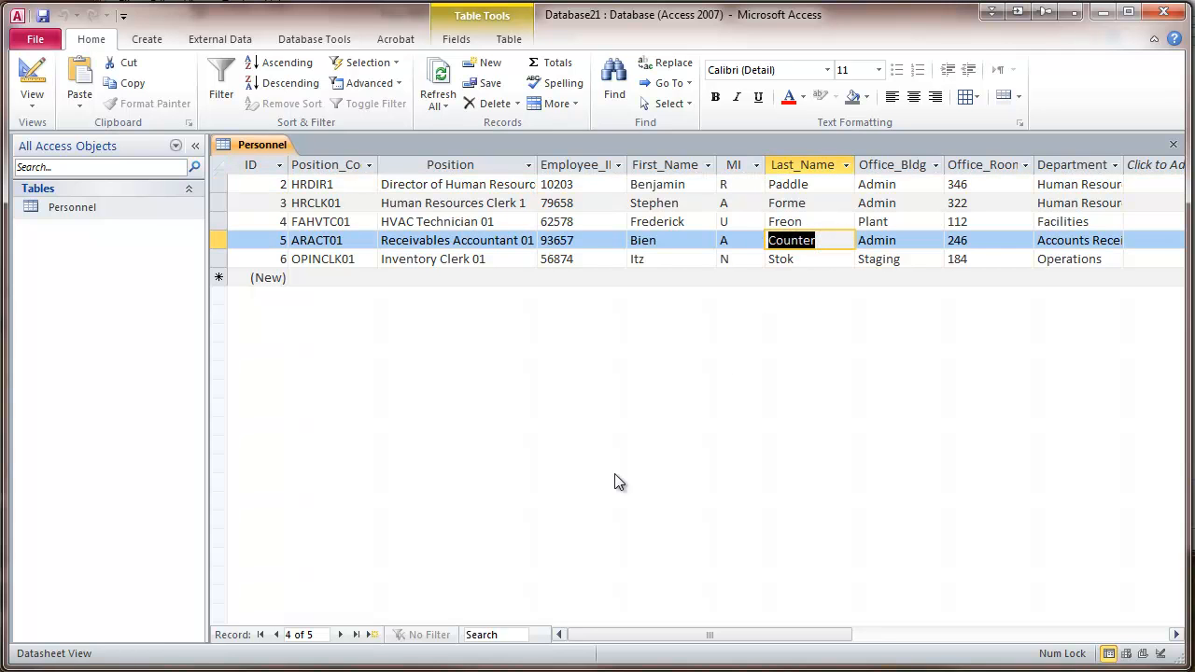
text(Grow)
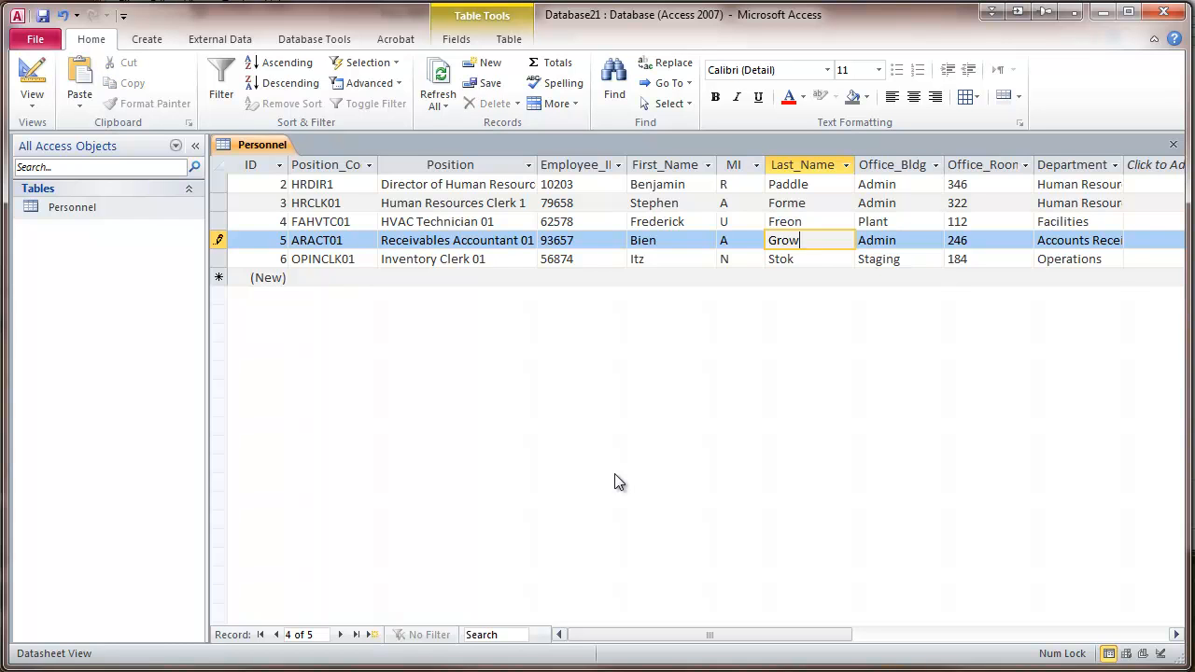
text(er)
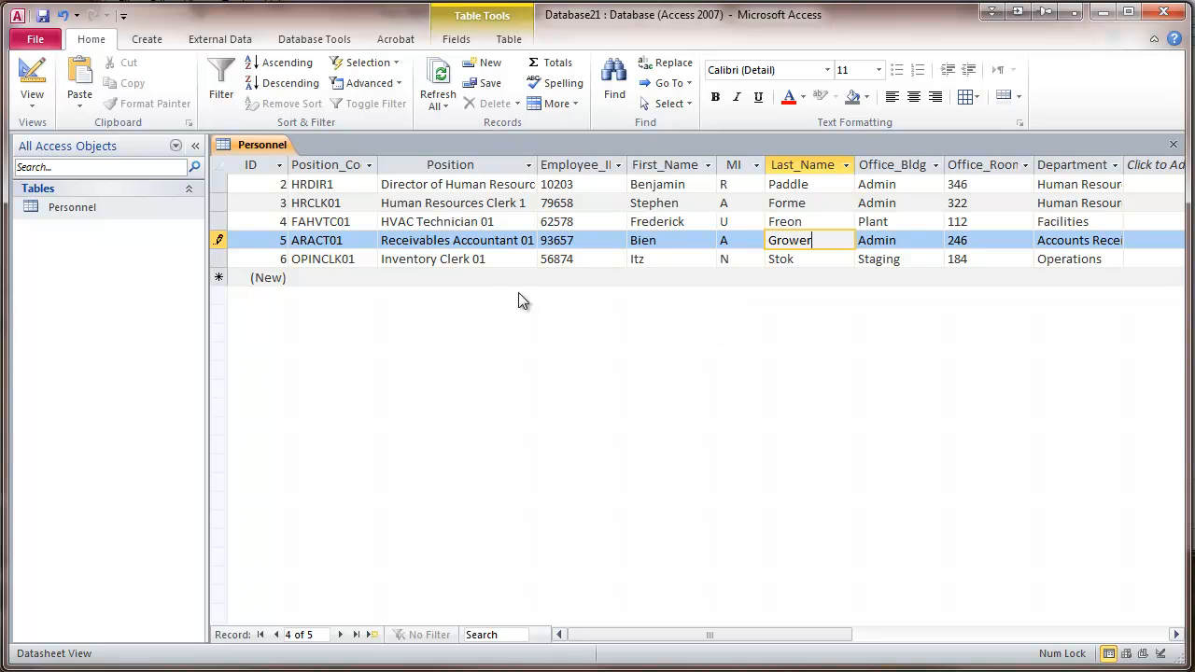
click(1173, 143)
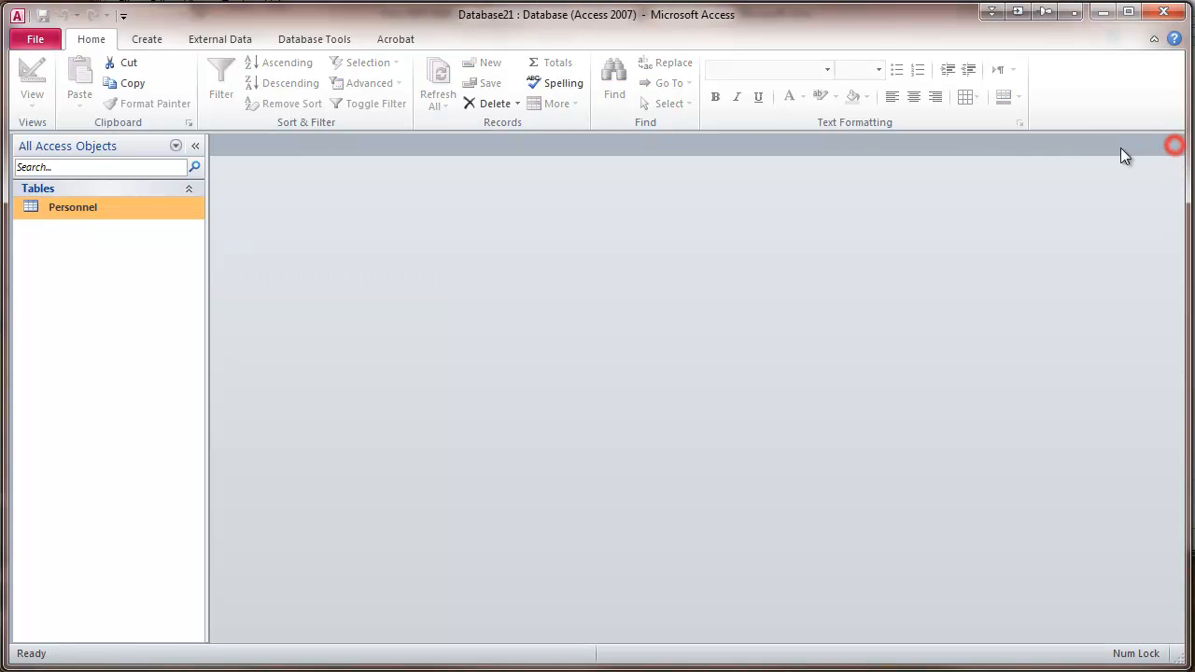
mouse_move(65, 98)
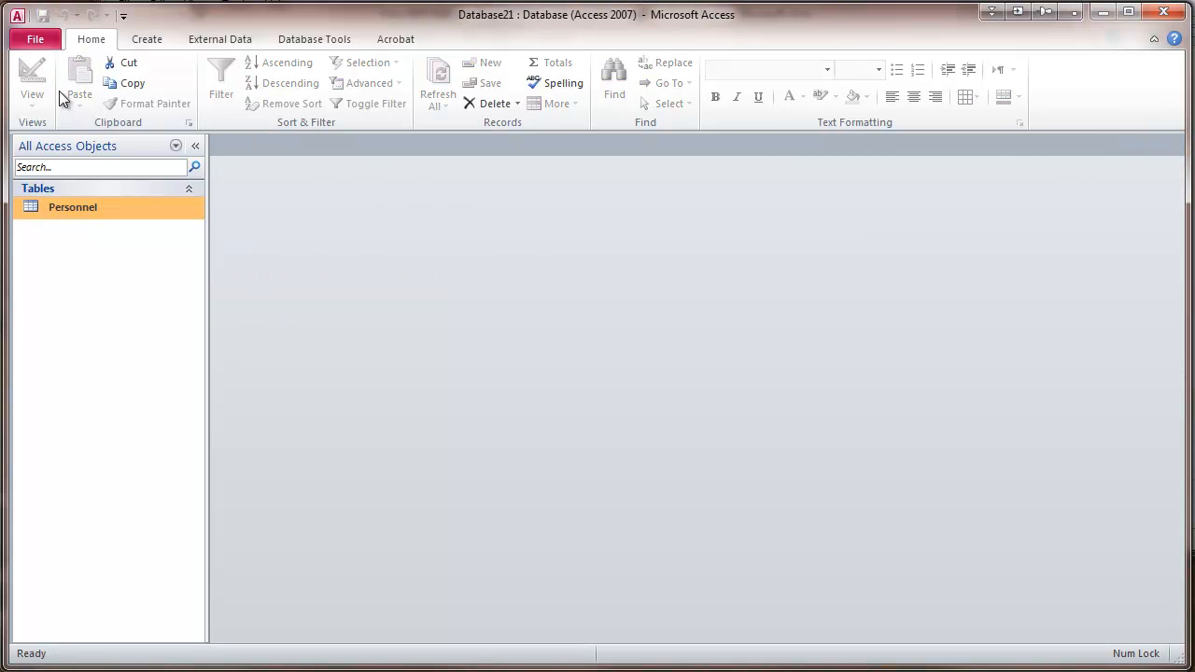
click(35, 38)
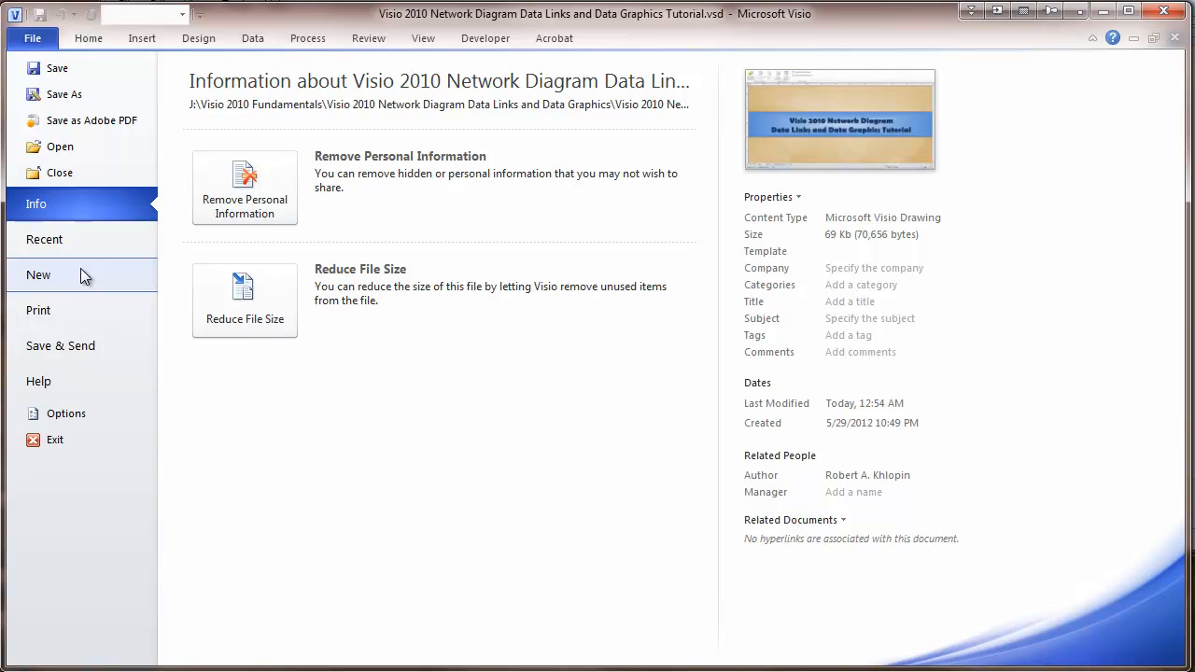
- Switch to the saved end-of-tutorial drawing and hide the External Data window
click(43, 239)
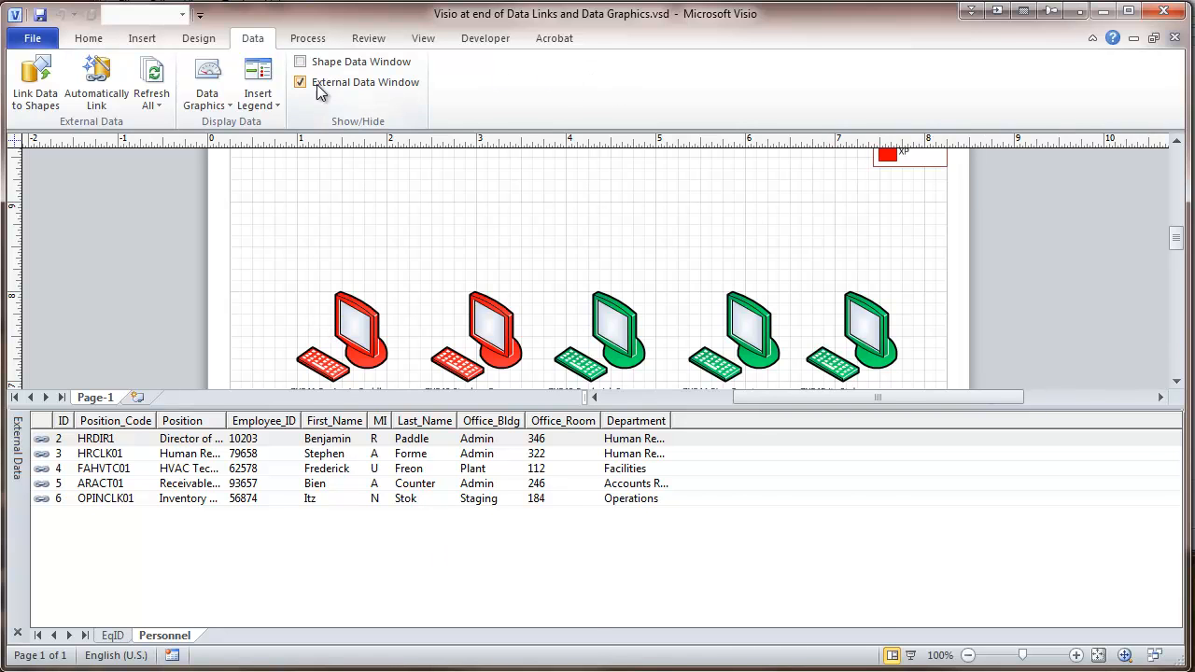
click(300, 82)
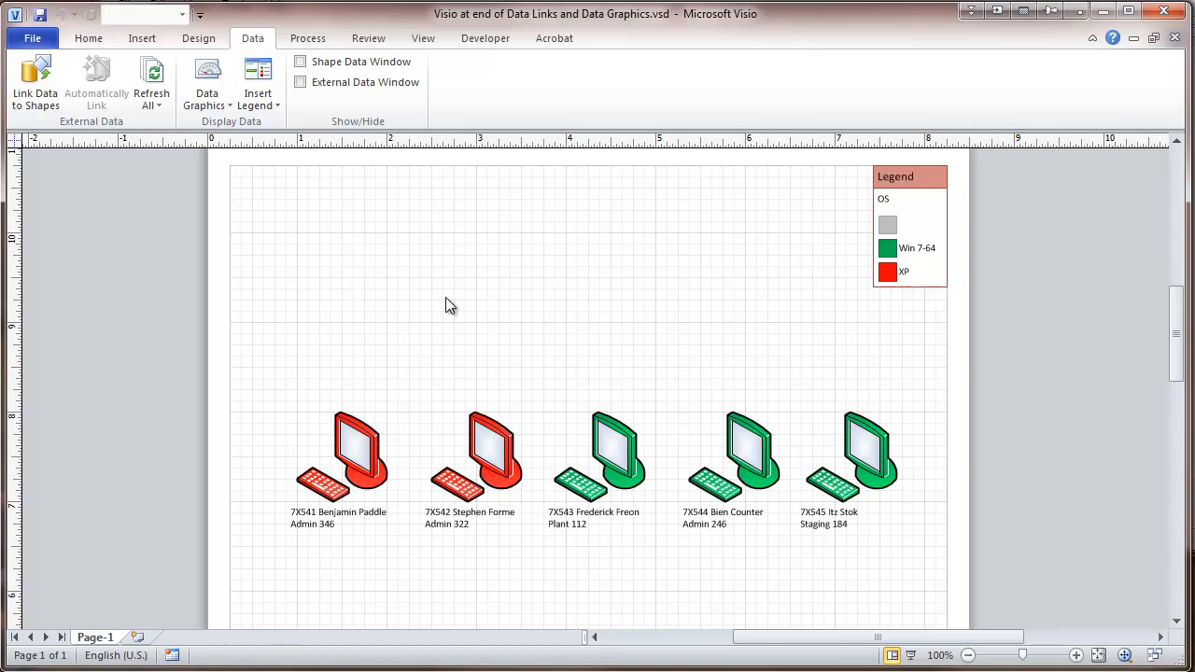
mouse_move(484, 311)
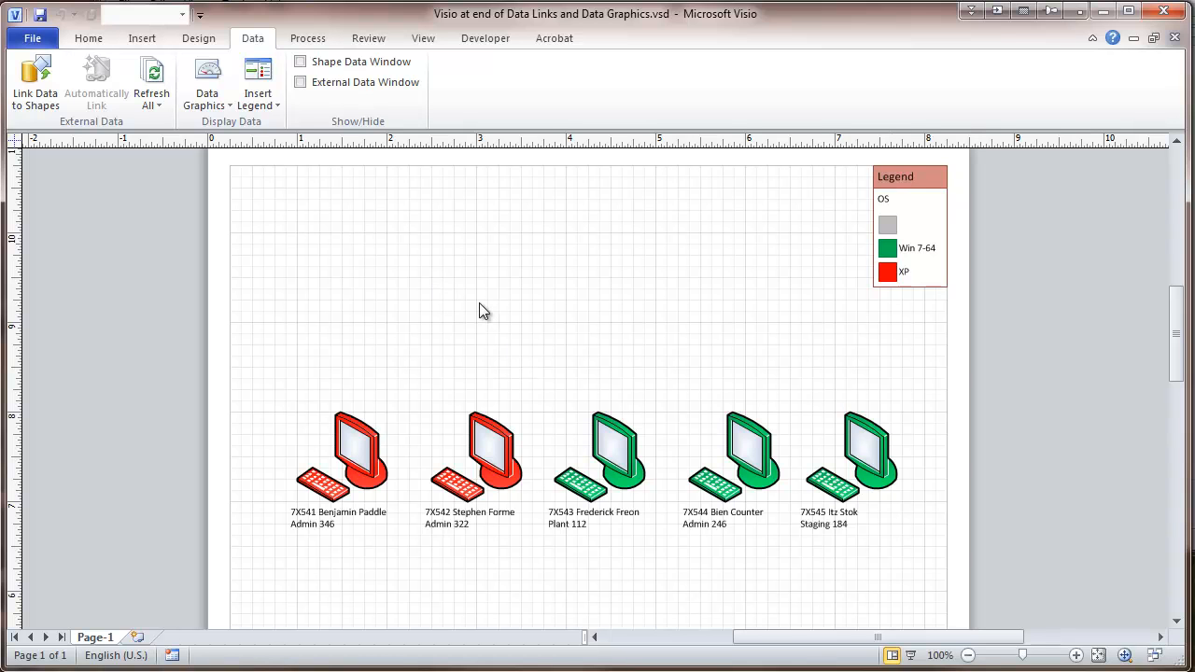
mouse_move(309, 180)
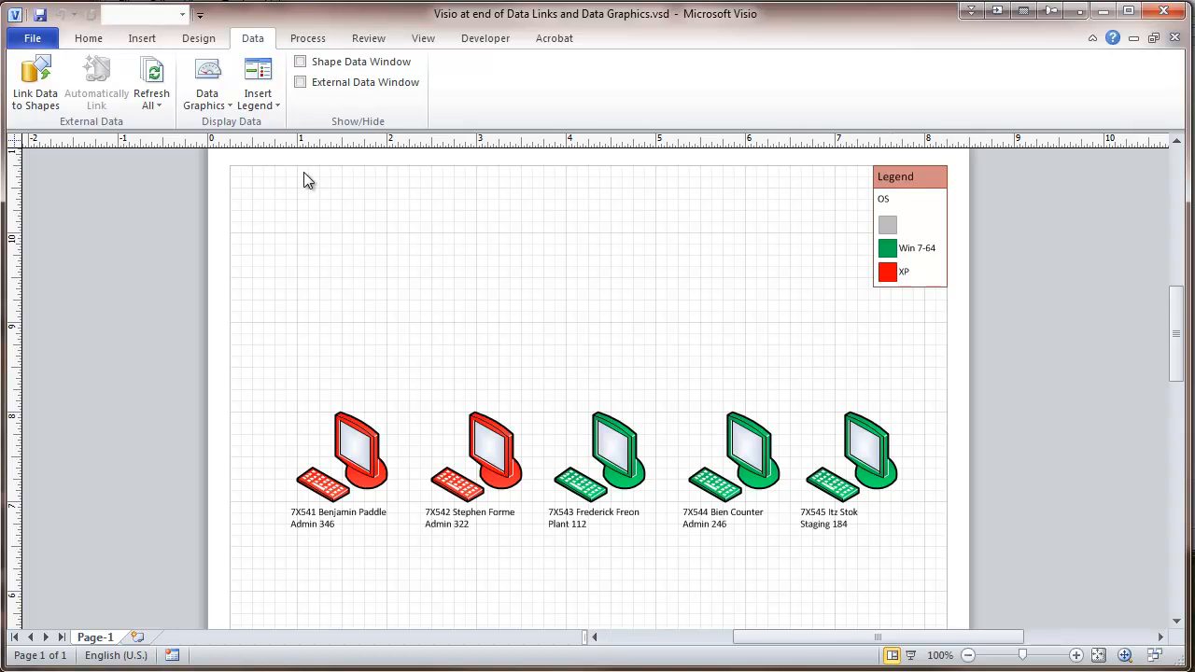
- Refresh the Personnel data source, accepting the security notice, so the label reads Bien Grower
click(151, 82)
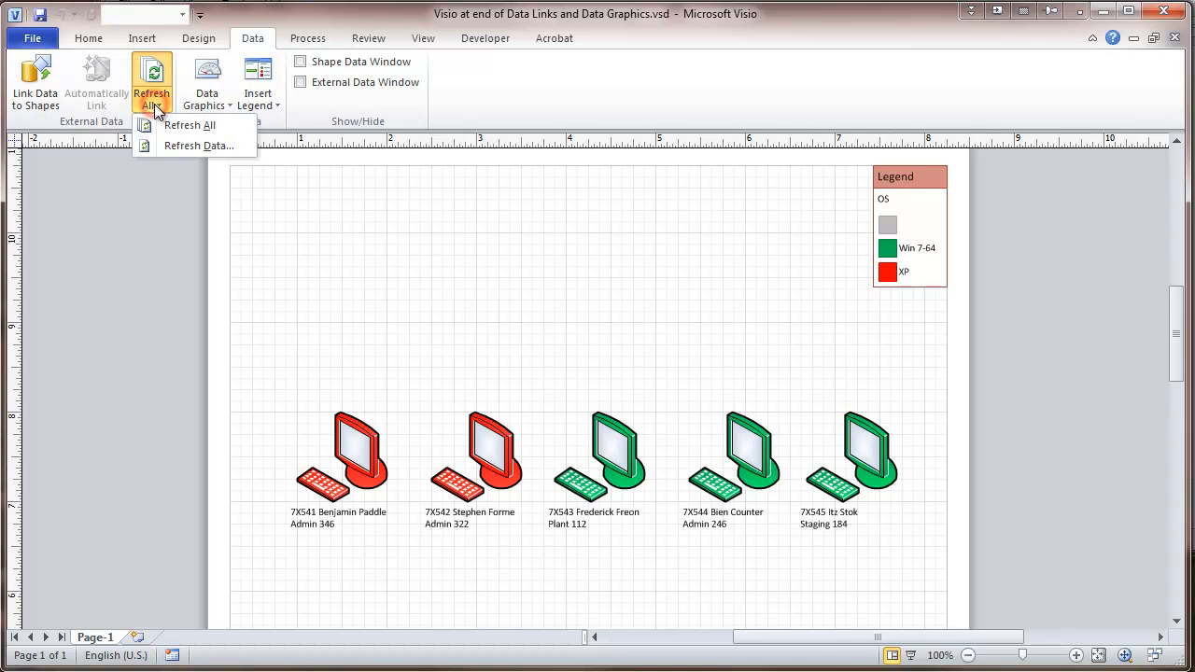
mouse_move(197, 146)
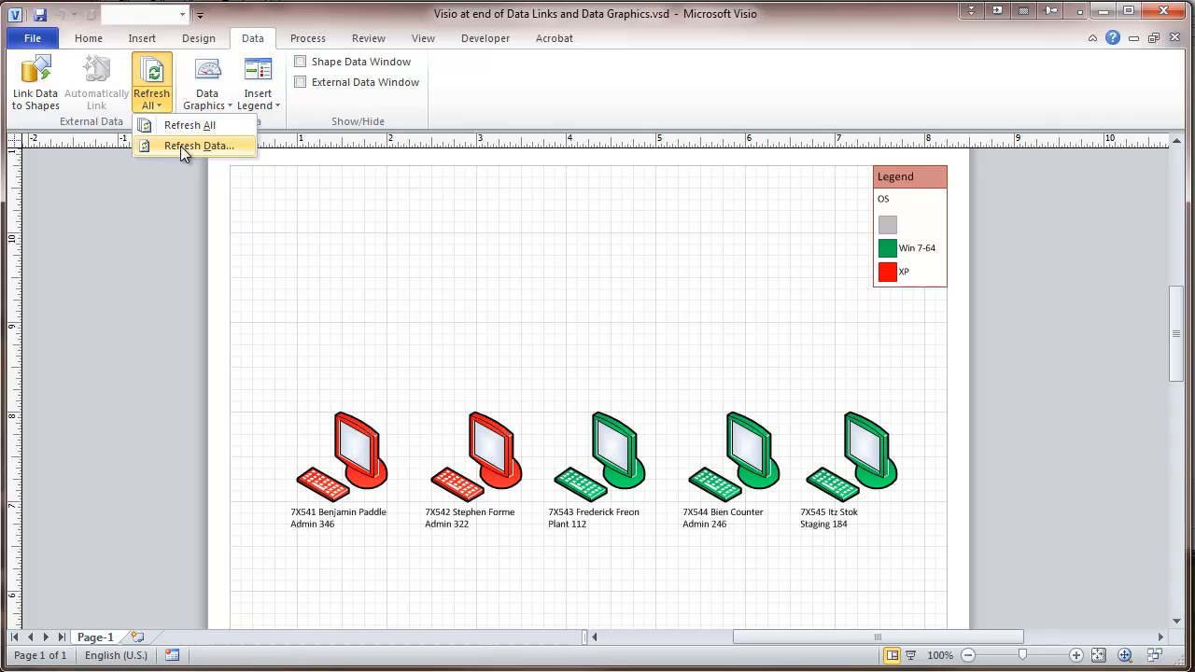
click(196, 145)
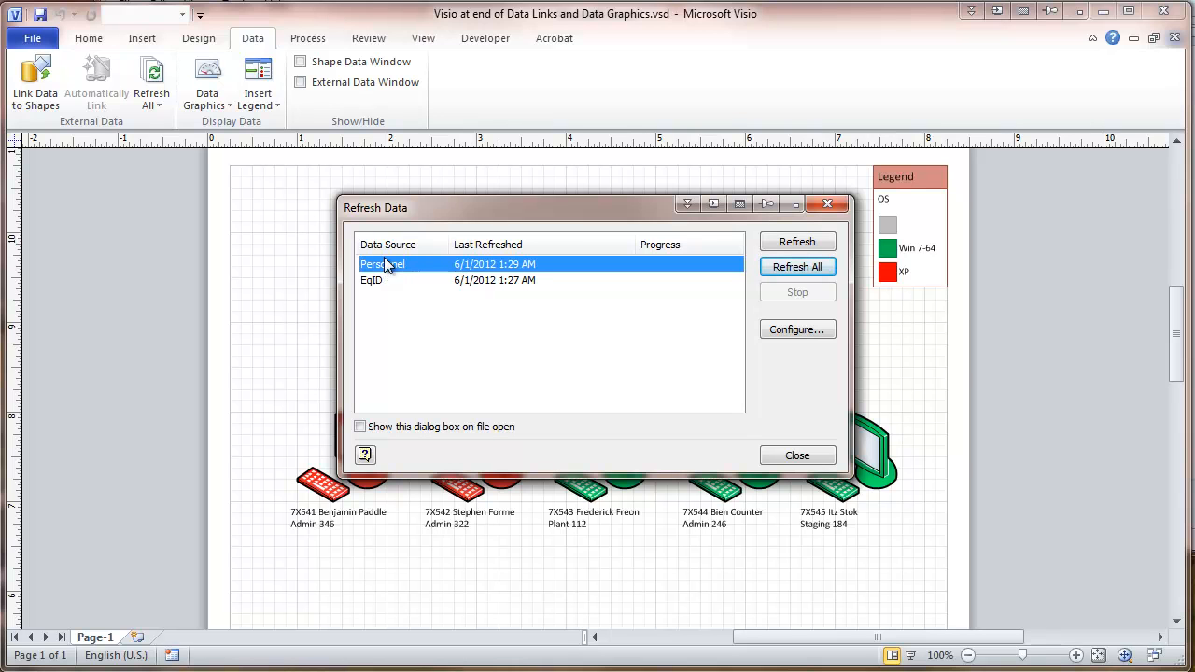
mouse_move(505, 270)
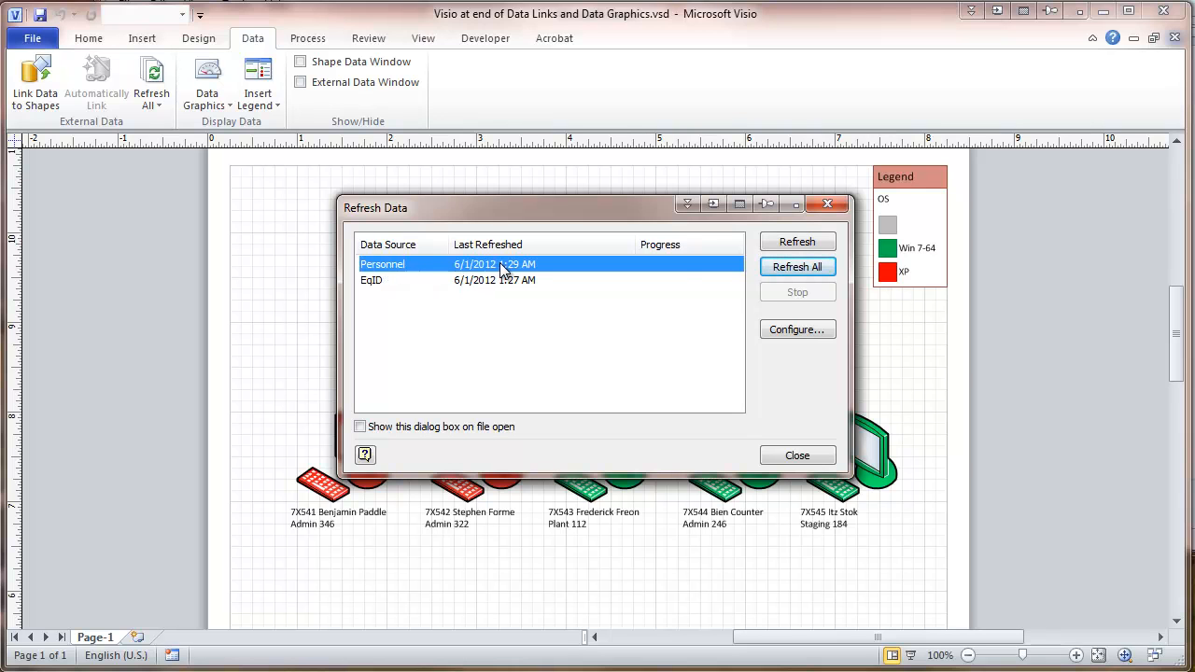
mouse_move(579, 207)
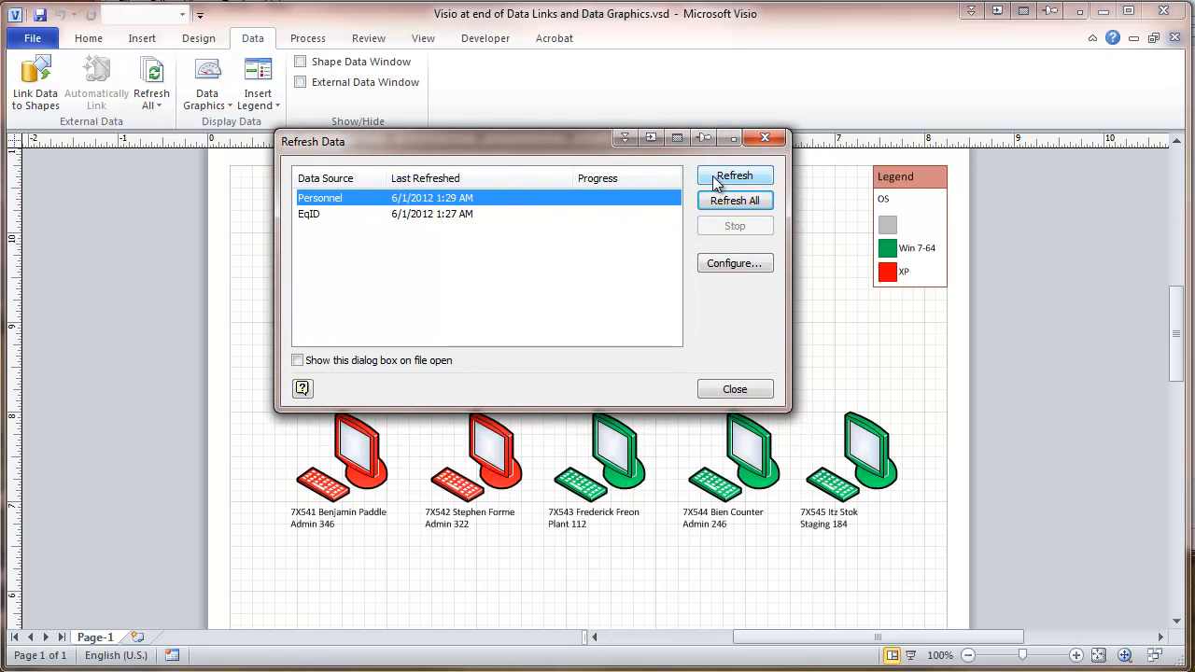
click(734, 175)
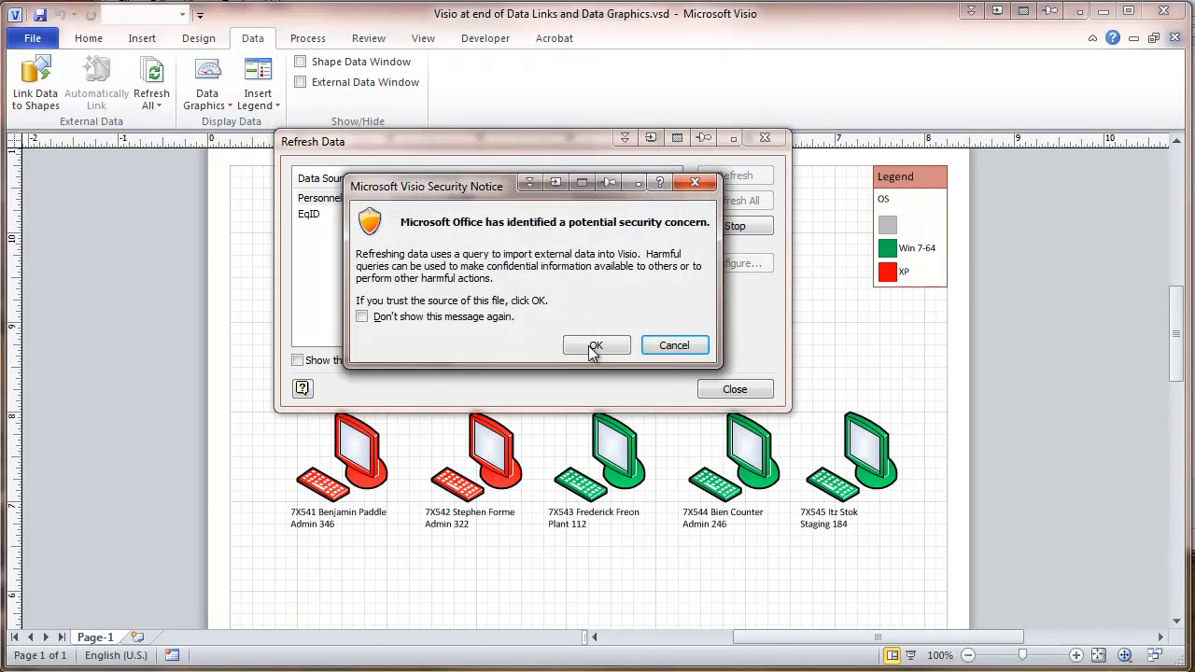
mouse_move(538, 324)
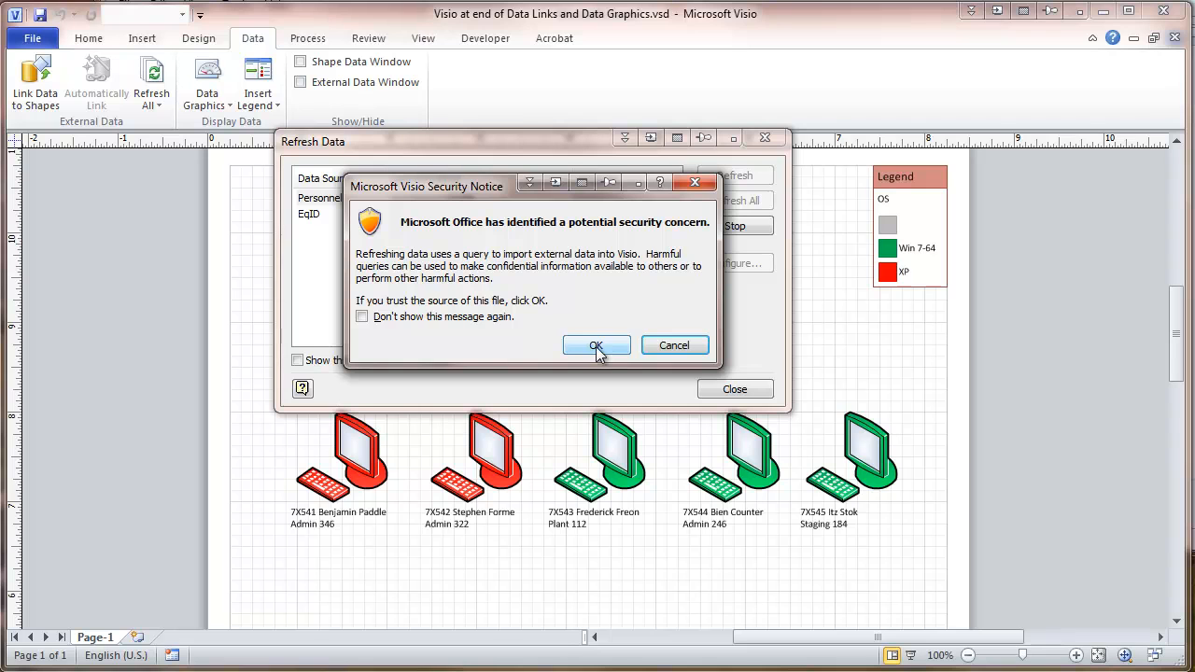
click(596, 344)
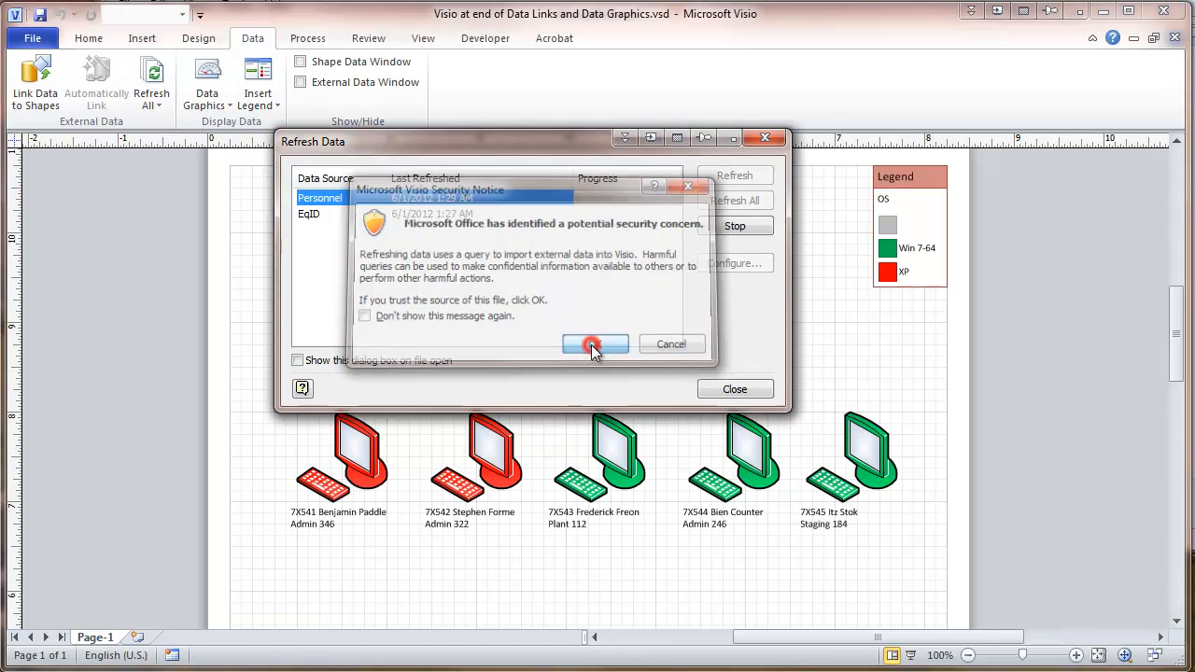
click(595, 344)
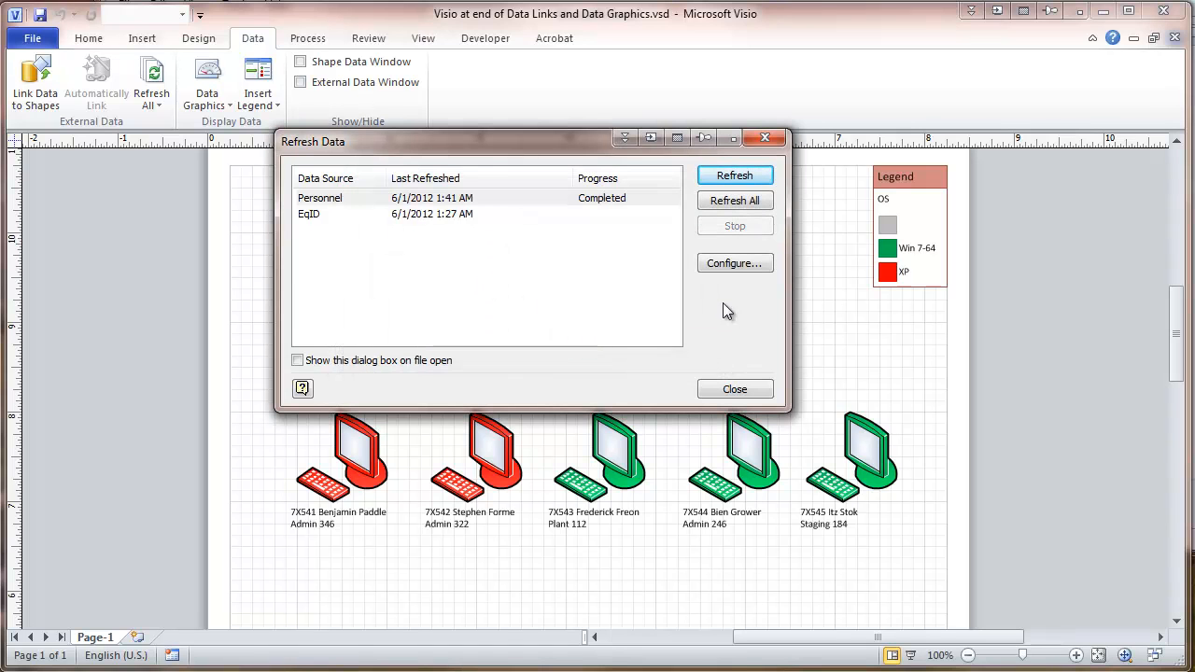
click(734, 388)
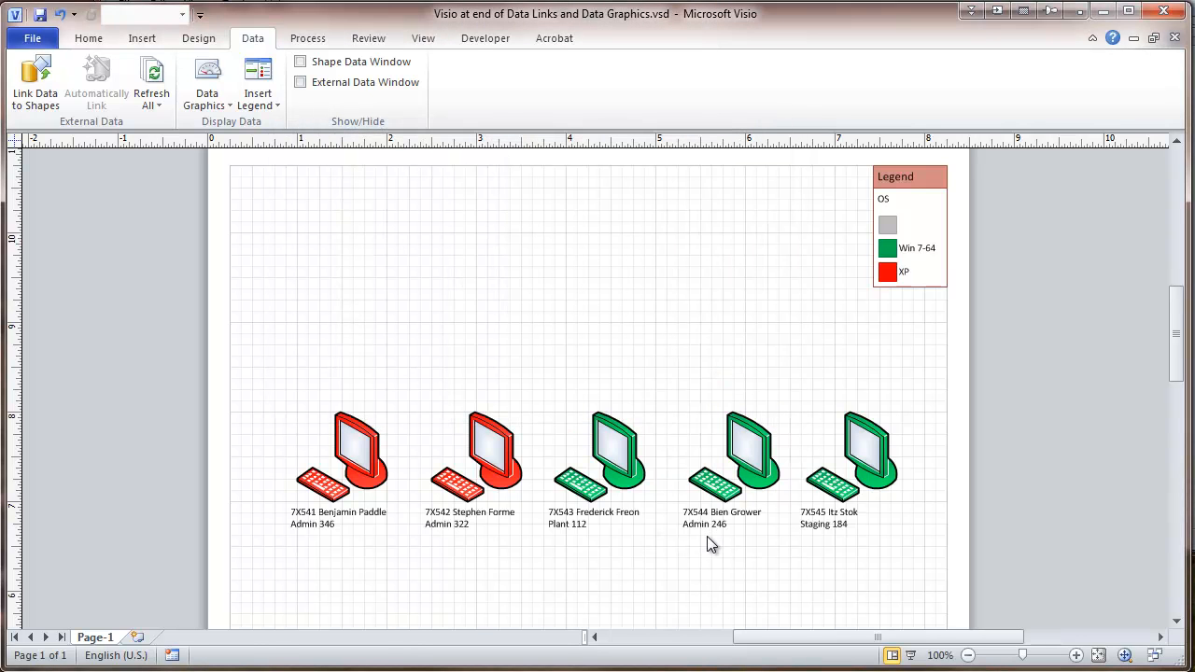
mouse_move(727, 543)
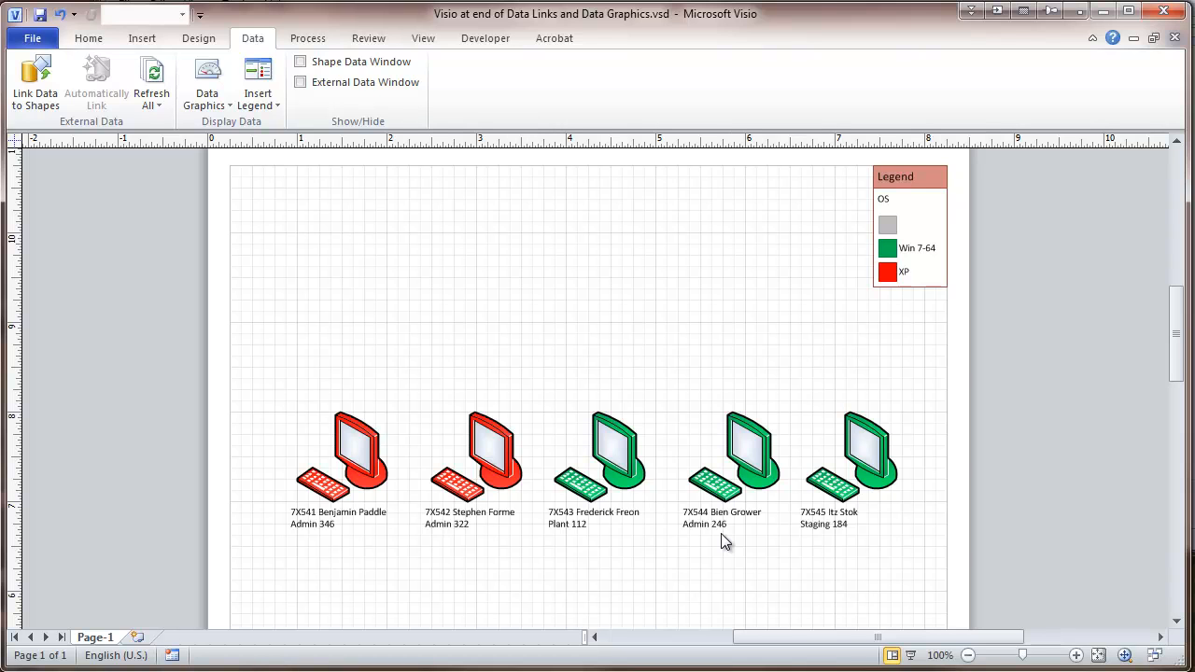
mouse_move(587, 348)
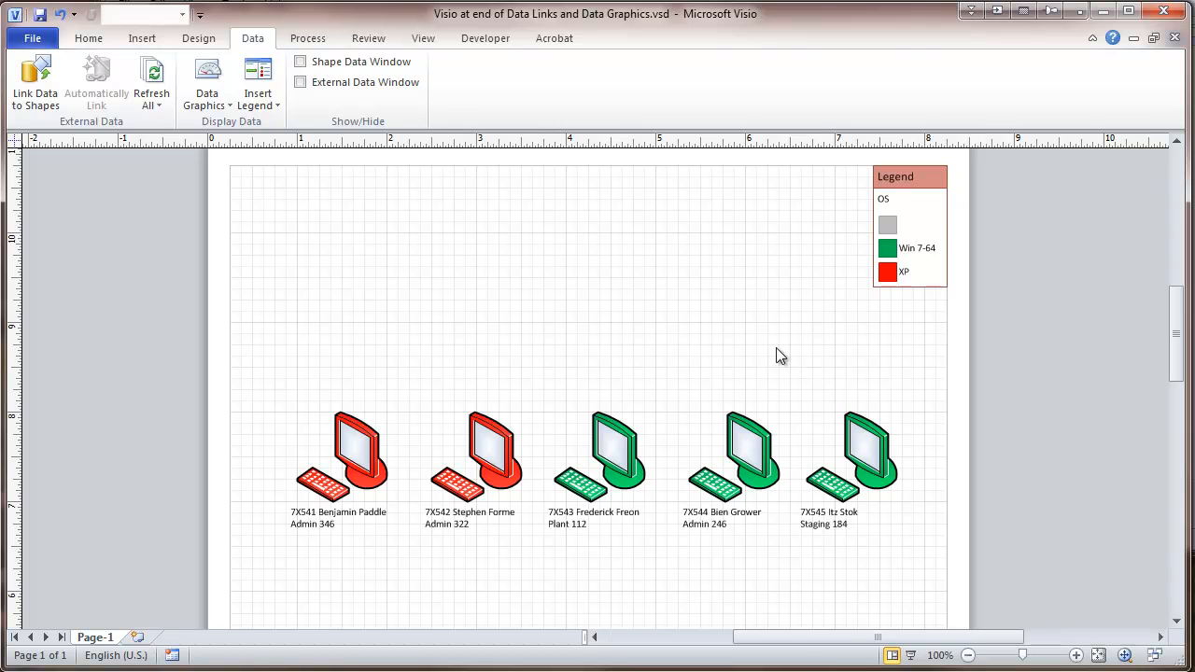
mouse_move(668, 334)
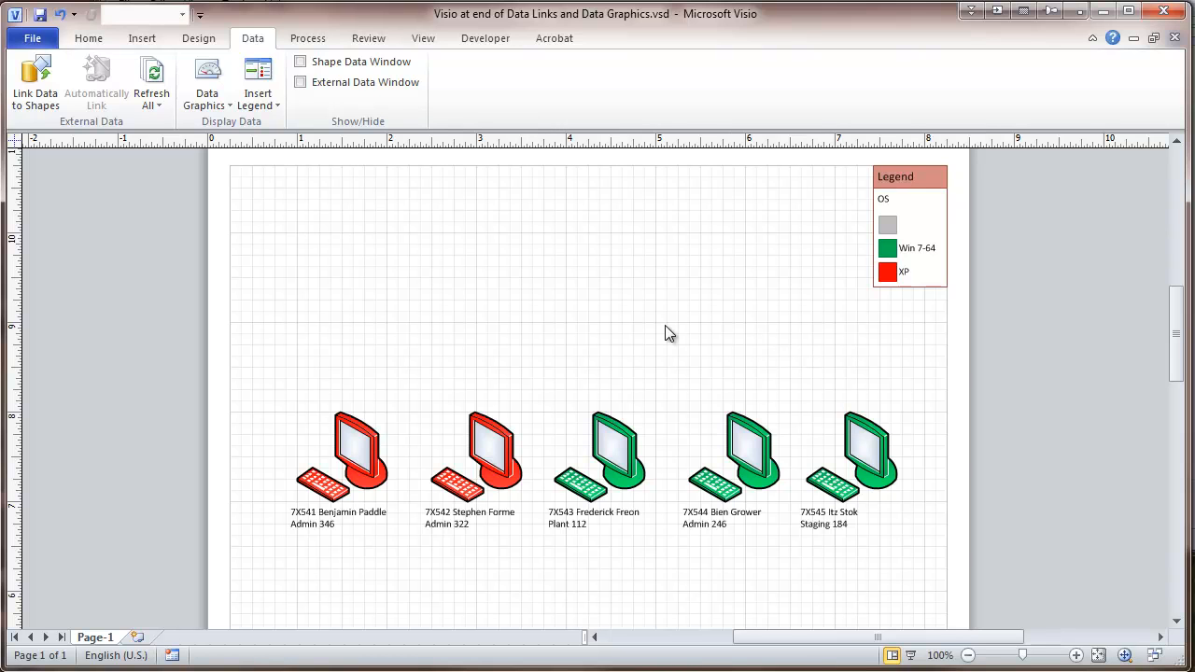
mouse_move(691, 332)
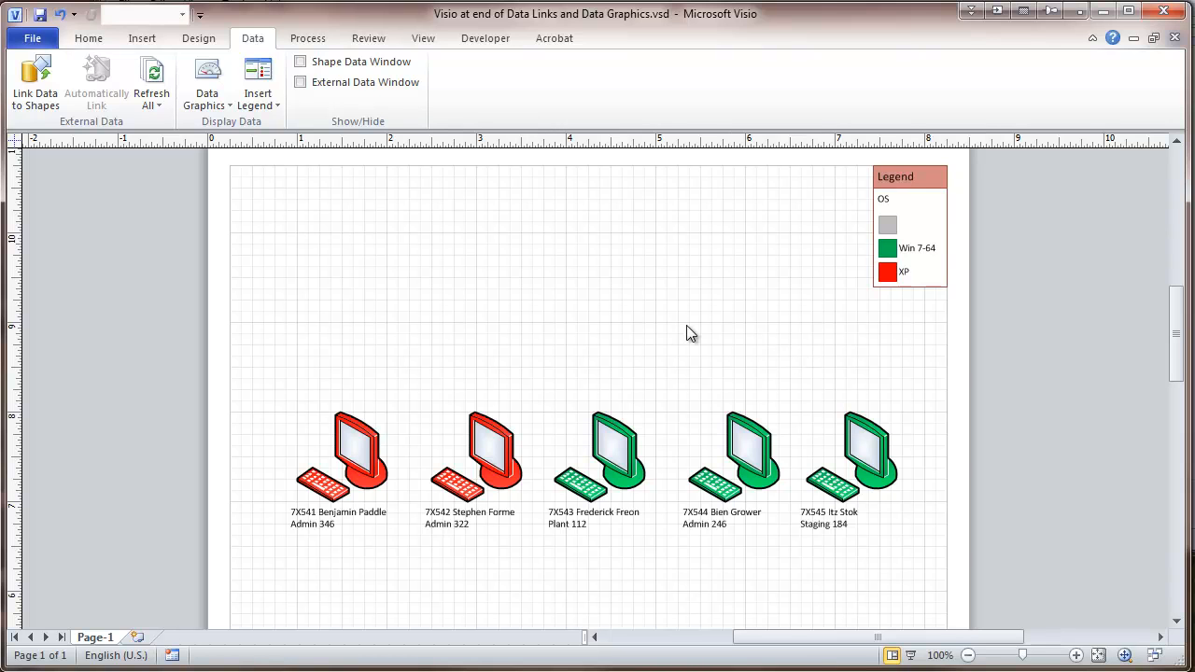
mouse_move(641, 287)
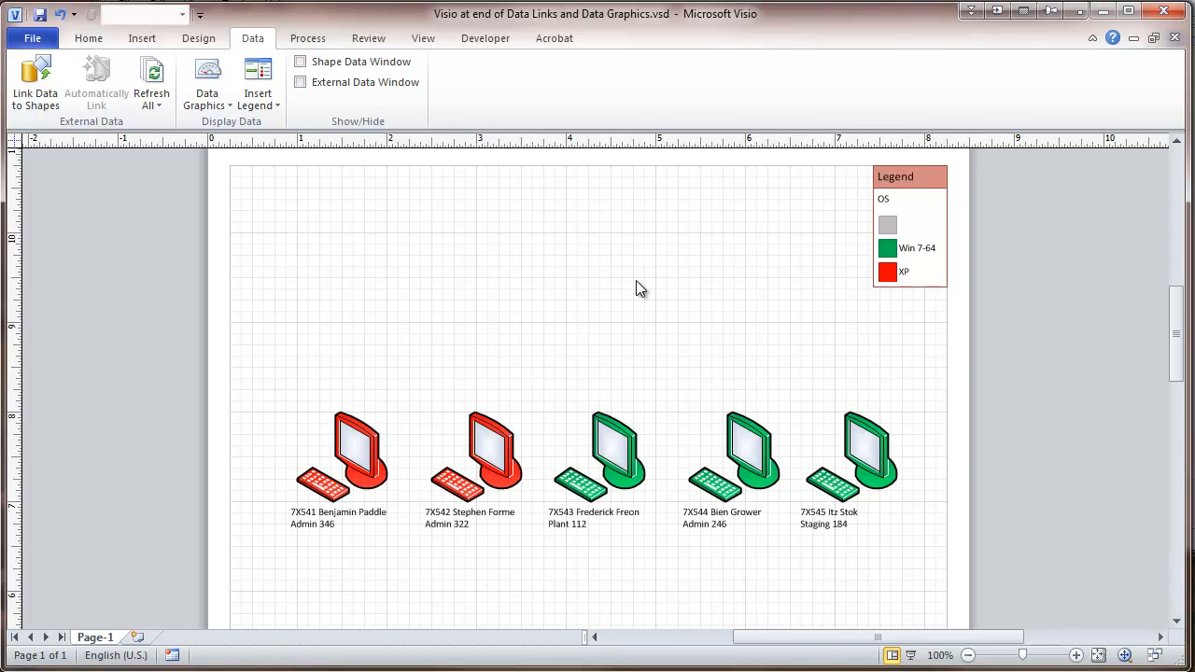
mouse_move(581, 349)
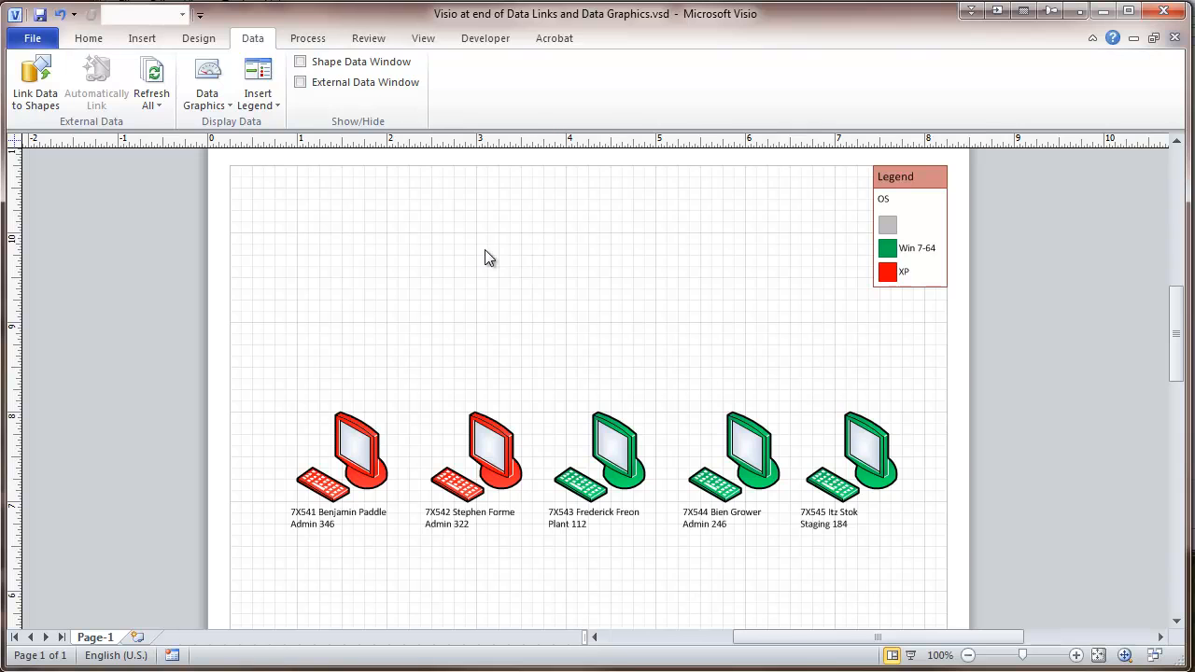
click(423, 38)
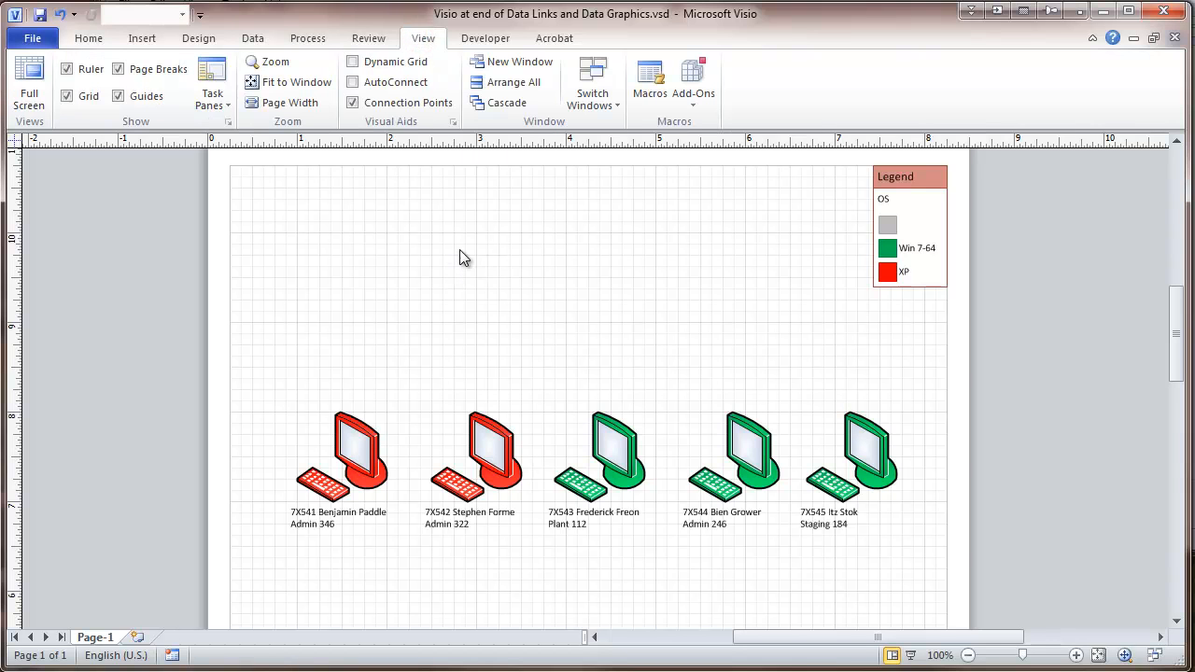
mouse_move(494, 241)
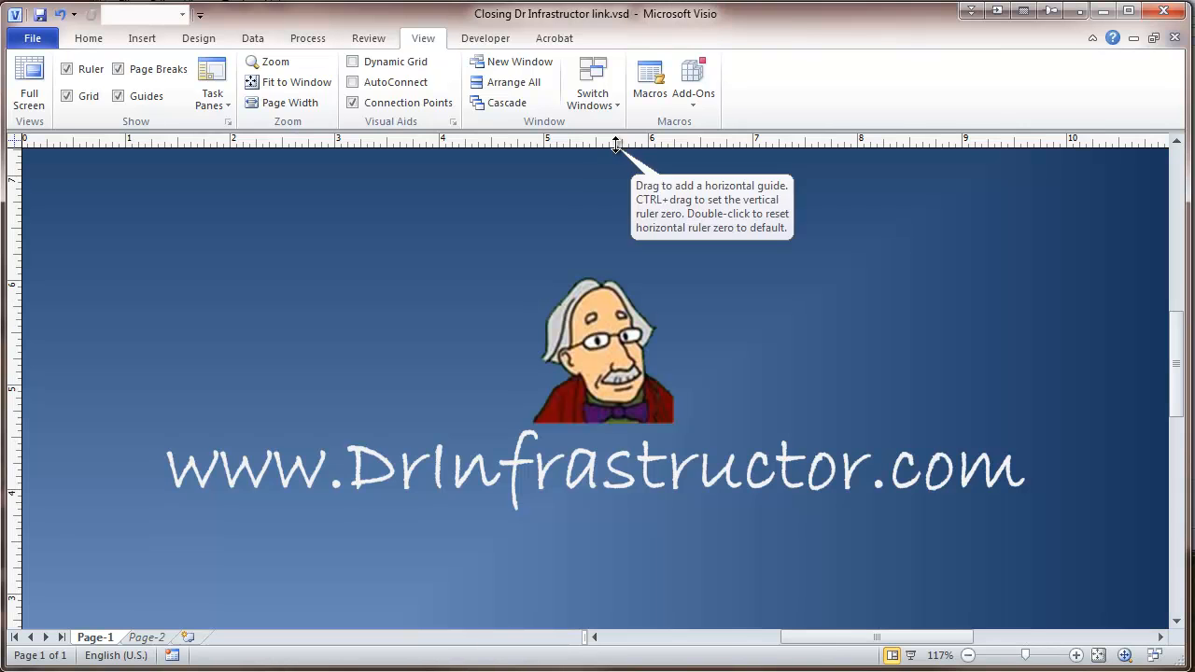
mouse_move(574, 177)
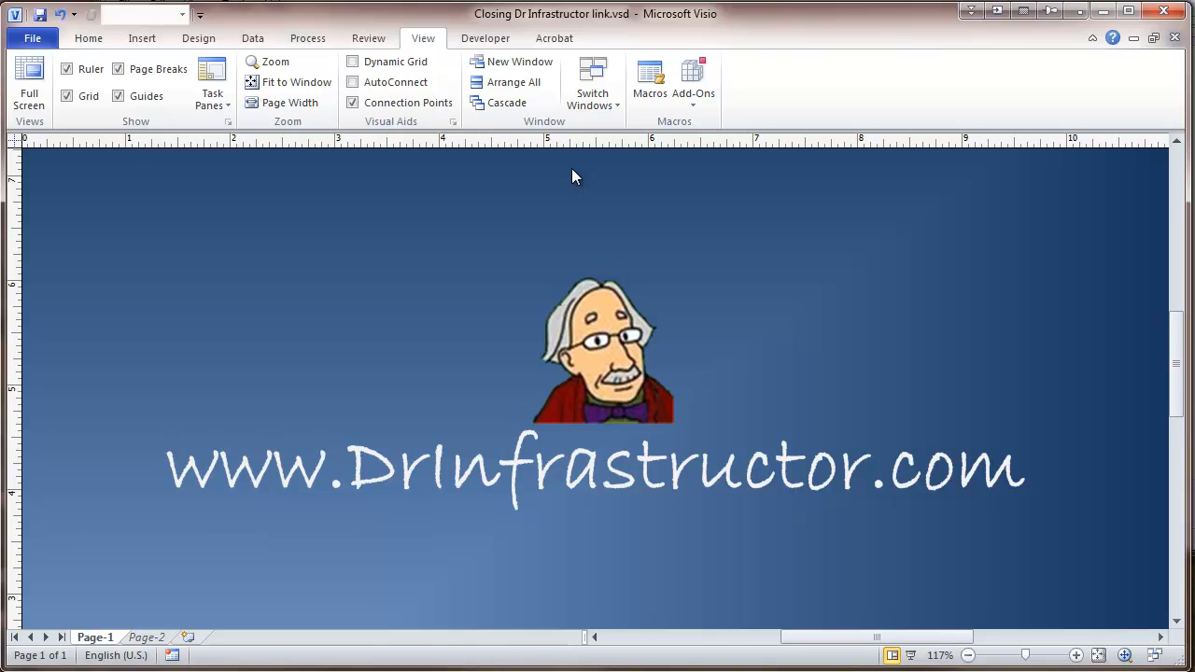
mouse_move(581, 195)
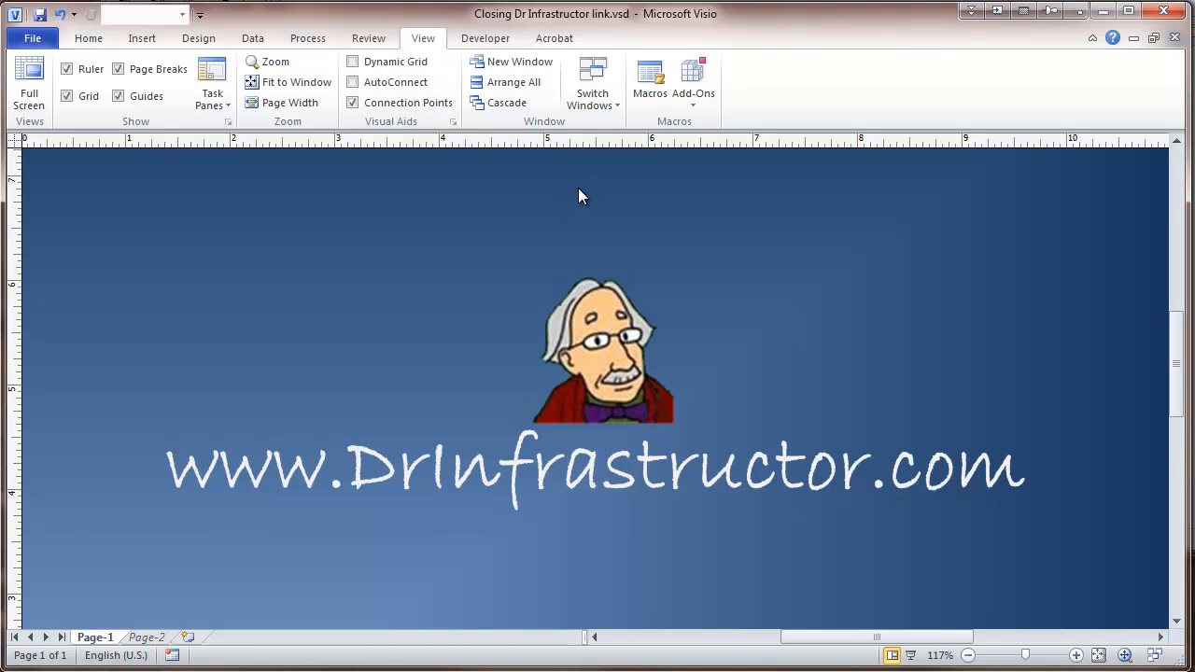